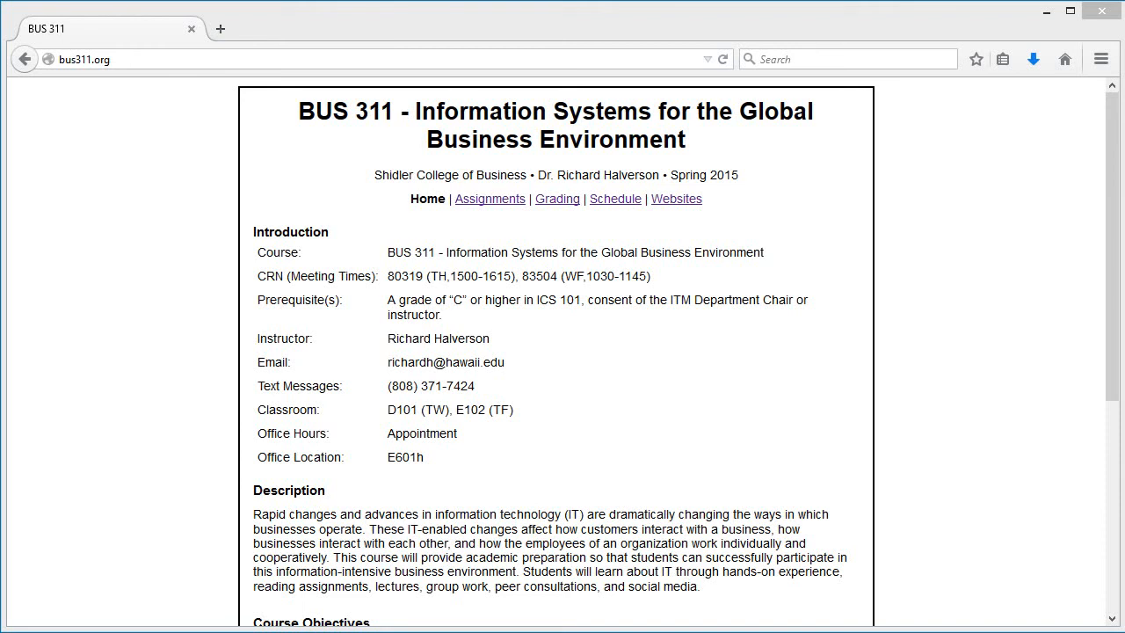
pyautogui.moveTo(490, 198)
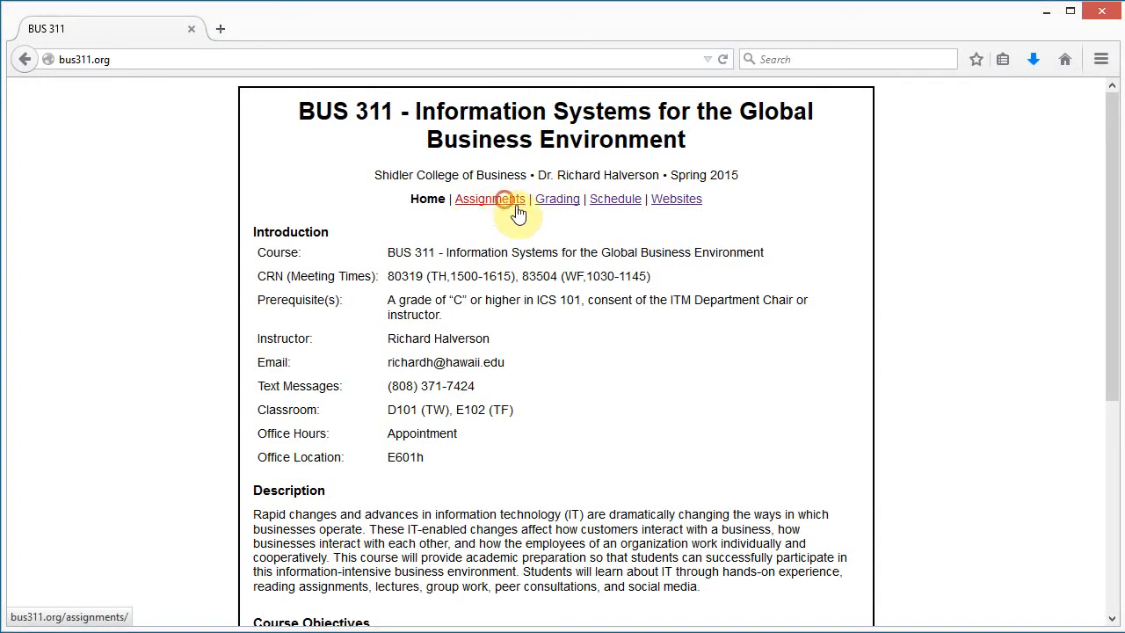
# - Open the BUS 311 WordPress Assignment 1 instructions through the course Assignments list
pyautogui.click(491, 199)
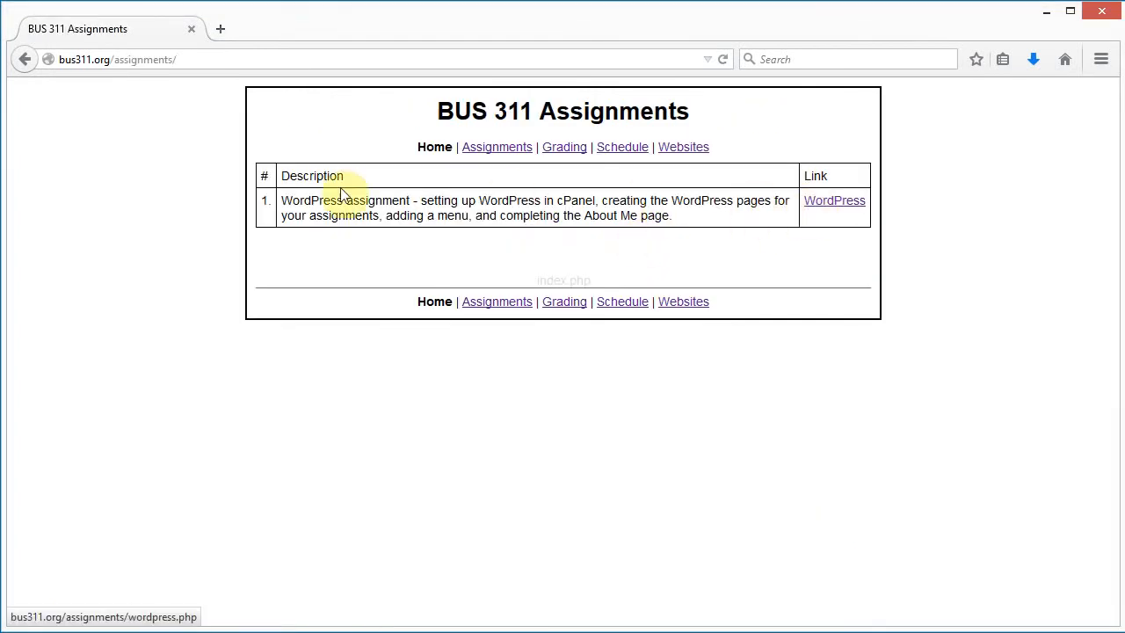
pyautogui.click(833, 201)
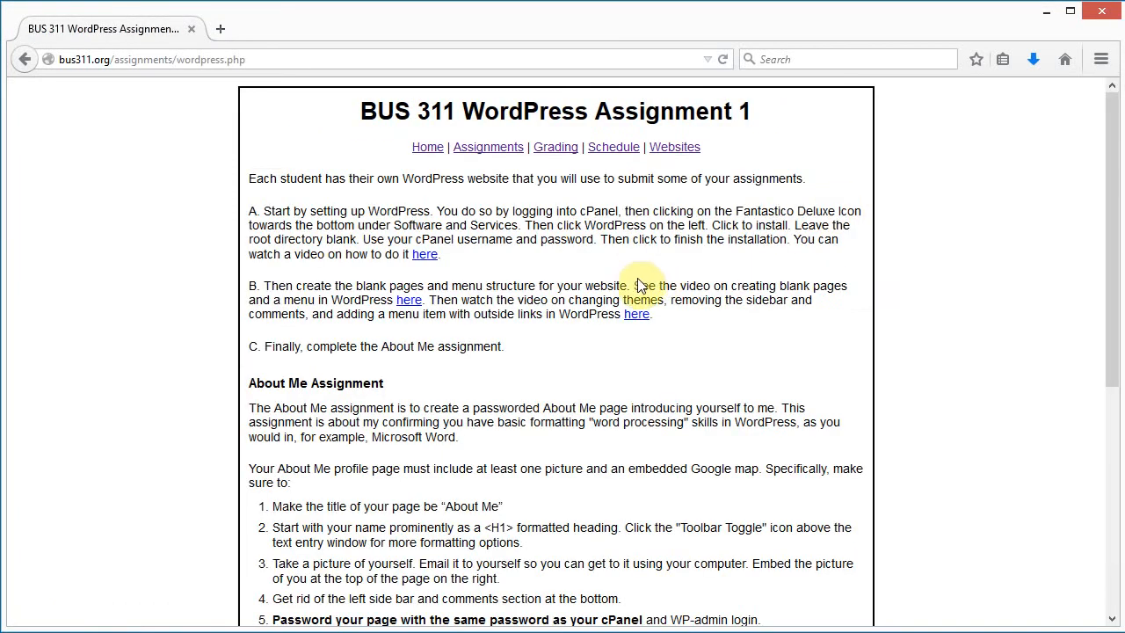
pyautogui.scroll(-3)
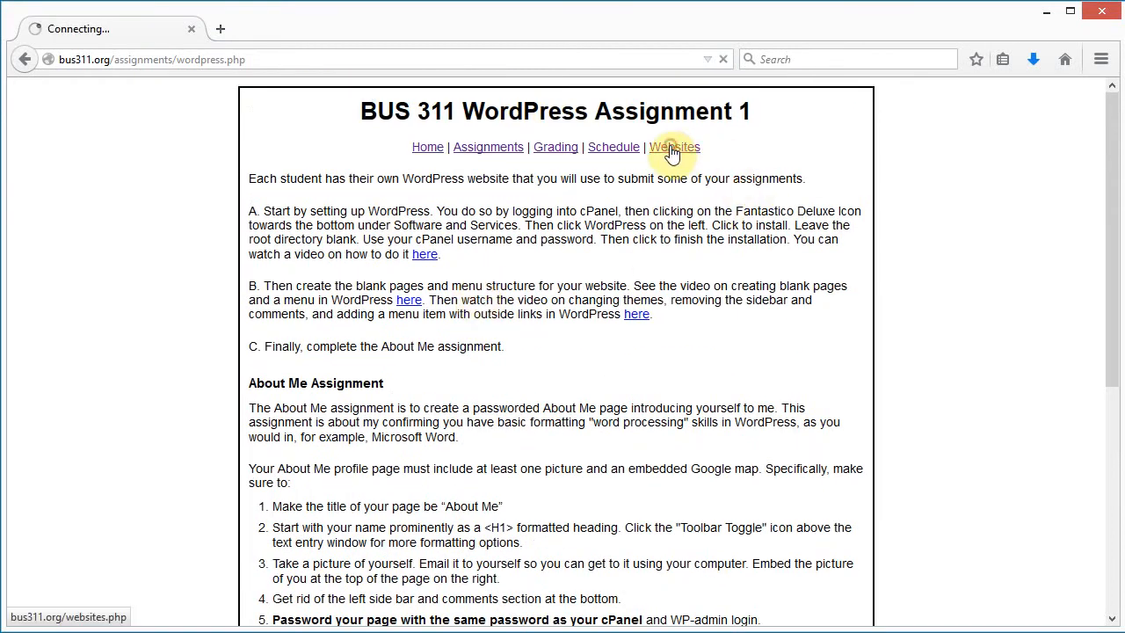
pyautogui.click(673, 146)
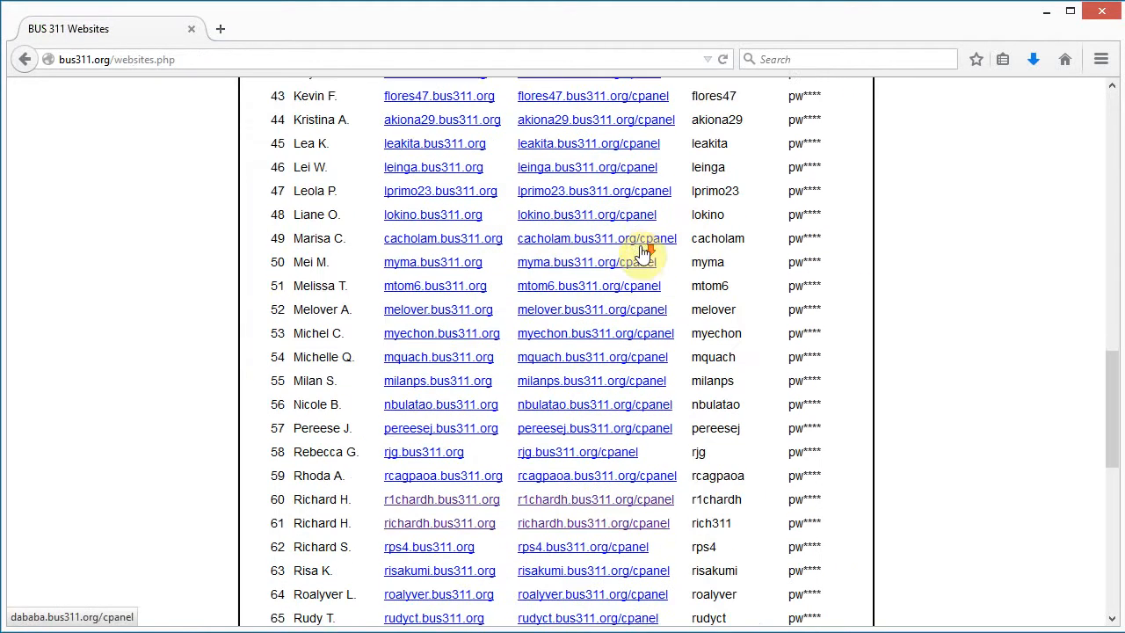
pyautogui.scroll(-3)
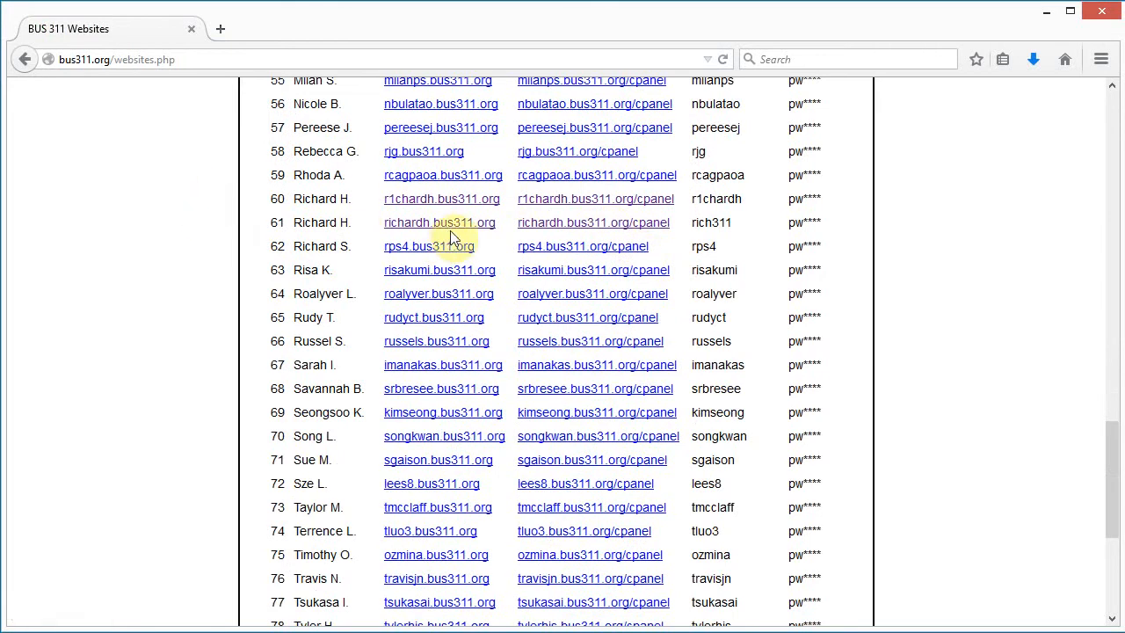
pyautogui.click(439, 222)
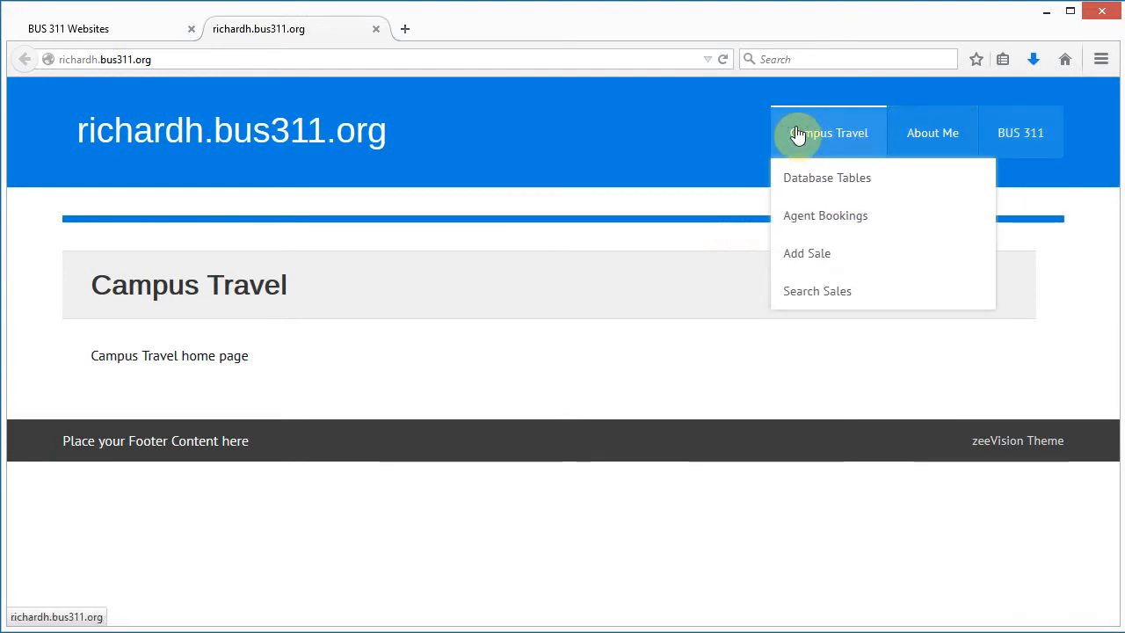
pyautogui.click(932, 132)
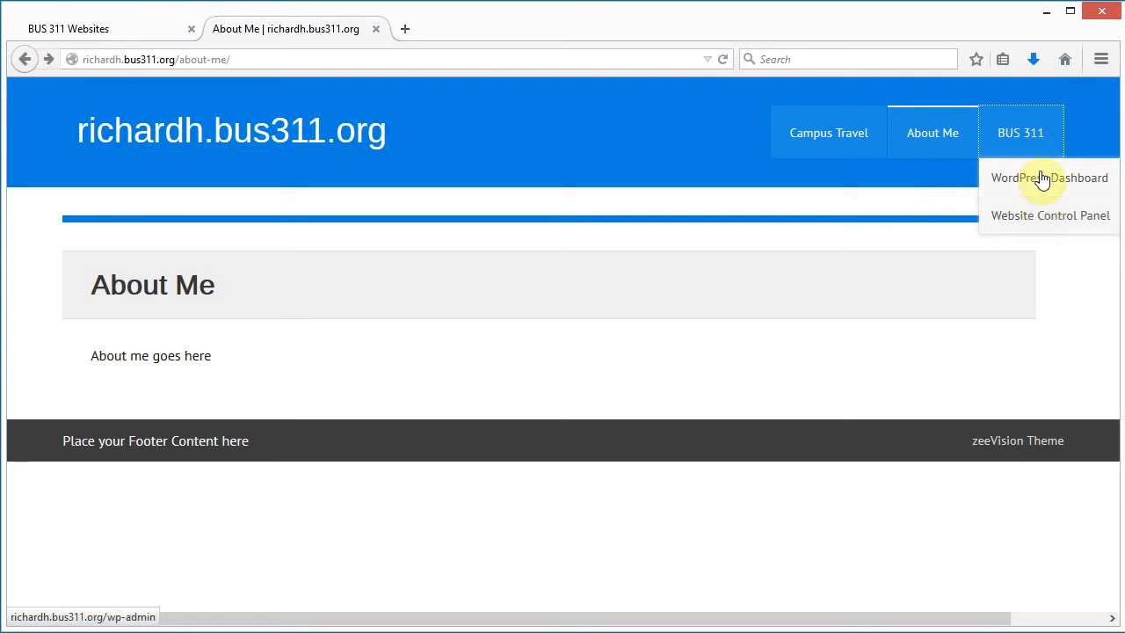
# - Log in to the WordPress dashboard as richardh with the account password
pyautogui.click(1049, 177)
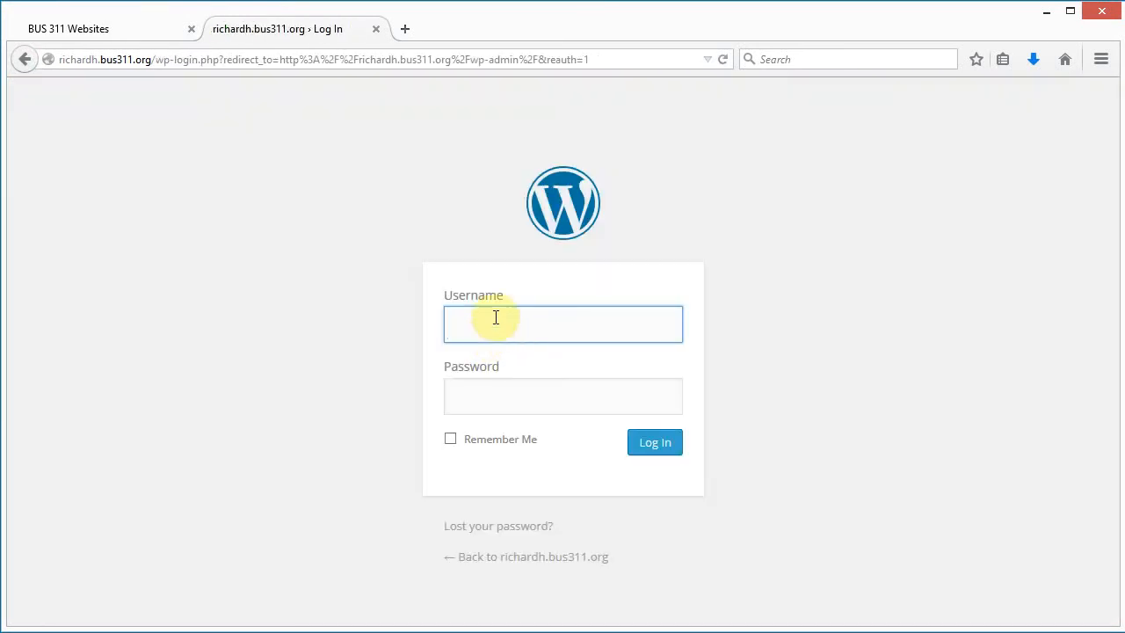
pyautogui.write('richardh')
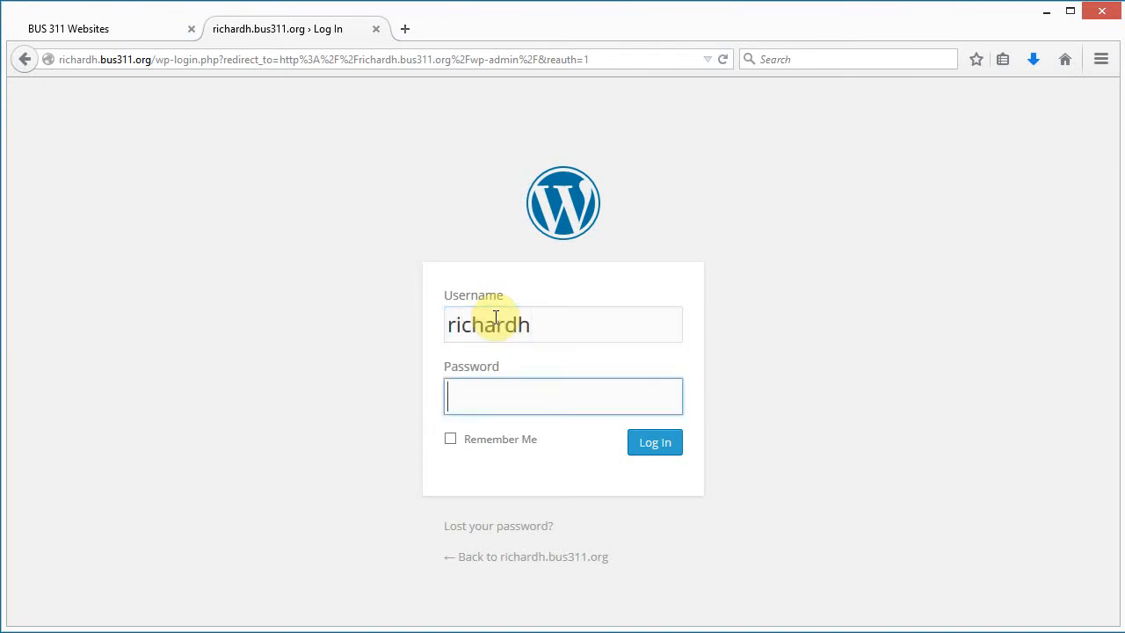
pyautogui.write('•••••')
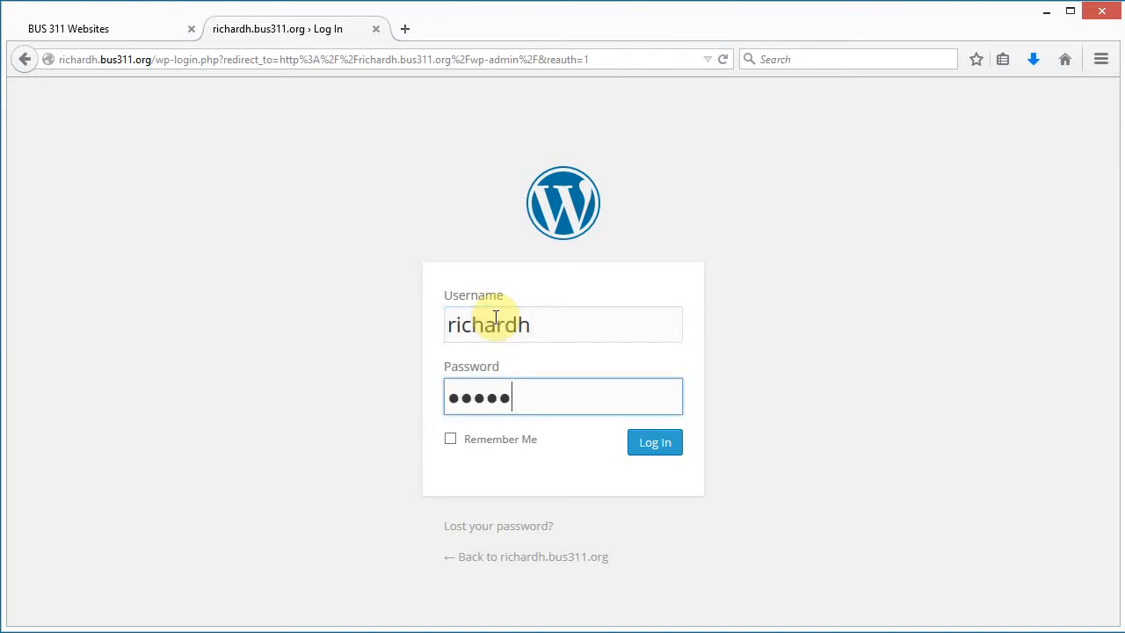
pyautogui.click(654, 442)
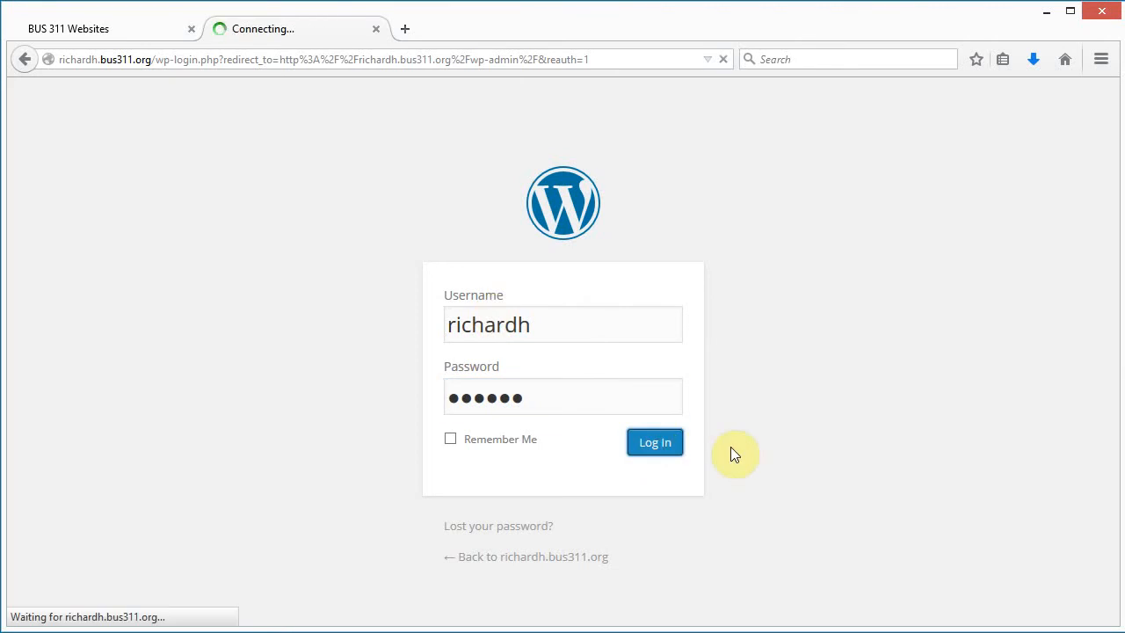
pyautogui.click(654, 442)
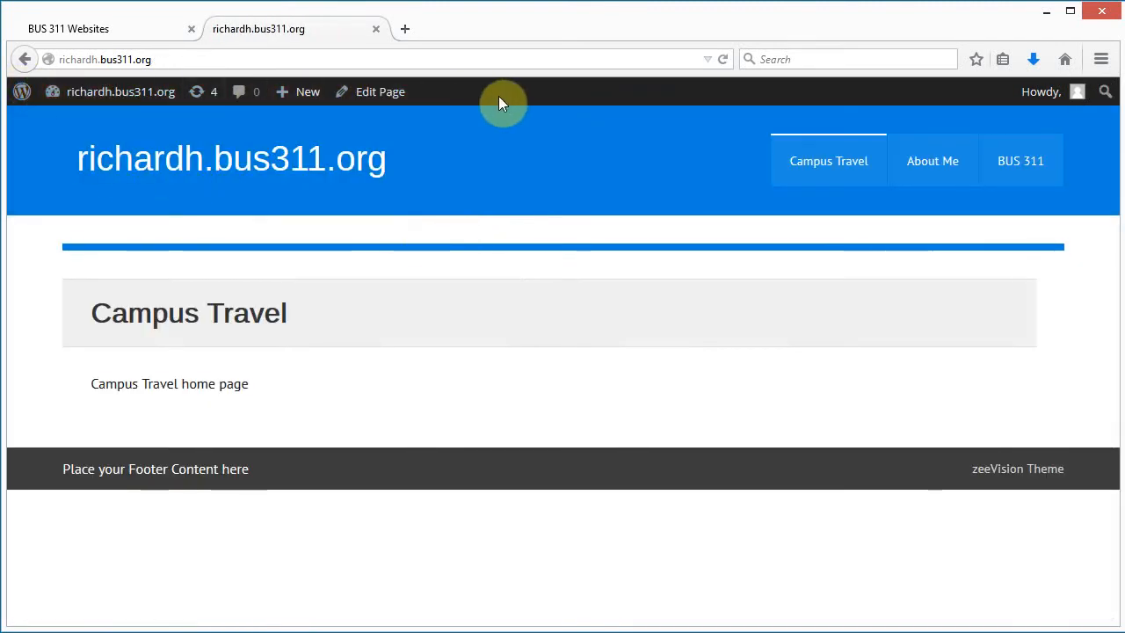
pyautogui.moveTo(688, 221)
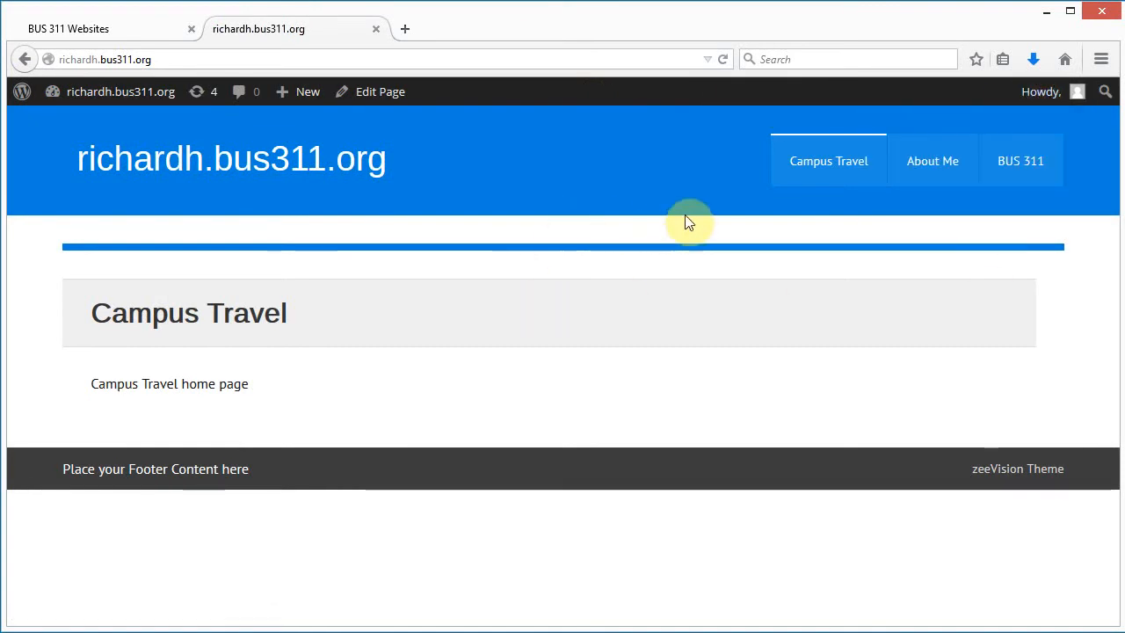
# - Go to the About Me page and open it with Edit Page
pyautogui.click(932, 160)
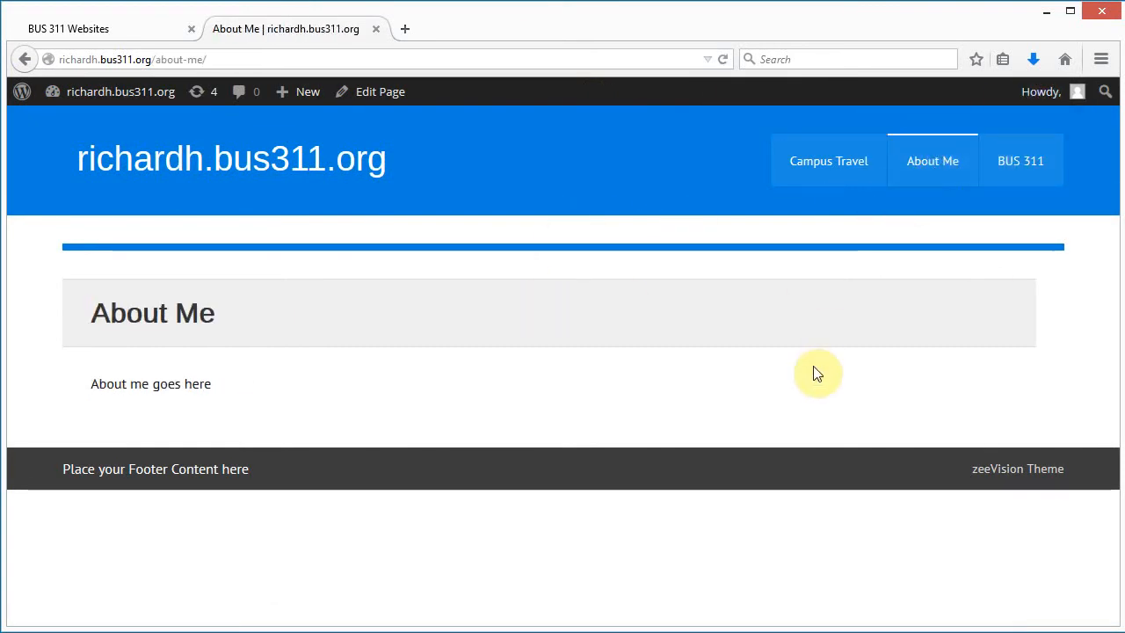
pyautogui.moveTo(351, 426)
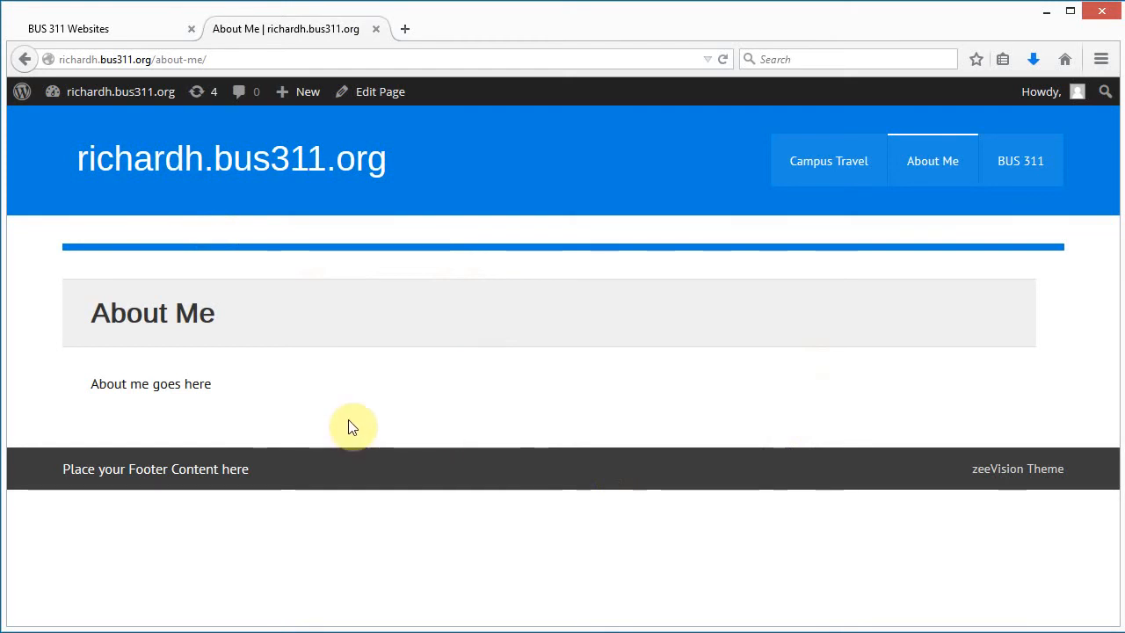
pyautogui.moveTo(321, 329)
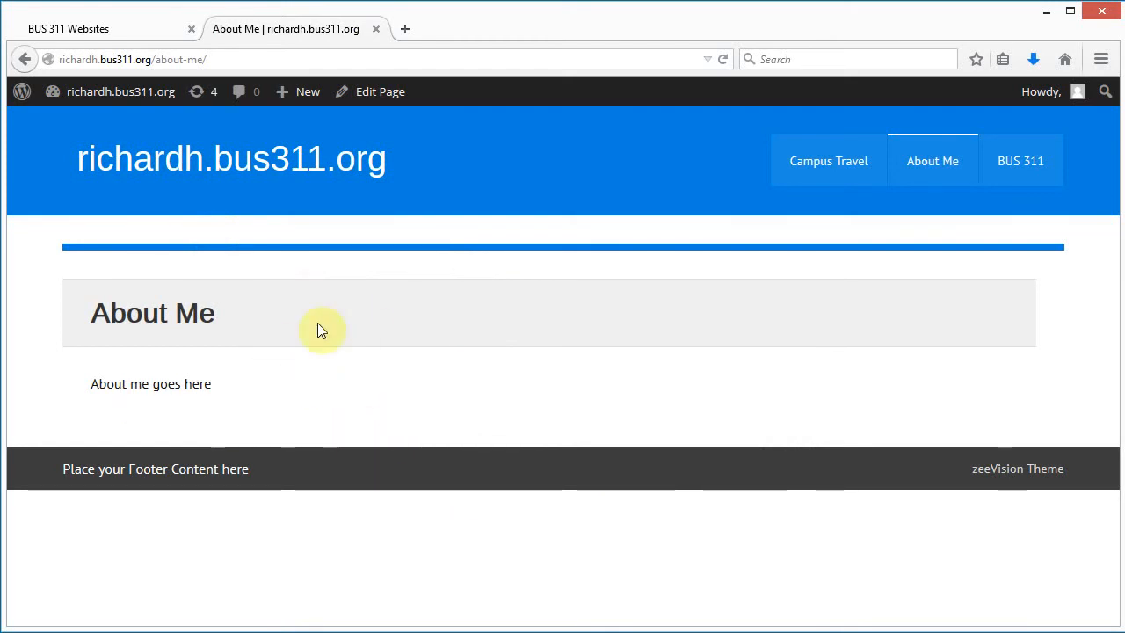
pyautogui.moveTo(380, 91)
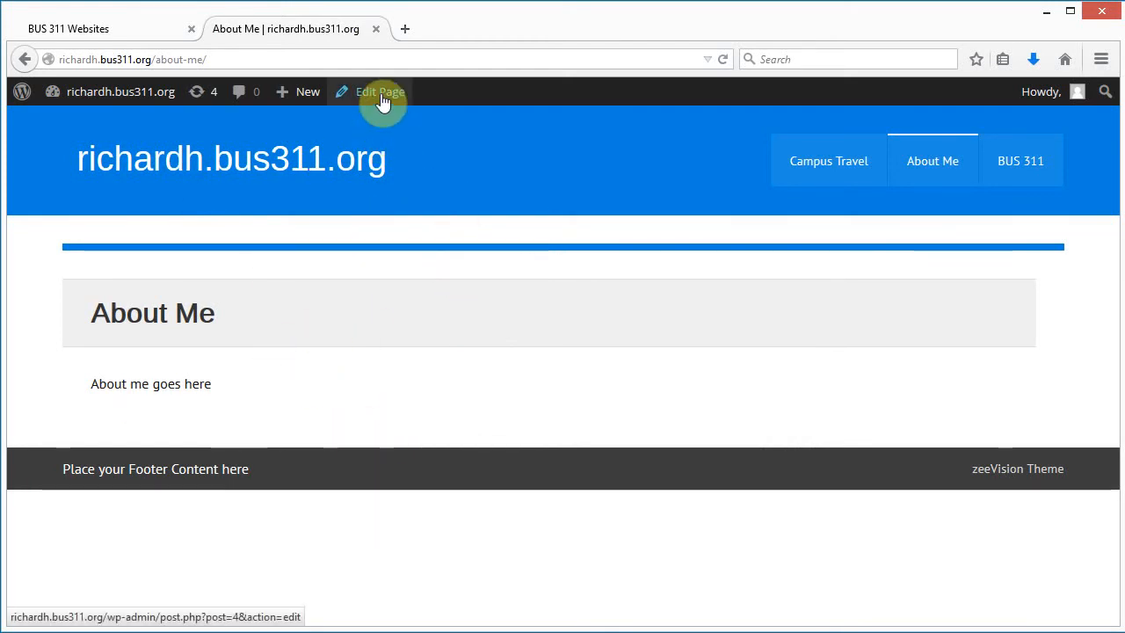
pyautogui.click(378, 91)
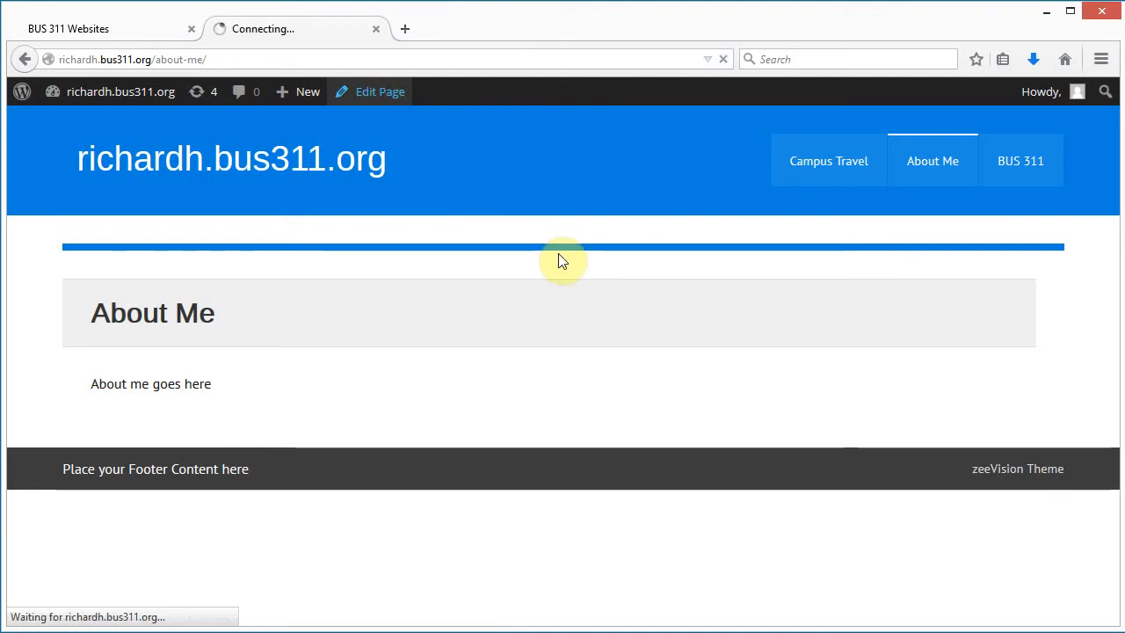
pyautogui.click(371, 92)
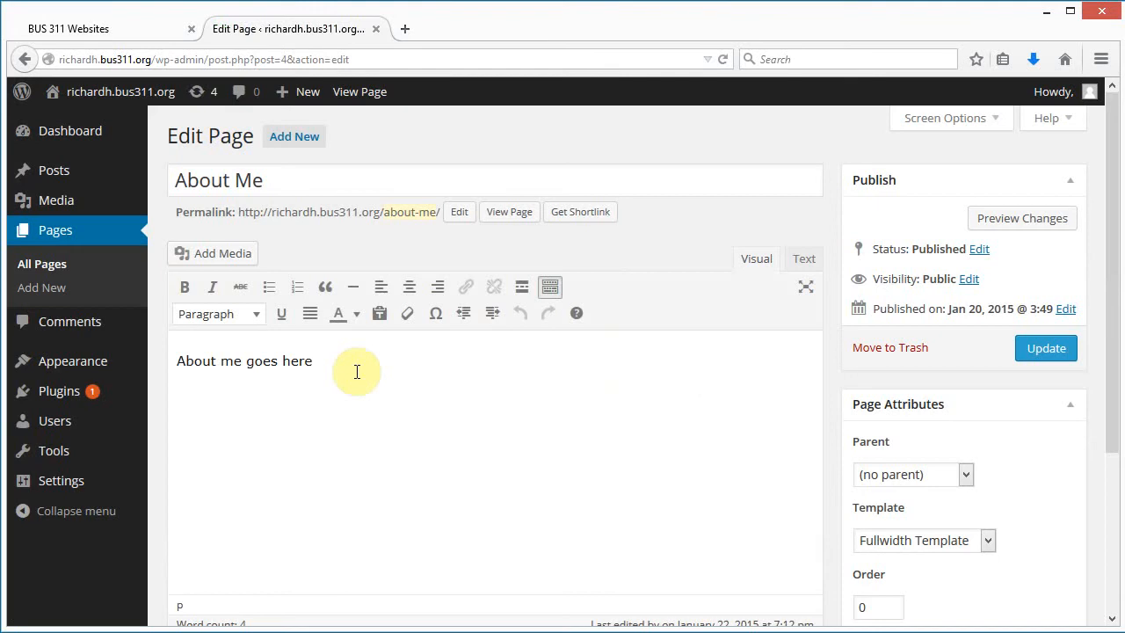
# - Reread the Assignment 1 About Me requirements down to the map item, selecting 'functional'
pyautogui.click(68, 28)
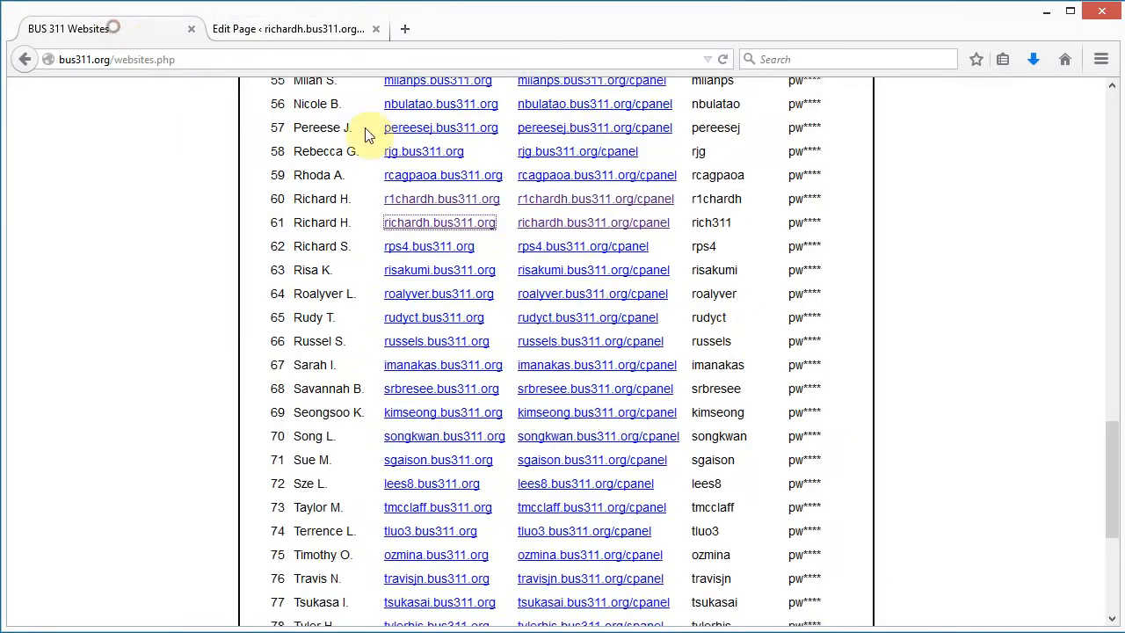
pyautogui.scroll(3)
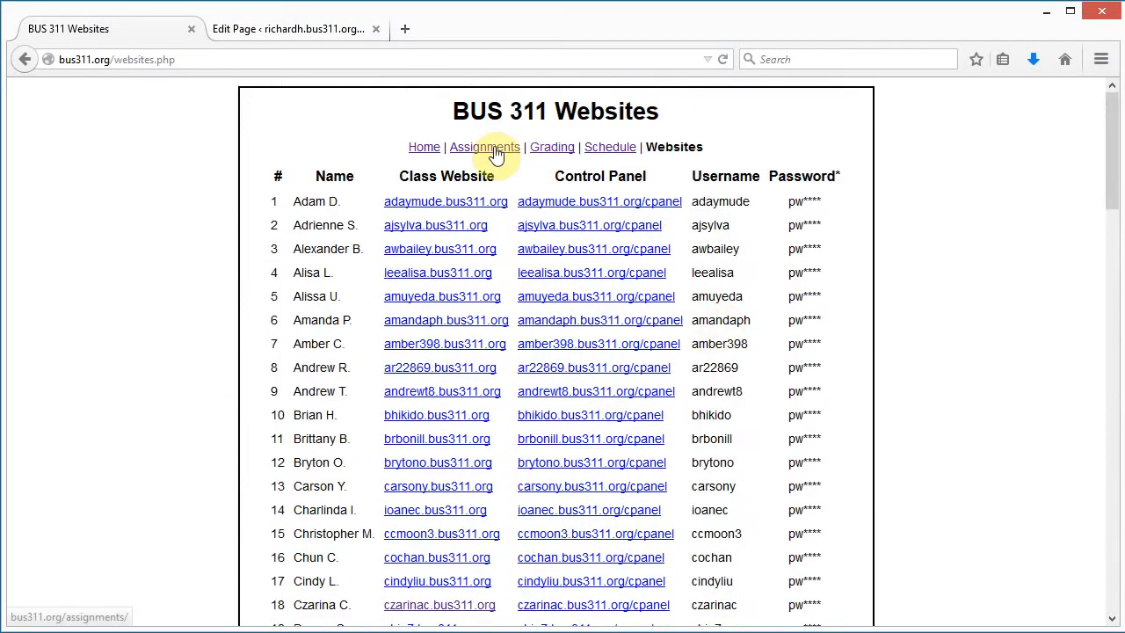
pyautogui.click(484, 147)
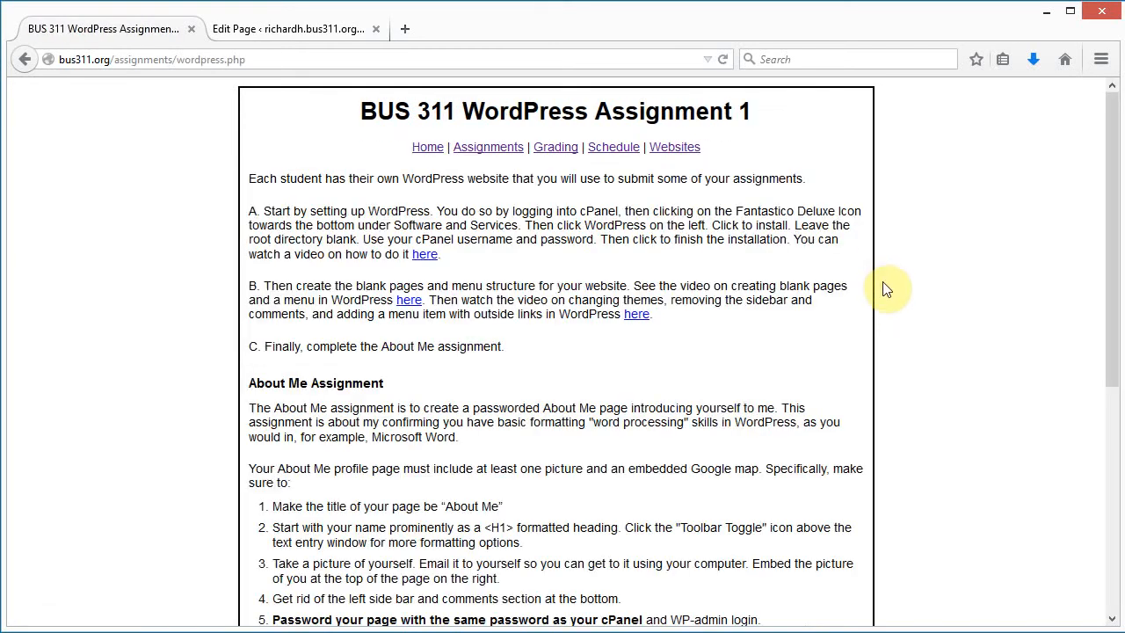
pyautogui.scroll(-3)
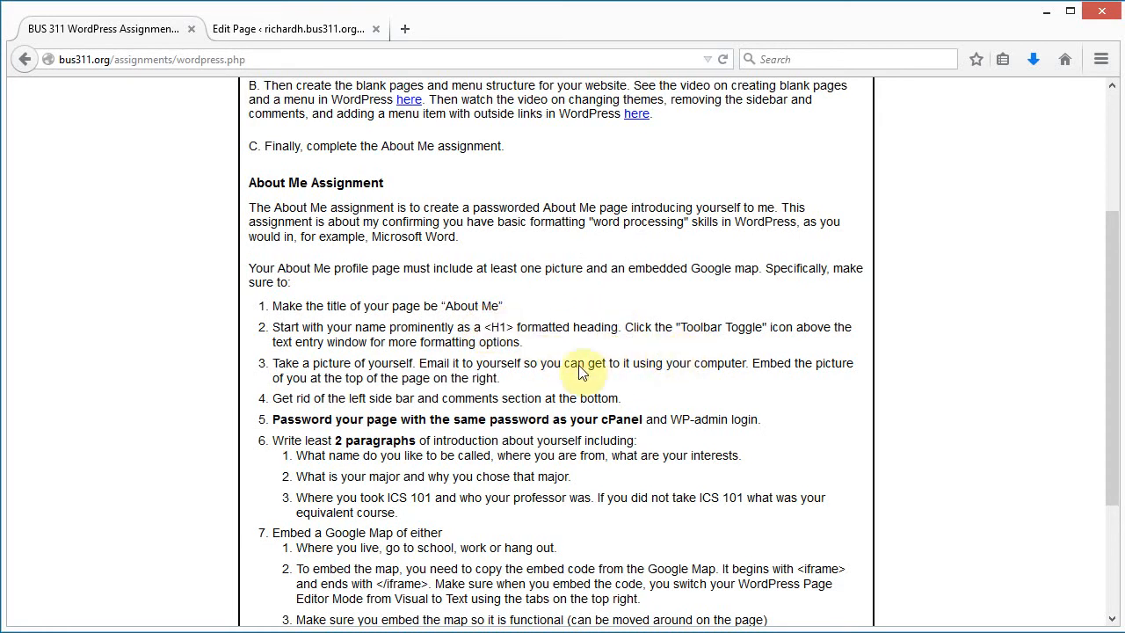
pyautogui.scroll(-3)
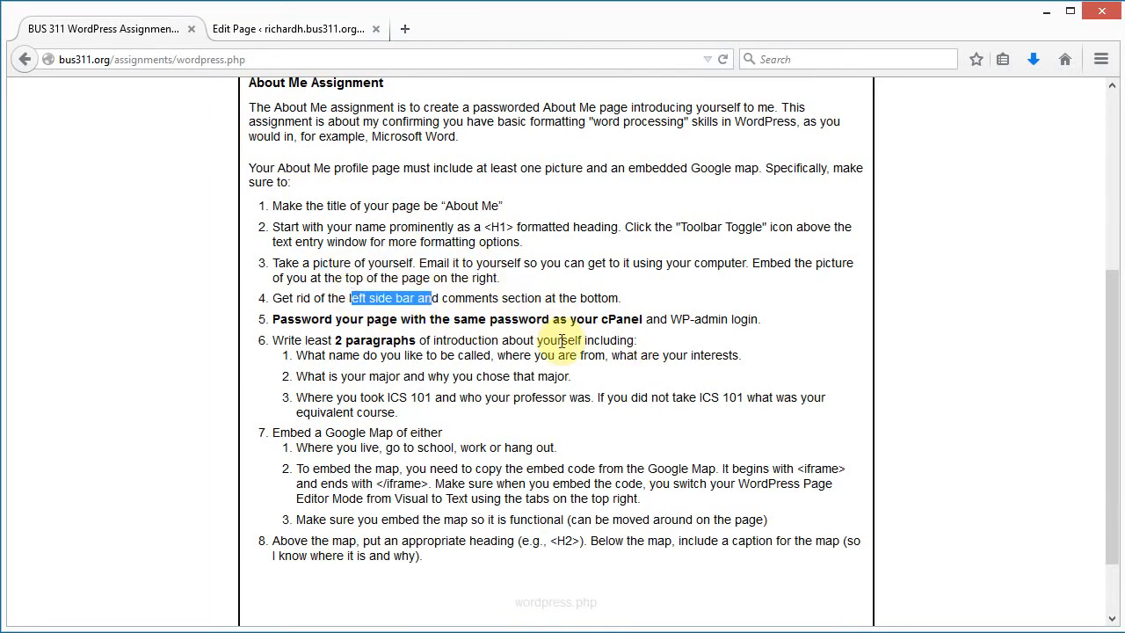
pyautogui.moveTo(619, 376)
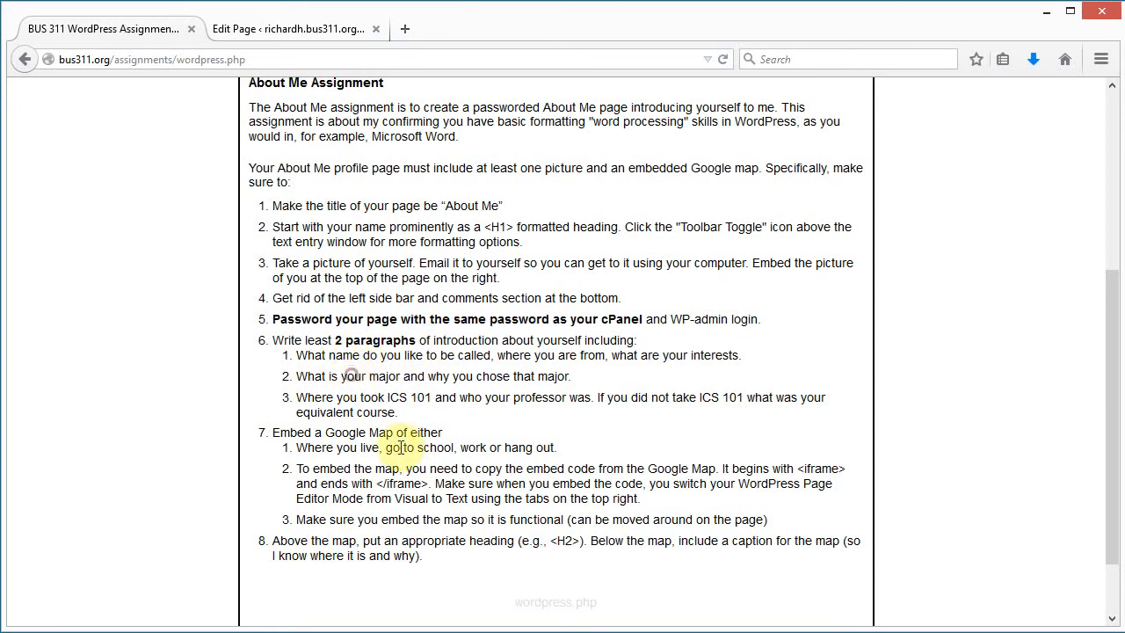
pyautogui.scroll(-3)
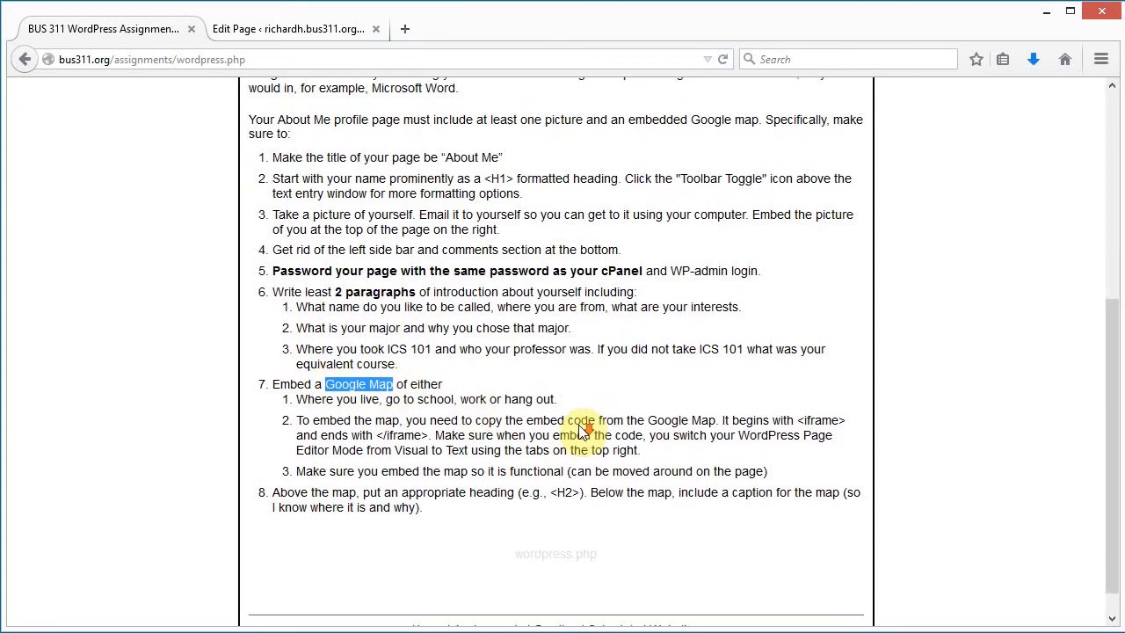
pyautogui.scroll(-3)
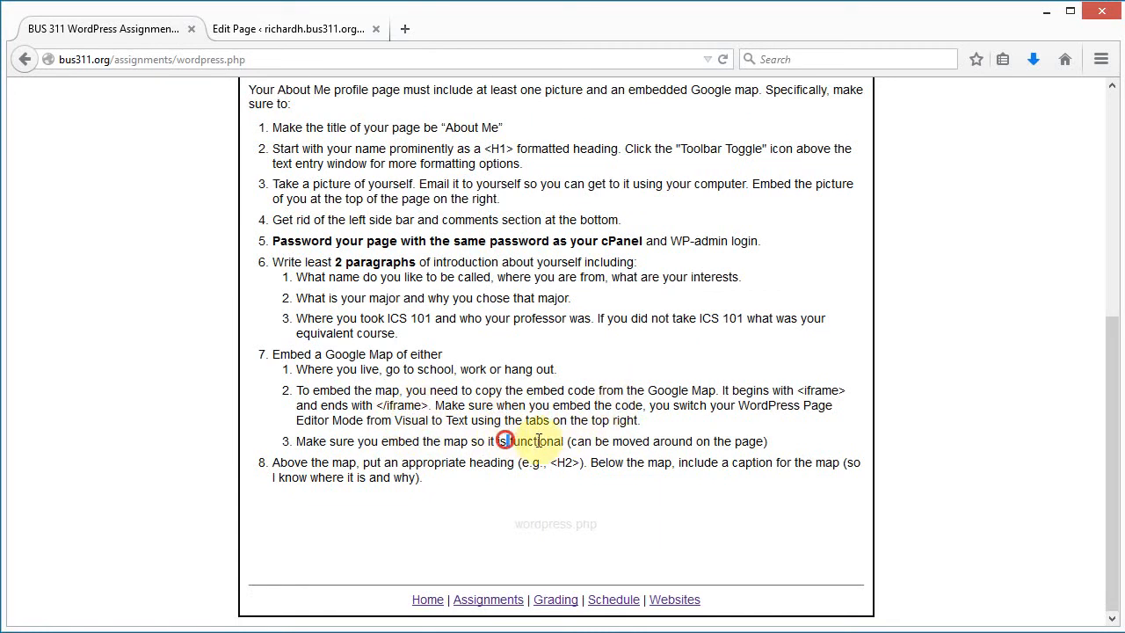
pyautogui.doubleClick(534, 442)
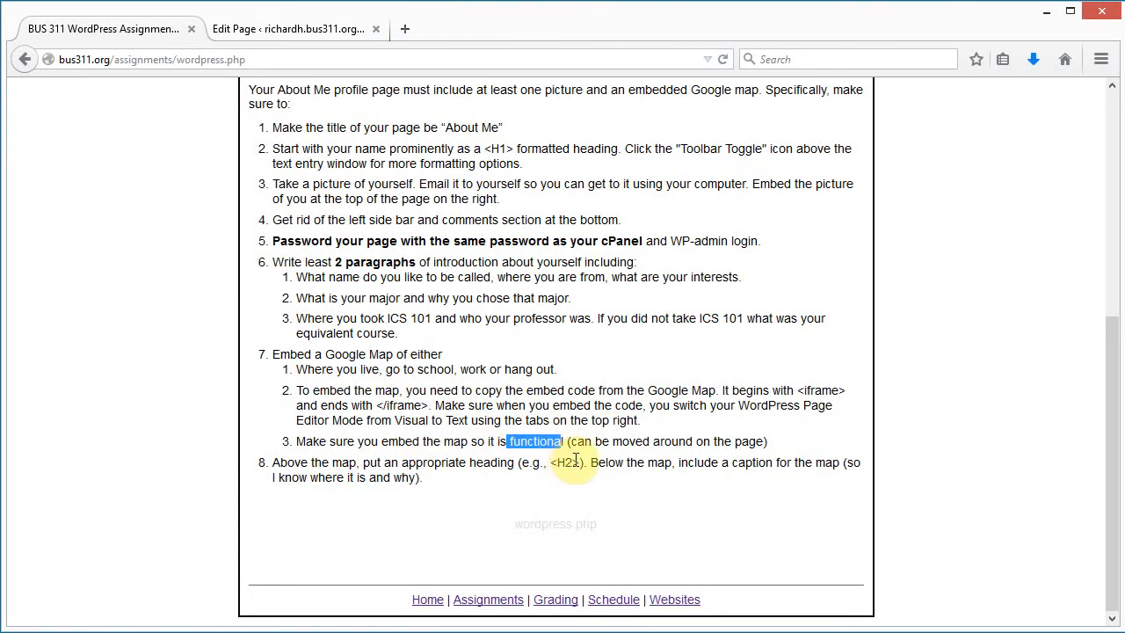
# - Replace 'About me goes here' with 'Richard Halverson' in the About Me editor
pyautogui.click(294, 29)
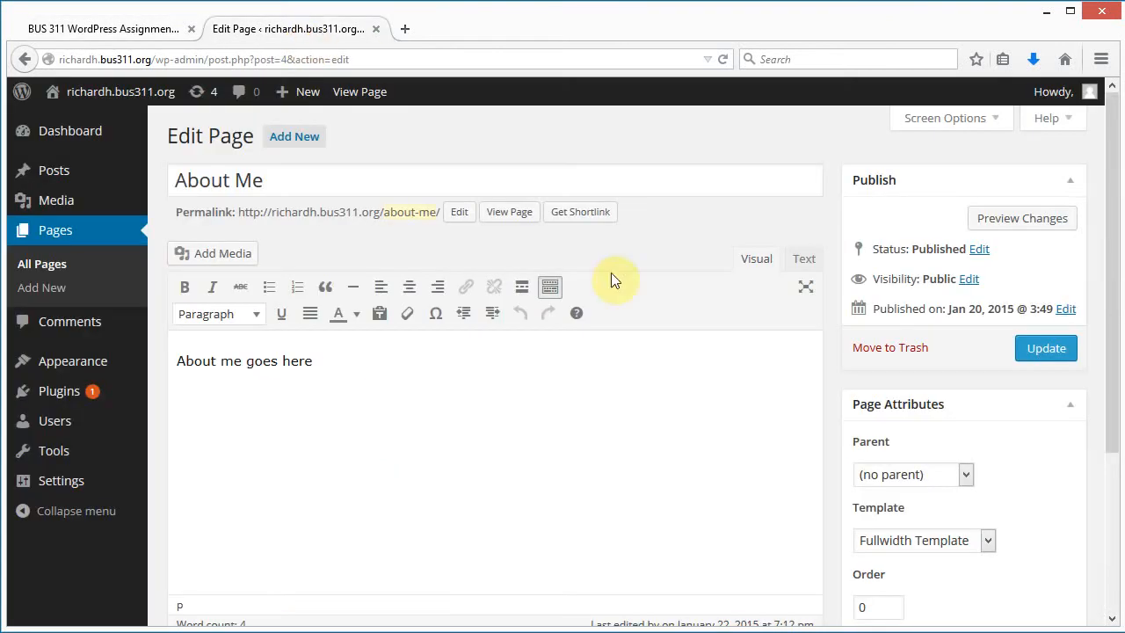
pyautogui.tripleClick(244, 360)
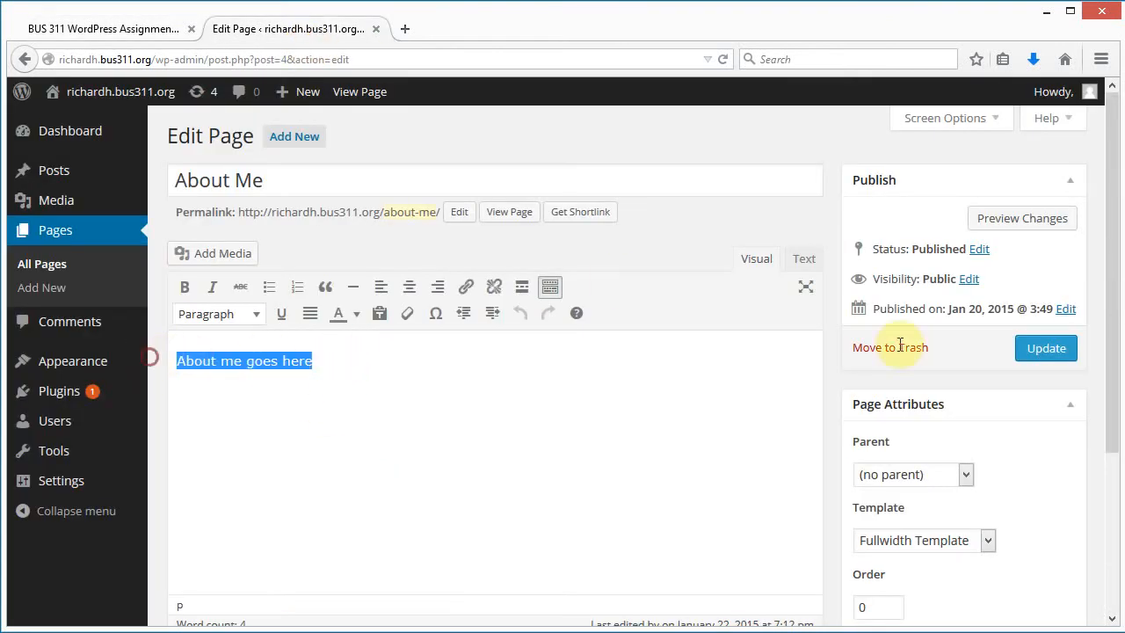
pyautogui.moveTo(511, 426)
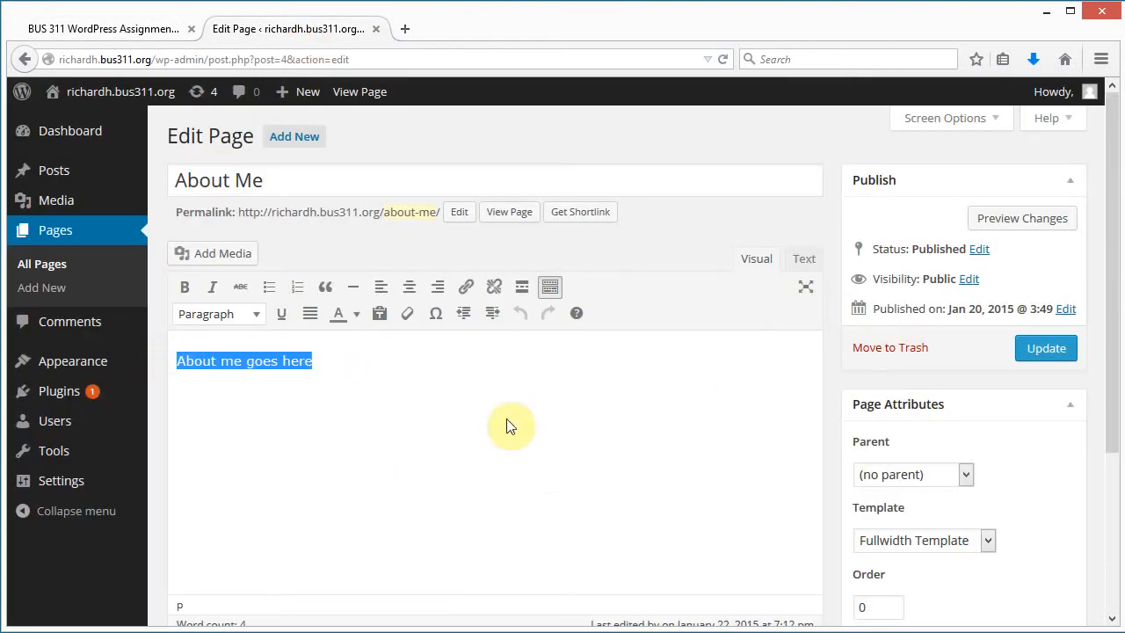
pyautogui.write('Richard H')
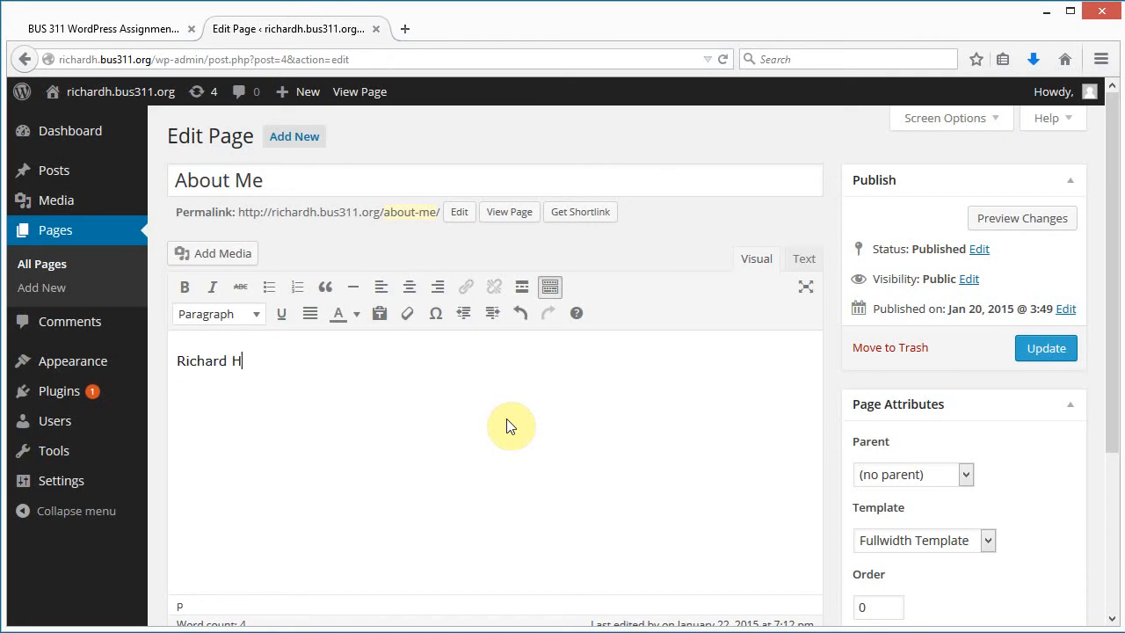
pyautogui.write('alverson')
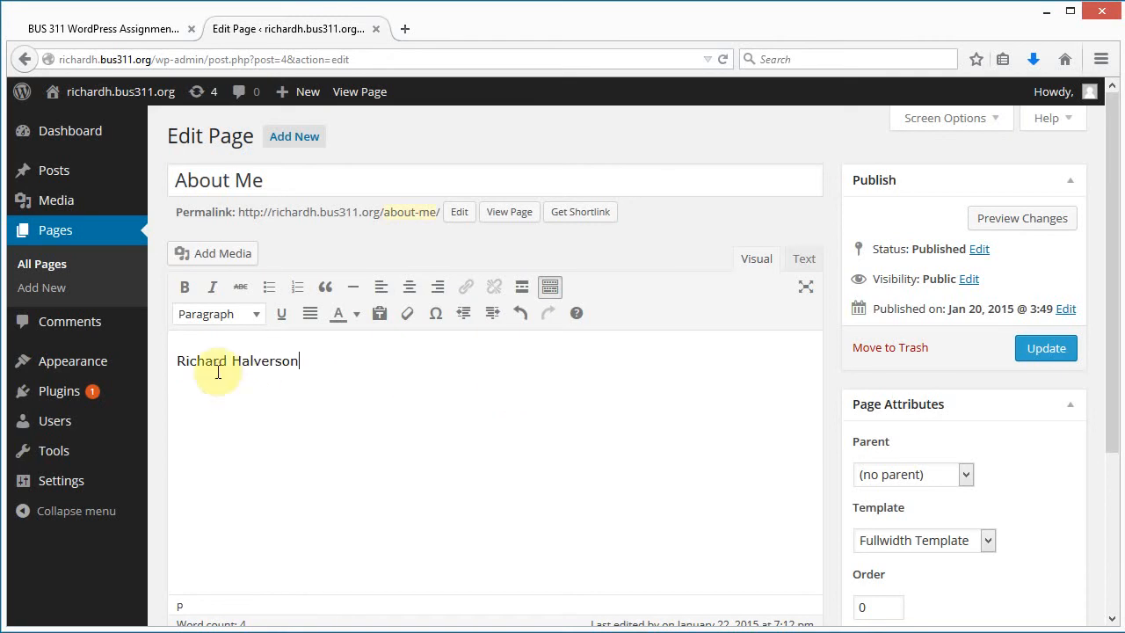
pyautogui.moveTo(487, 370)
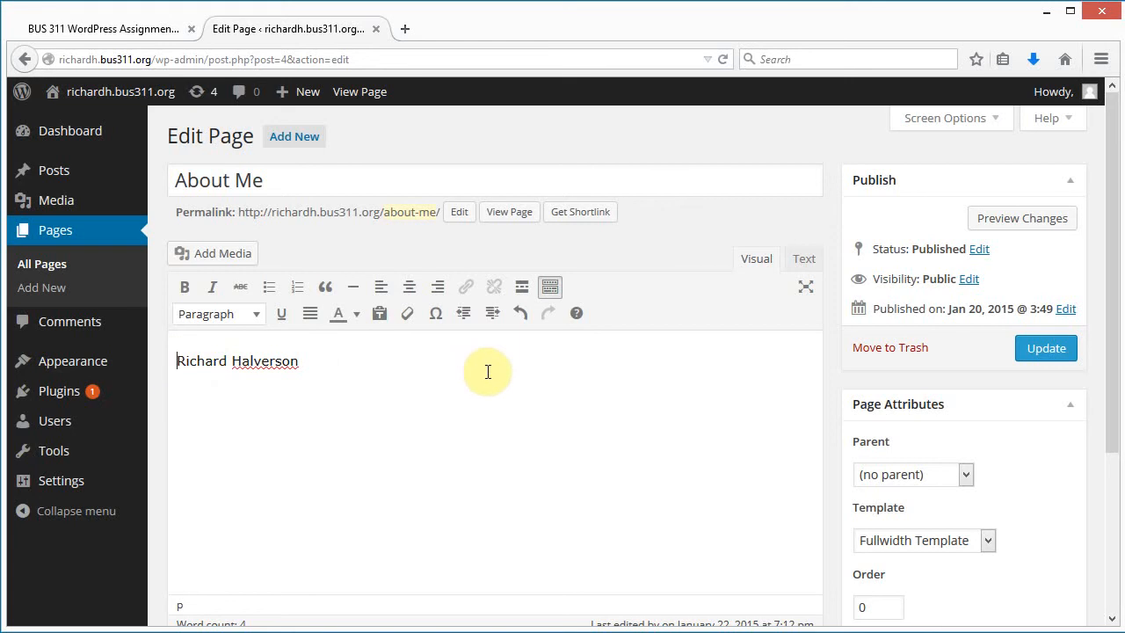
pyautogui.moveTo(378, 289)
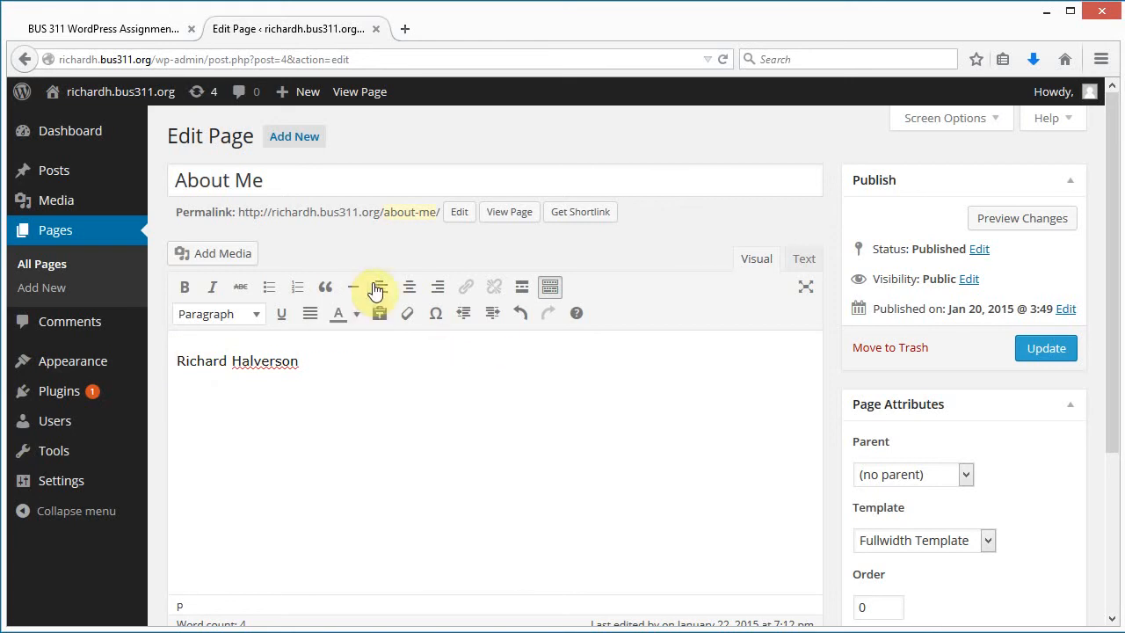
pyautogui.moveTo(519, 313)
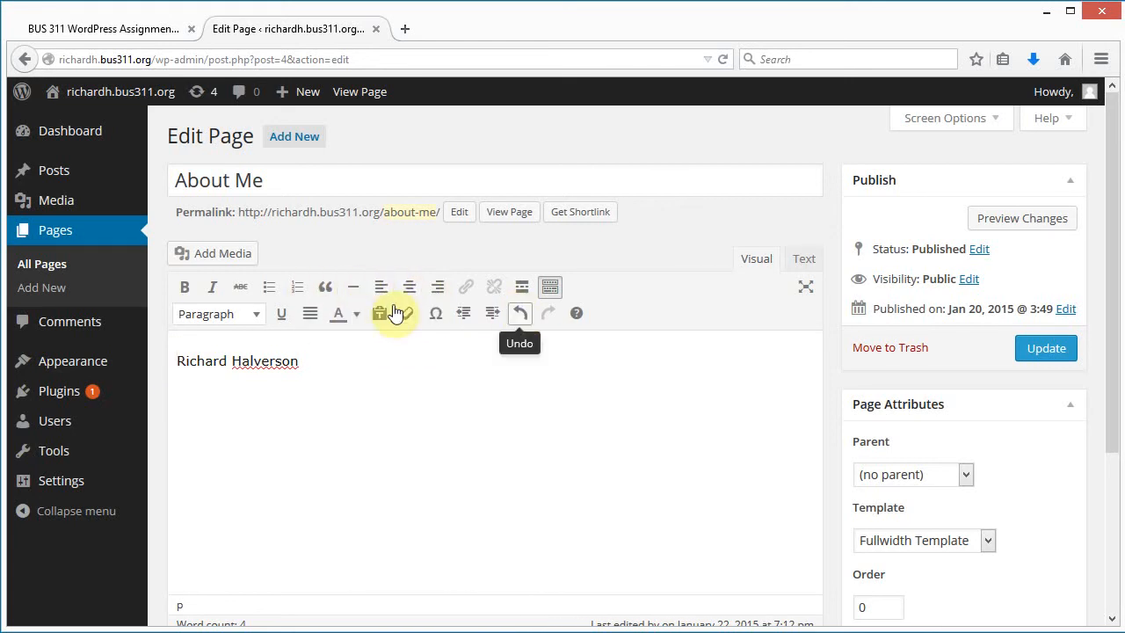
pyautogui.moveTo(480, 307)
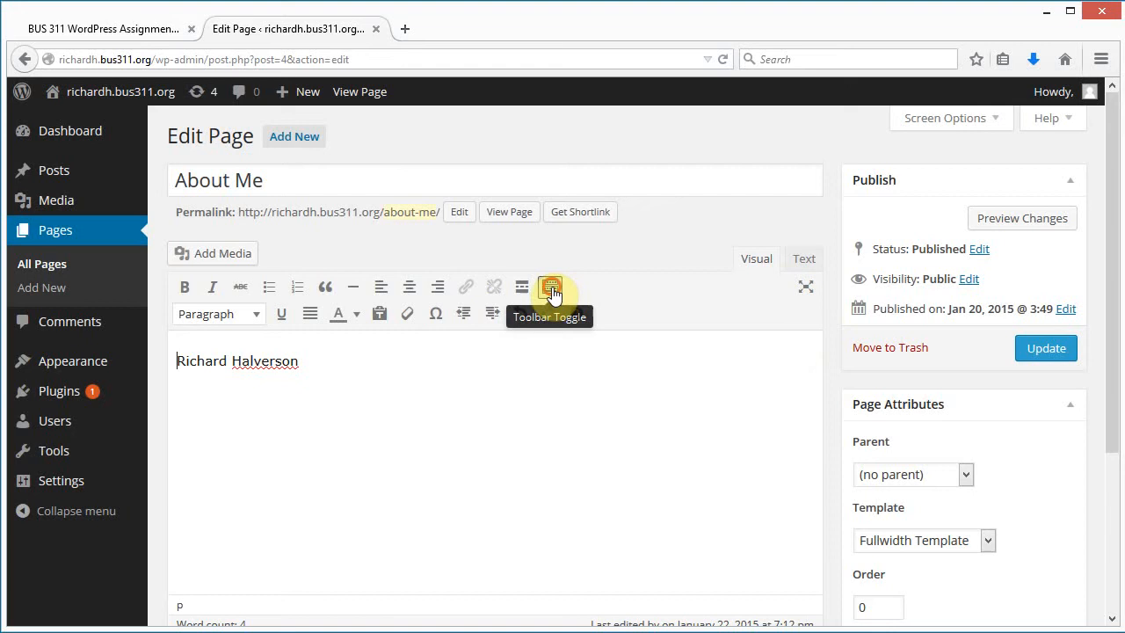
pyautogui.click(551, 286)
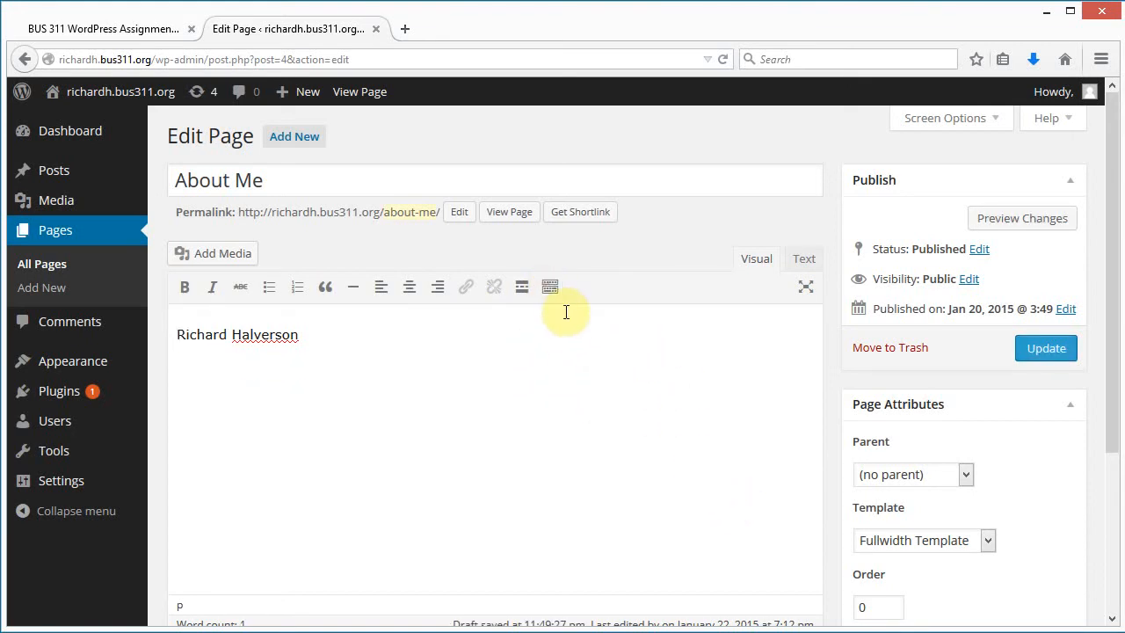
# - Toggle the editor's second toolbar row back on
pyautogui.click(550, 287)
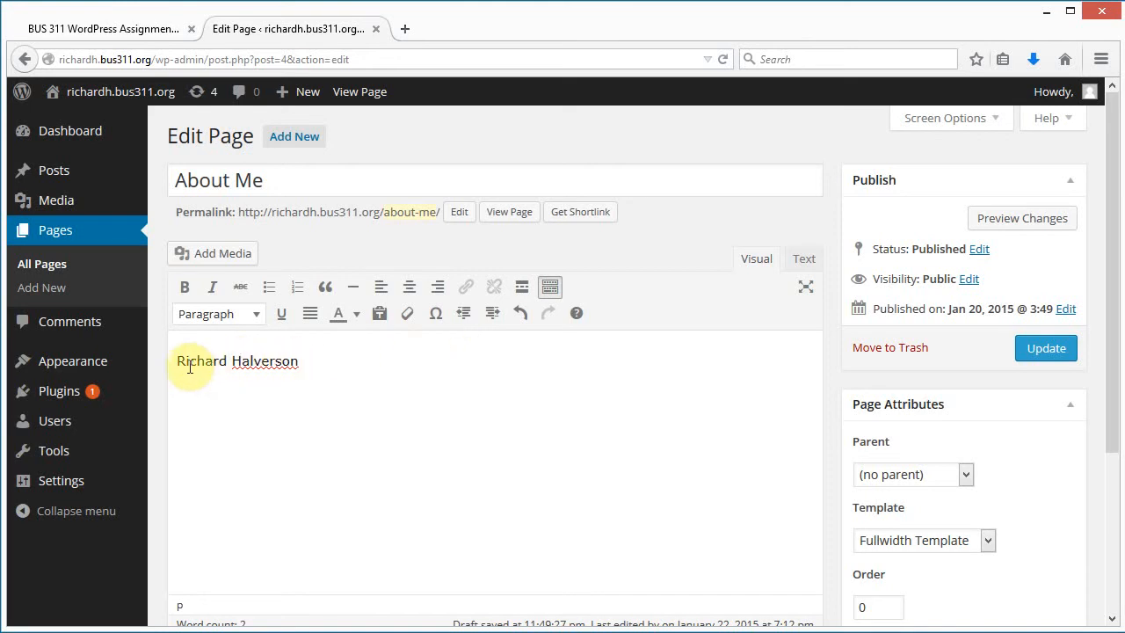
pyautogui.moveTo(187, 381)
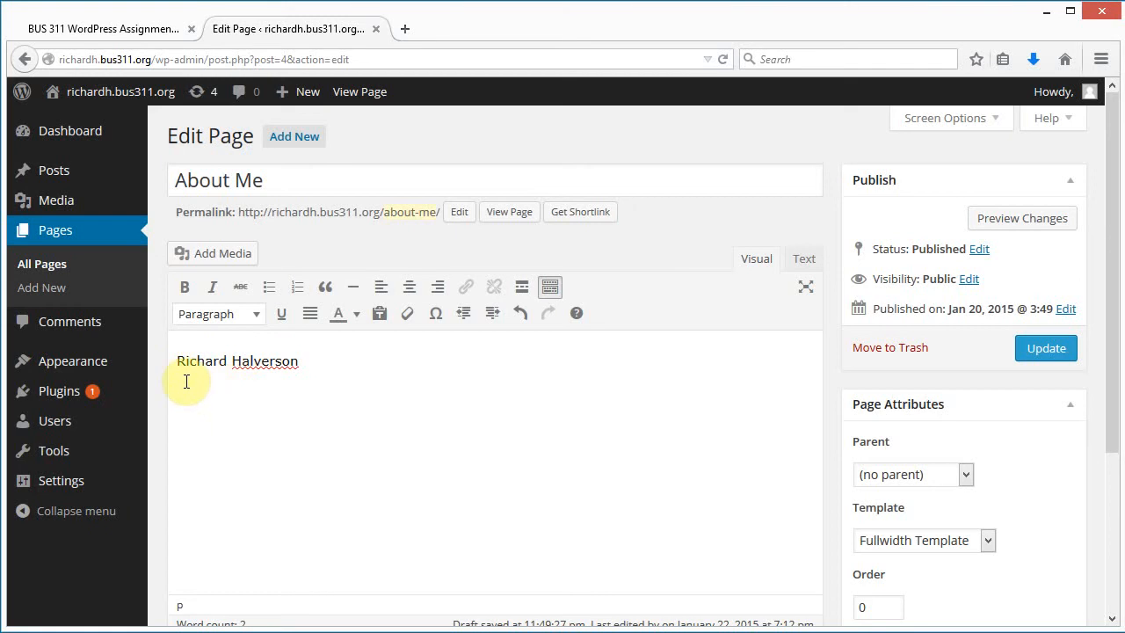
pyautogui.tripleClick(237, 360)
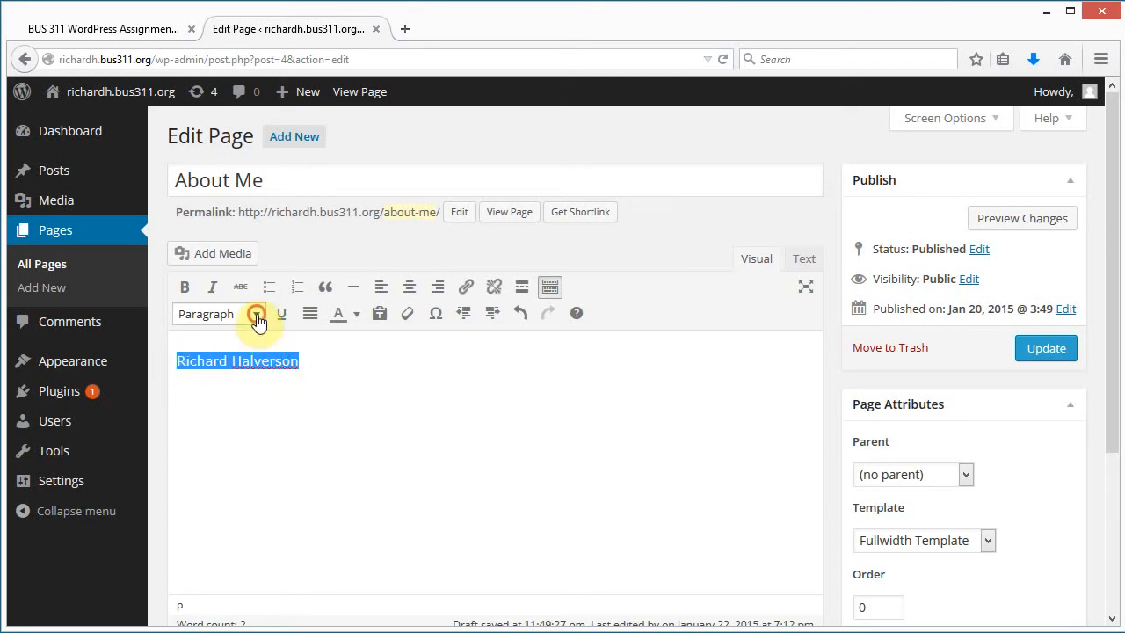
pyautogui.click(256, 314)
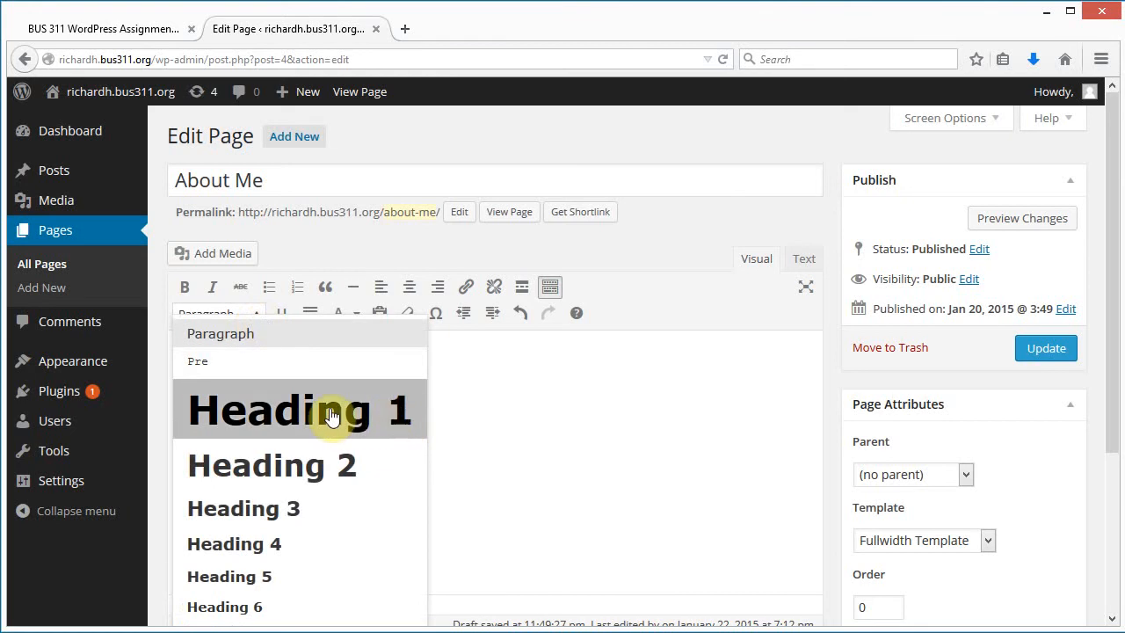
pyautogui.click(332, 410)
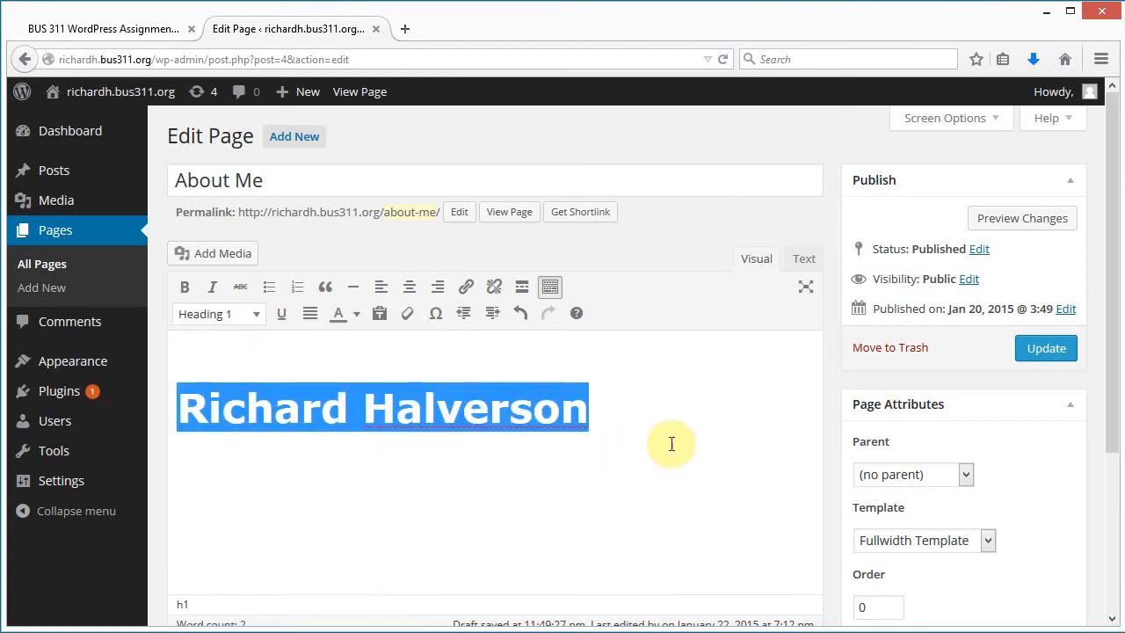
pyautogui.click(218, 314)
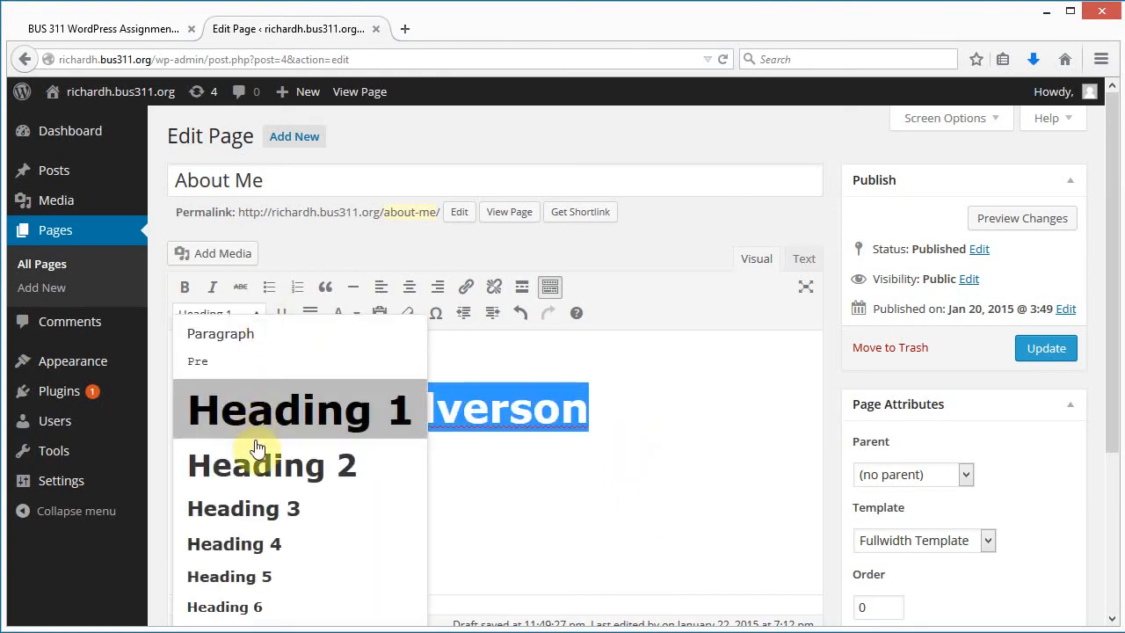
pyautogui.click(271, 465)
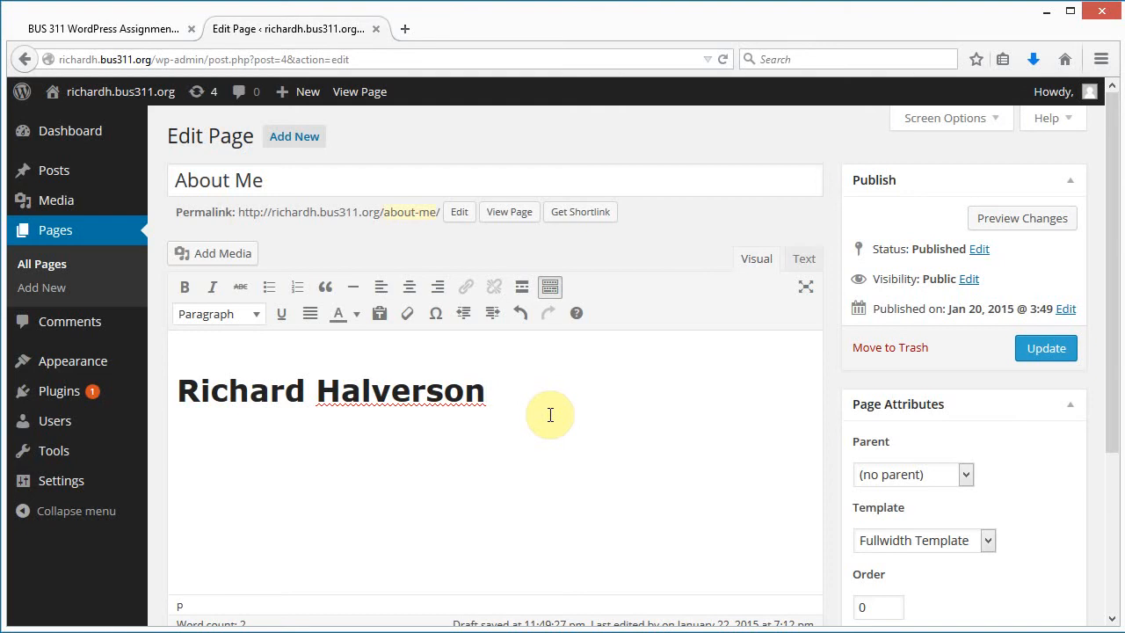
# - Type 'Hi, my name is Richard Halverson but my friends call me "Rich."'
pyautogui.write('H')
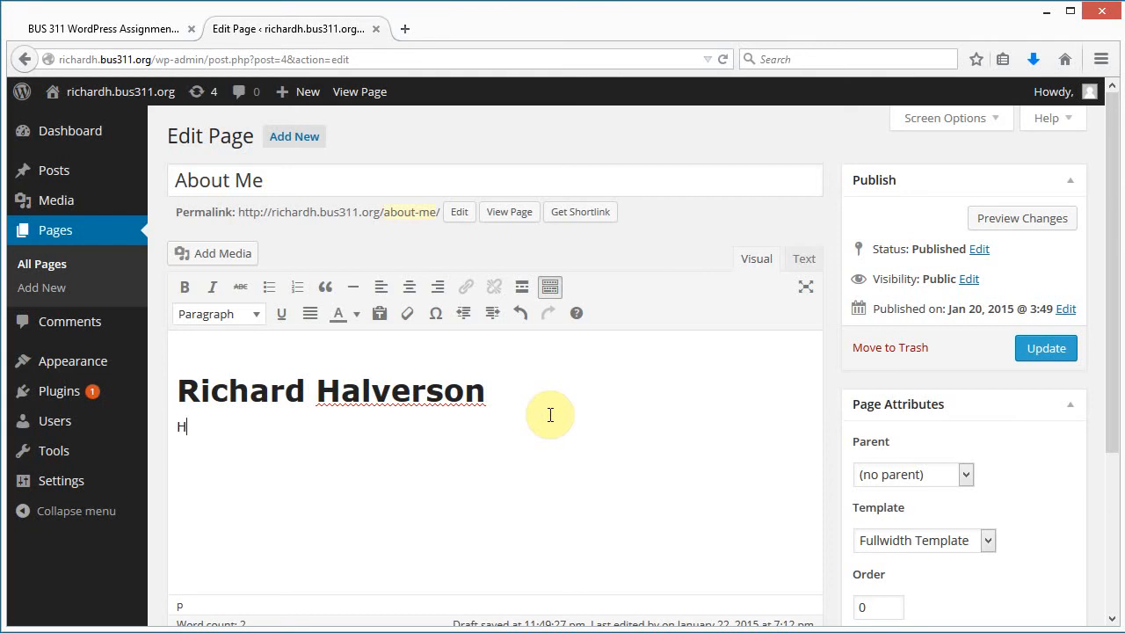
pyautogui.write('i, my name')
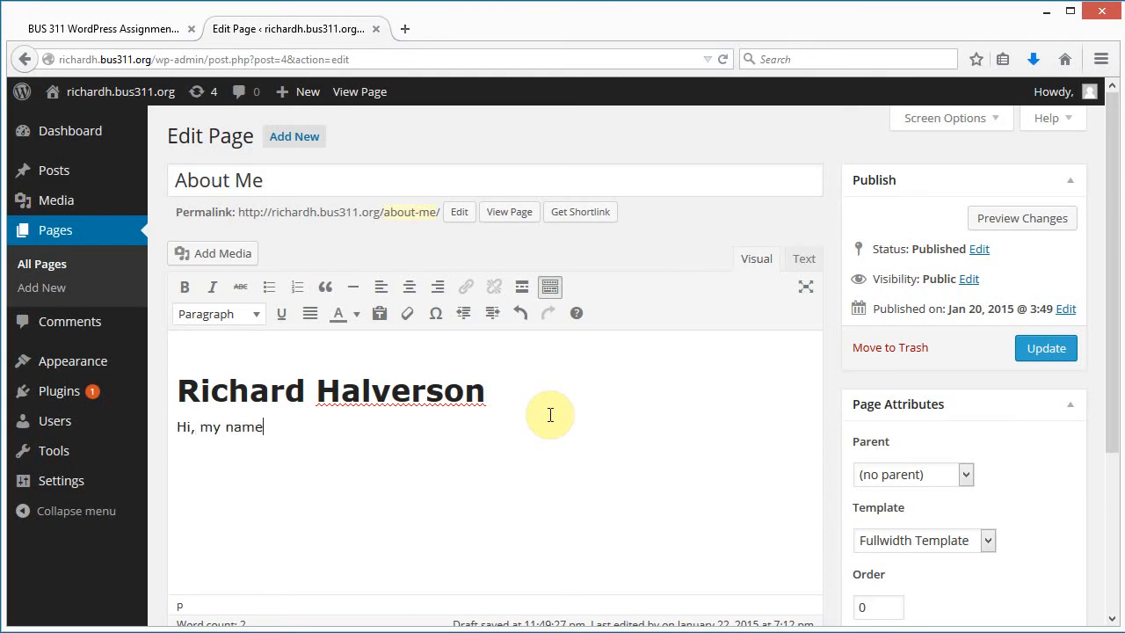
pyautogui.write('is')
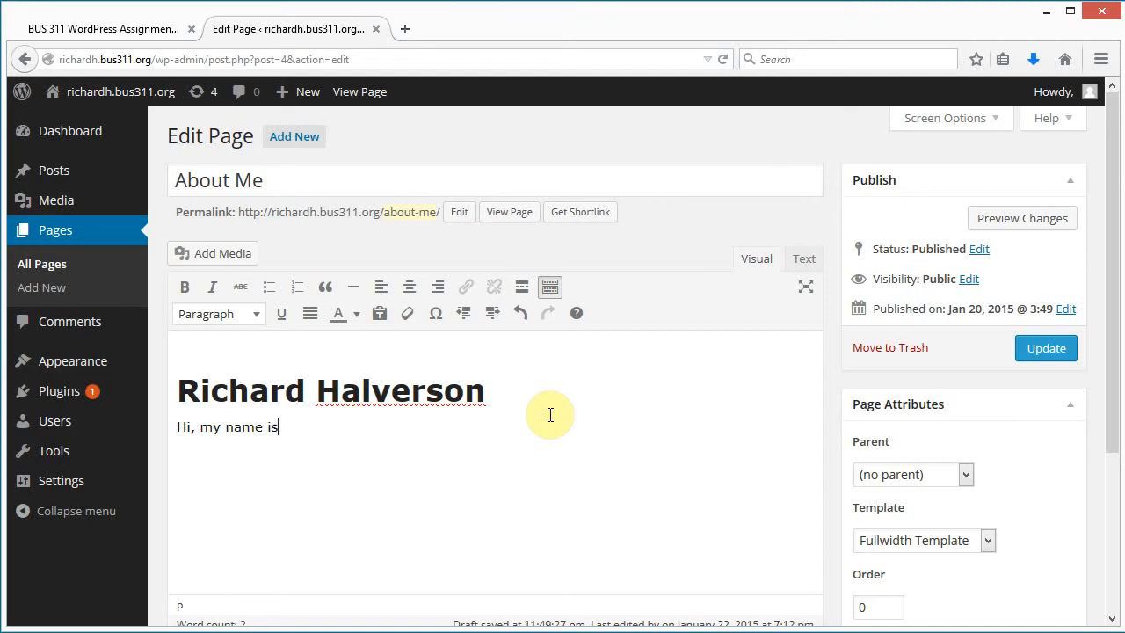
pyautogui.write('Richard Halv')
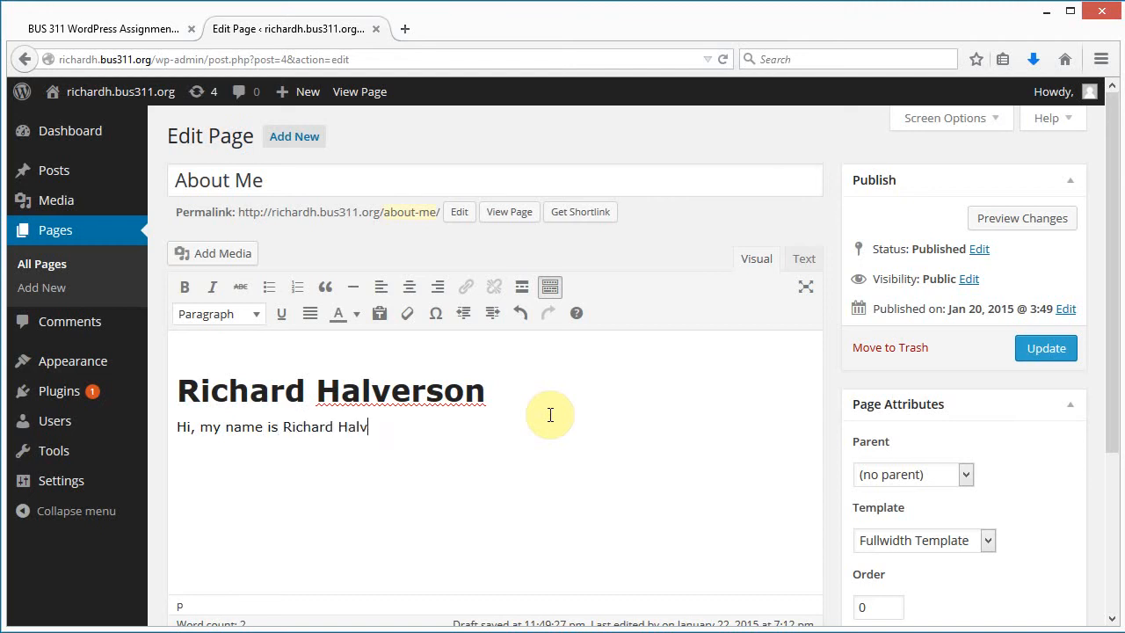
pyautogui.write('erson but')
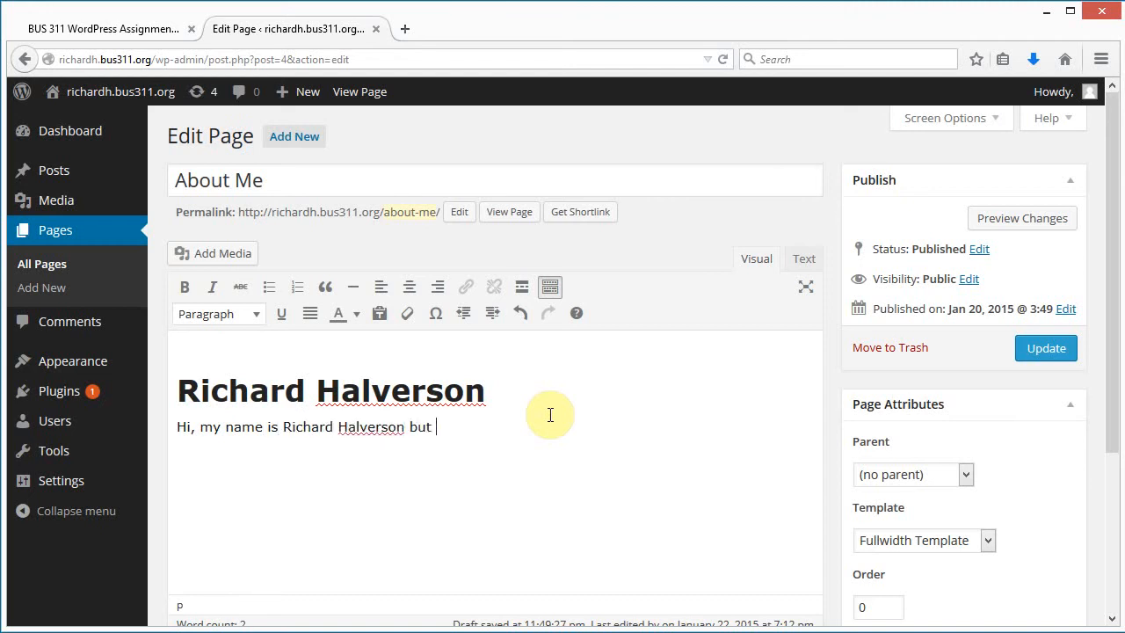
pyautogui.write('p')
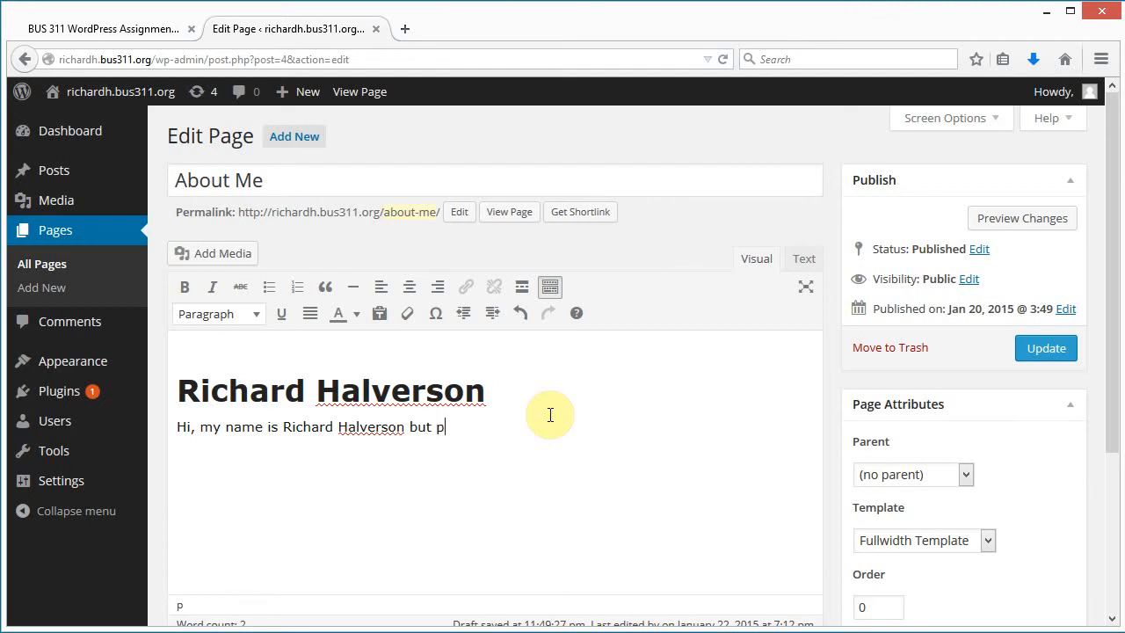
pyautogui.write('my frie')
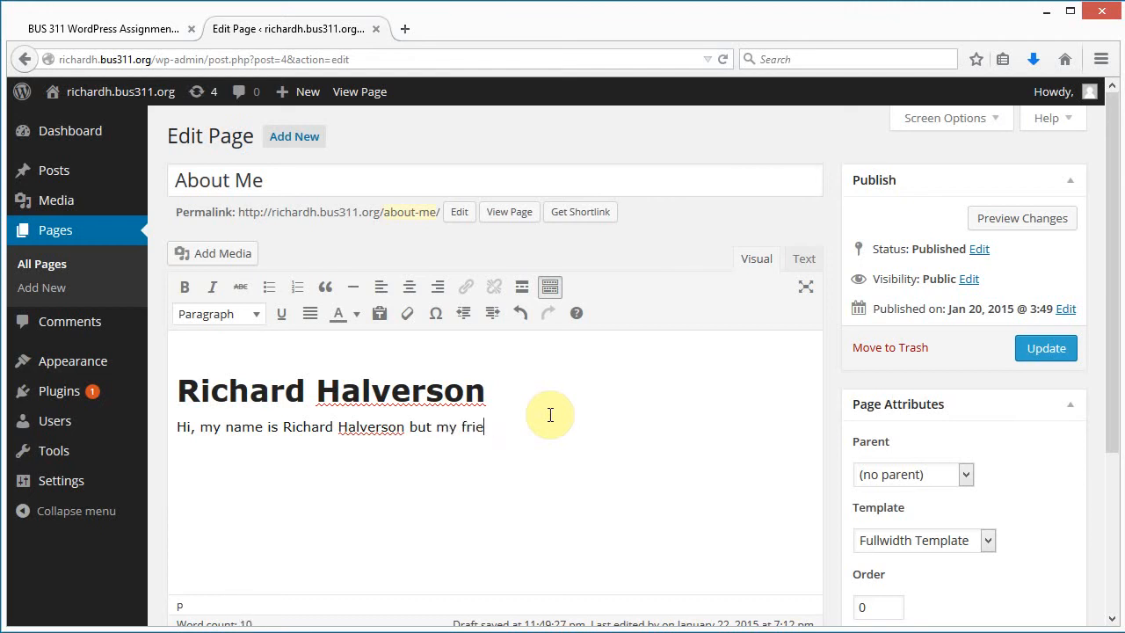
pyautogui.write('nds call me "R')
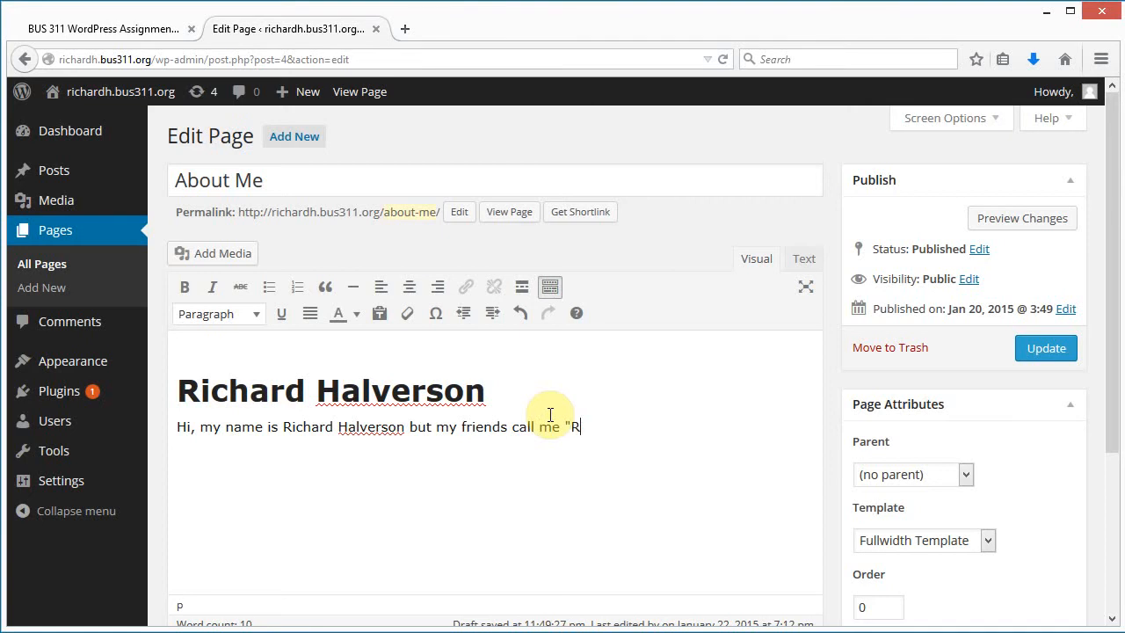
pyautogui.write('ic')
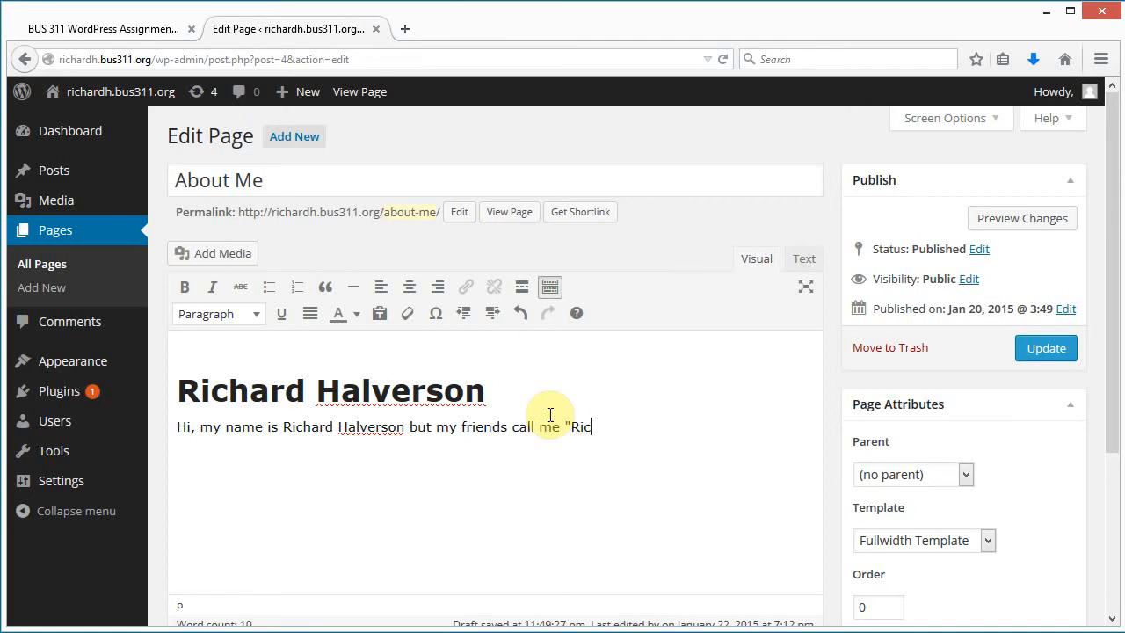
pyautogui.write('h."')
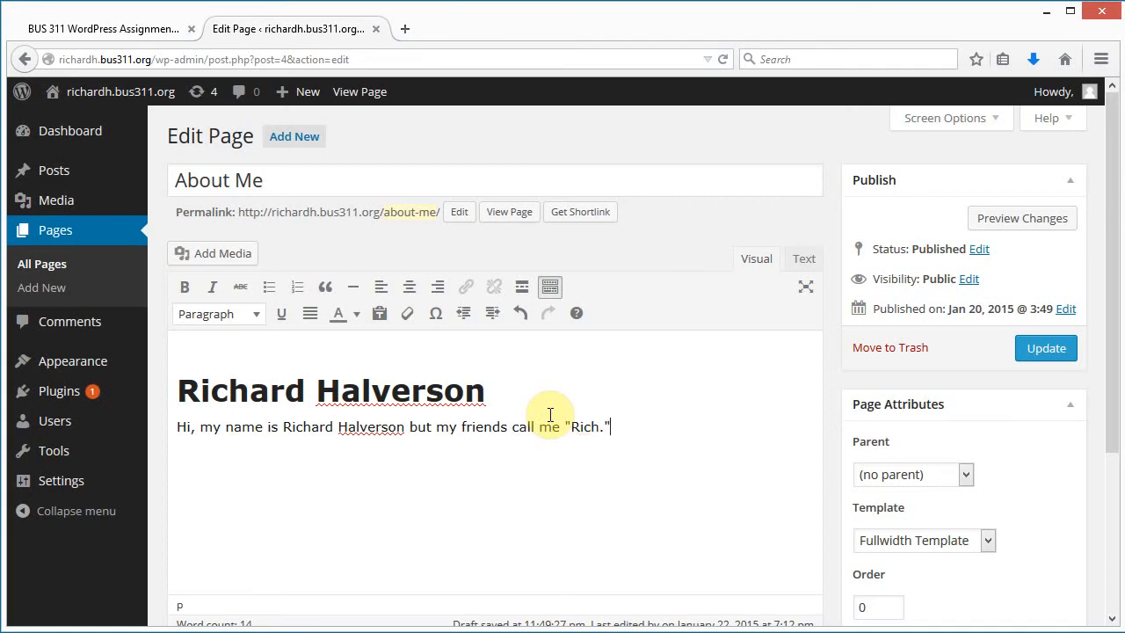
# - Add sentences about Minneapolis, living in Hawaii since 1988, and interest in technology and computers
pyautogui.write('I am from Mi')
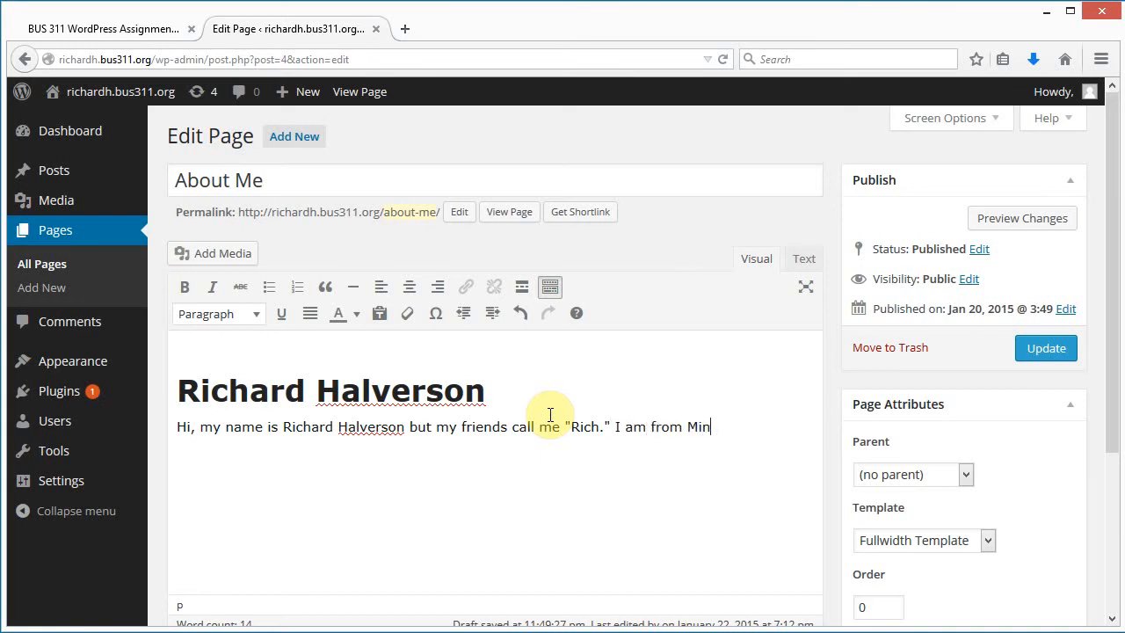
pyautogui.write('neapolis Minnesota')
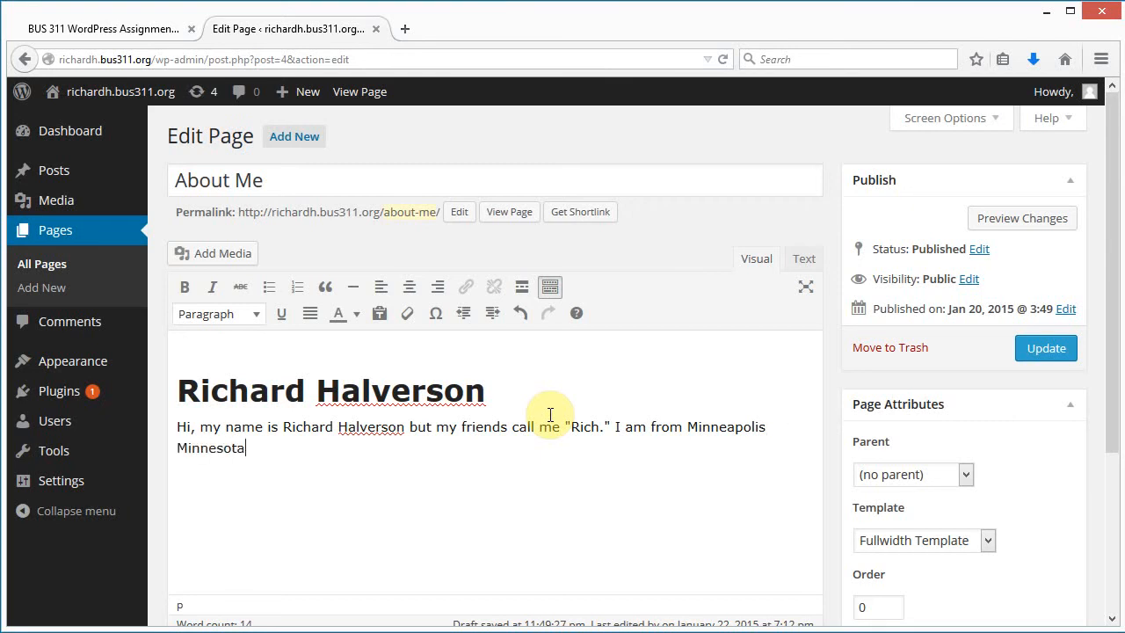
pyautogui.write('but')
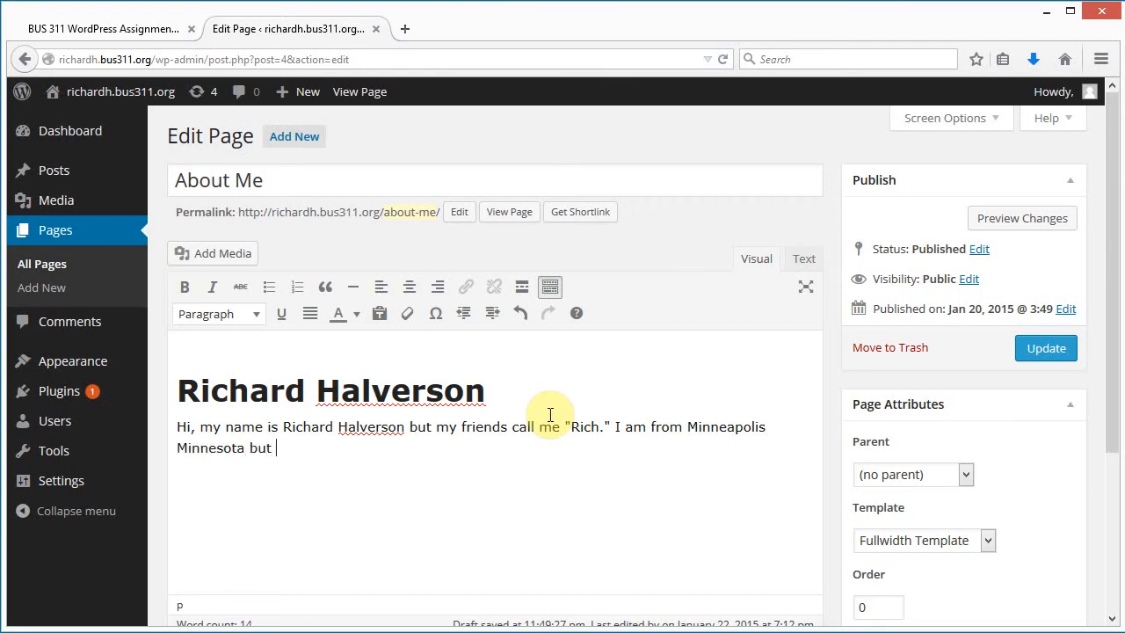
pyautogui.write('I have live')
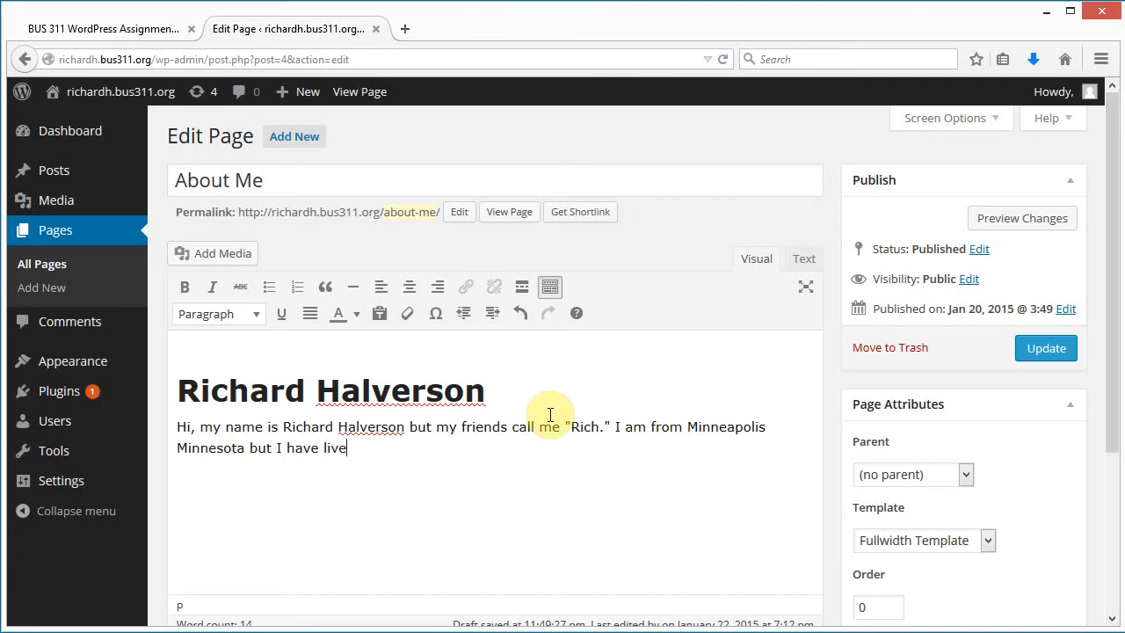
pyautogui.write('d in Hawaii')
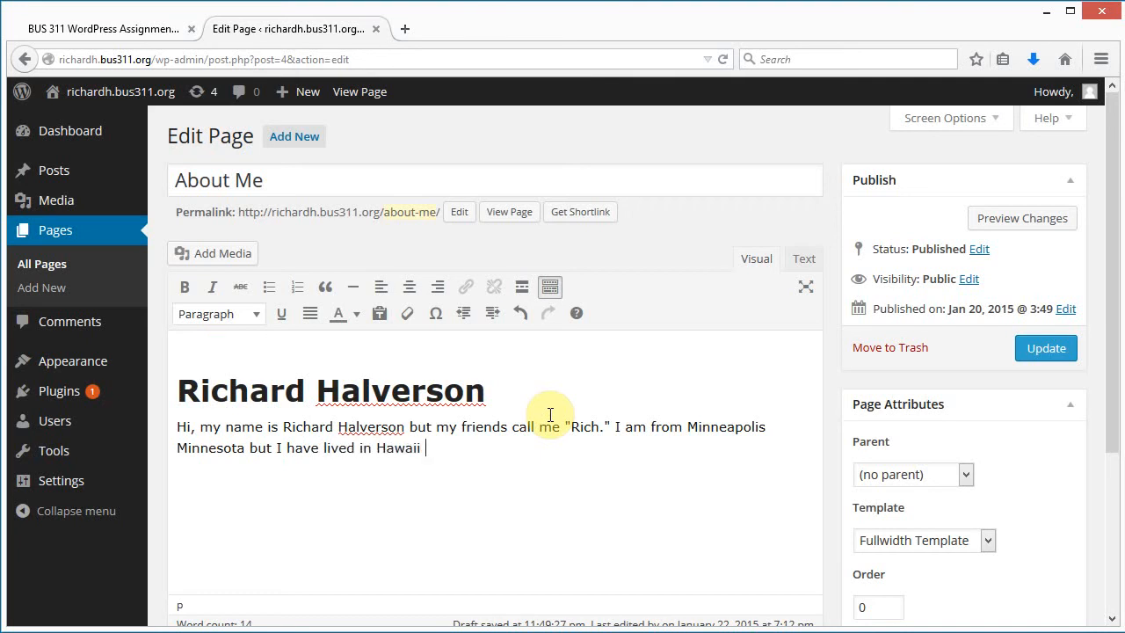
pyautogui.write('since 19')
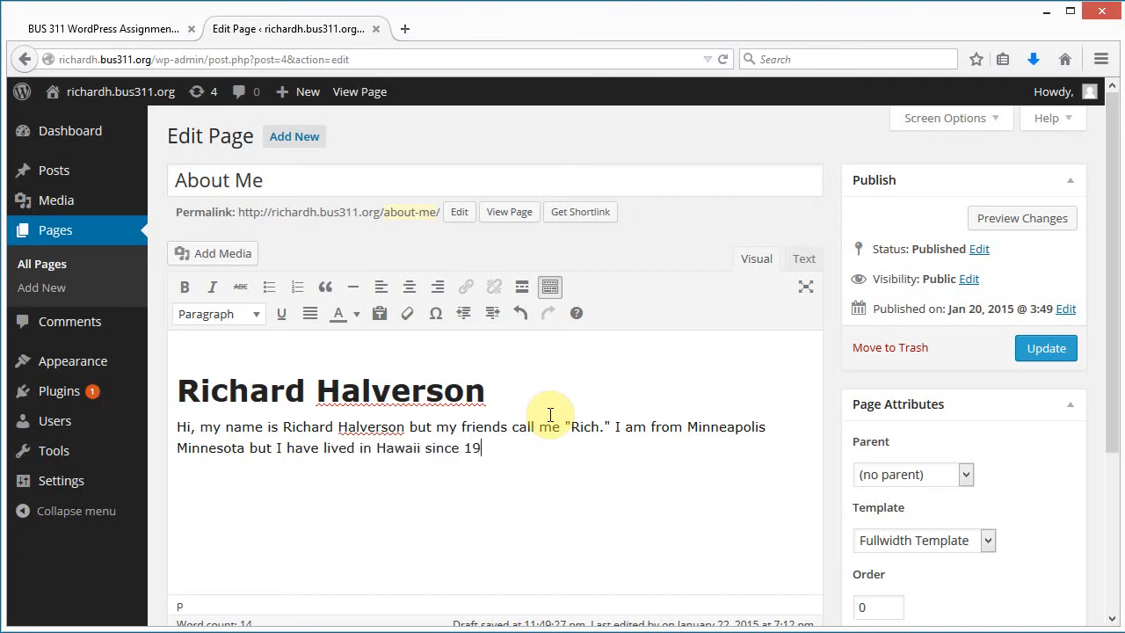
pyautogui.write('88.')
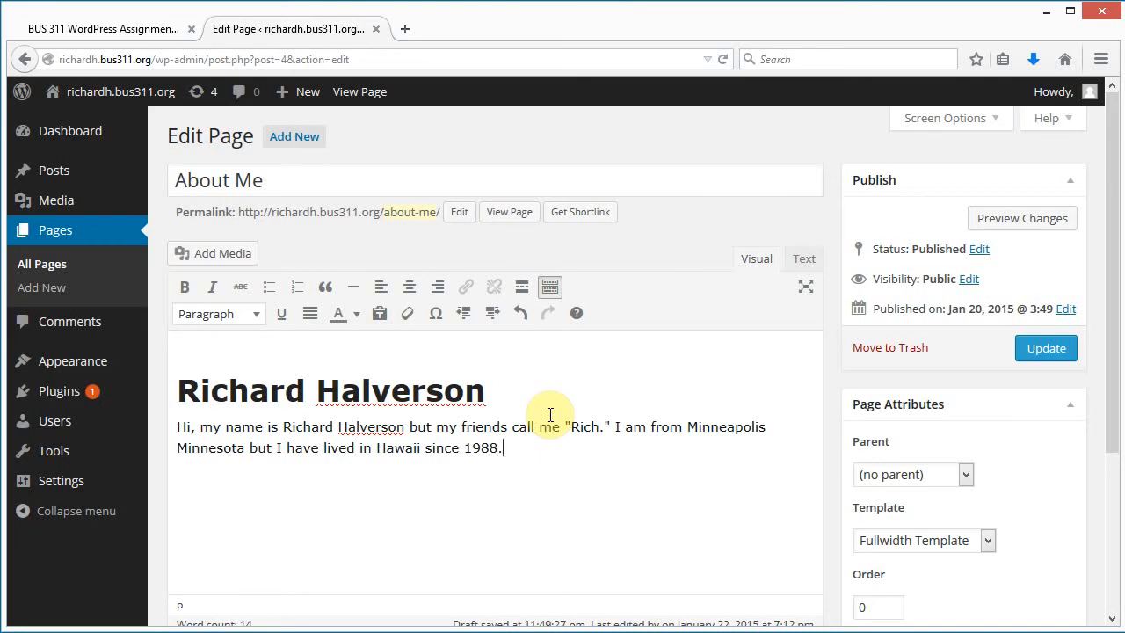
pyautogui.write('I')
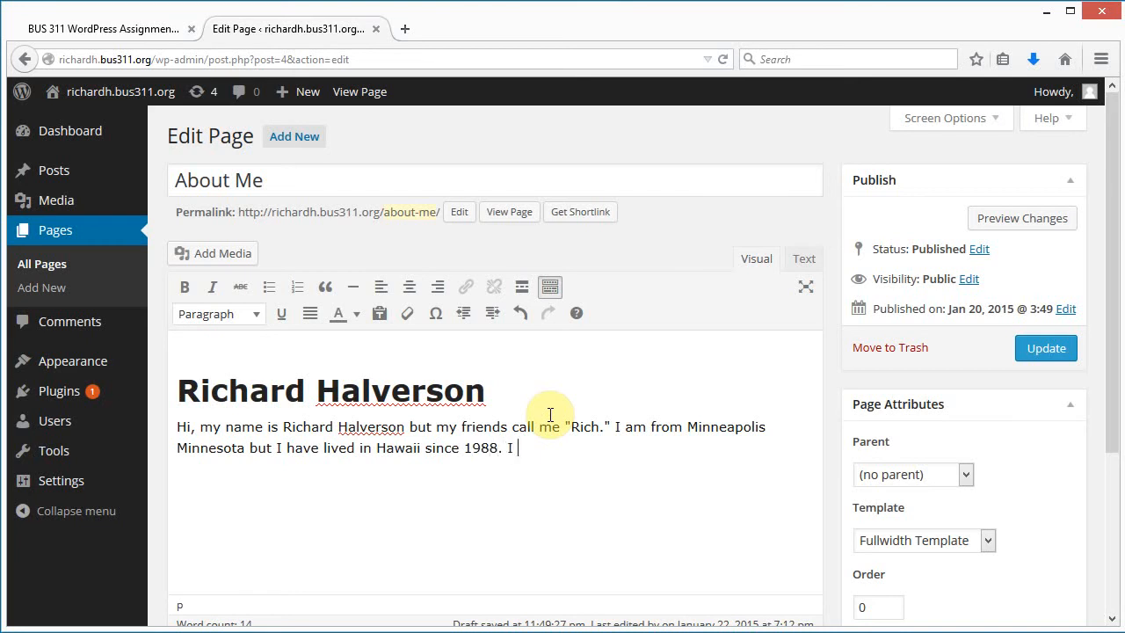
pyautogui.write('have always')
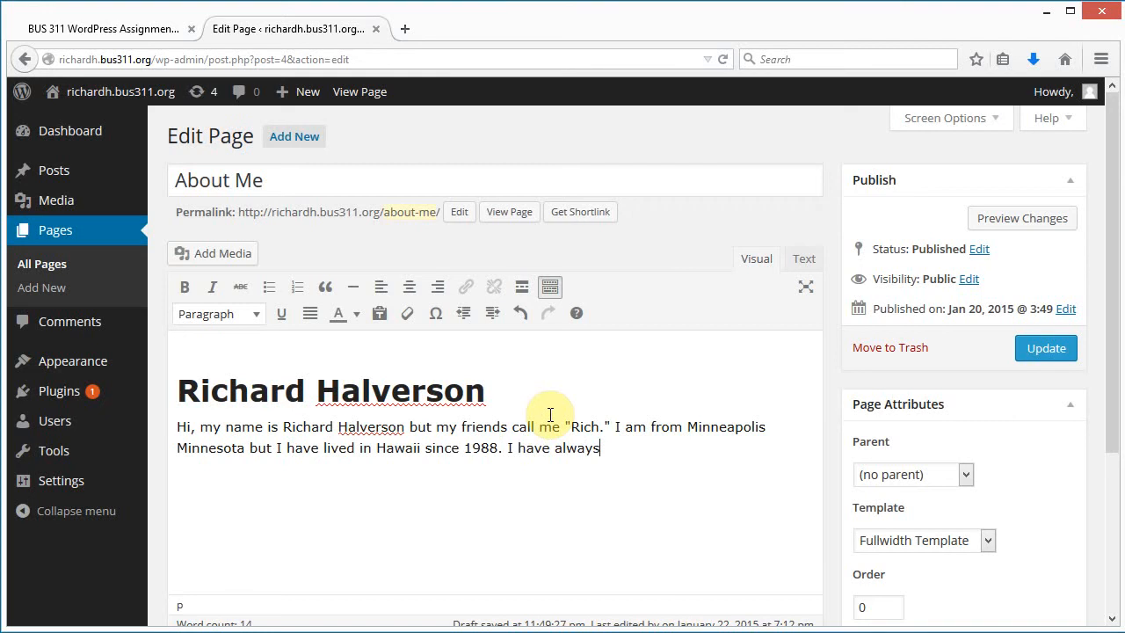
pyautogui.write('been interested in tech')
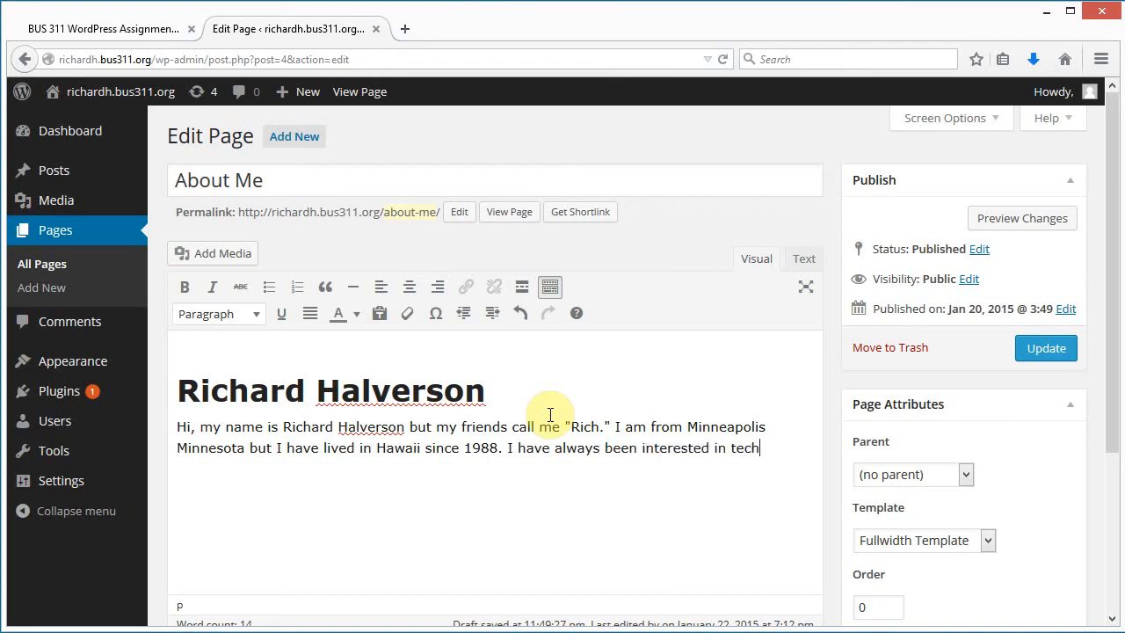
pyautogui.write('nology')
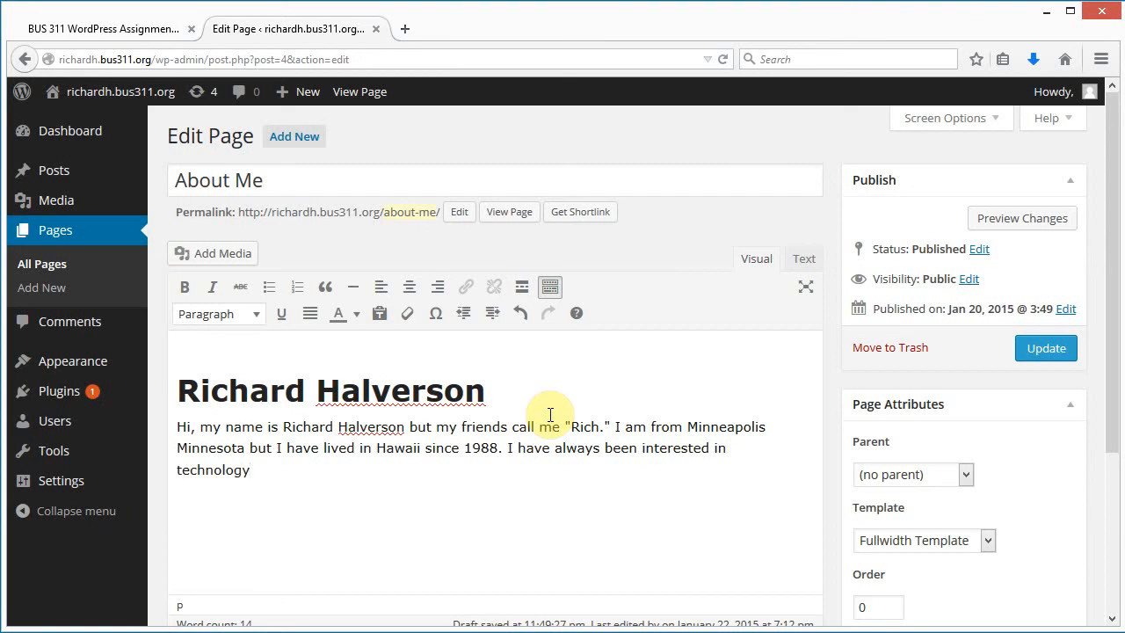
pyautogui.write('a')
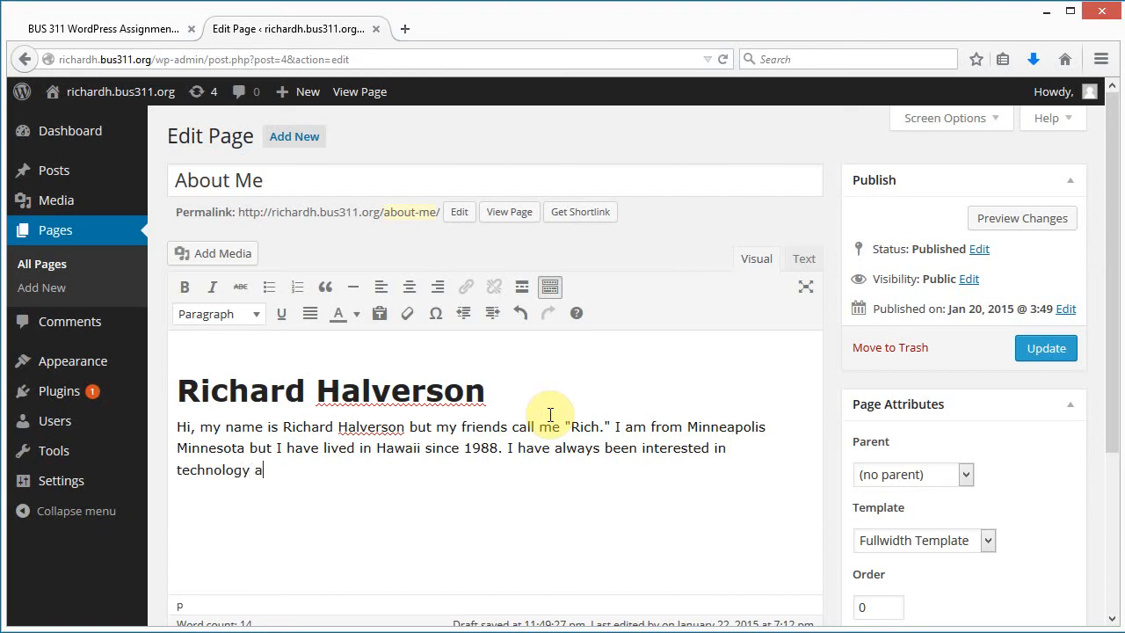
pyautogui.write('nd computers.')
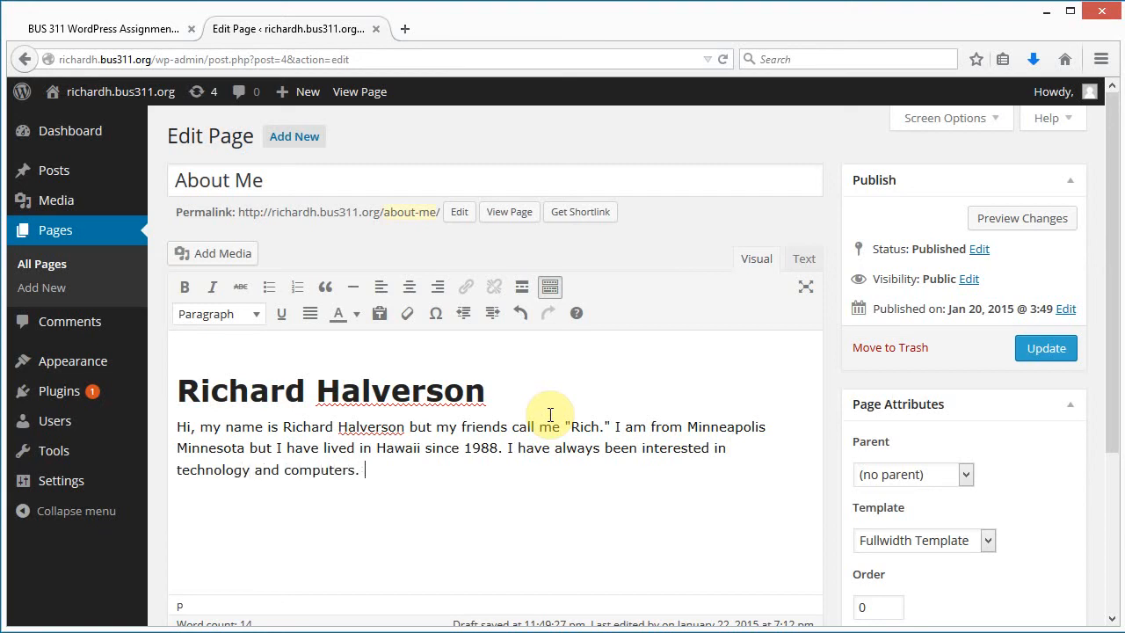
# - Add his undergraduate degrees in computer science and electrical engineering
pyautogui.write('I rece')
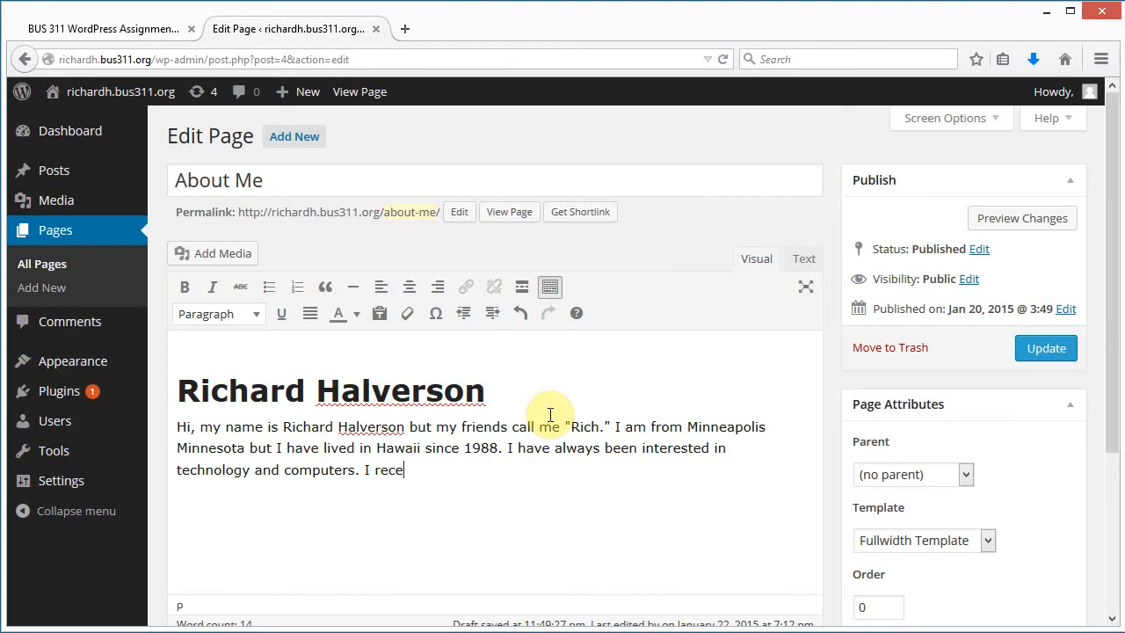
pyautogui.write('ived')
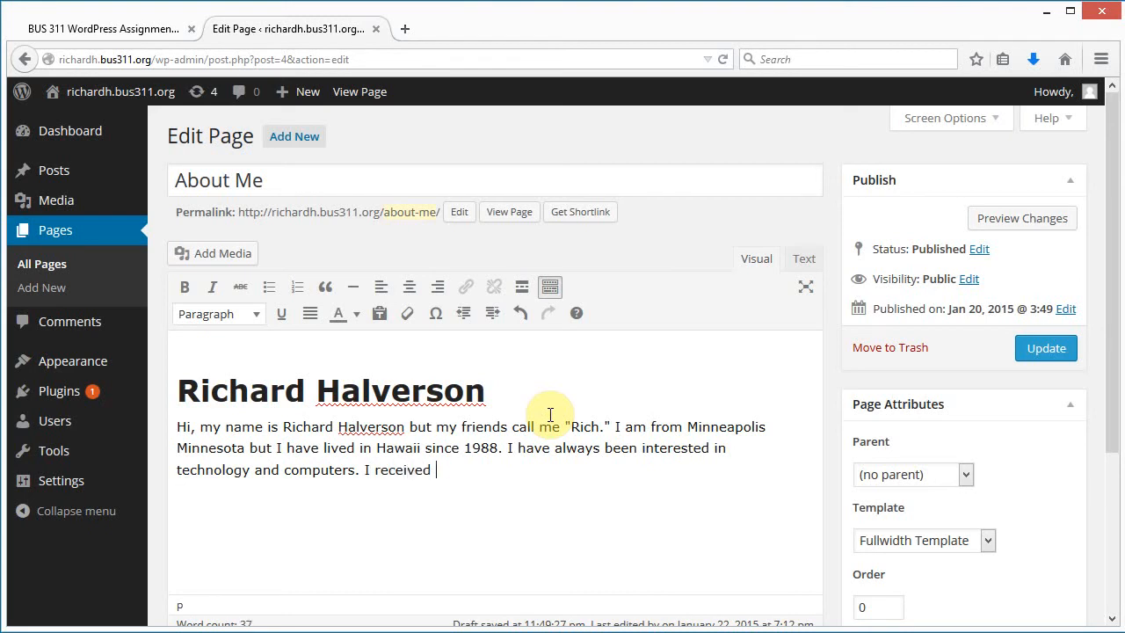
pyautogui.write('my')
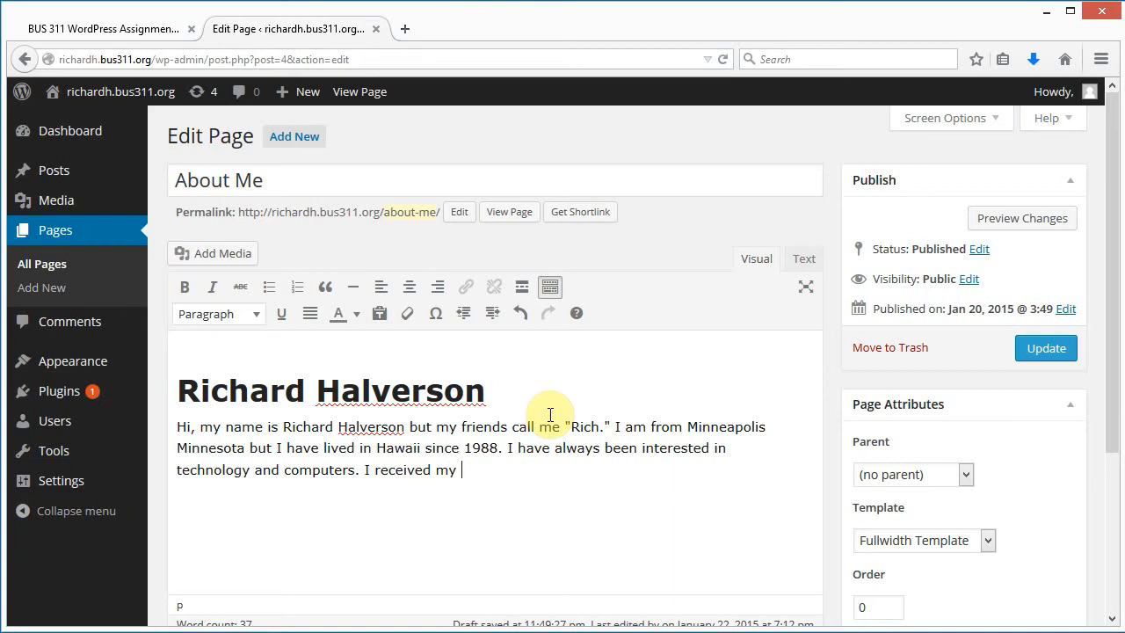
pyautogui.write('undergraduate and Master')
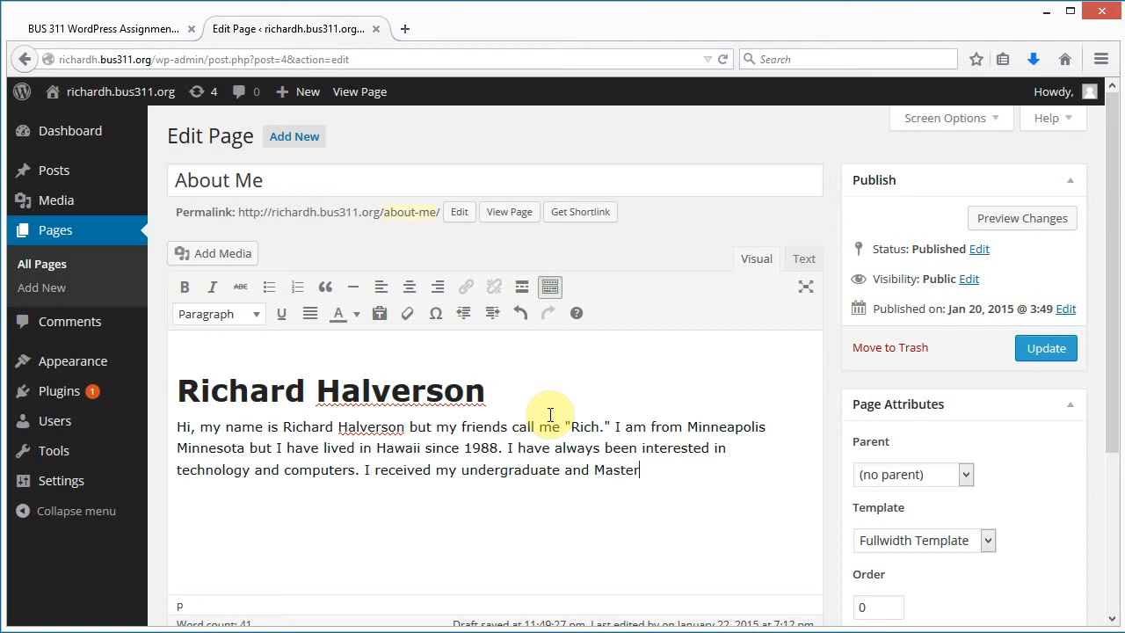
pyautogui.write("'s degree")
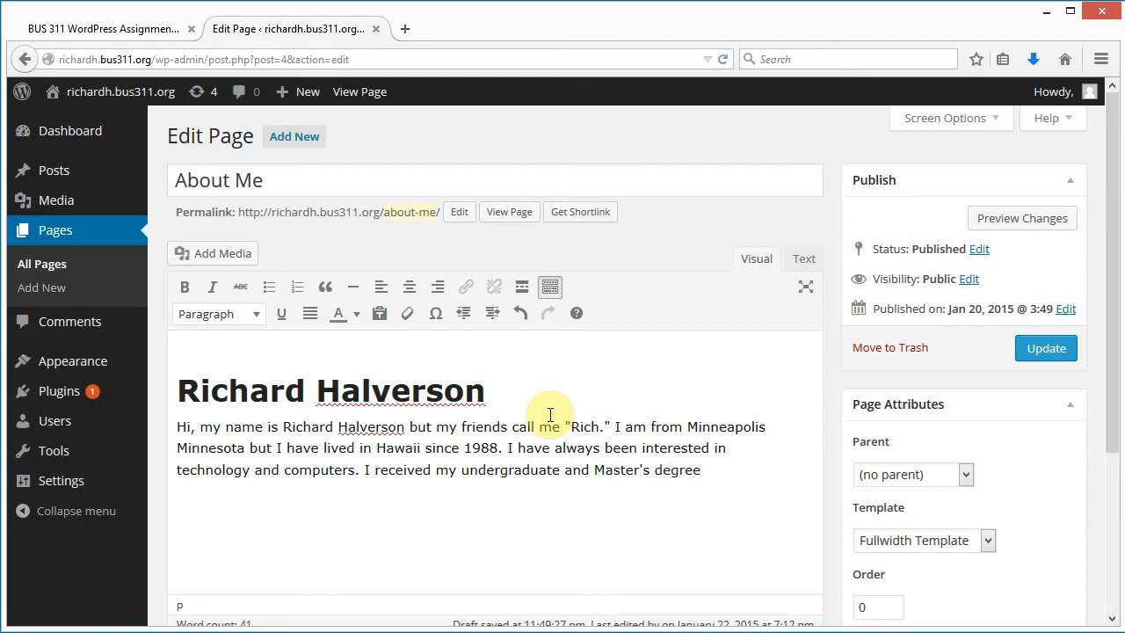
pyautogui.write('s in comupt')
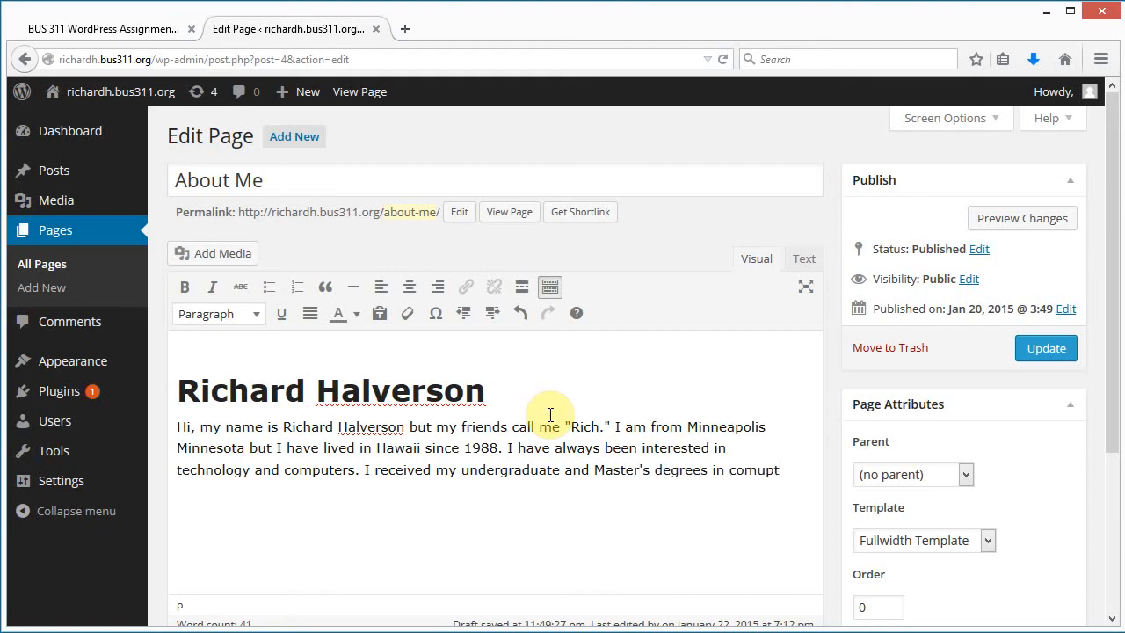
pyautogui.write('computer sc')
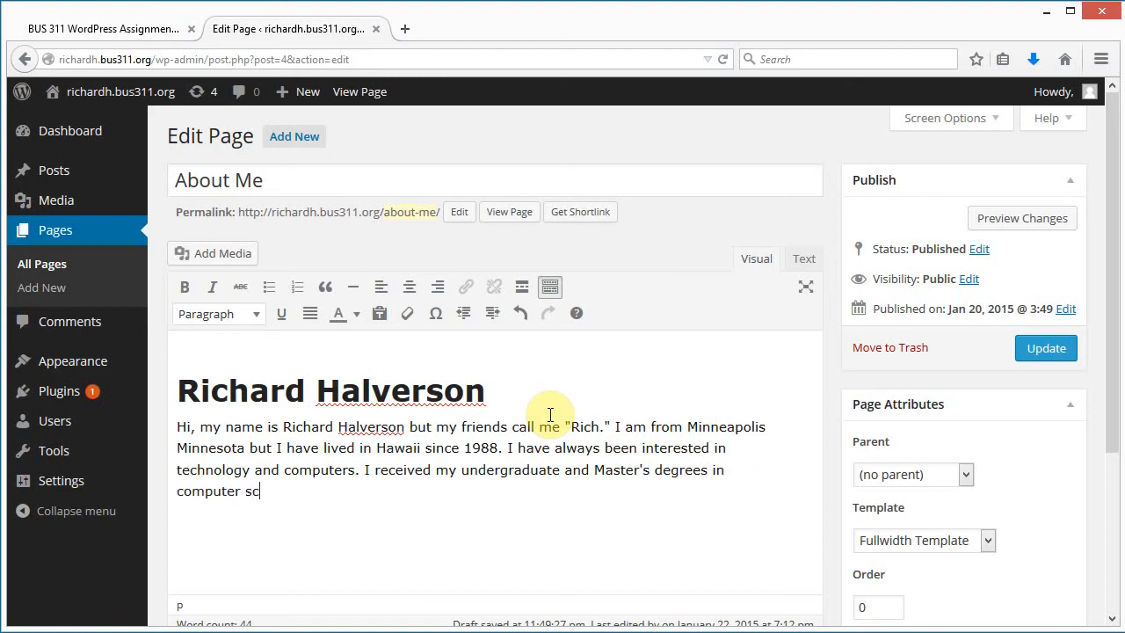
pyautogui.write('ience and')
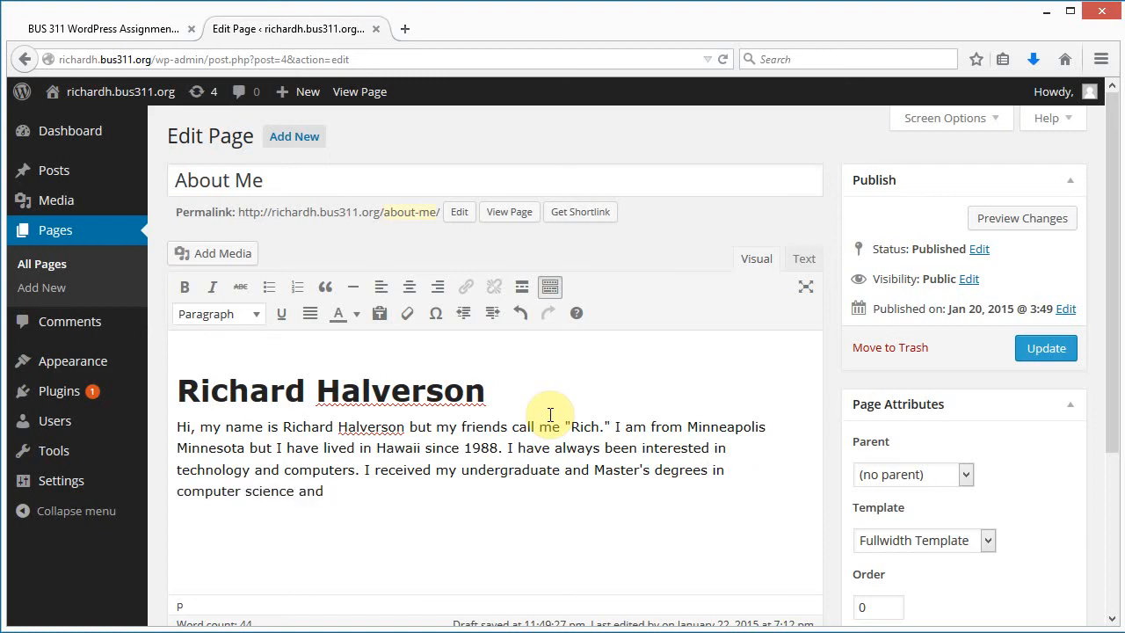
pyautogui.write('electrical eng')
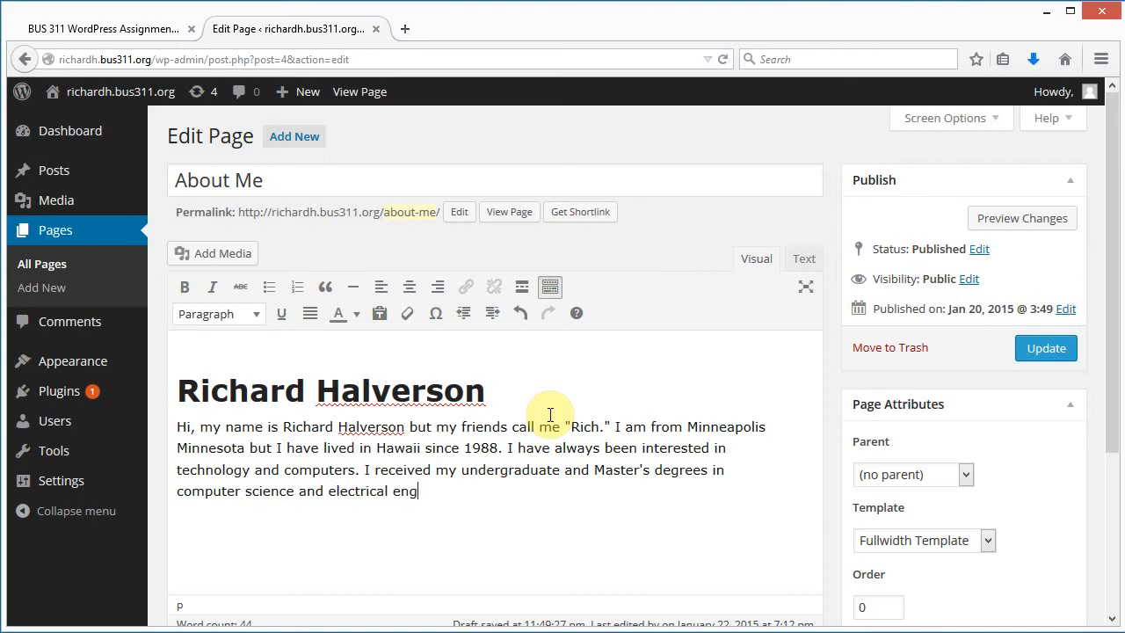
pyautogui.write('in')
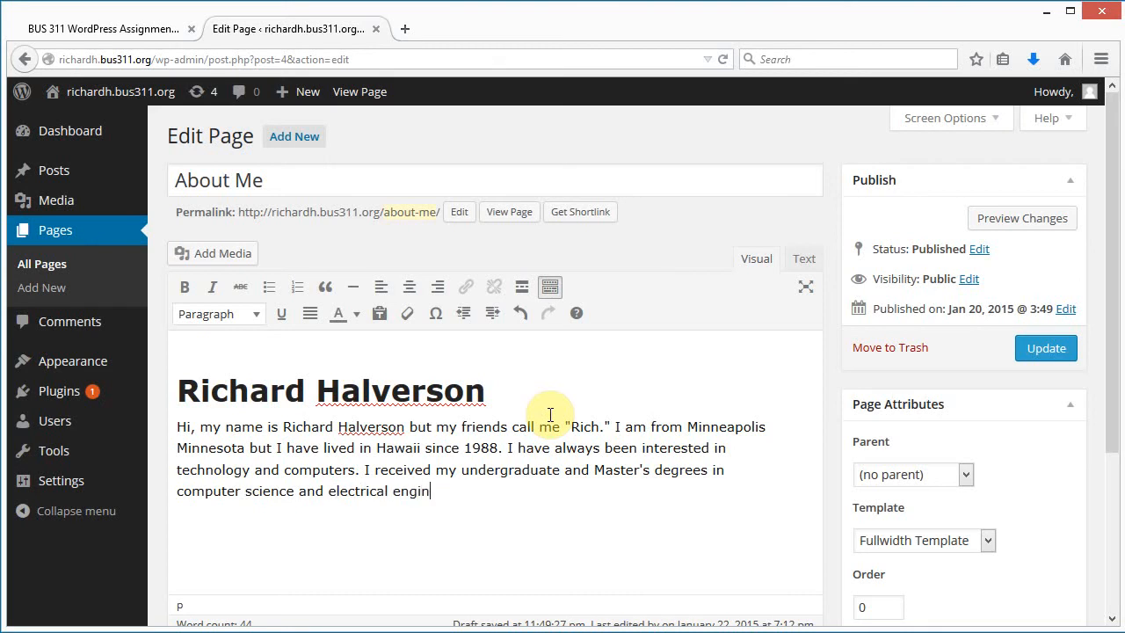
pyautogui.write('eering.')
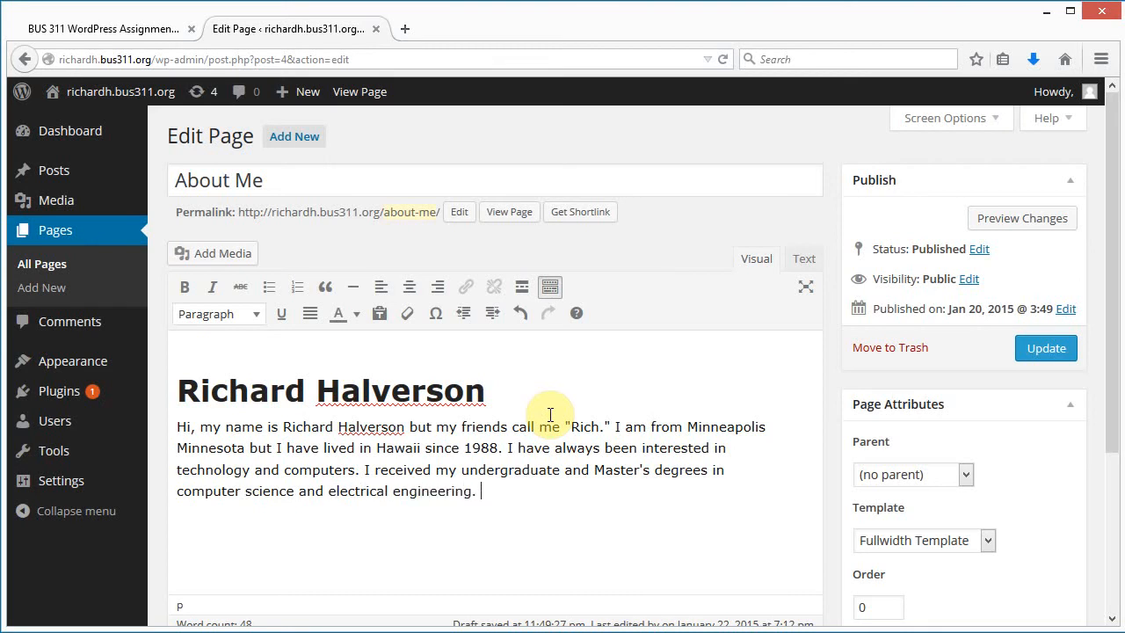
# - Add the Ph.D. completed in 1994 and teaching classes at Shidler, then recheck the instructions
pyautogui.write('I')
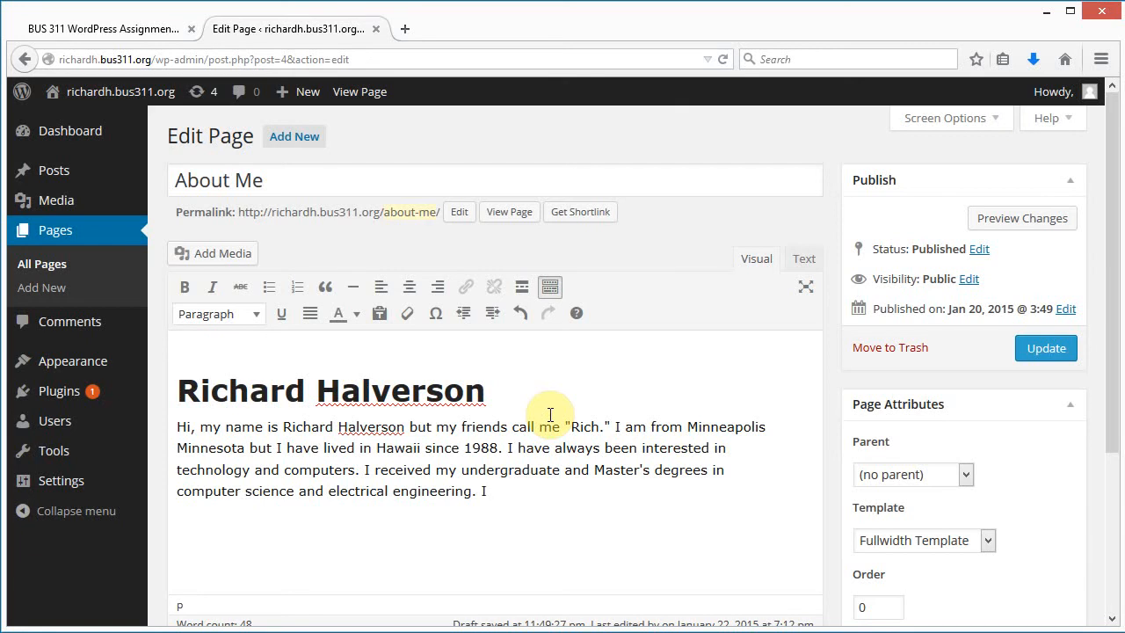
pyautogui.write('came to Hawaii to')
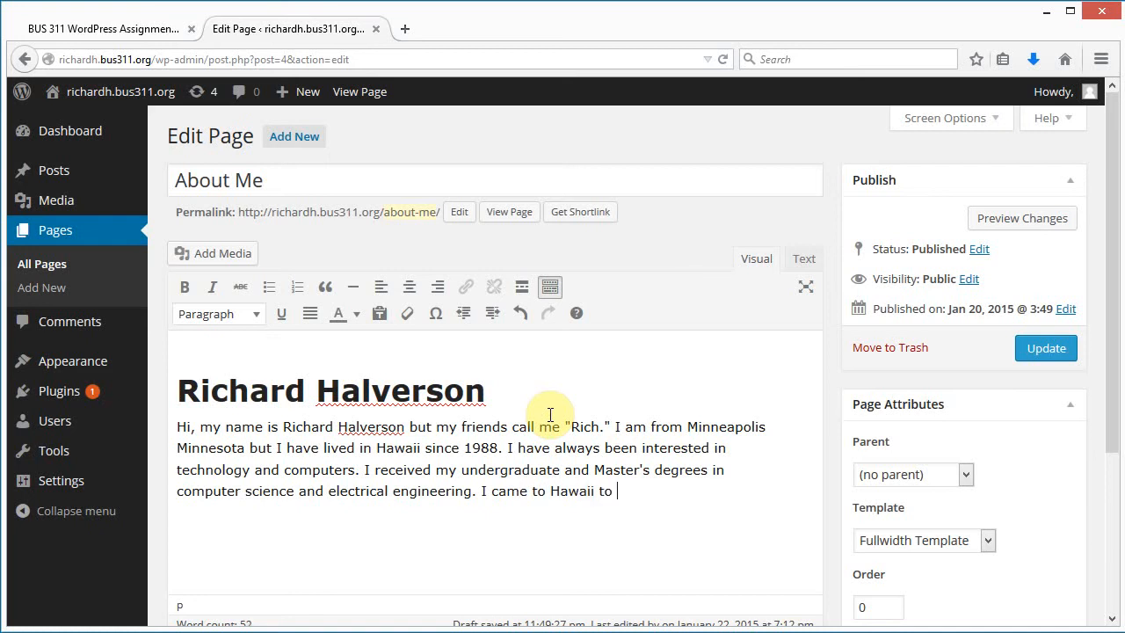
pyautogui.write('comp')
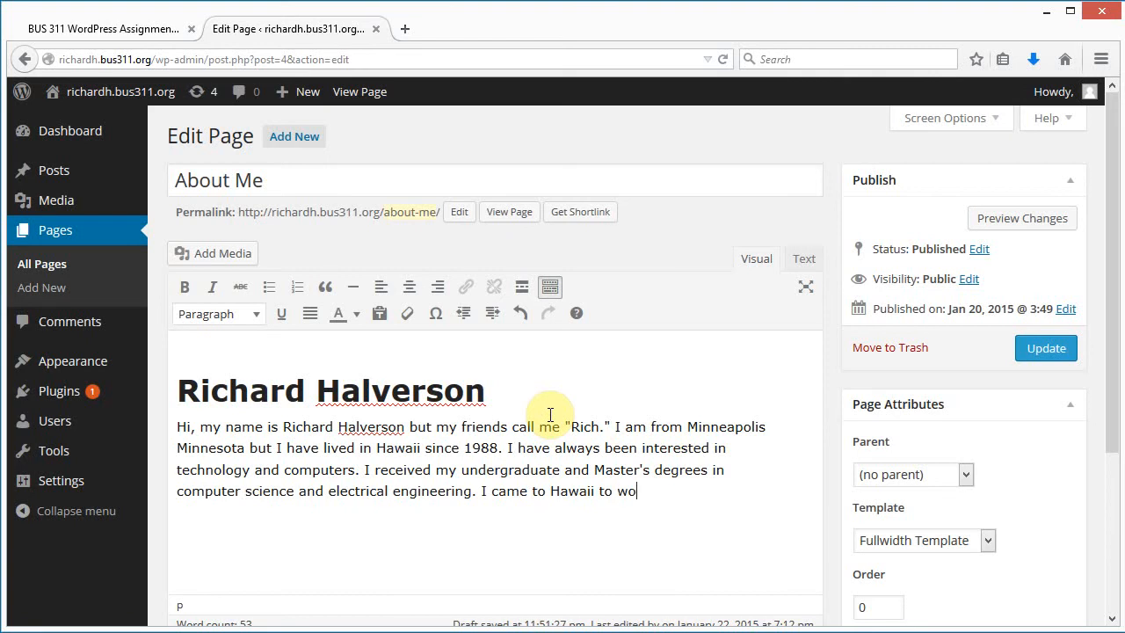
pyautogui.write('rk on')
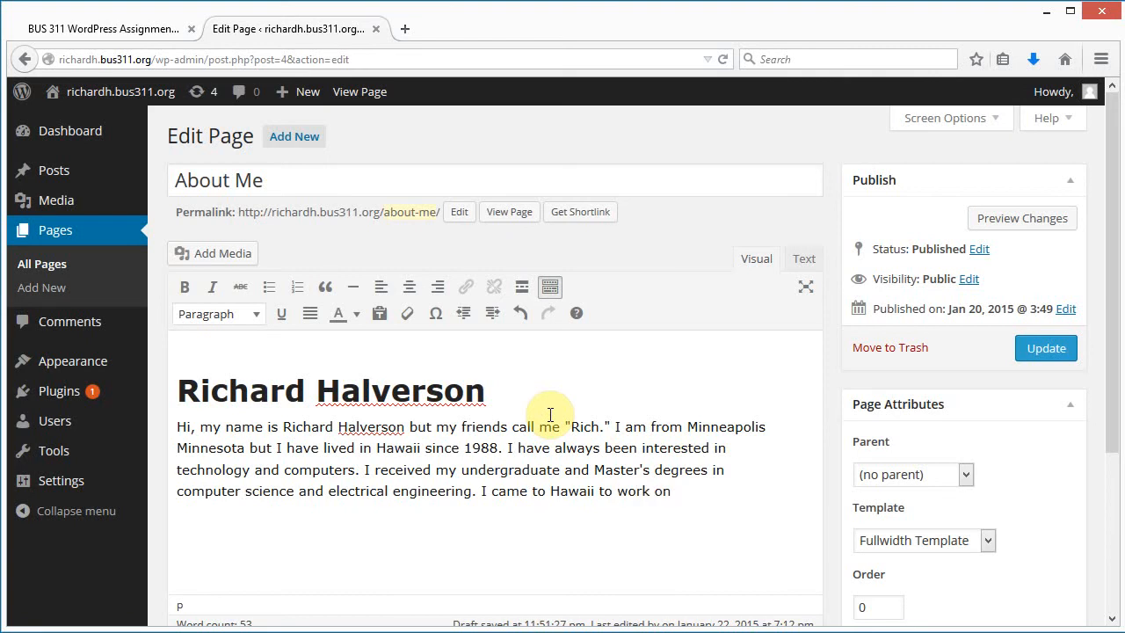
pyautogui.write('my ph')
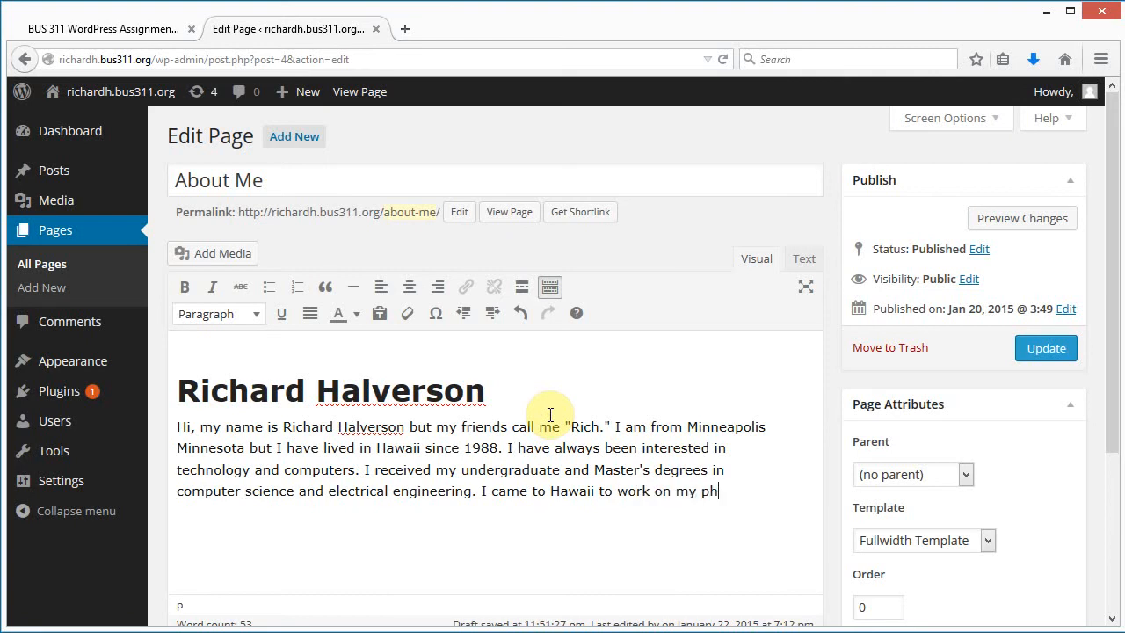
pyautogui.write('Ph.D.I')
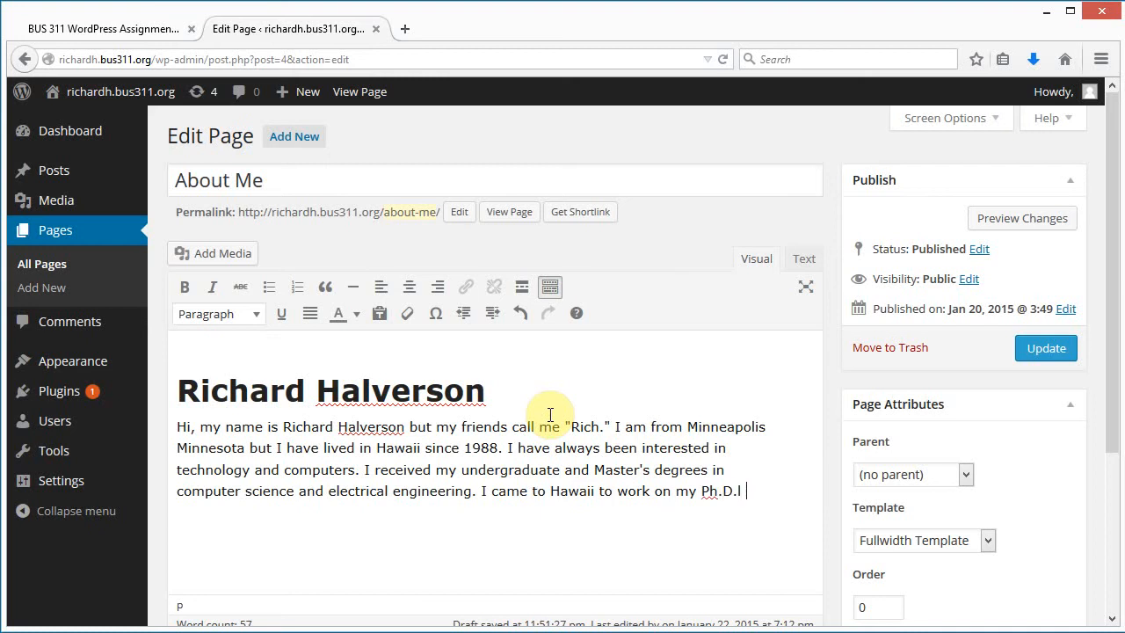
pyautogui.write('who')
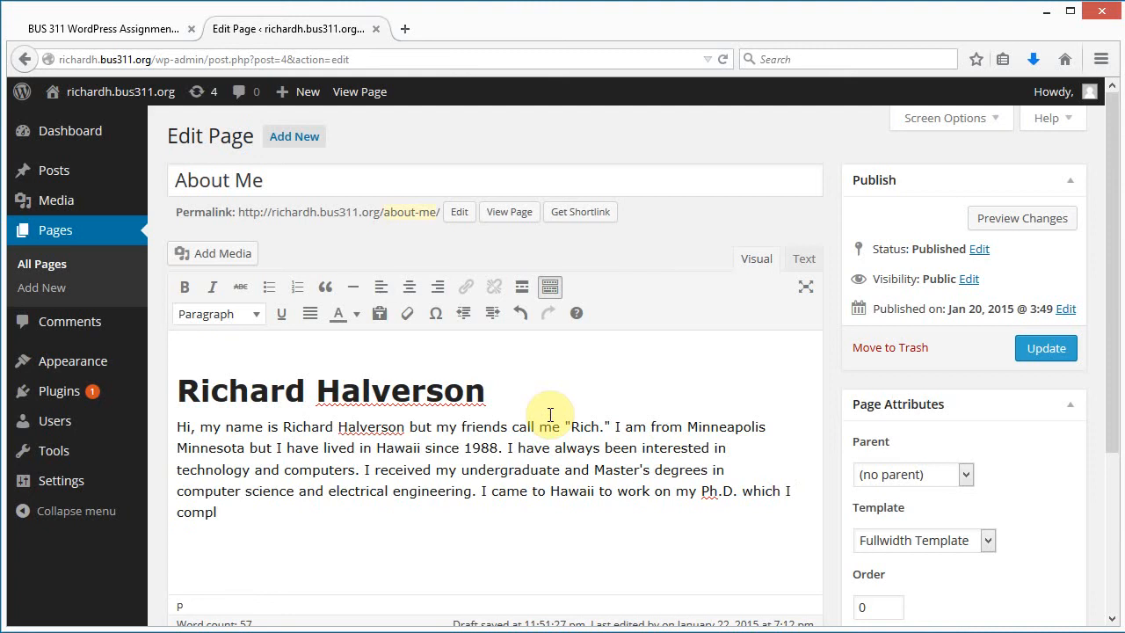
pyautogui.write('eted in')
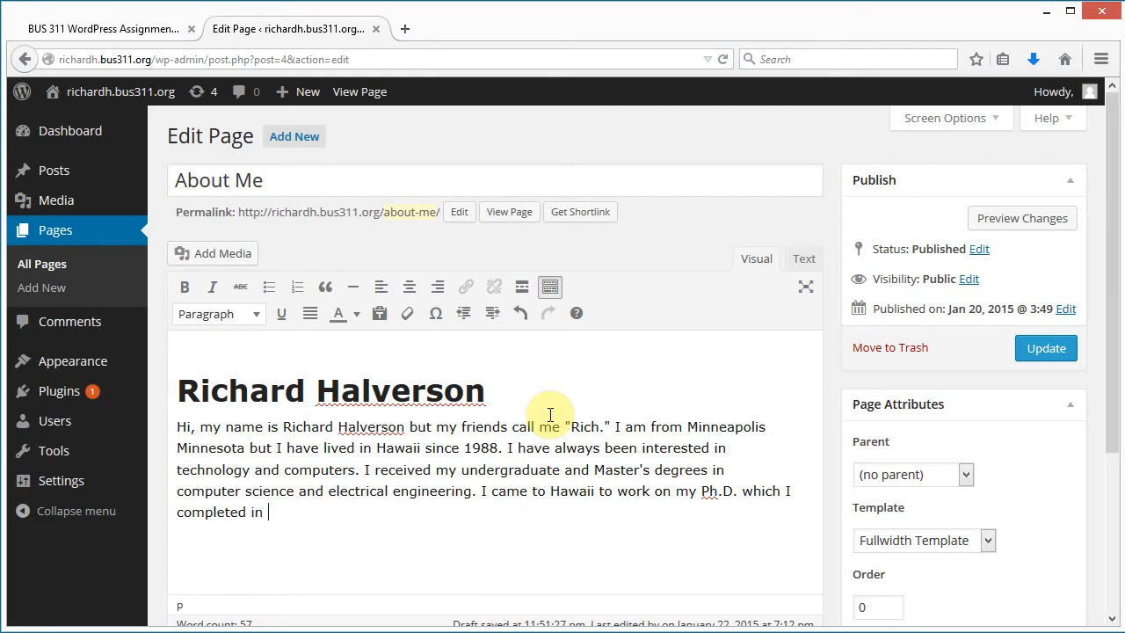
pyautogui.write('1994')
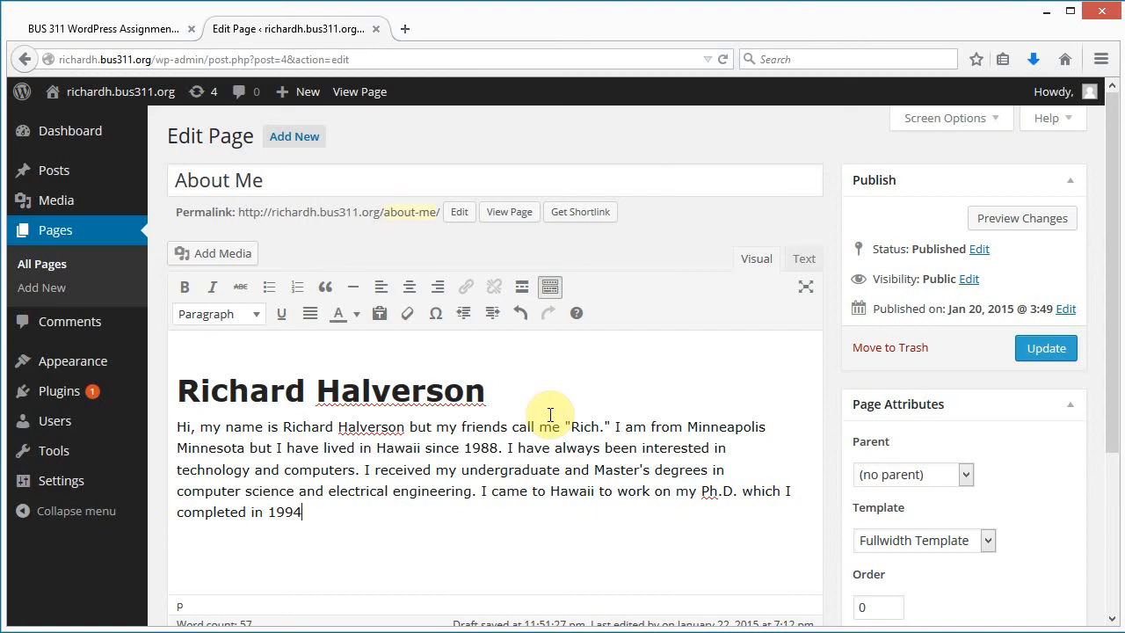
pyautogui.write('.')
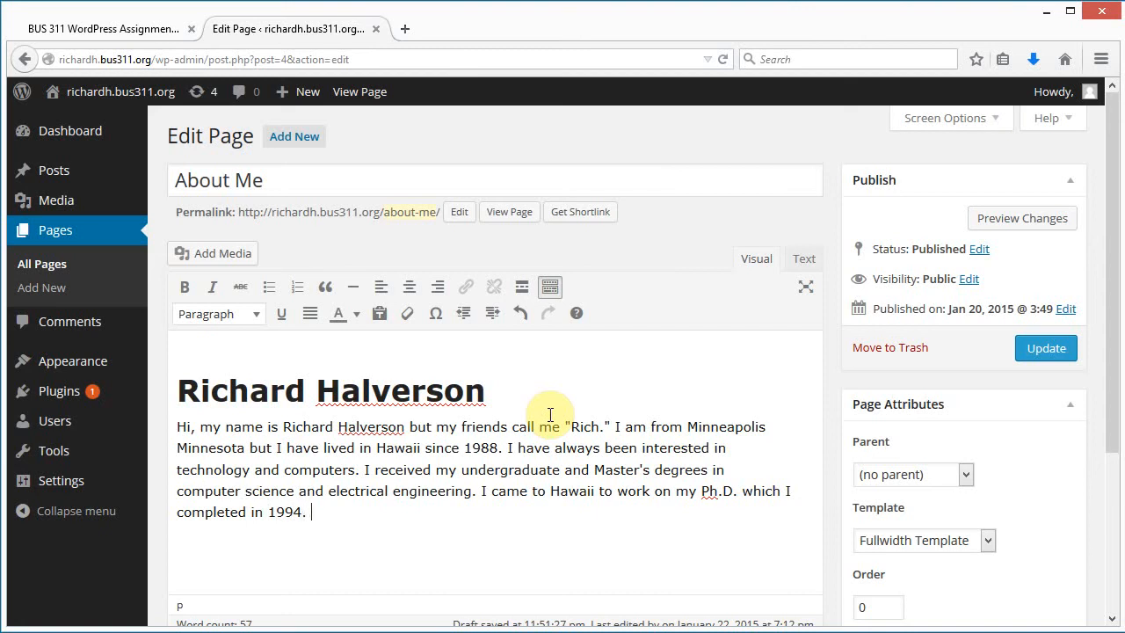
pyautogui.write('Today')
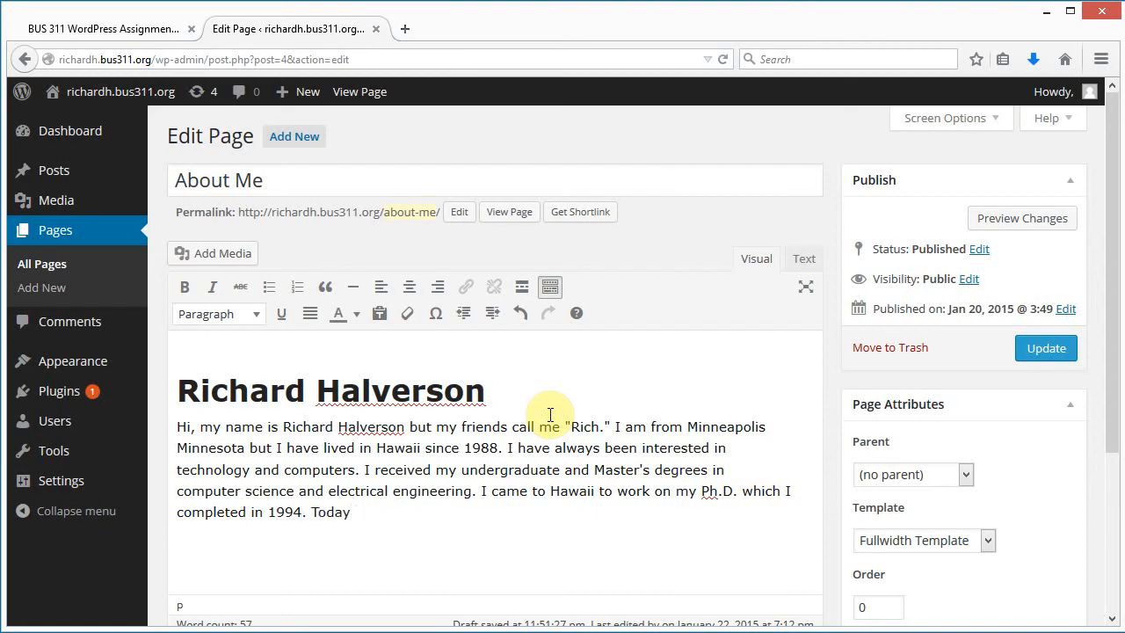
pyautogui.write('I rell')
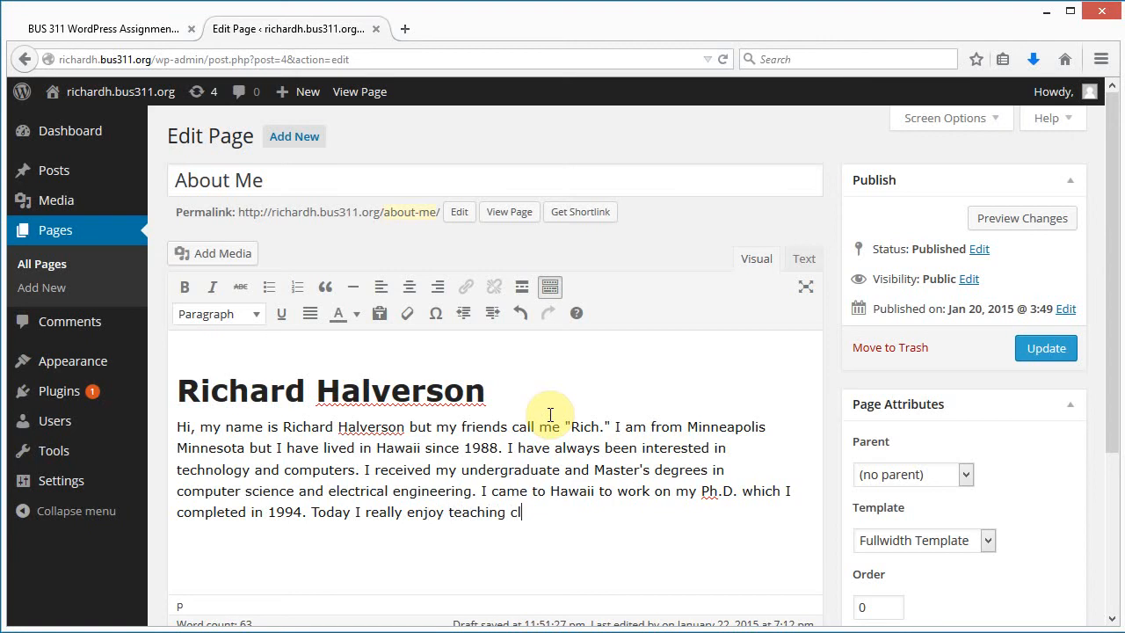
pyautogui.write('asses at S')
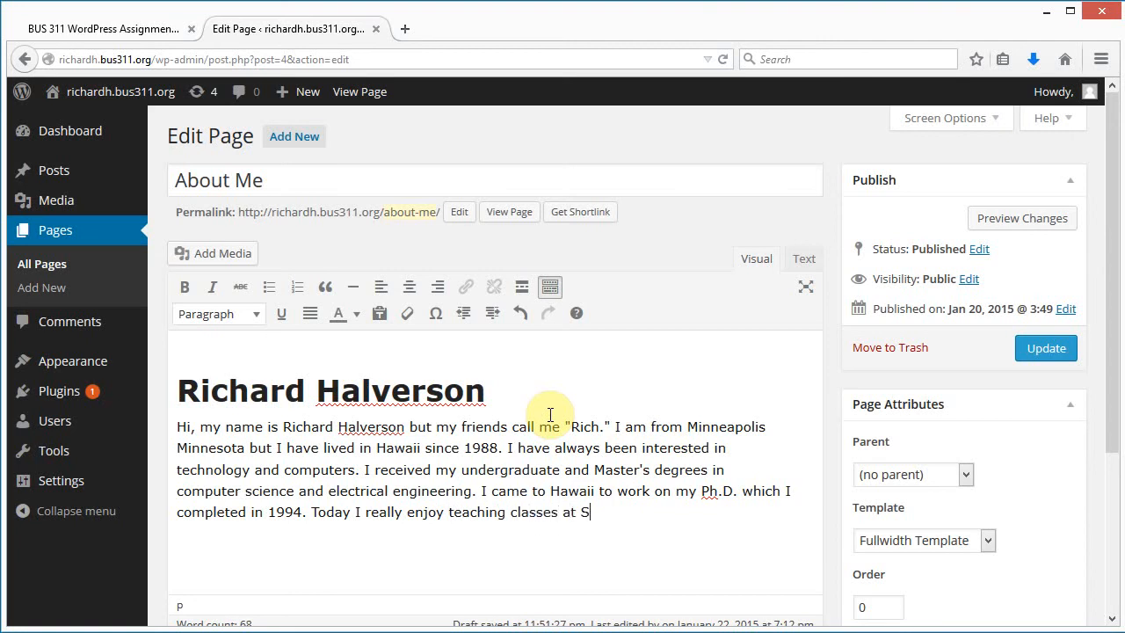
pyautogui.write('hidler.')
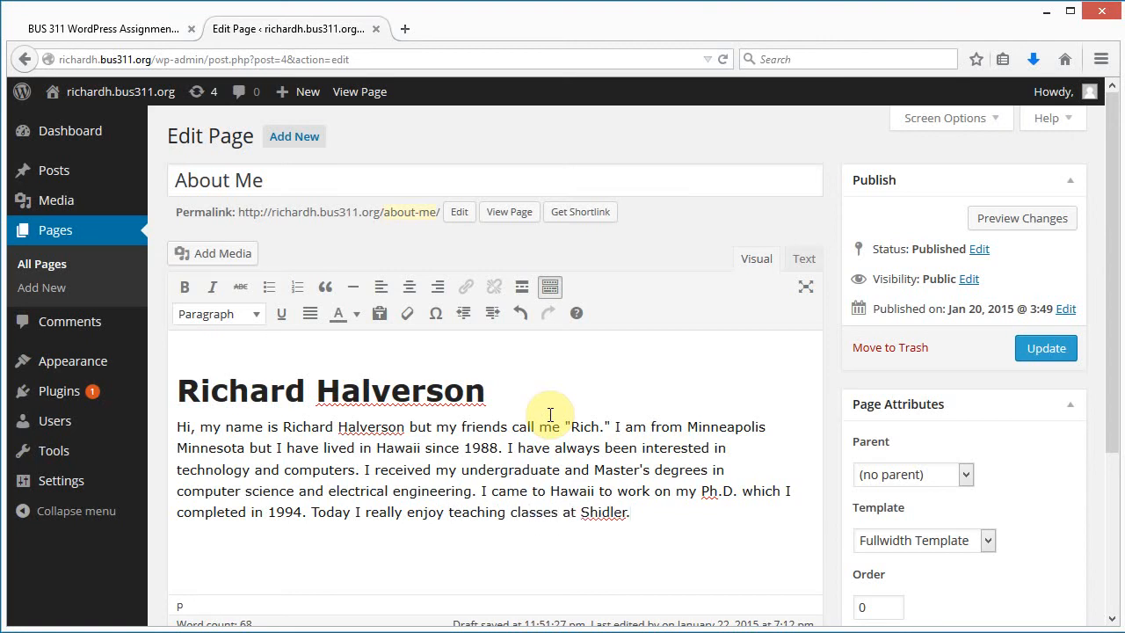
pyautogui.click(102, 29)
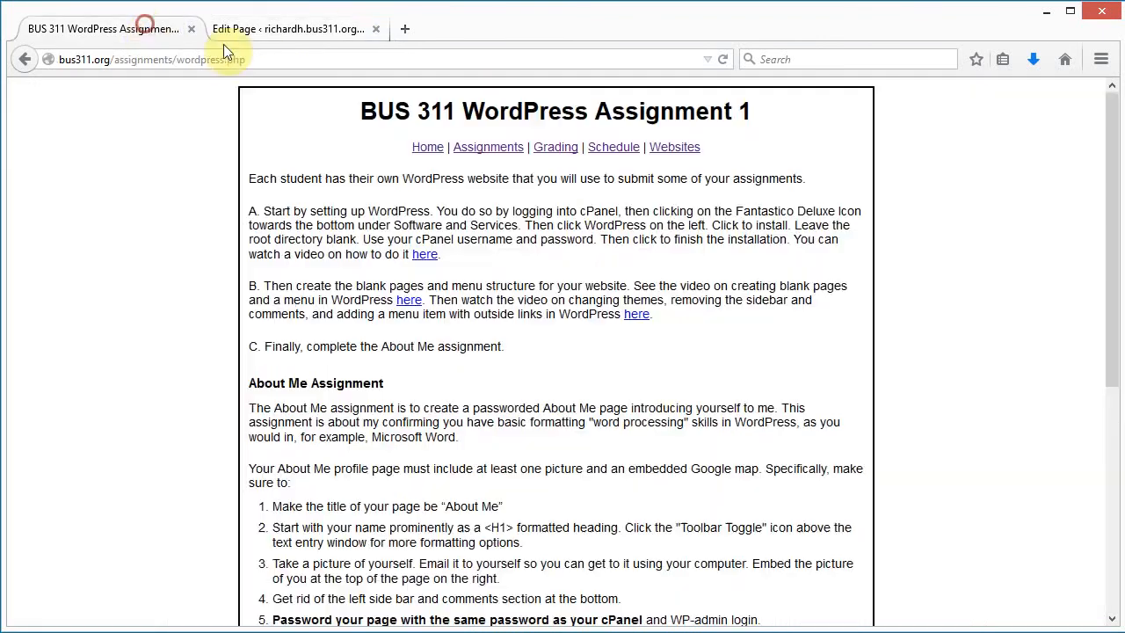
# - Review the paragraph requirements, then return to the About Me editor
pyautogui.scroll(-3)
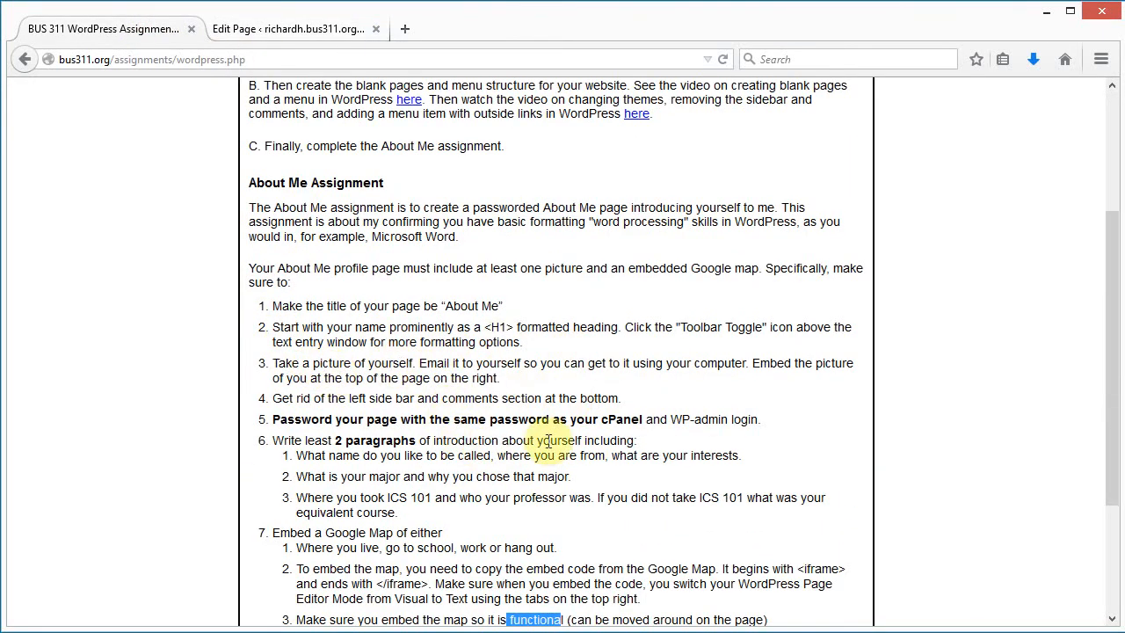
pyautogui.scroll(-3)
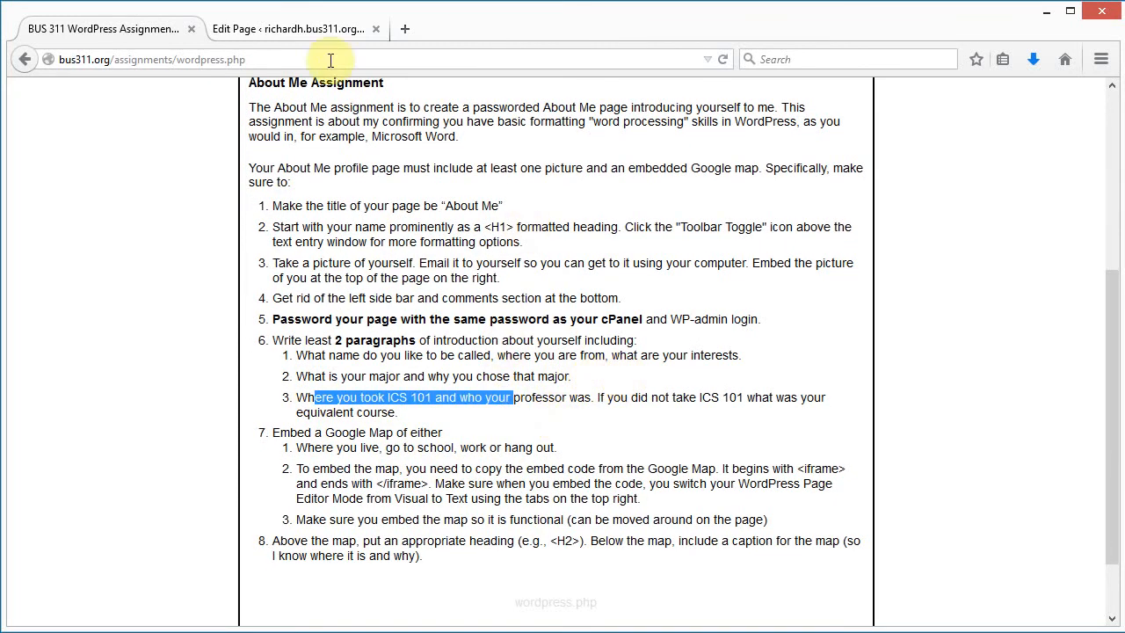
pyautogui.click(290, 29)
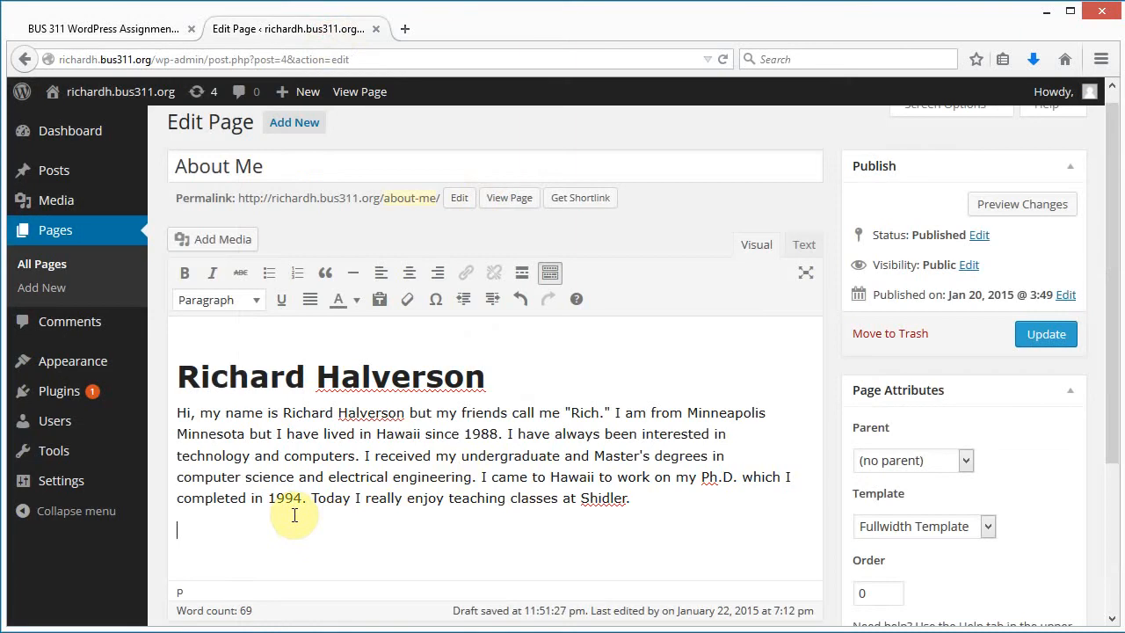
# - Write a new paragraph about taking ICS 101 at Kapiolani Community College from Dr. Steve Singer
pyautogui.write('I too')
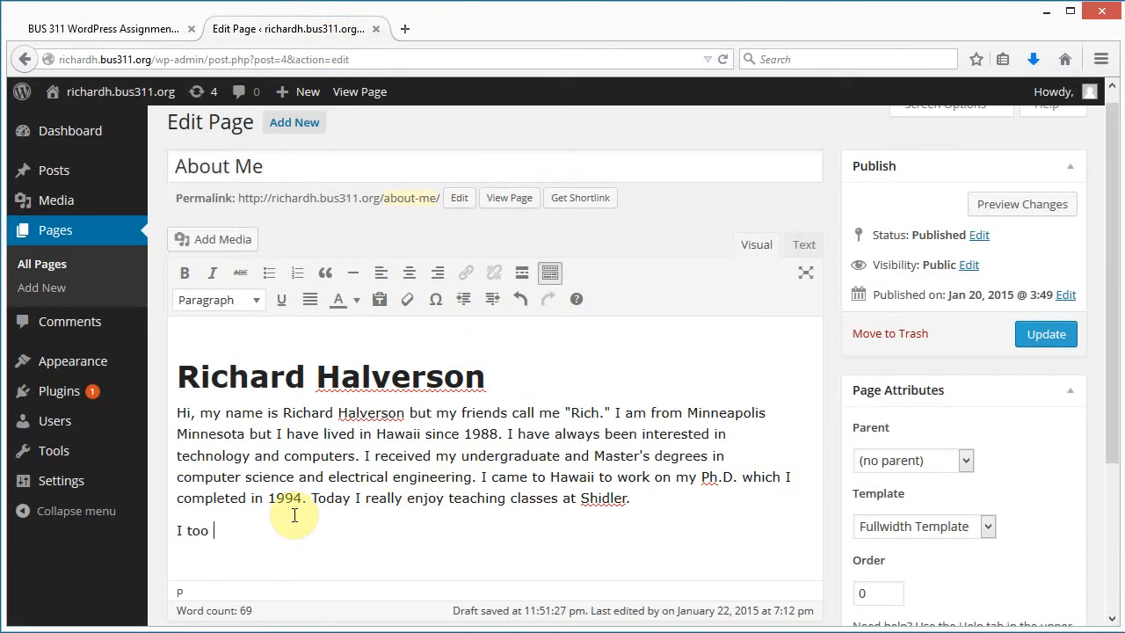
pyautogui.write('ICS 101')
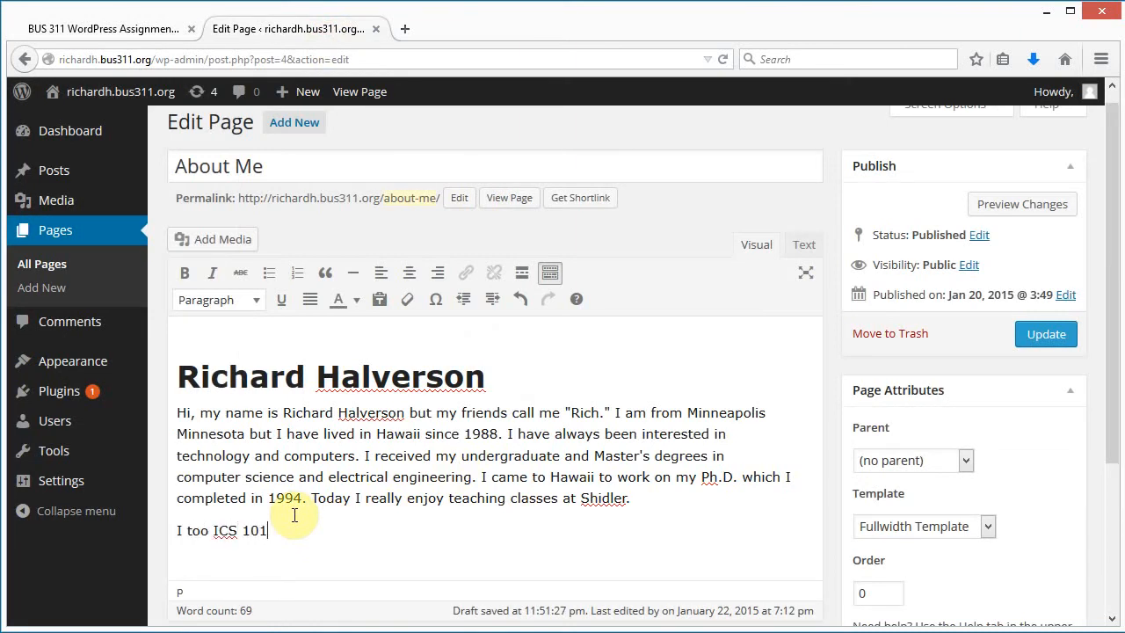
pyautogui.write('at Kapio')
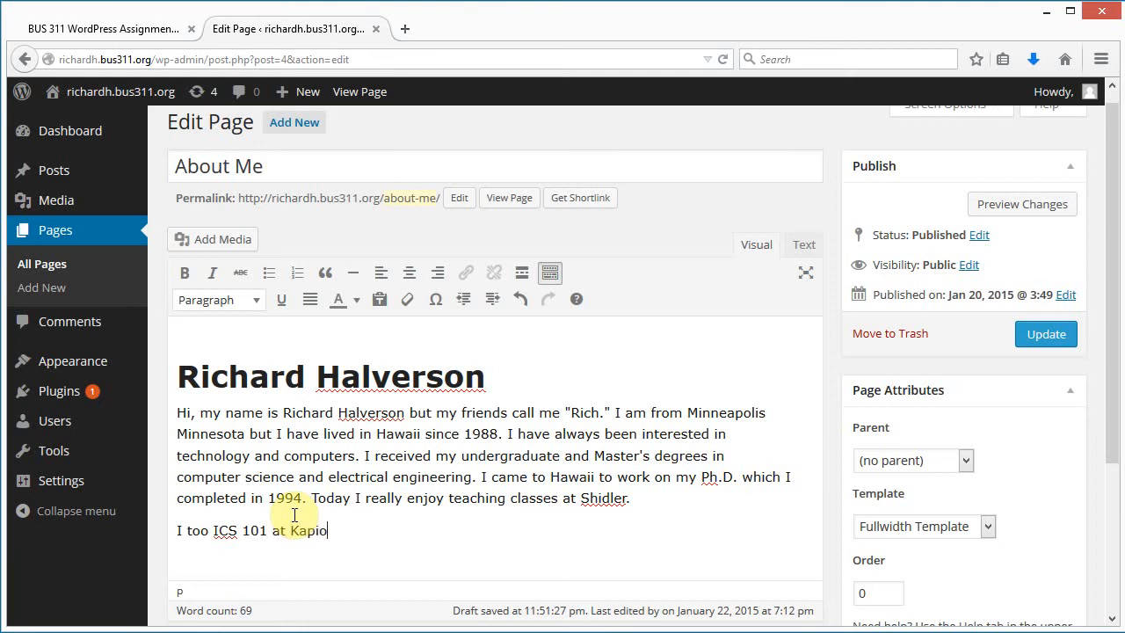
pyautogui.write('lani Comm')
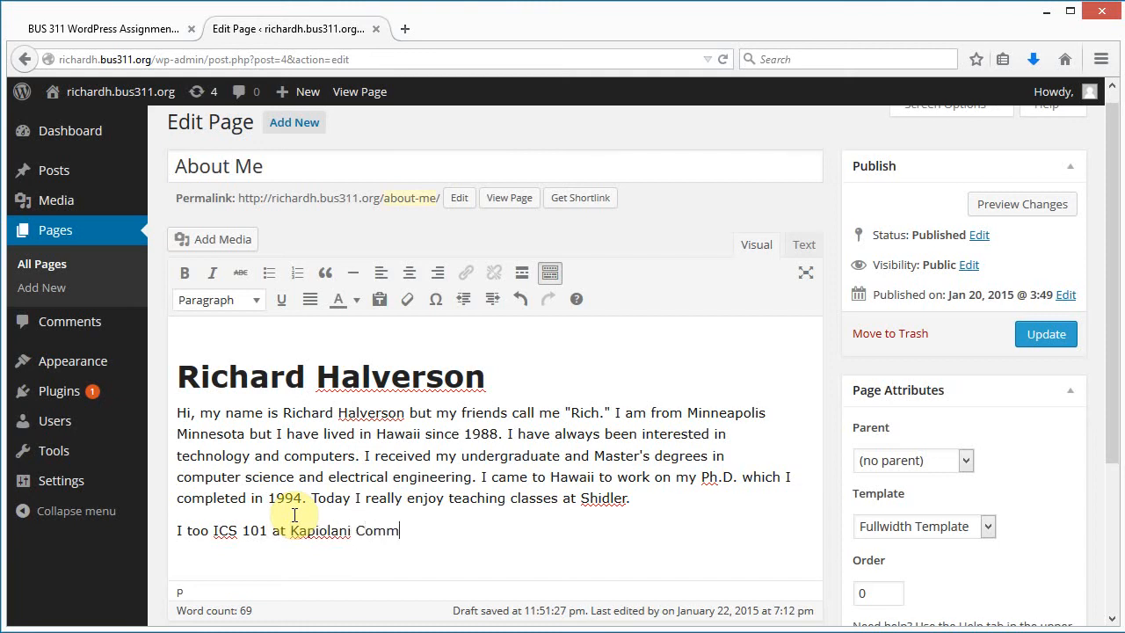
pyautogui.write('unity Colle')
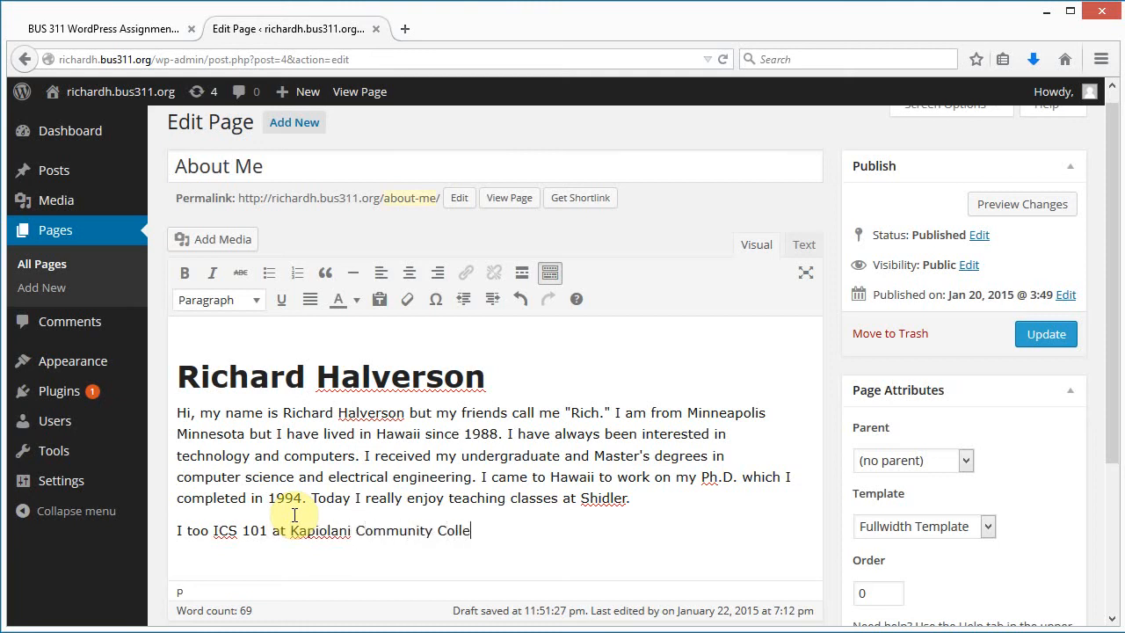
pyautogui.write('ge')
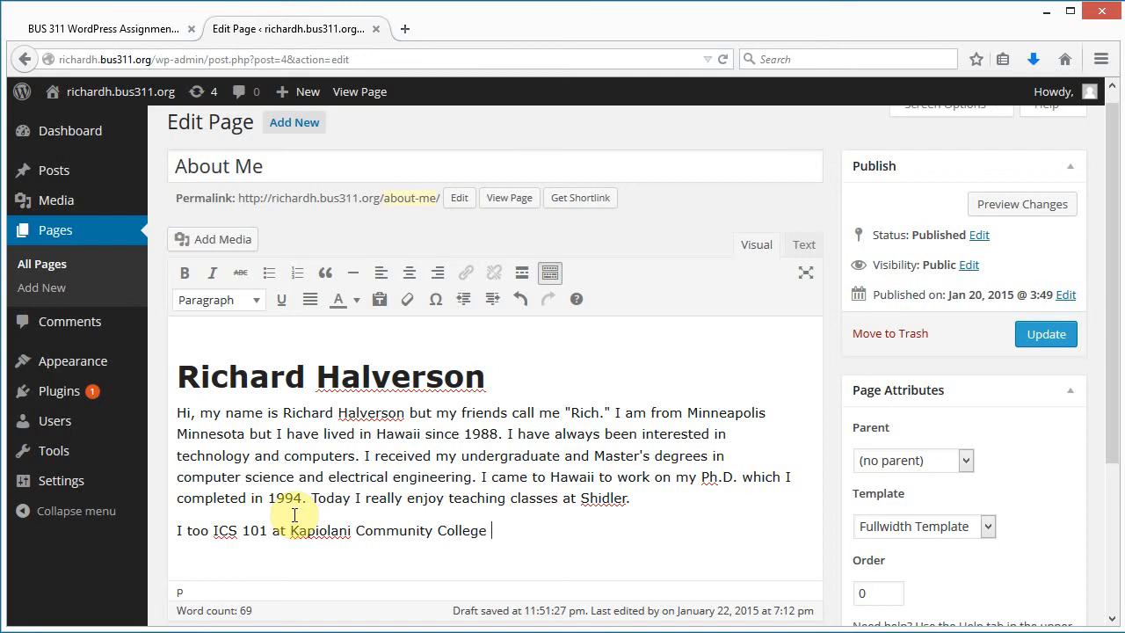
pyautogui.write('for')
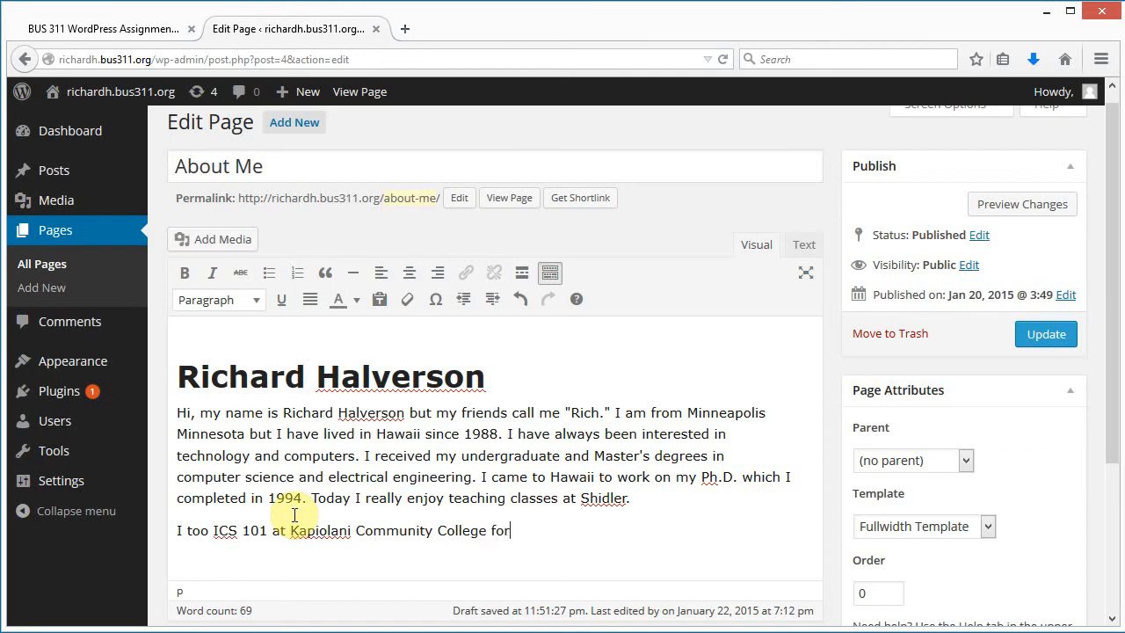
pyautogui.write('frm')
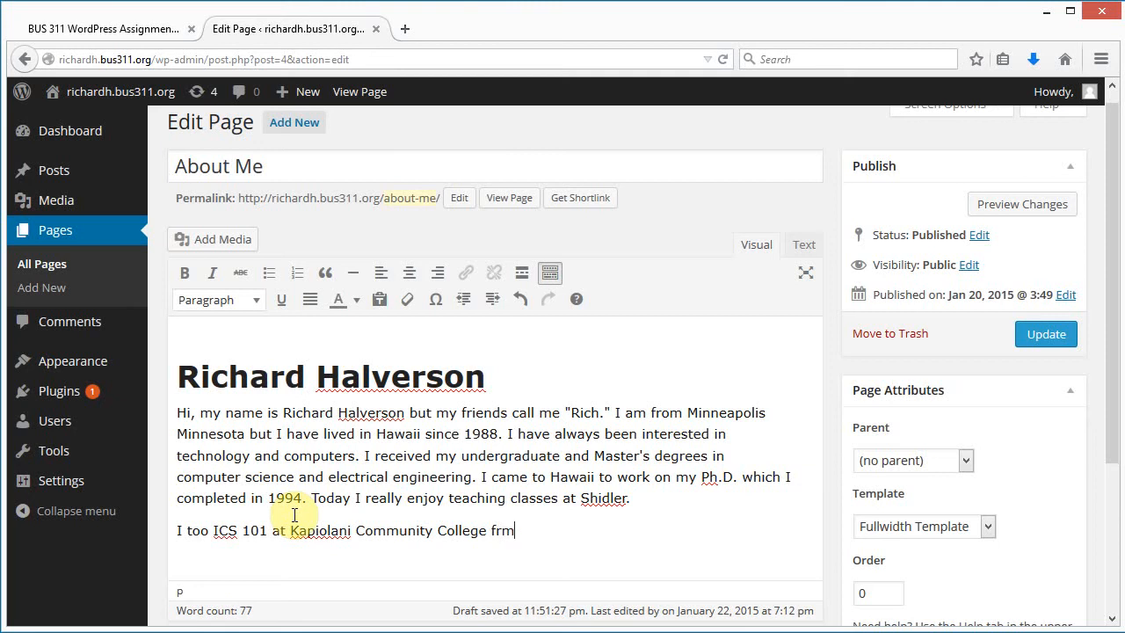
pyautogui.write('om Dr. S')
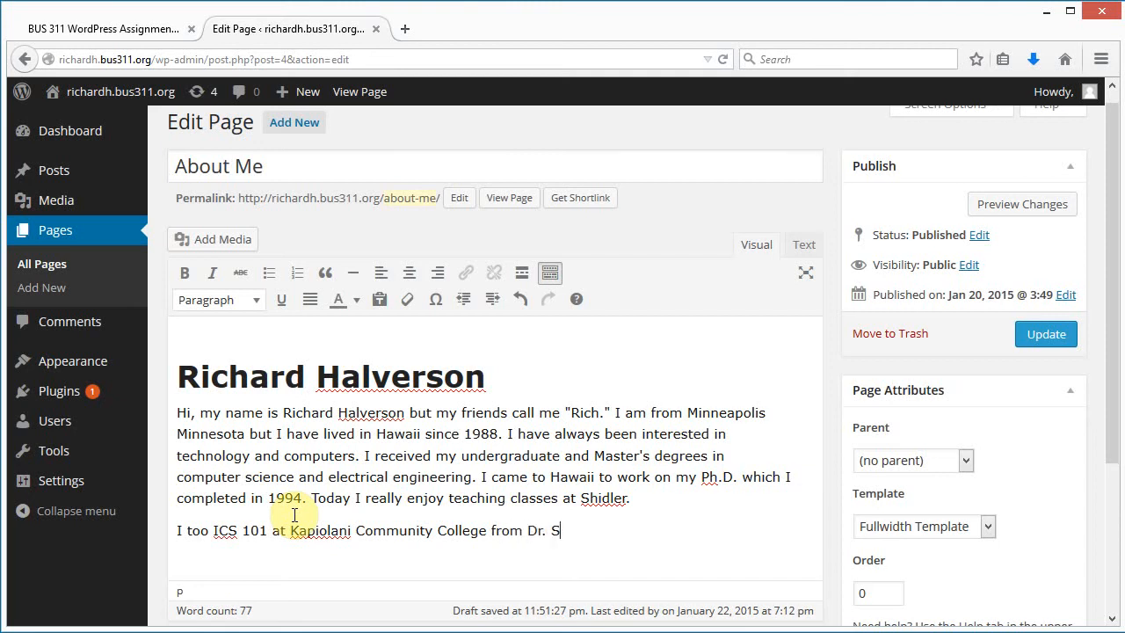
pyautogui.write('teve Sing')
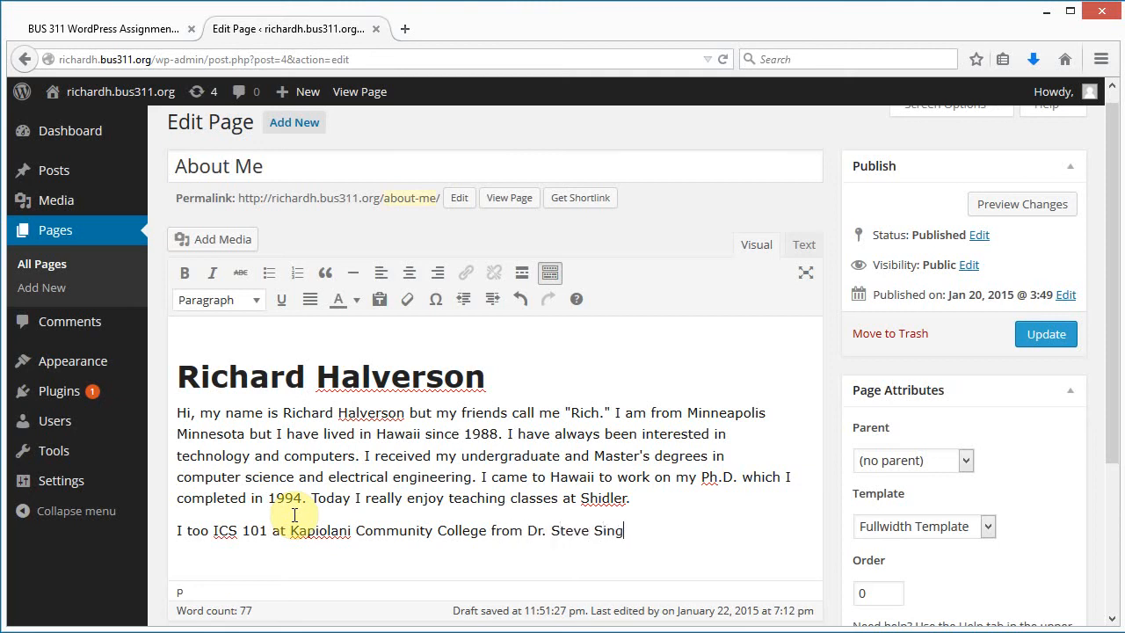
pyautogui.write('er.')
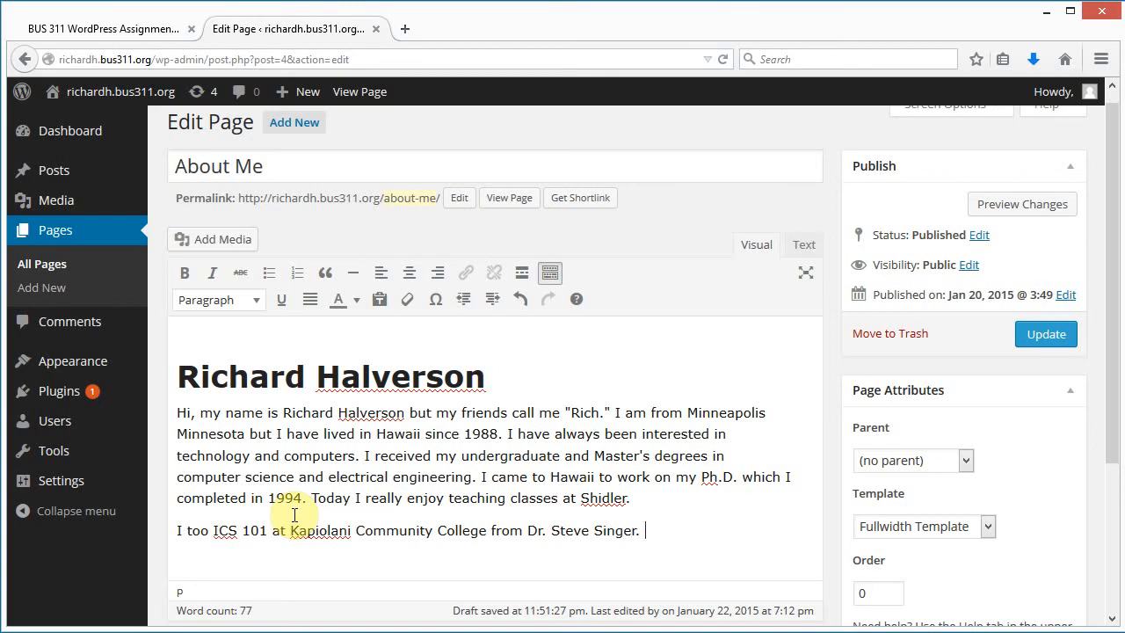
# - Add the sentence 'He was a bad-ass' to the end of that paragraph
pyautogui.write('He was a')
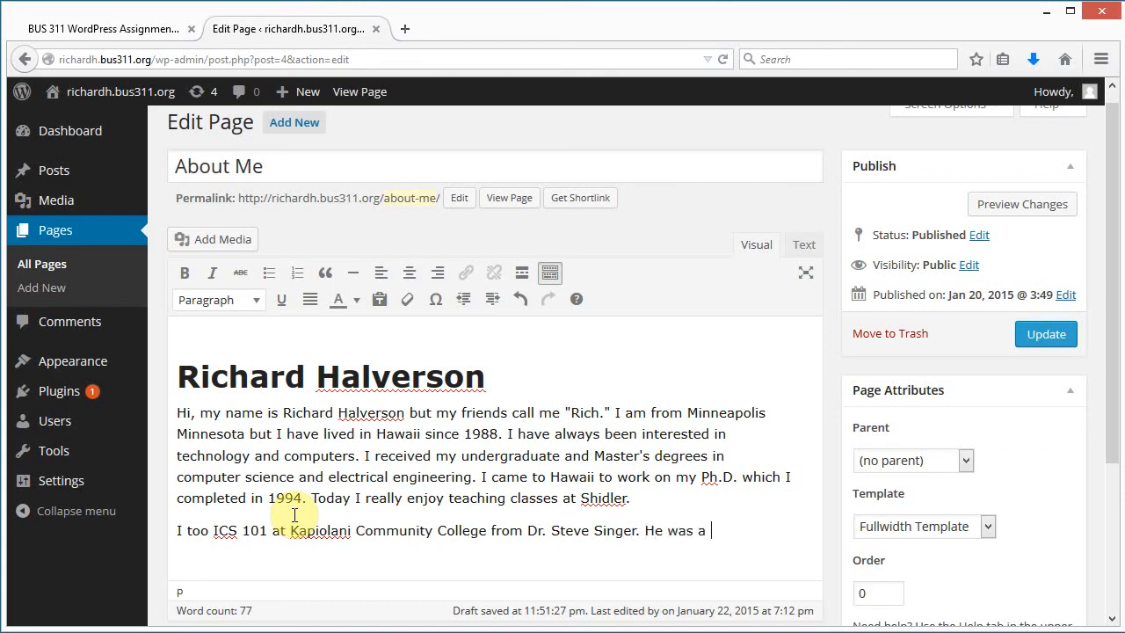
pyautogui.write('bad-ass mofo.')
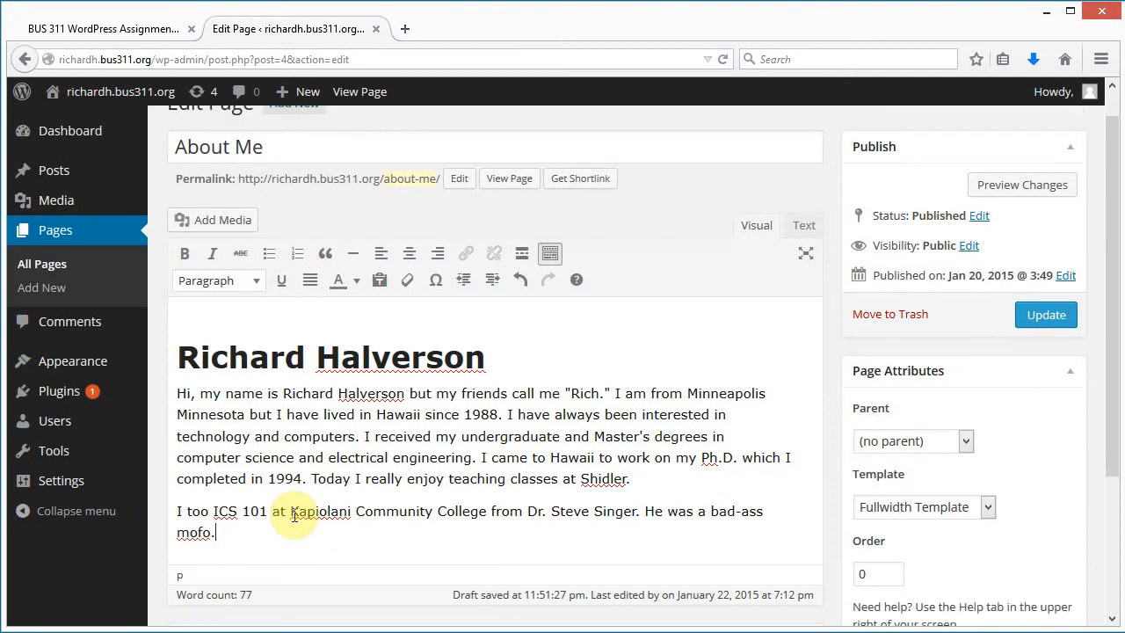
pyautogui.scroll(-3)
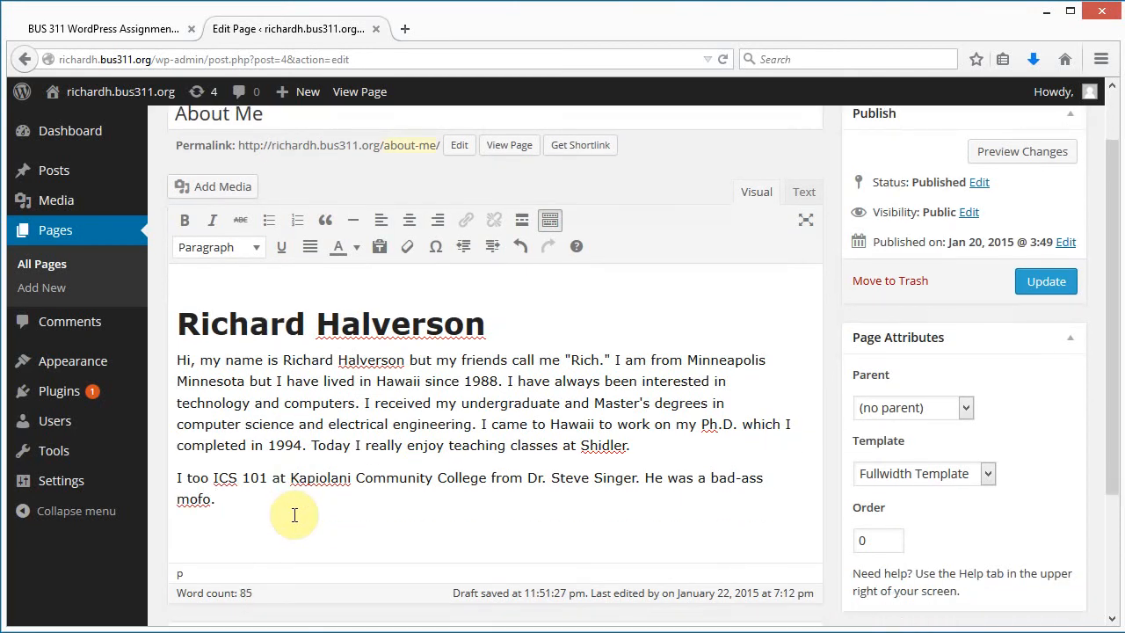
pyautogui.moveTo(1006, 377)
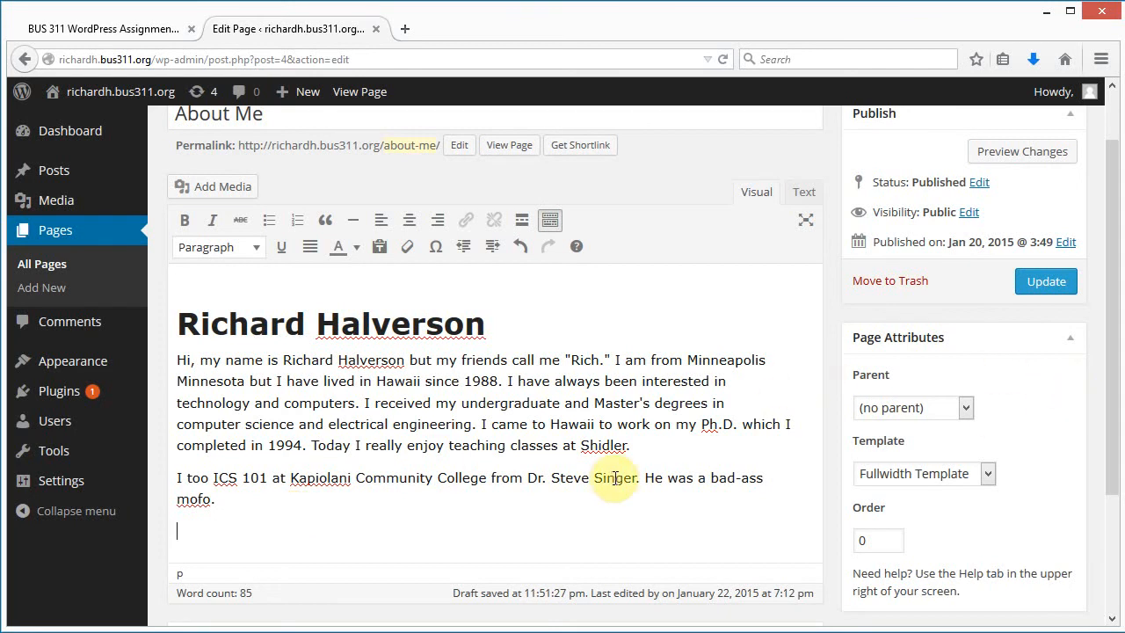
pyautogui.scroll(-3)
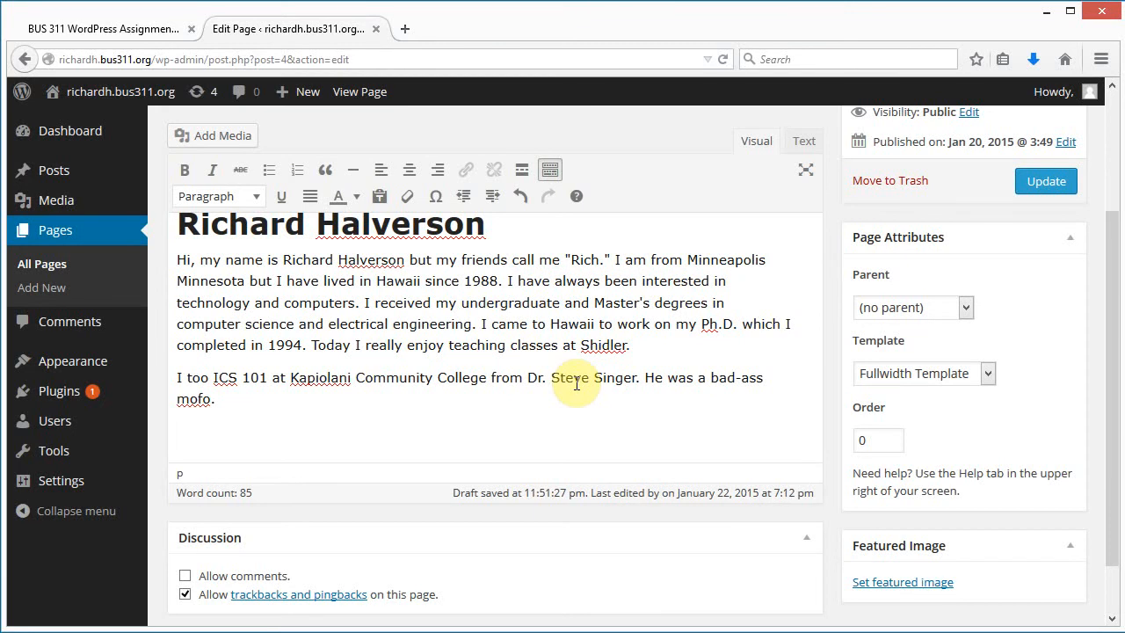
# - Type the caption line 'Map of Kapiolani Community College'
pyautogui.write('Map')
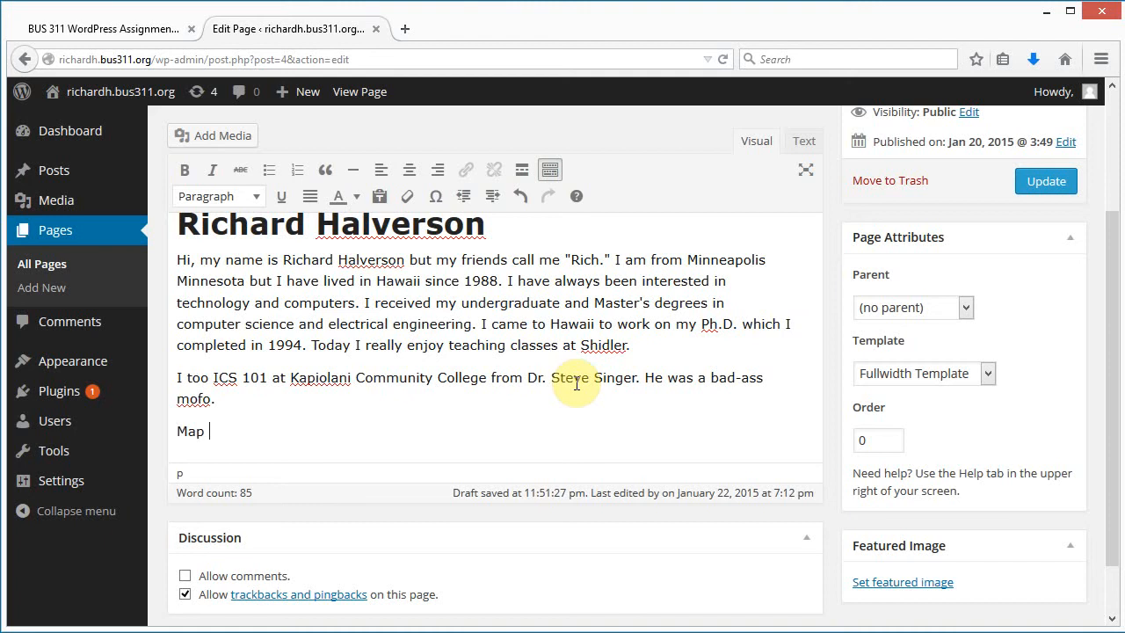
pyautogui.write('of Kio')
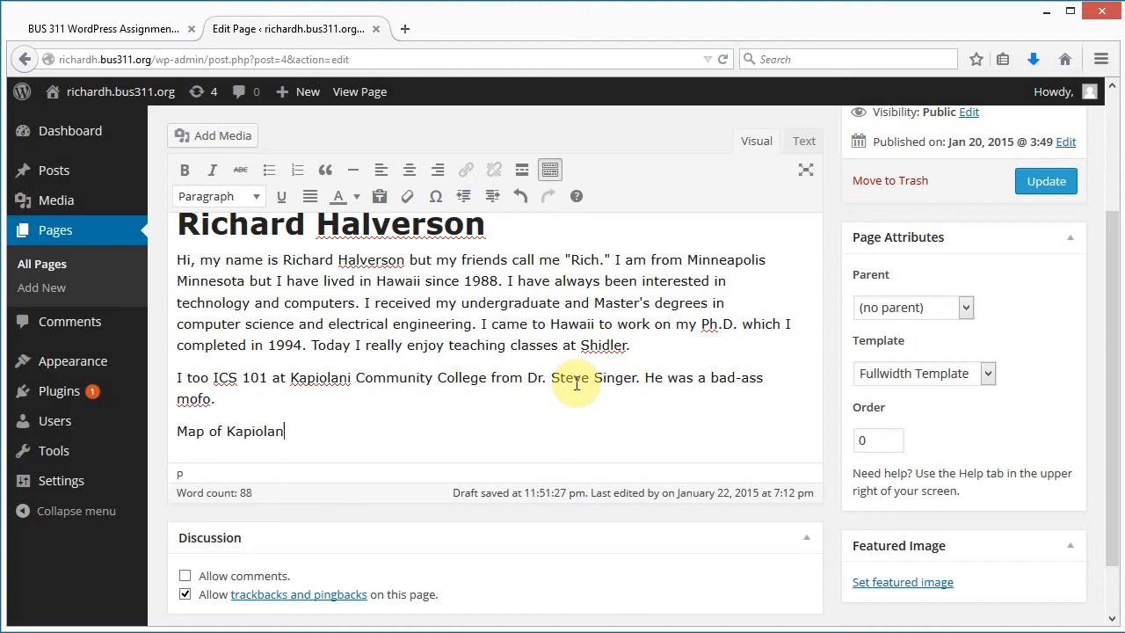
pyautogui.write('i Communit')
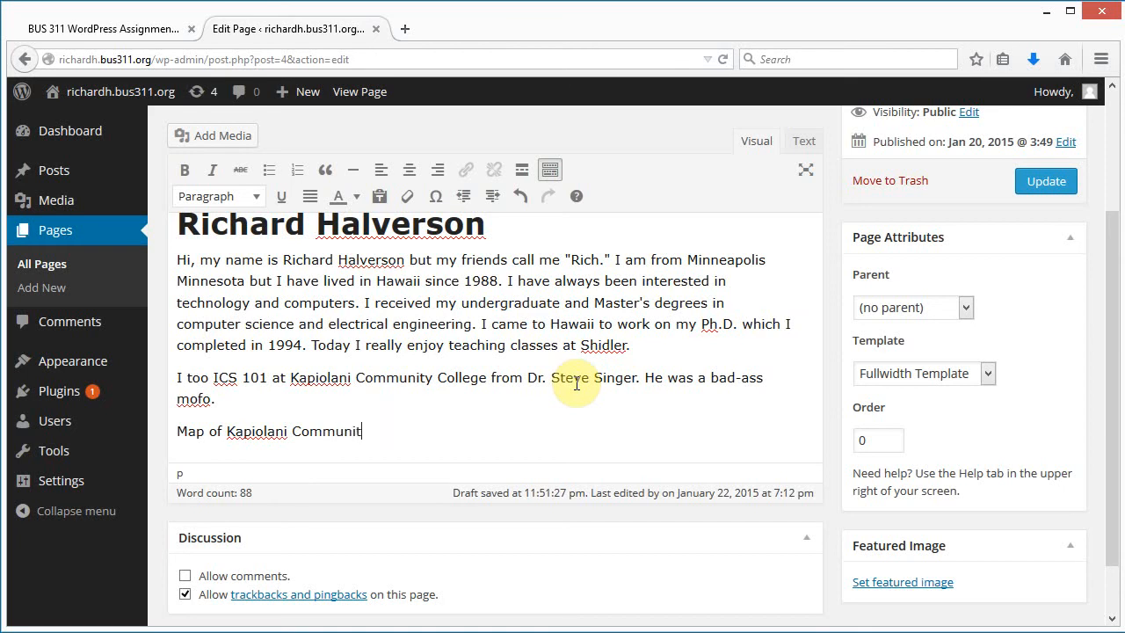
pyautogui.write('y College')
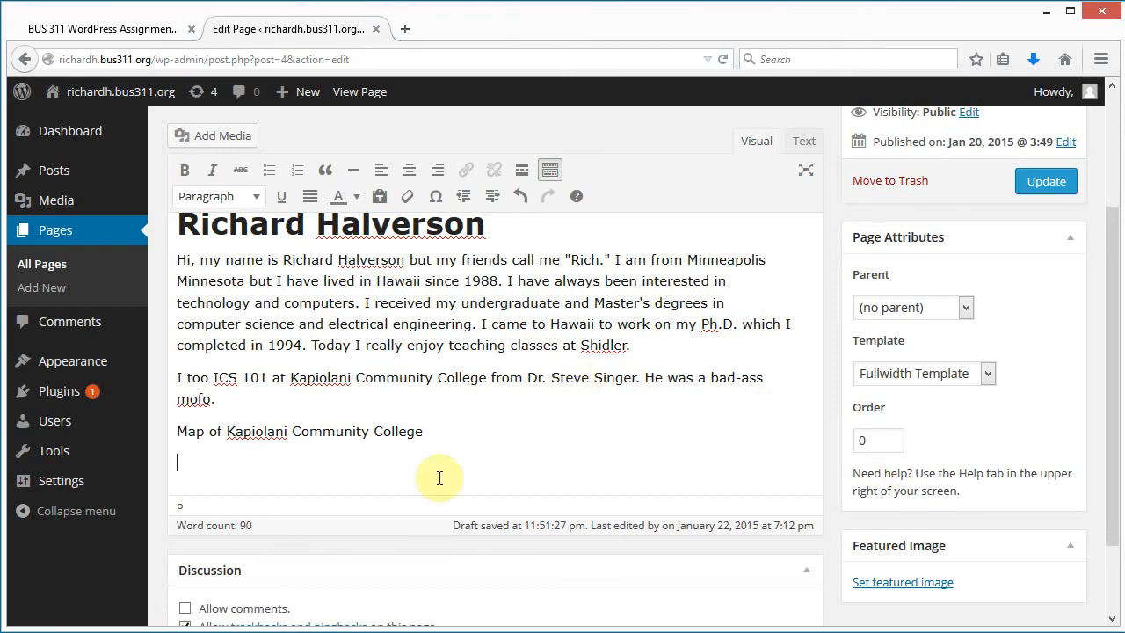
pyautogui.moveTo(280, 456)
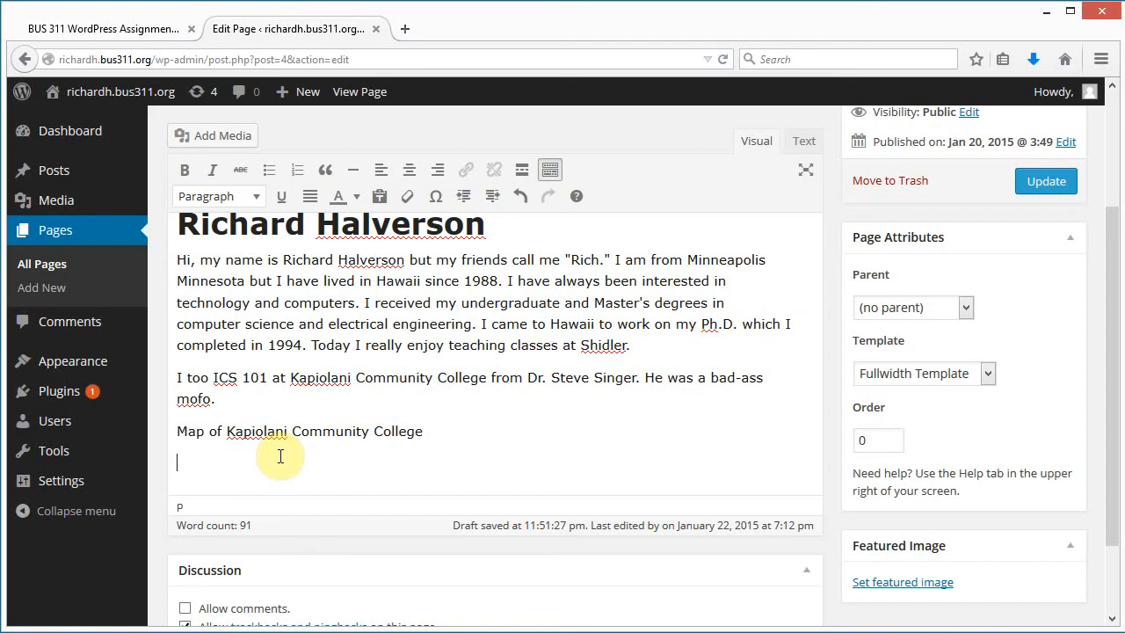
# - Type the sentence 'The KCC campus is near Diamond Head Park.'
pyautogui.write('The K')
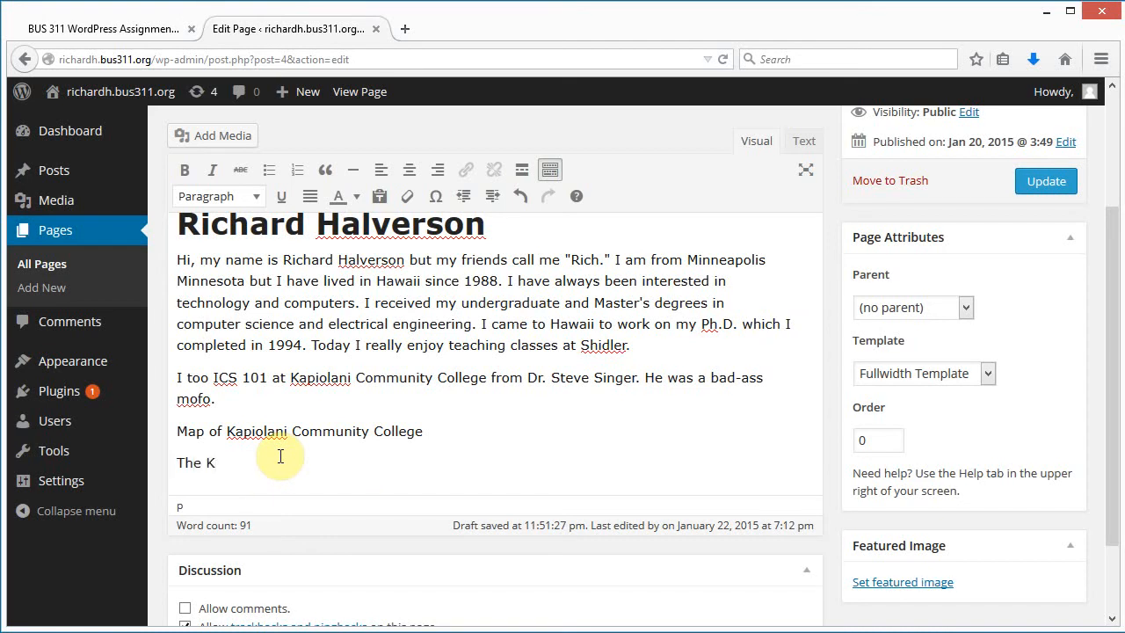
pyautogui.write('CC')
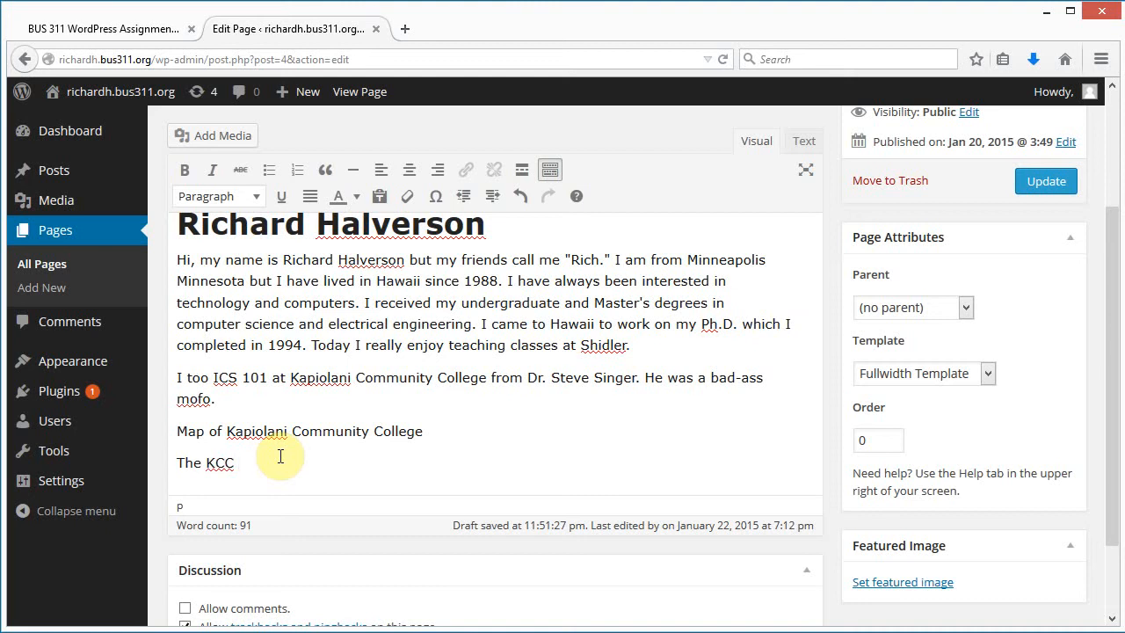
pyautogui.write('campus i')
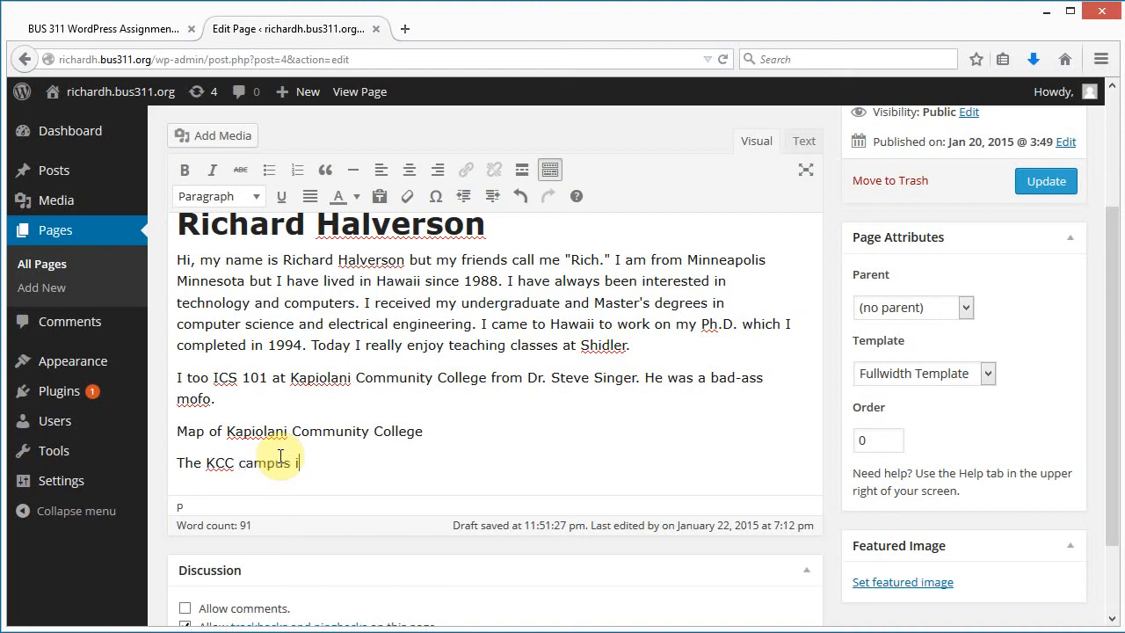
pyautogui.write('in')
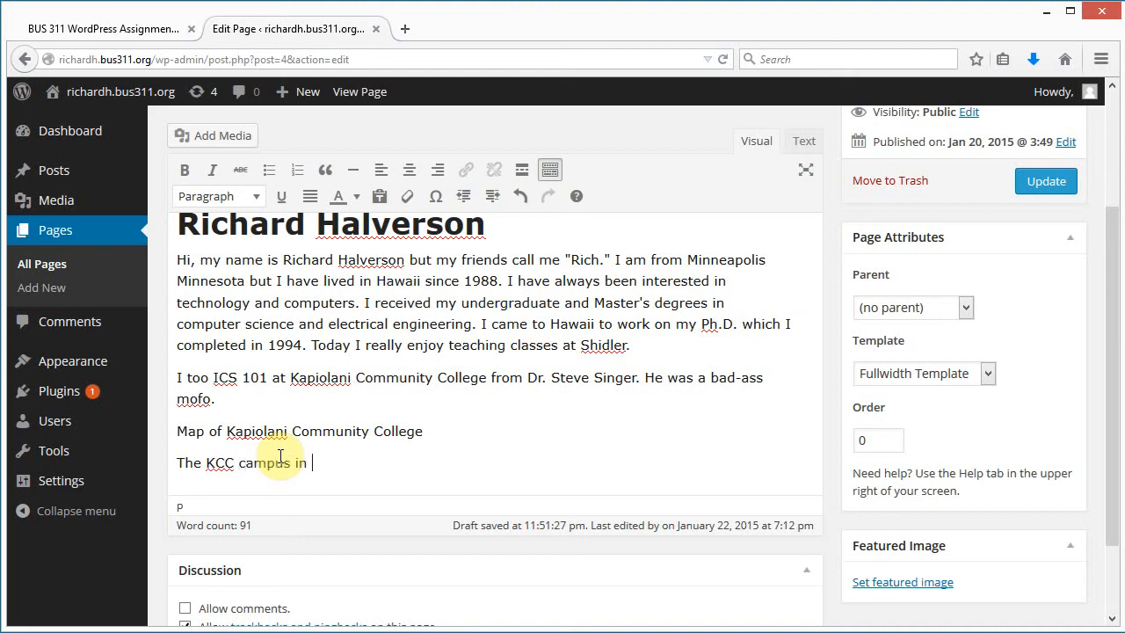
pyautogui.write('near')
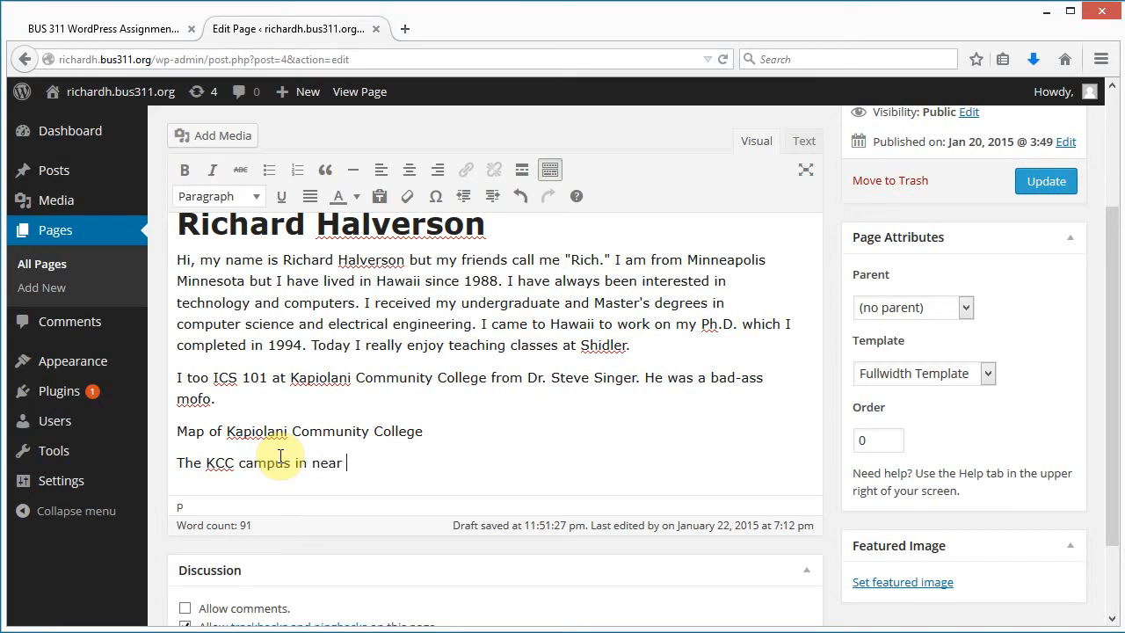
pyautogui.write('Diamond')
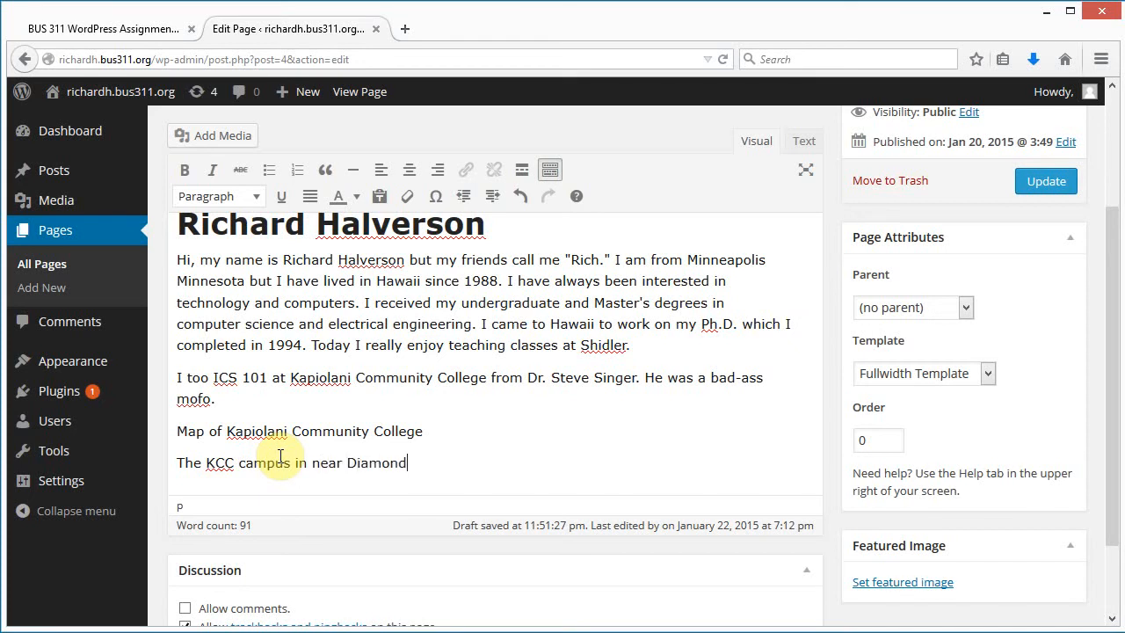
pyautogui.write('Head')
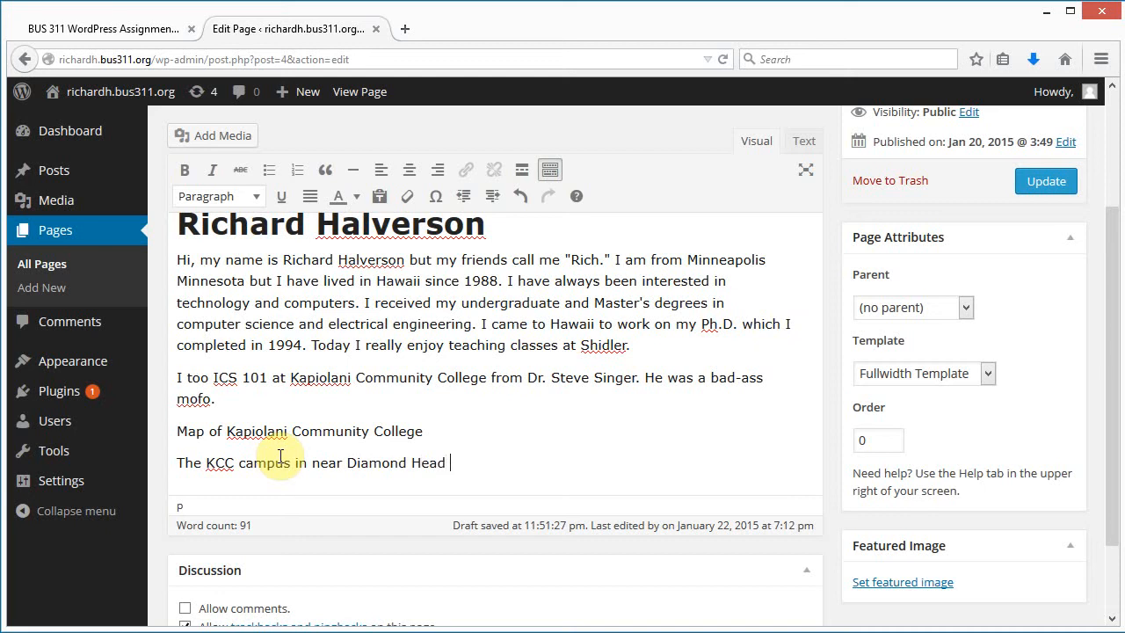
pyautogui.write('Park.')
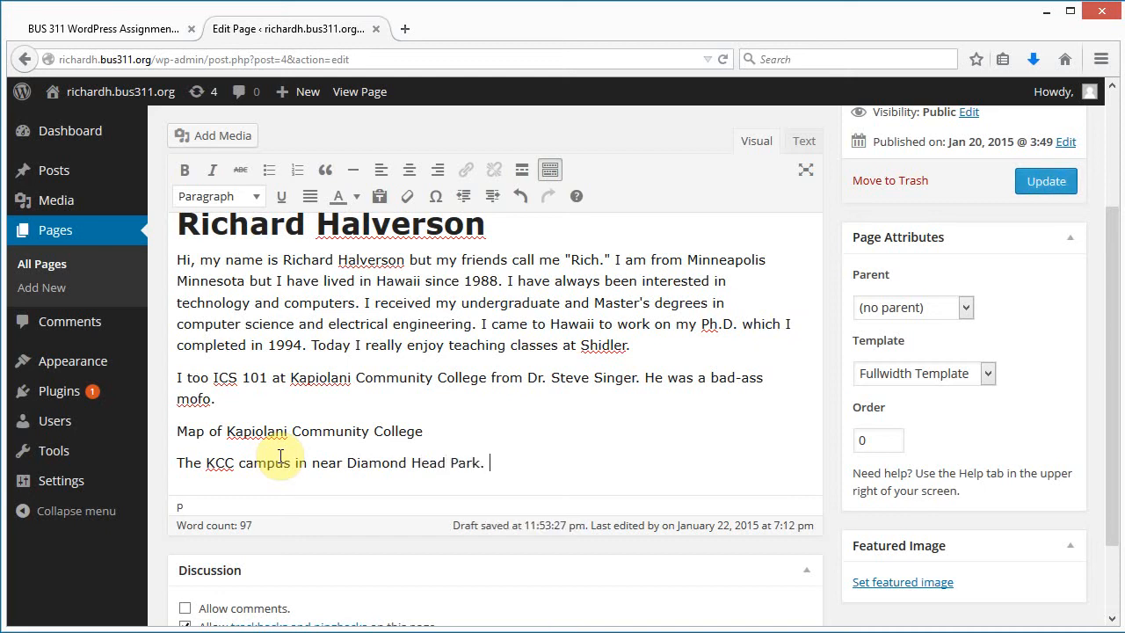
# - Add 'This is where I teach some days.' and return to the map caption
pyautogui.write('This is where I')
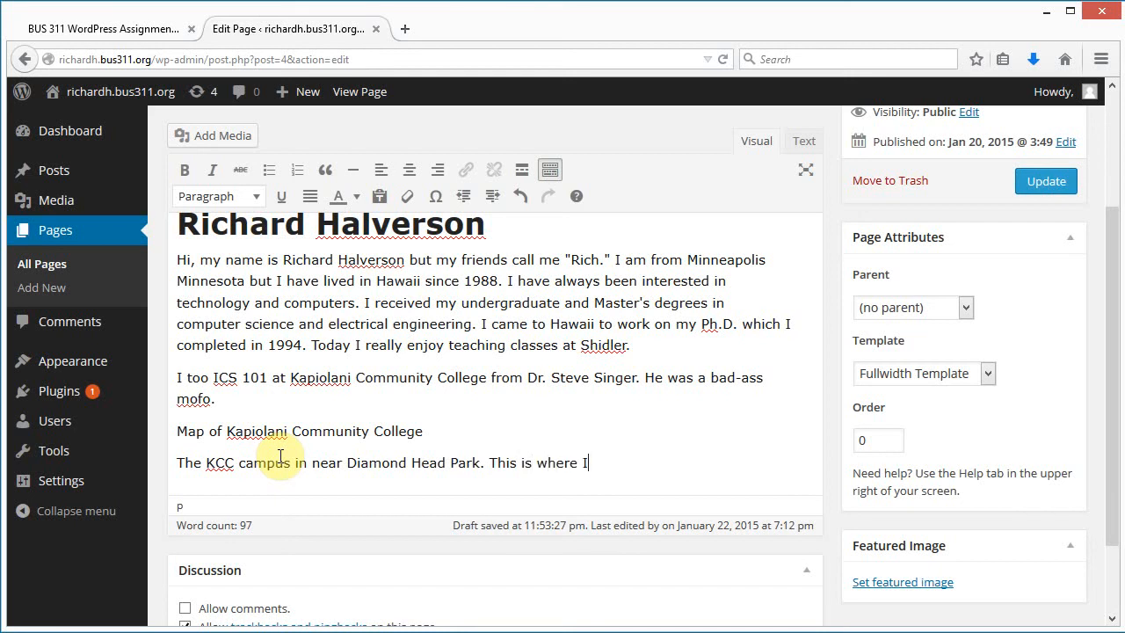
pyautogui.write('teach some da')
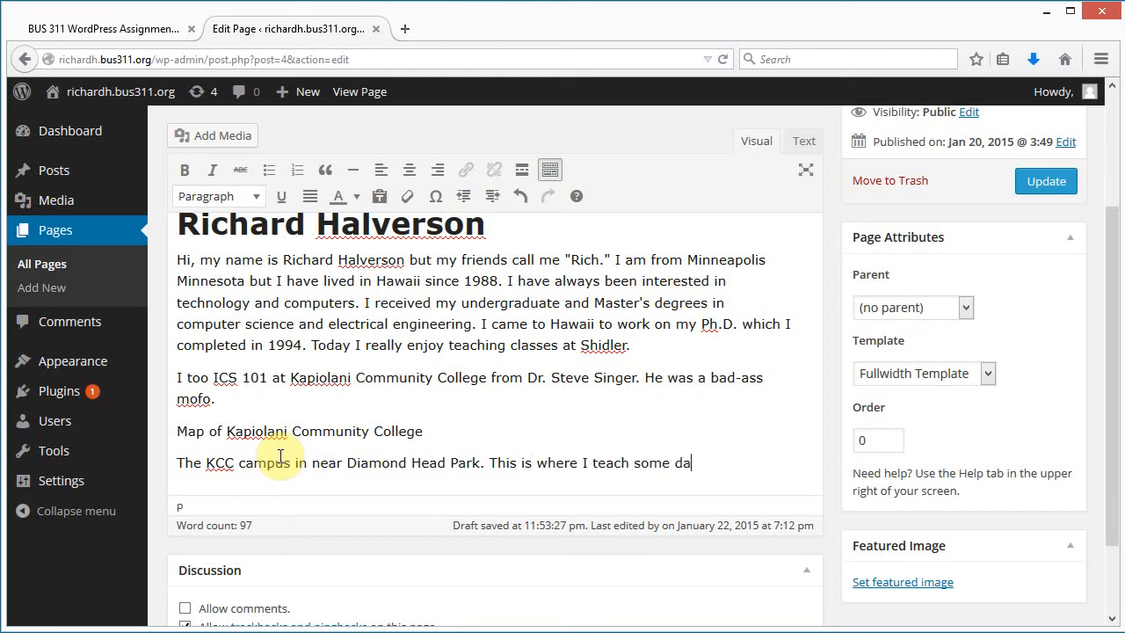
pyautogui.write('ys.')
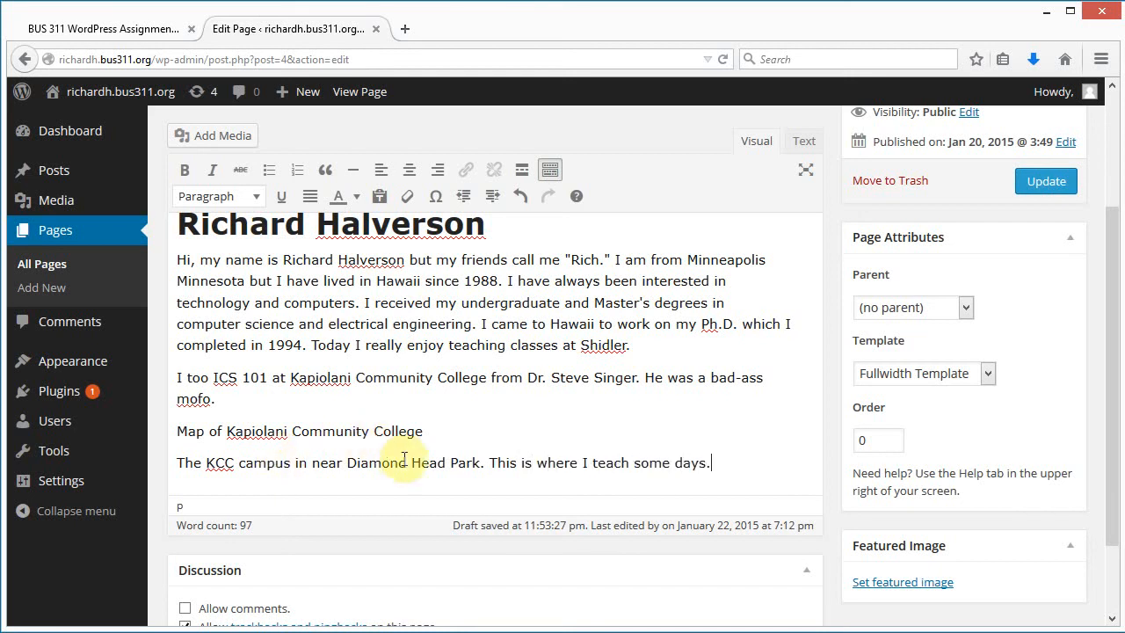
pyautogui.click(423, 431)
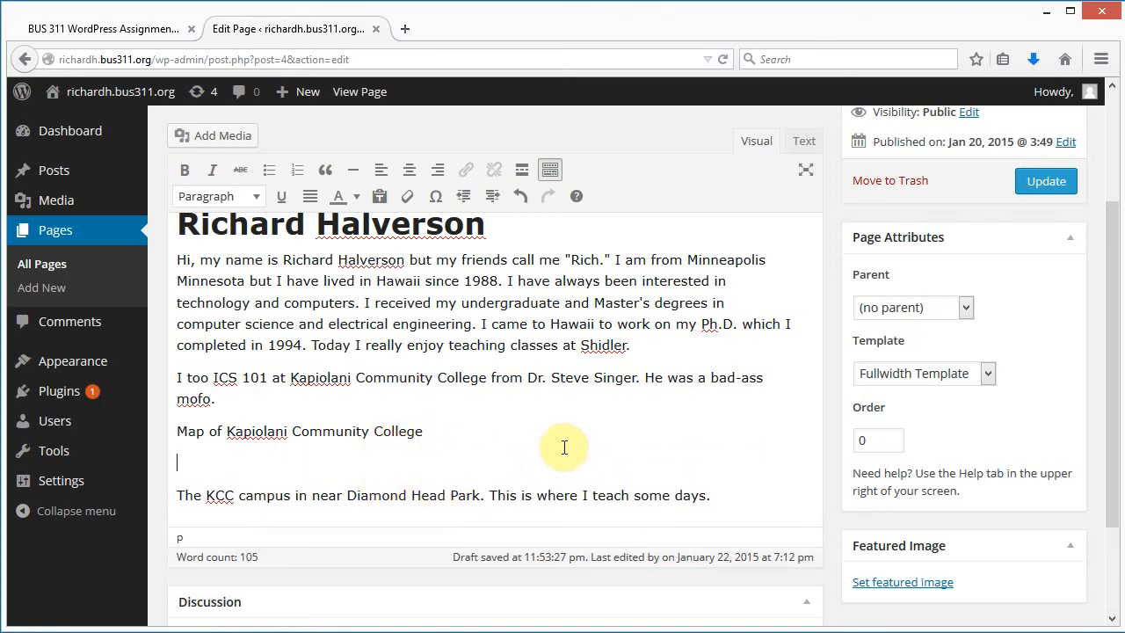
pyautogui.moveTo(304, 452)
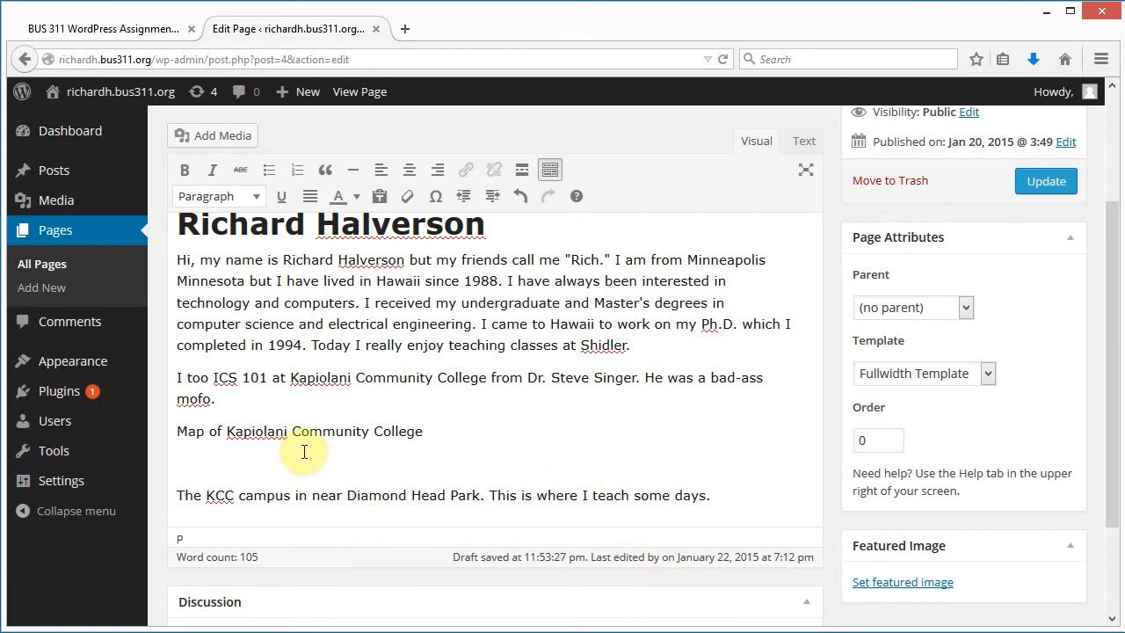
pyautogui.moveTo(495, 359)
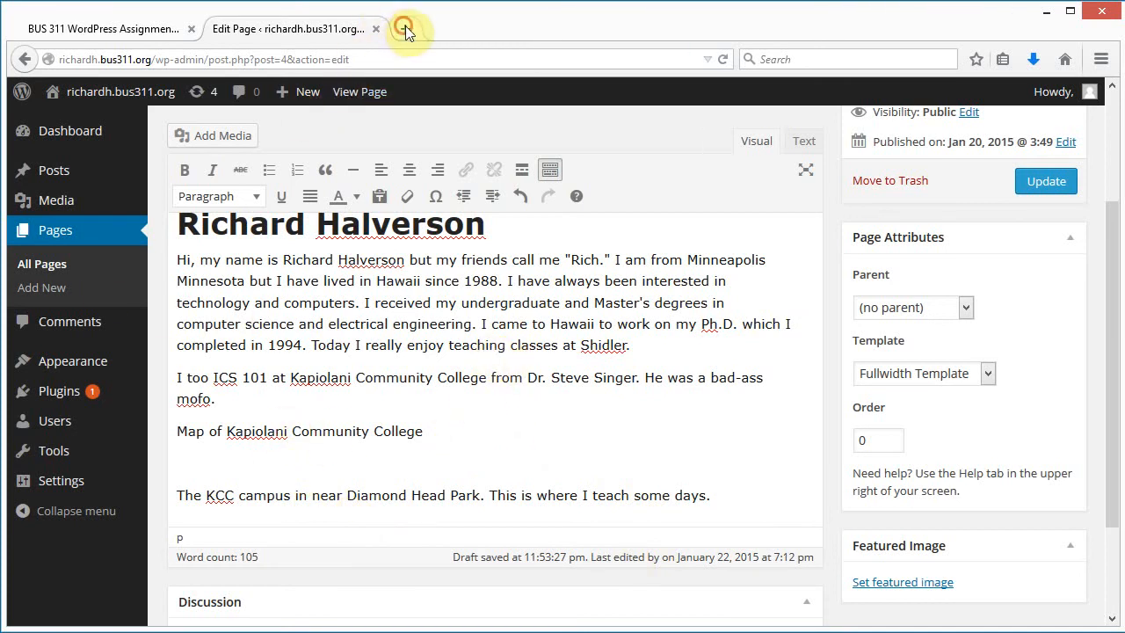
# - Open a new browser tab for Google Maps
pyautogui.click(405, 29)
pyautogui.write('m')
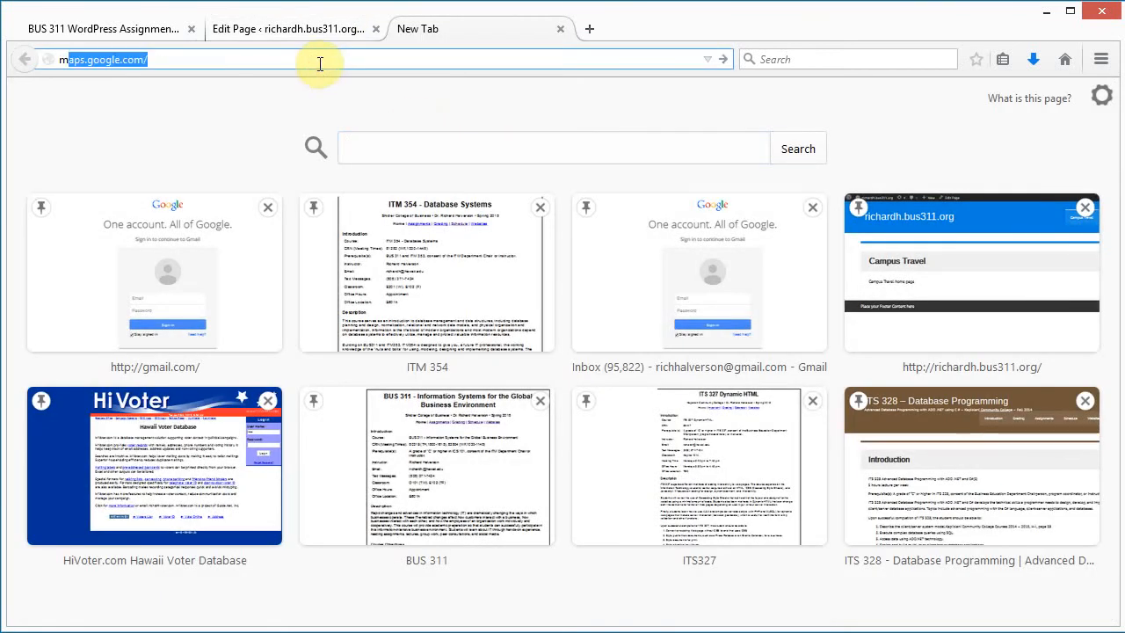
# - Search Google Maps for Kapiolani Community College and open the map's settings menu
pyautogui.press('Return')
pyautogui.write('kapiol')
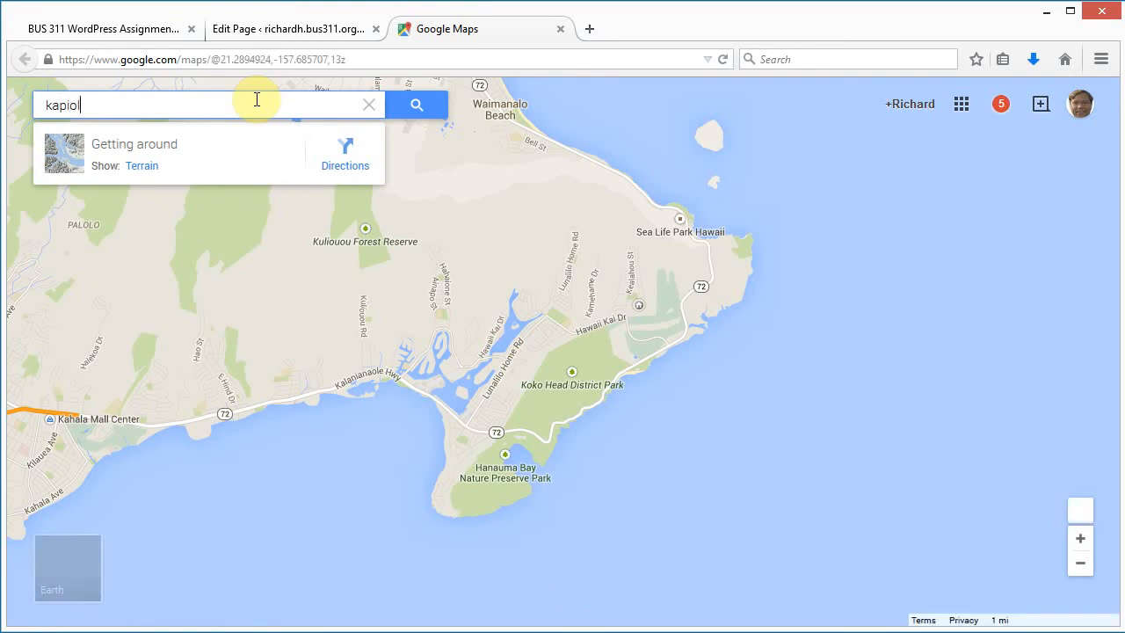
pyautogui.write('ani community college')
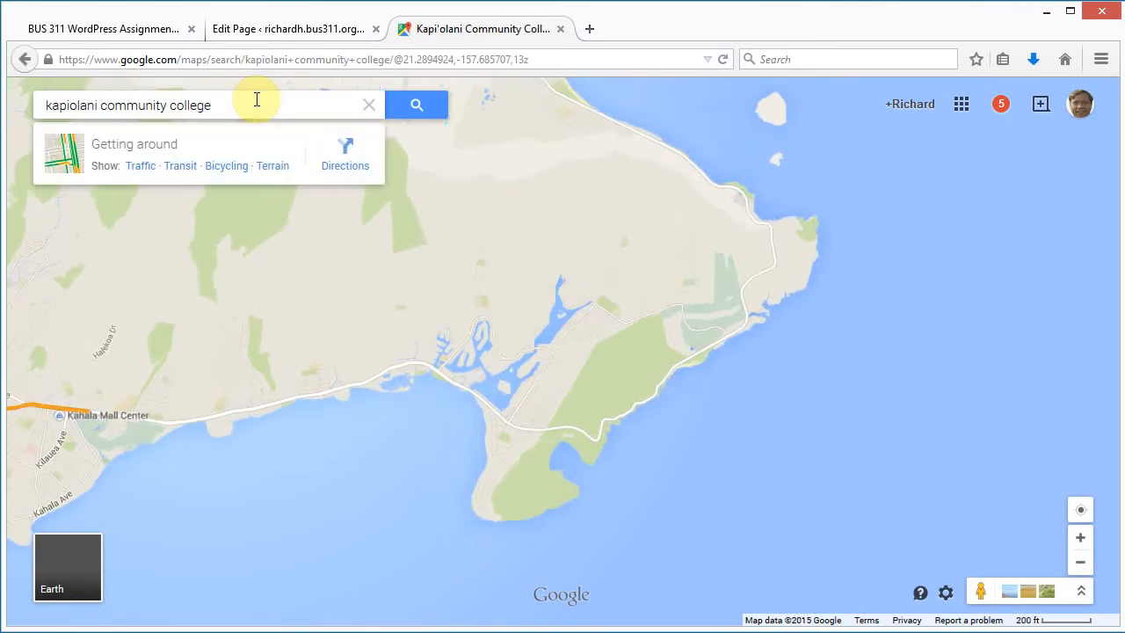
pyautogui.click(415, 104)
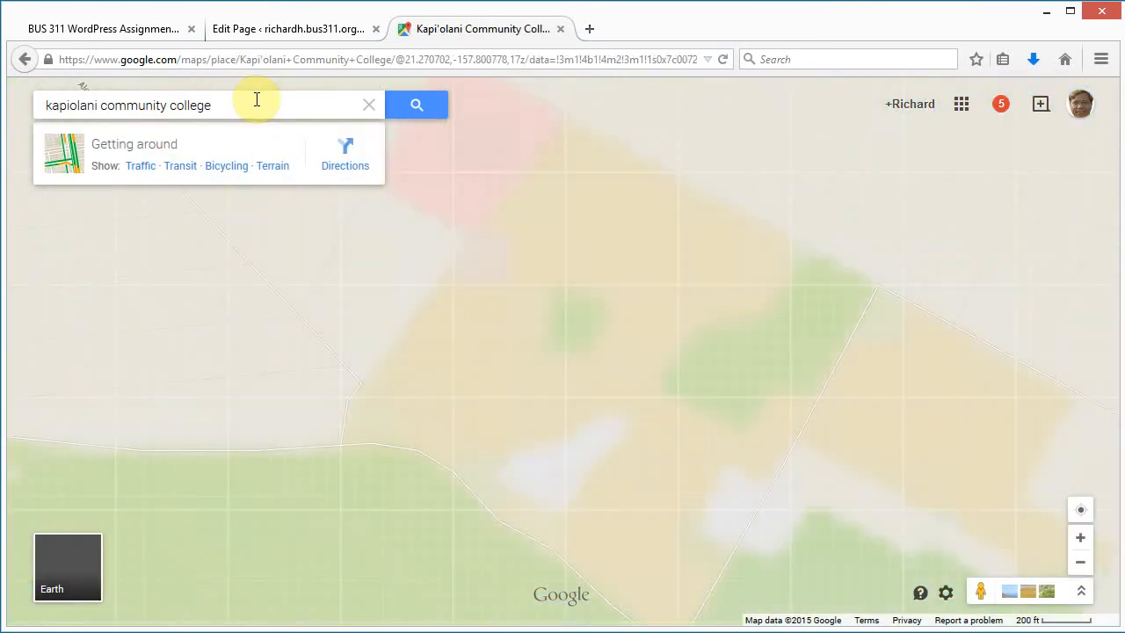
pyautogui.click(416, 105)
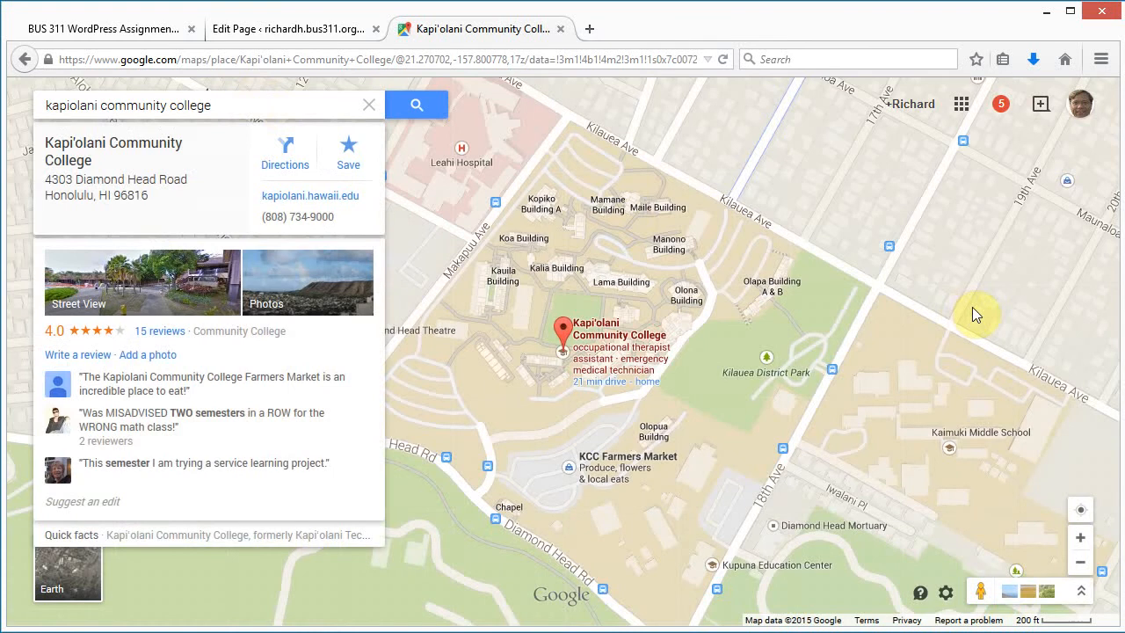
pyautogui.moveTo(813, 523)
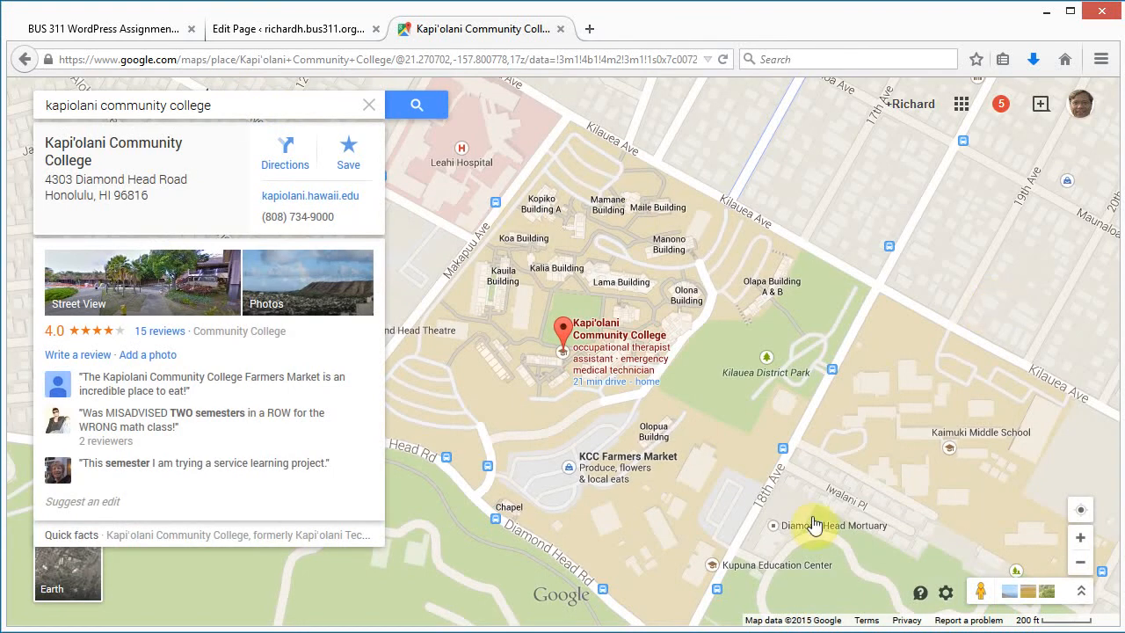
pyautogui.moveTo(646, 344)
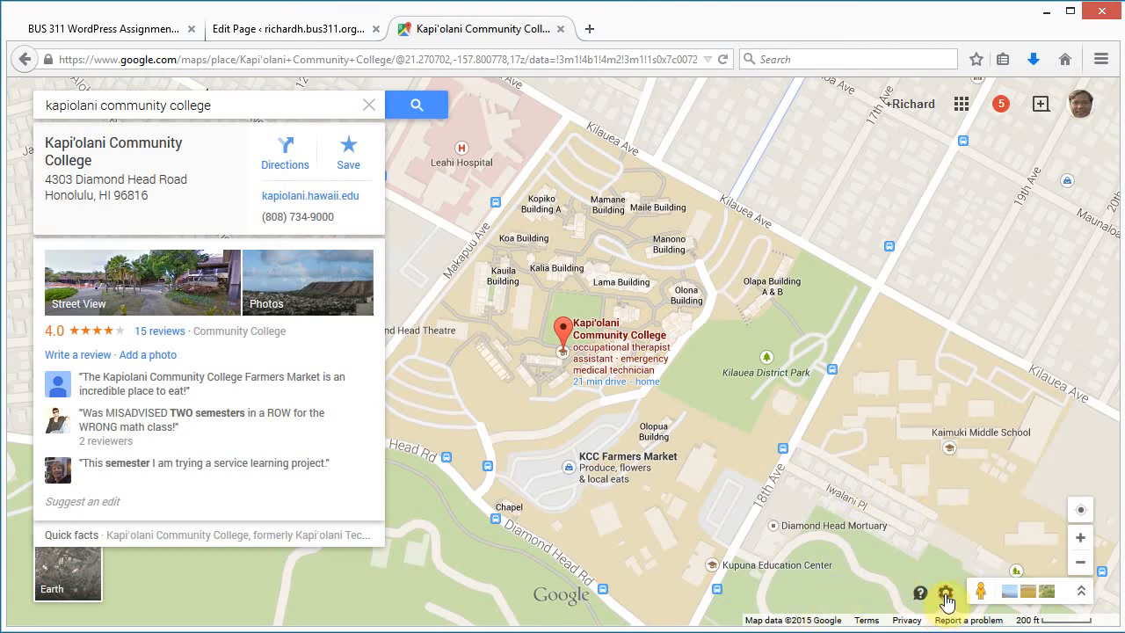
pyautogui.click(949, 606)
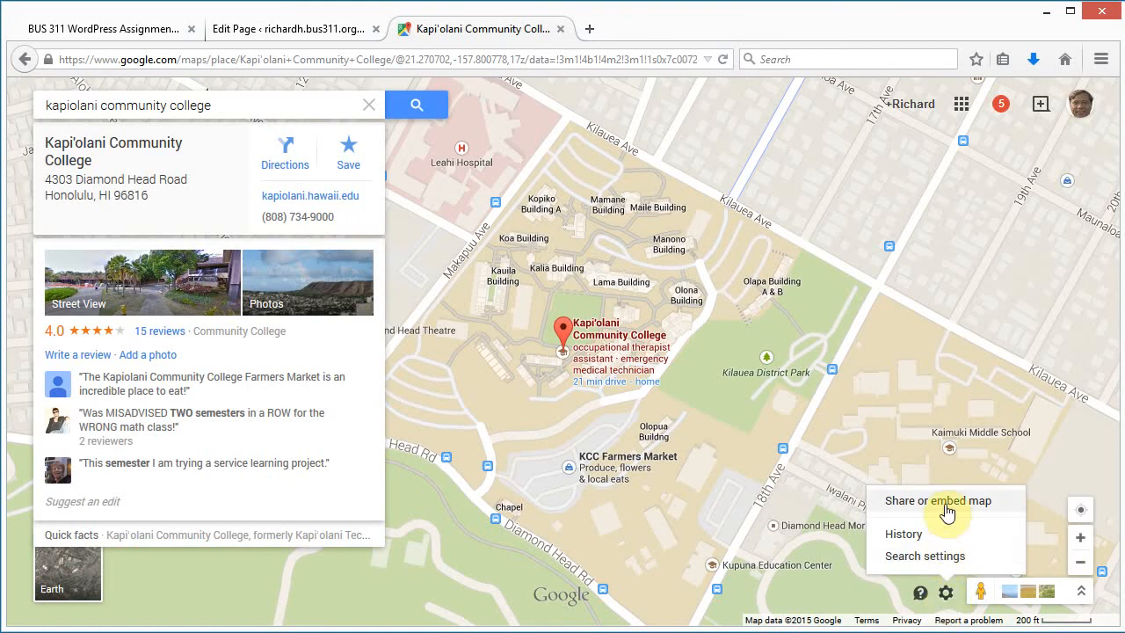
# - Show the college map's Embed map code, then return to the WordPress editor tab
pyautogui.click(941, 500)
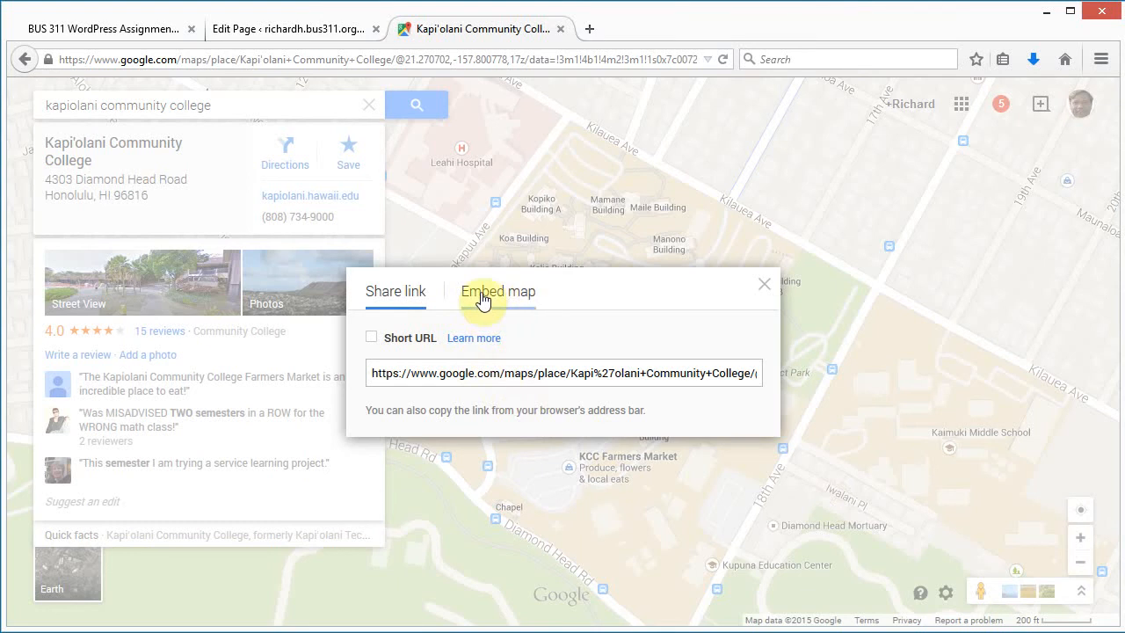
pyautogui.click(497, 291)
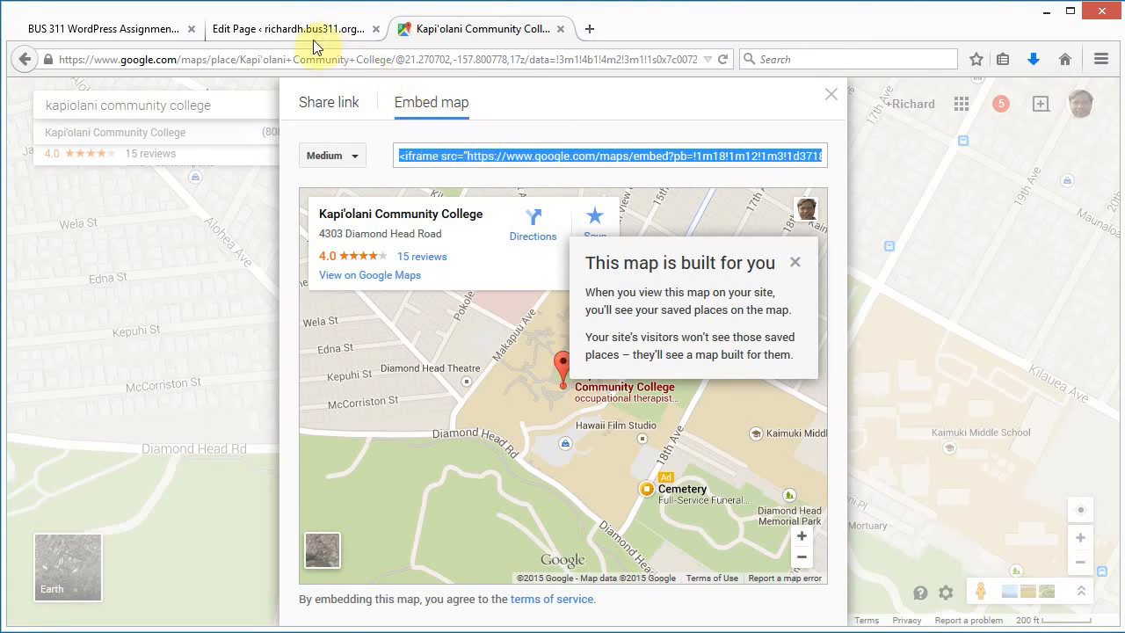
pyautogui.click(295, 29)
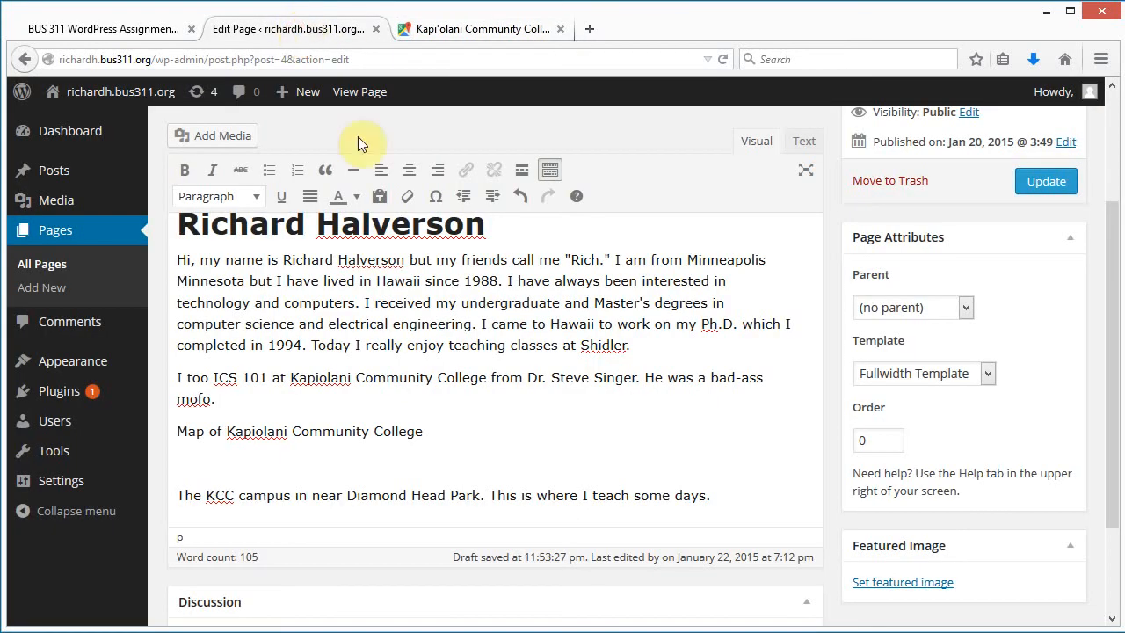
pyautogui.moveTo(510, 324)
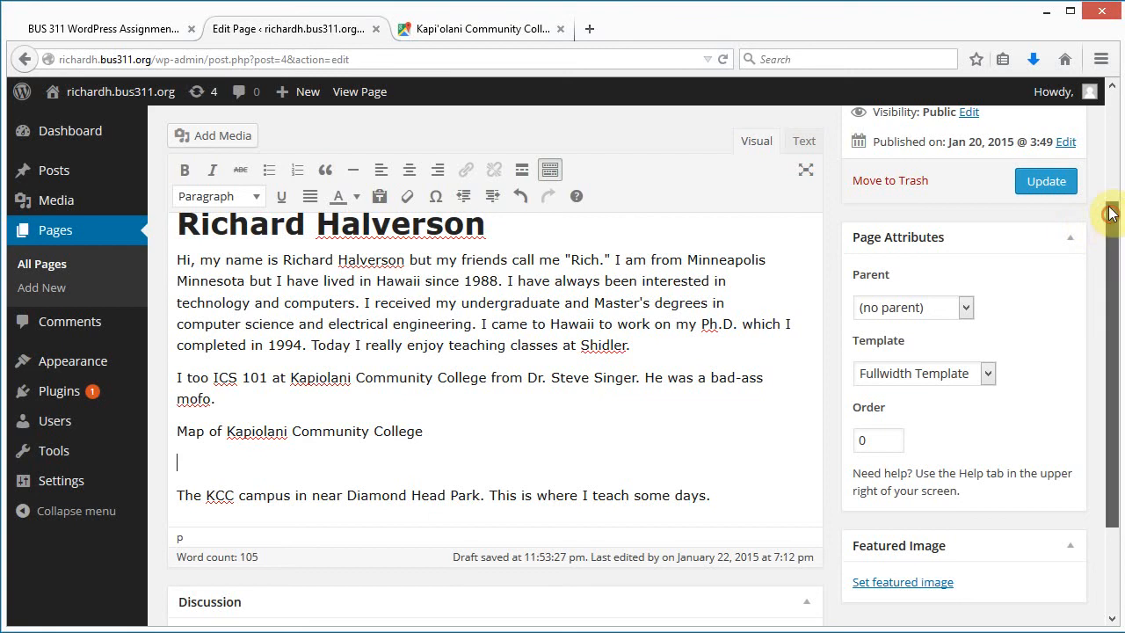
# - In the Text editor, replace the blank line under the map caption with the iframe code
pyautogui.scroll(3)
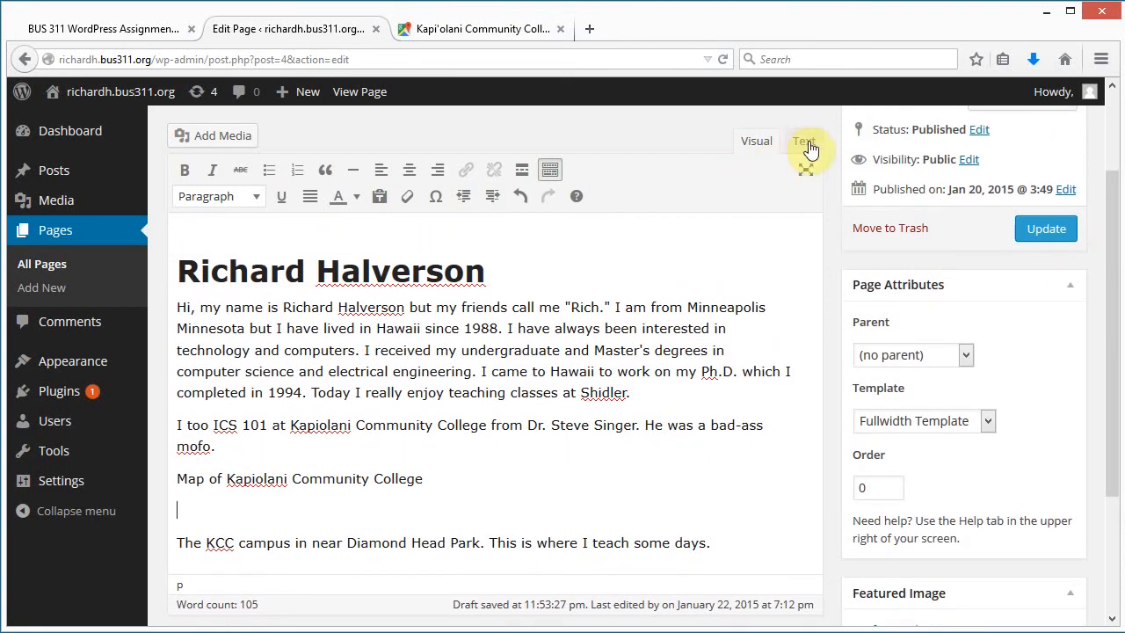
pyautogui.click(803, 139)
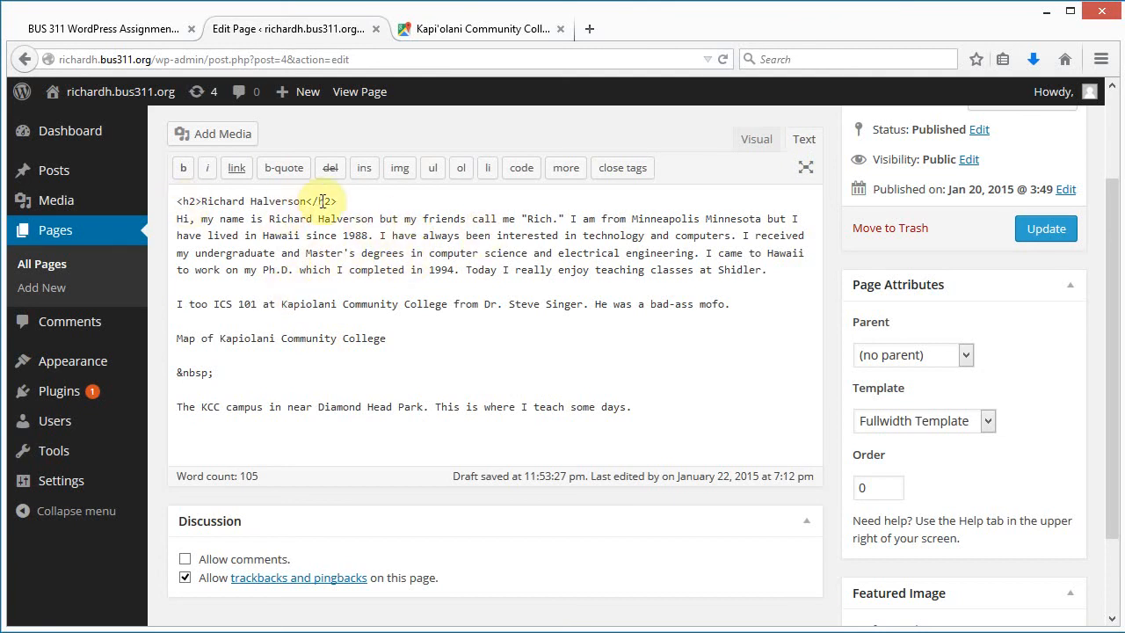
pyautogui.moveTo(344, 372)
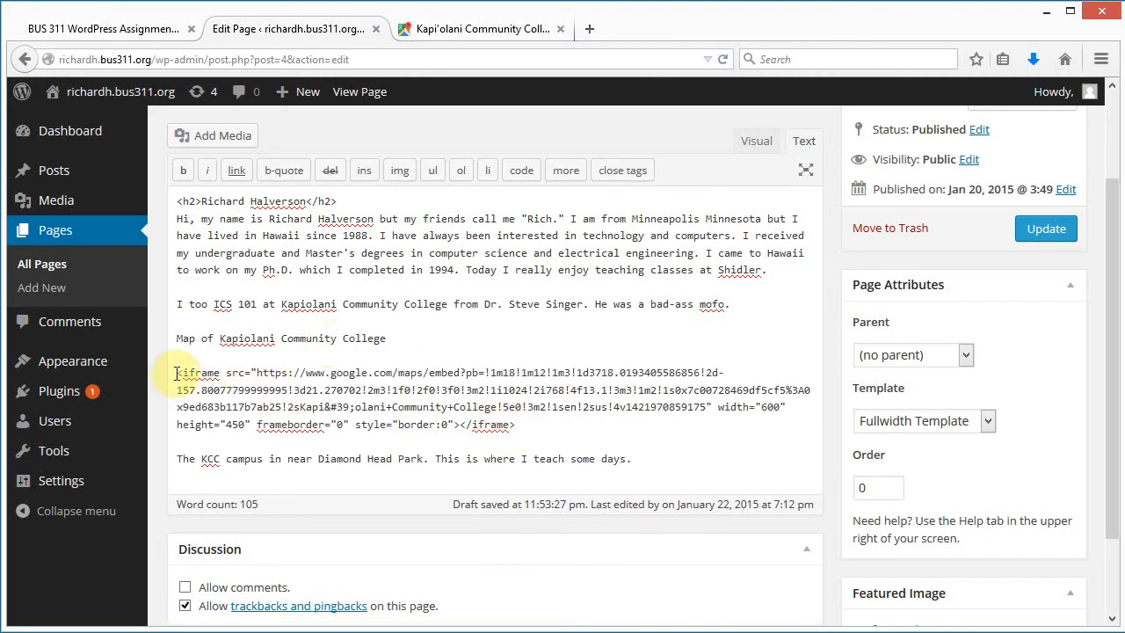
pyautogui.moveTo(175, 371); pyautogui.dragTo(517, 424)
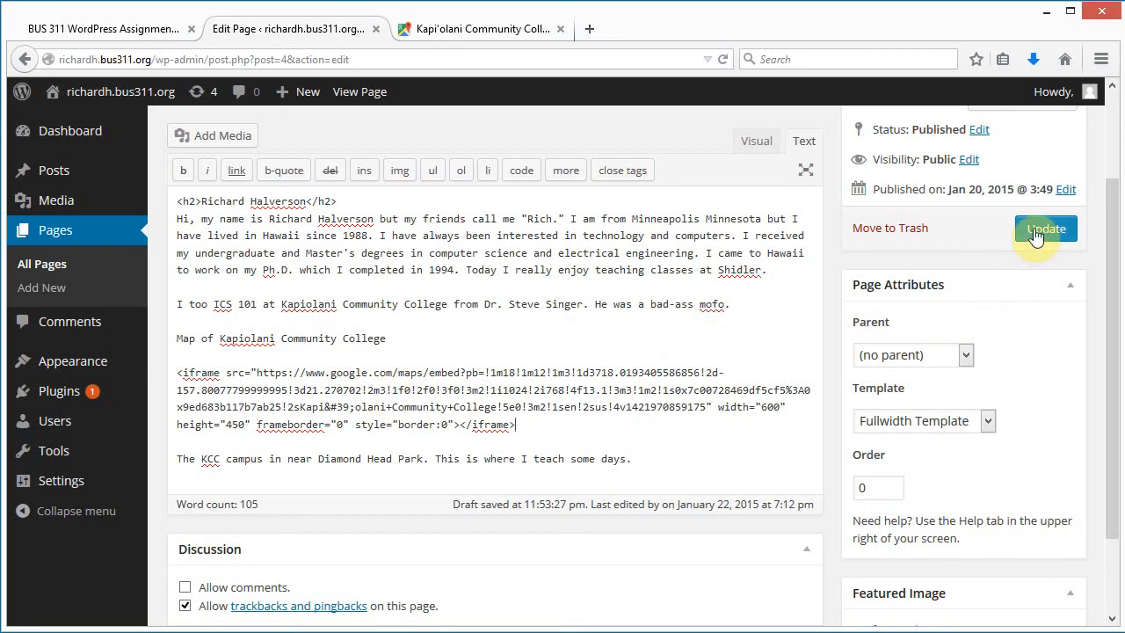
# - Update the About Me page and view it live to check the embedded map
pyautogui.click(1045, 229)
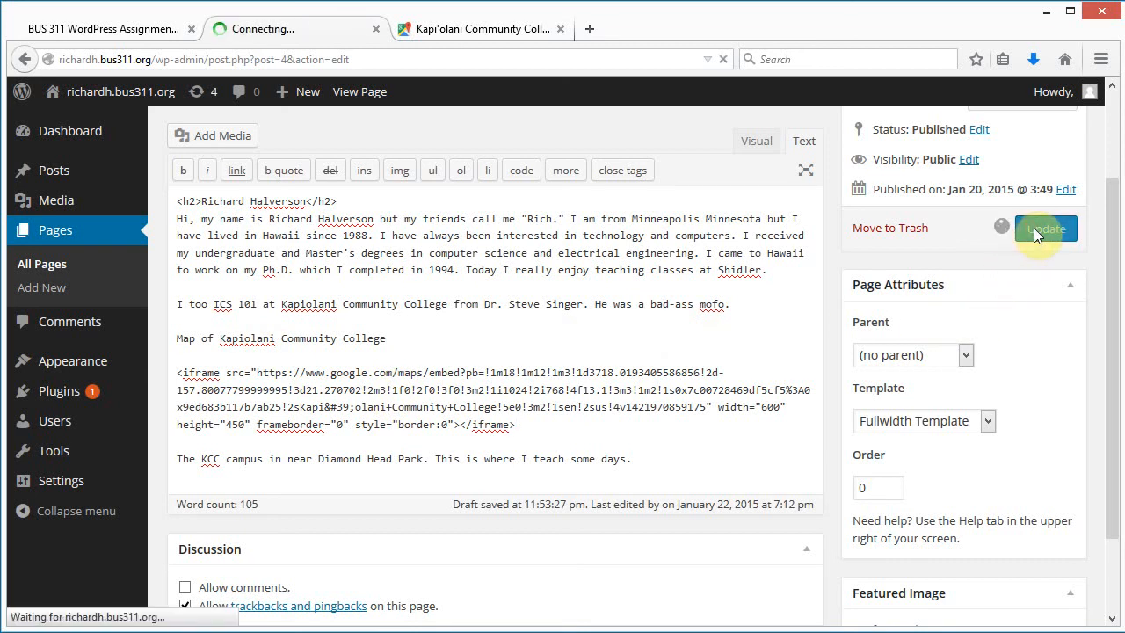
pyautogui.click(1046, 228)
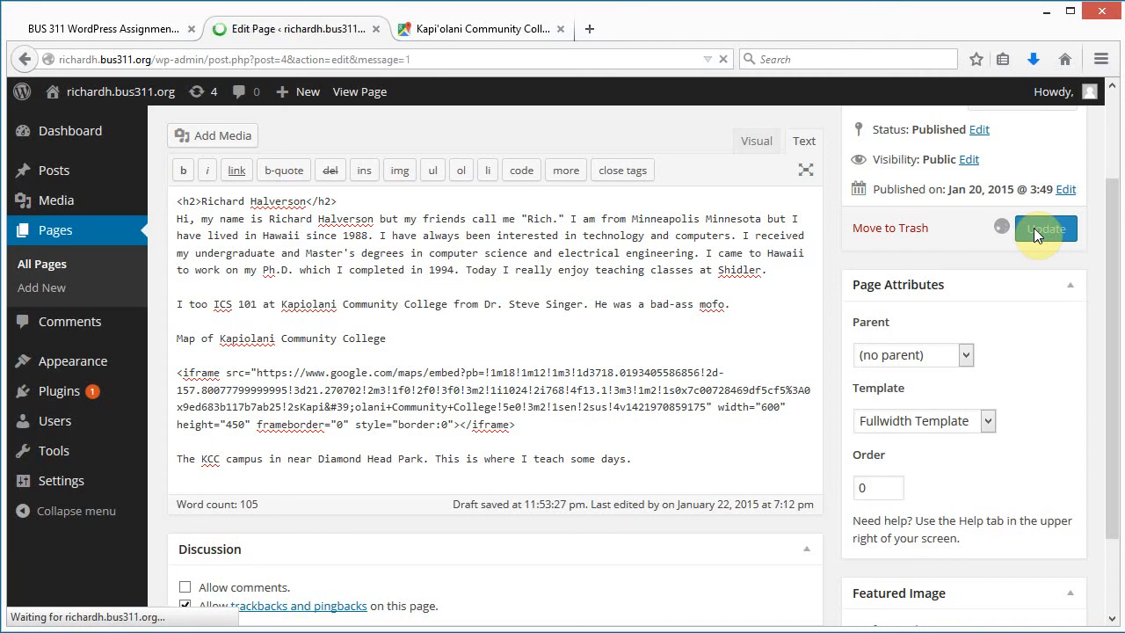
pyautogui.click(1045, 228)
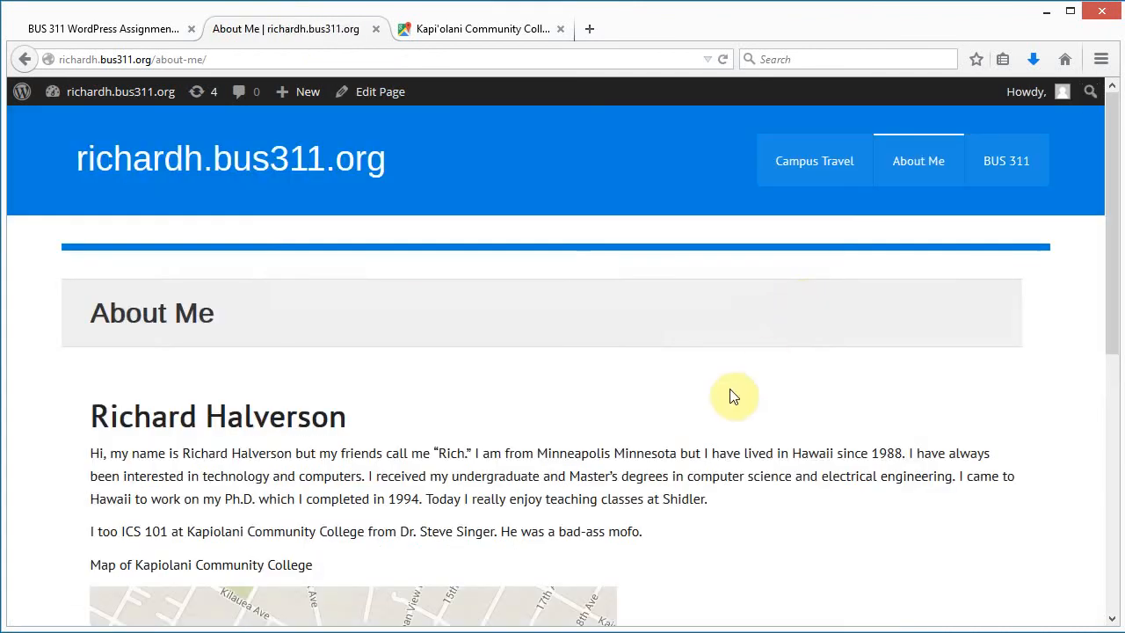
pyautogui.scroll(-3)
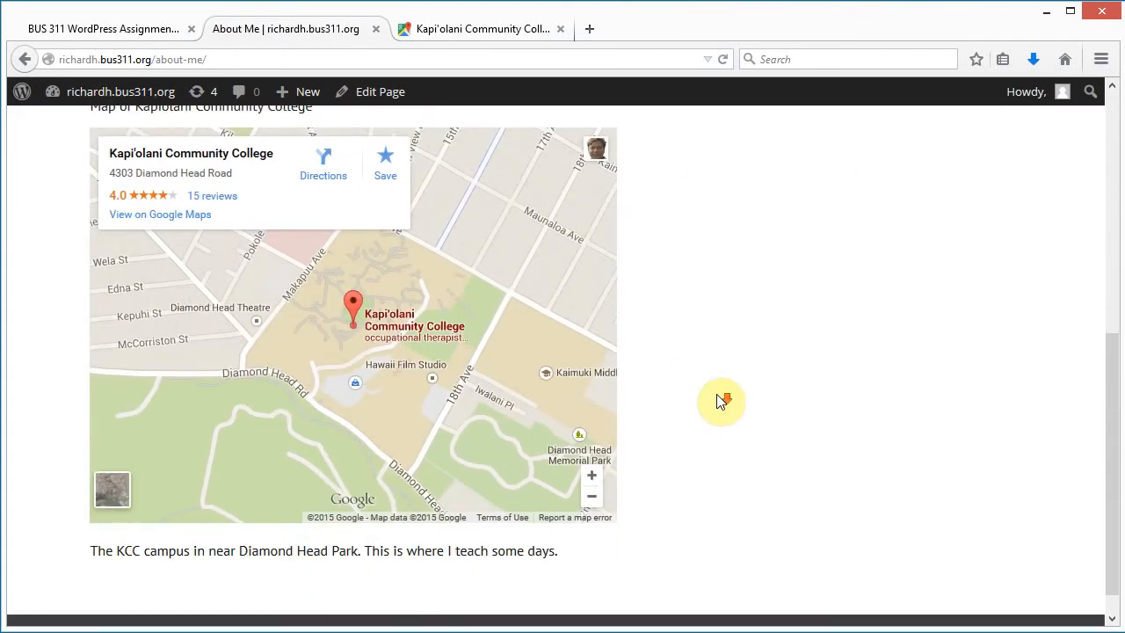
pyautogui.scroll(3)
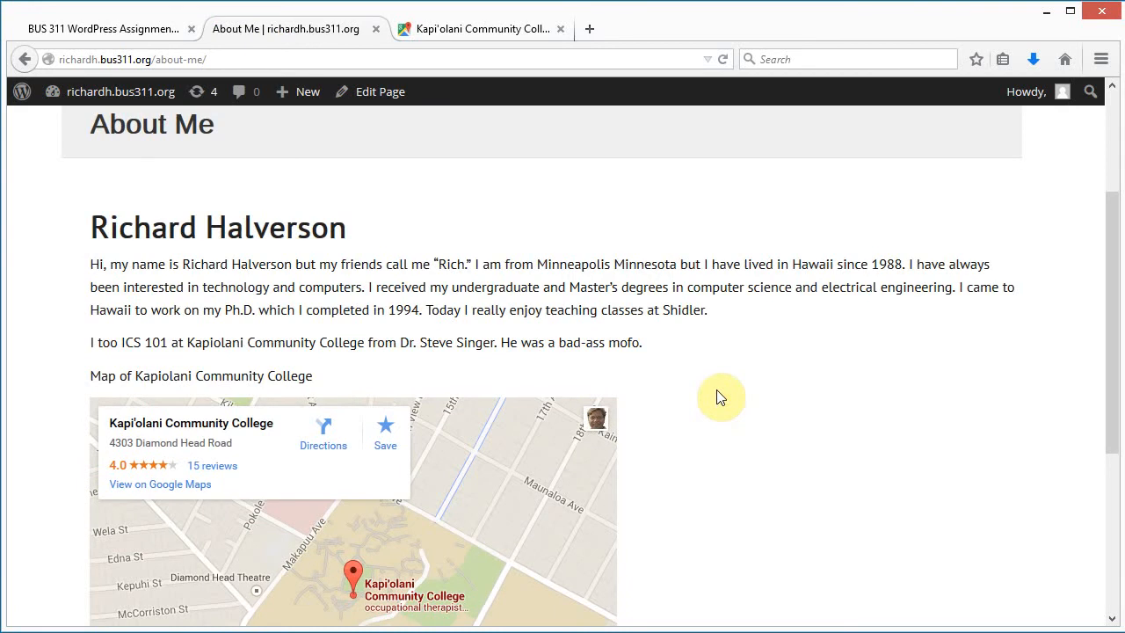
pyautogui.moveTo(448, 421)
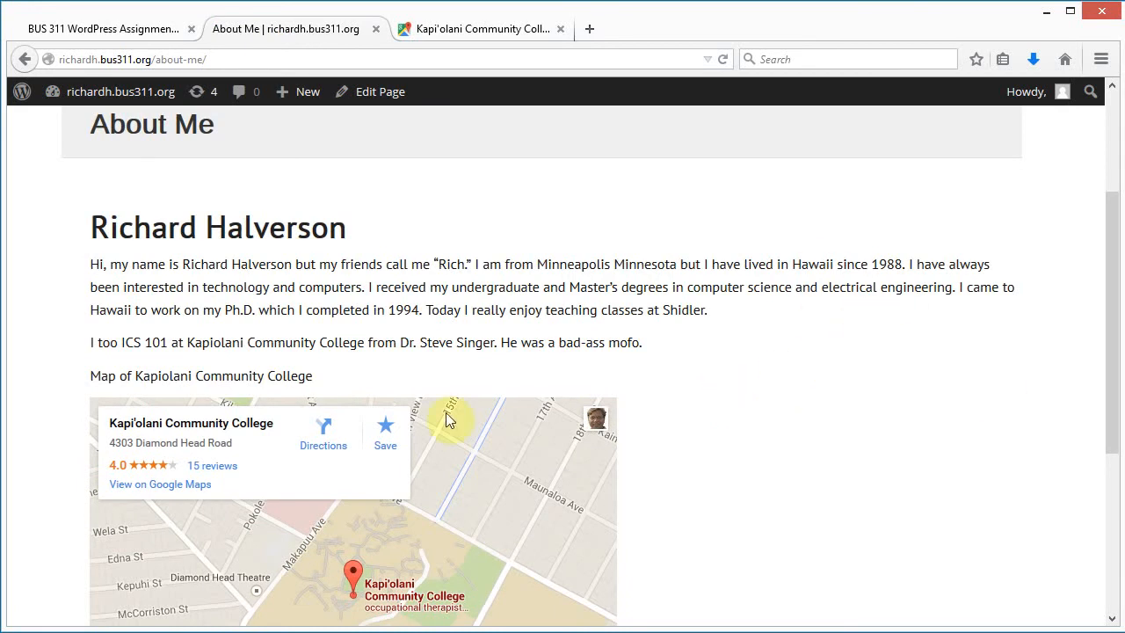
pyautogui.doubleClick(294, 375)
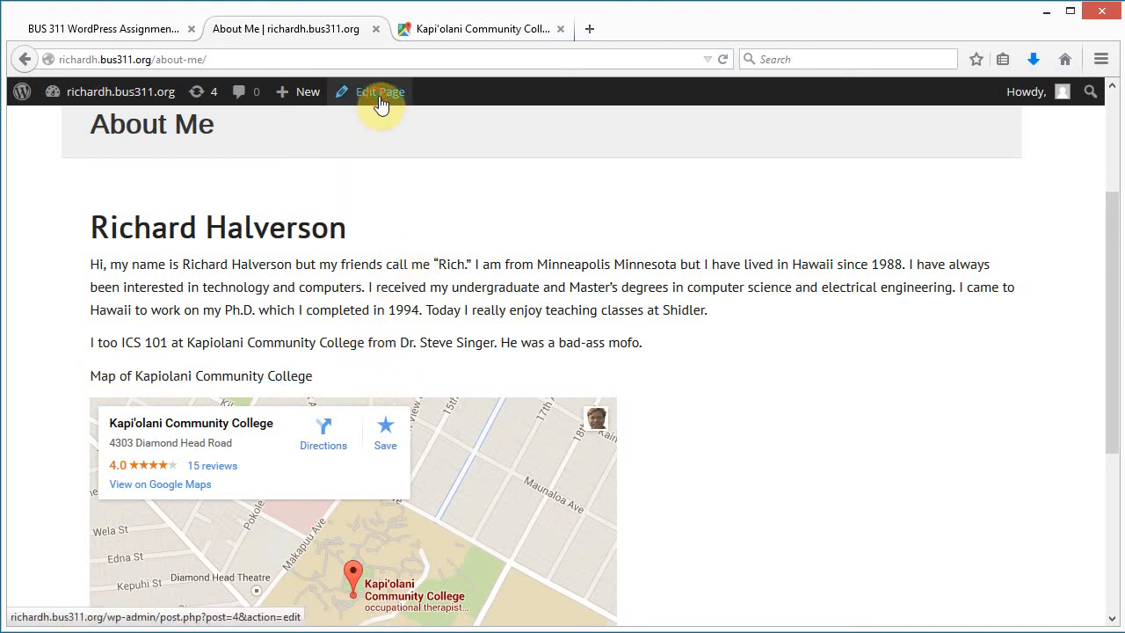
# - Restyle 'Map of Kapiolani Community College' as Heading 3 in the Visual editor and update
pyautogui.click(379, 92)
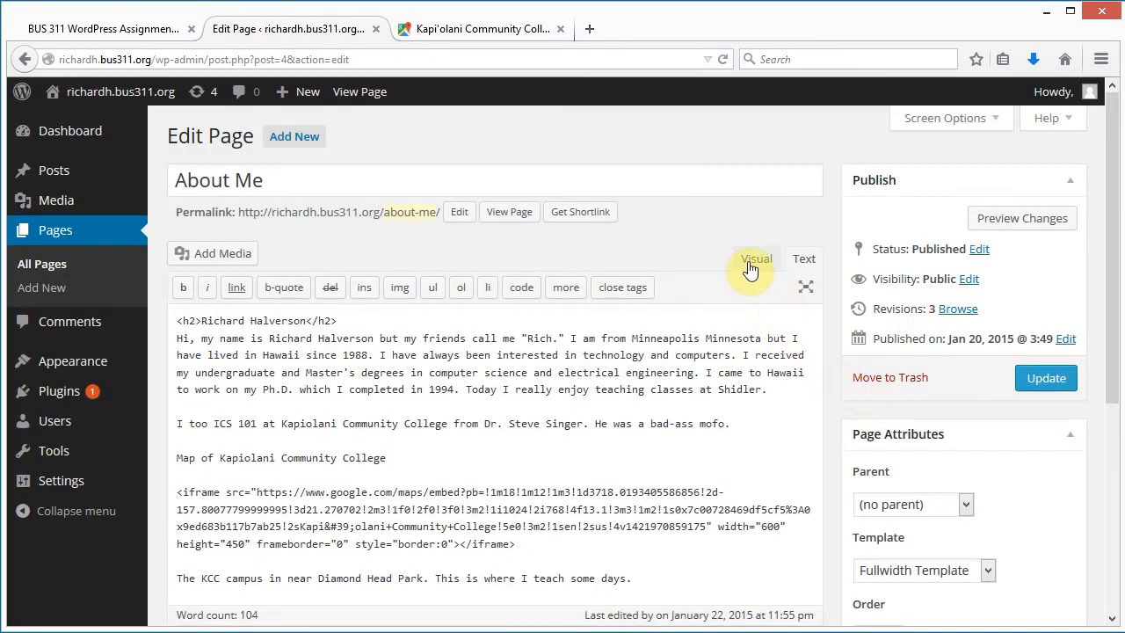
pyautogui.click(756, 257)
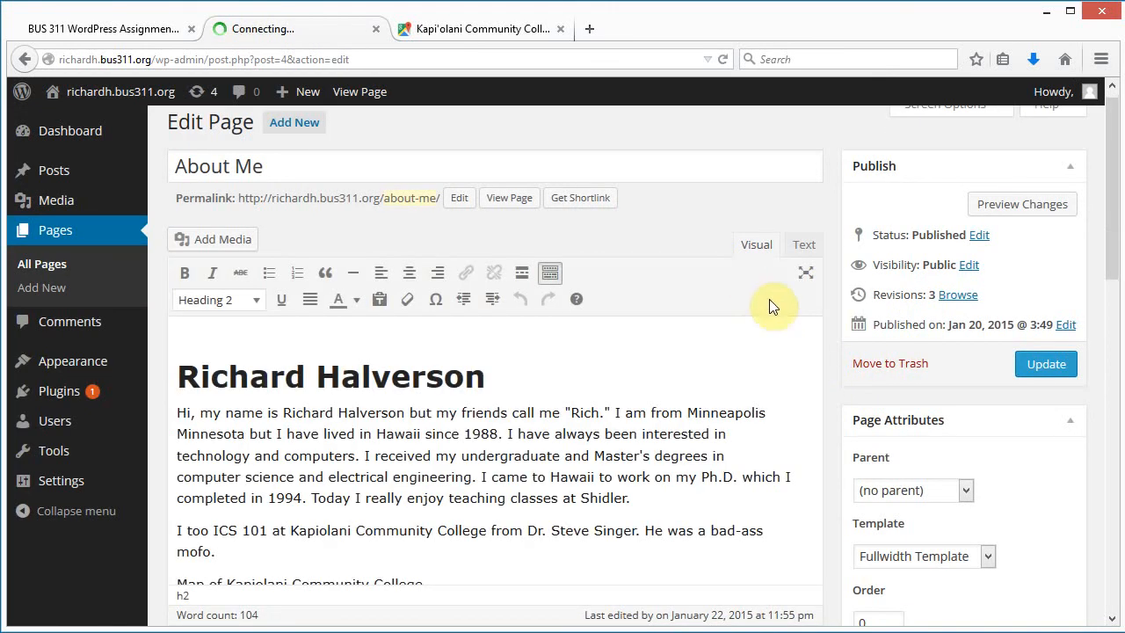
pyautogui.scroll(-3)
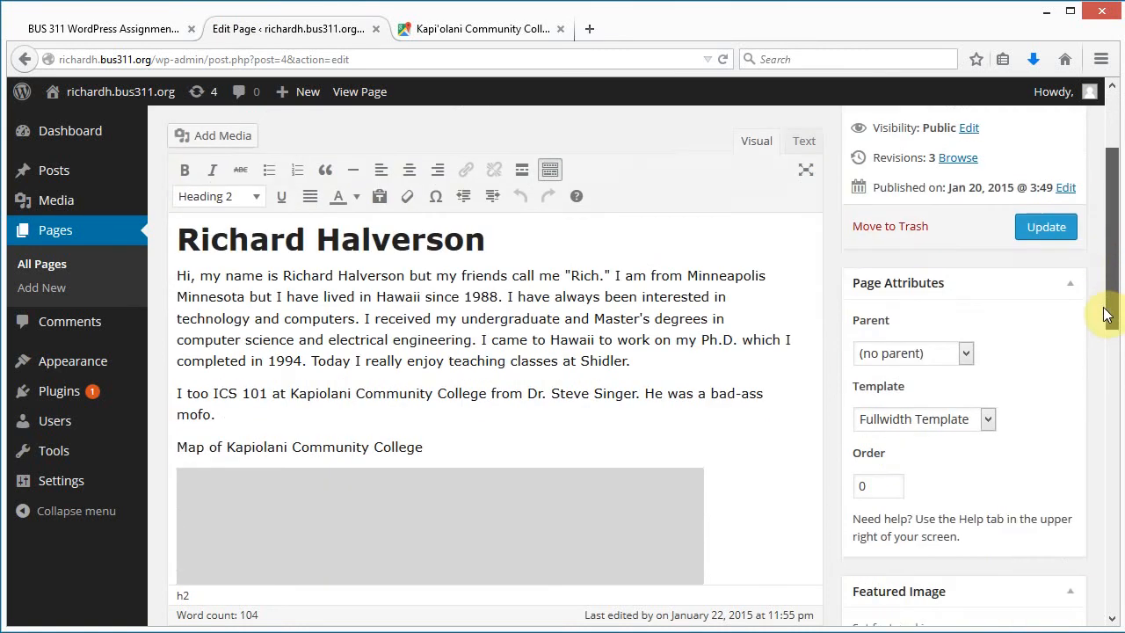
pyautogui.scroll(-3)
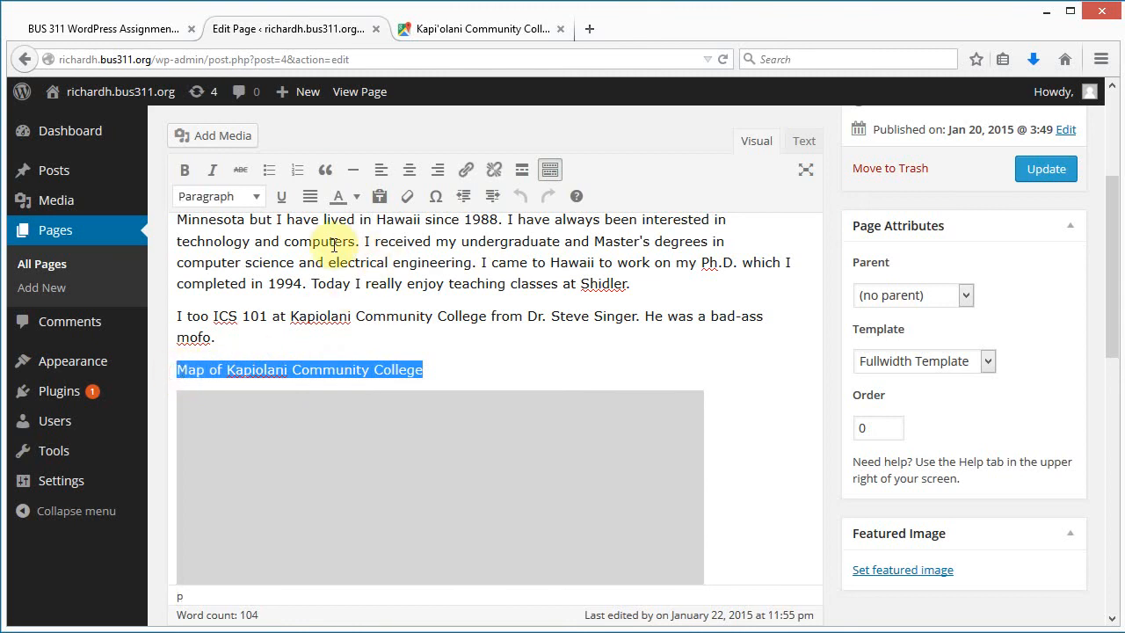
pyautogui.click(218, 196)
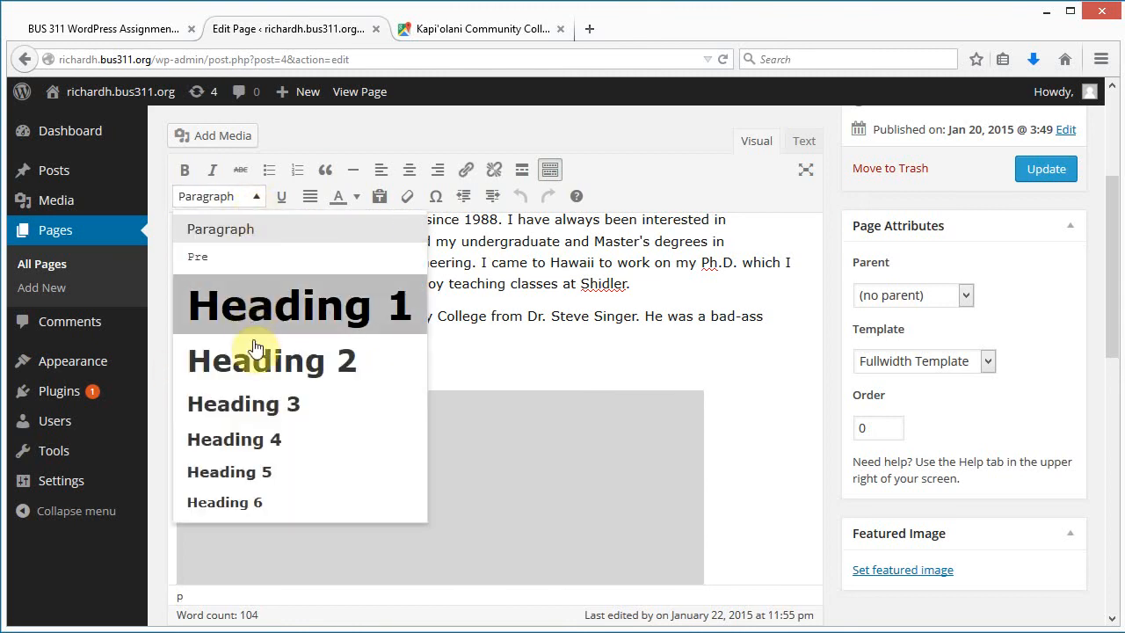
pyautogui.click(244, 403)
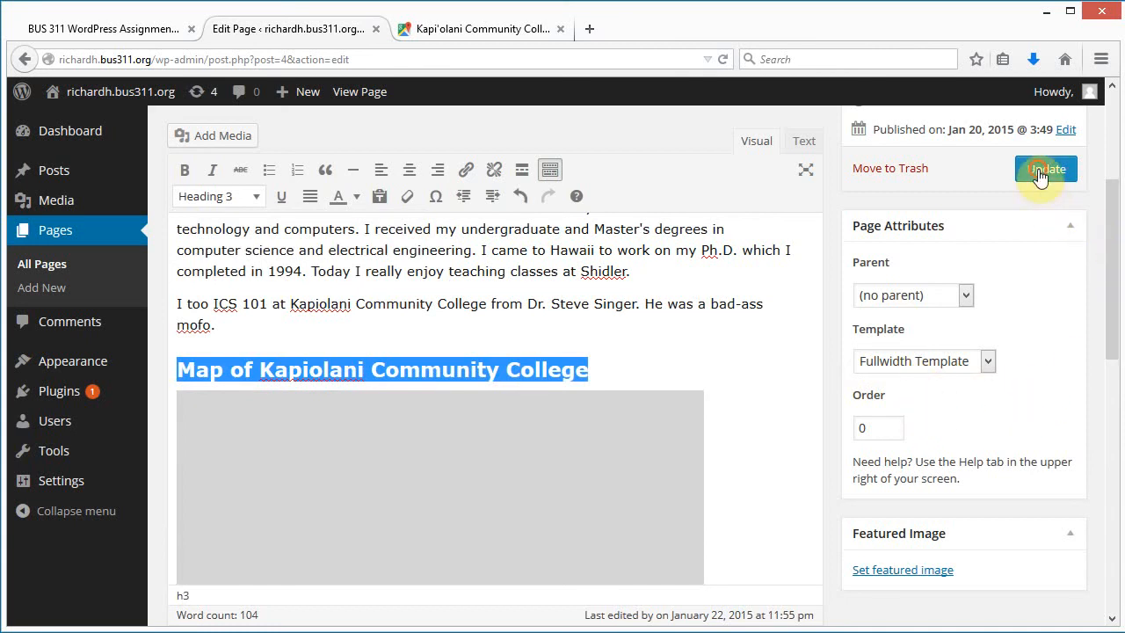
pyautogui.click(1046, 168)
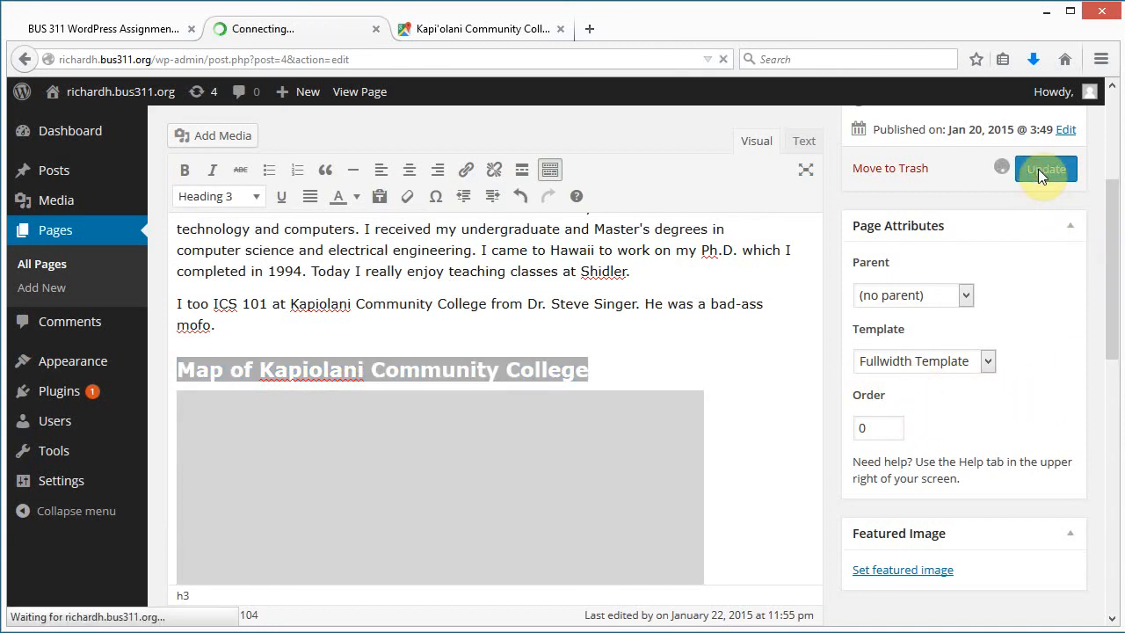
pyautogui.click(1045, 168)
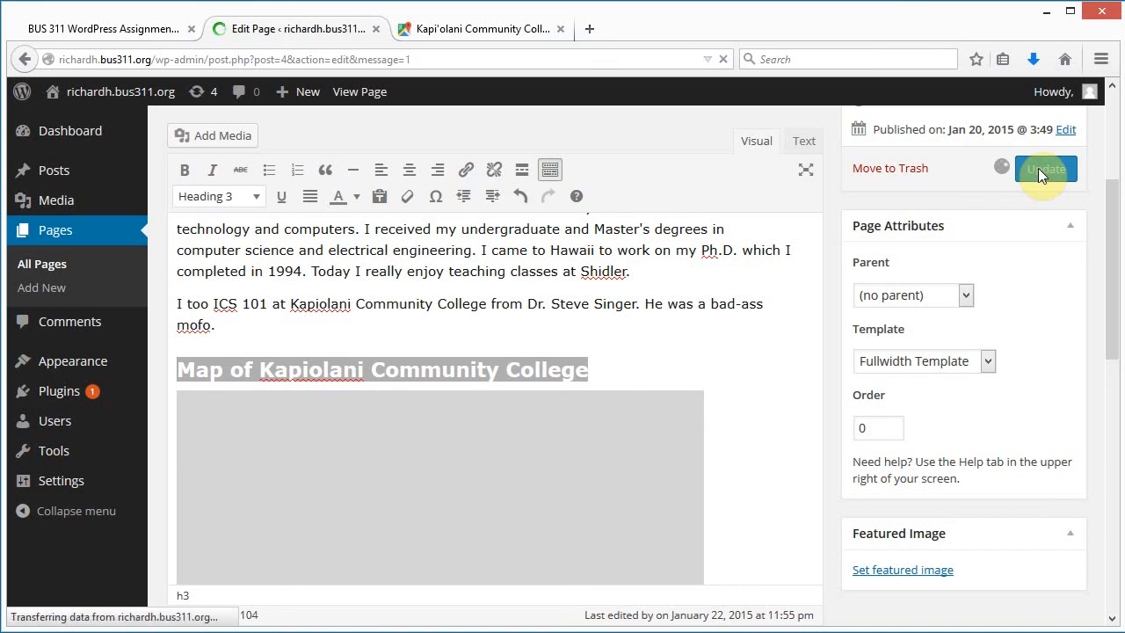
pyautogui.click(1045, 169)
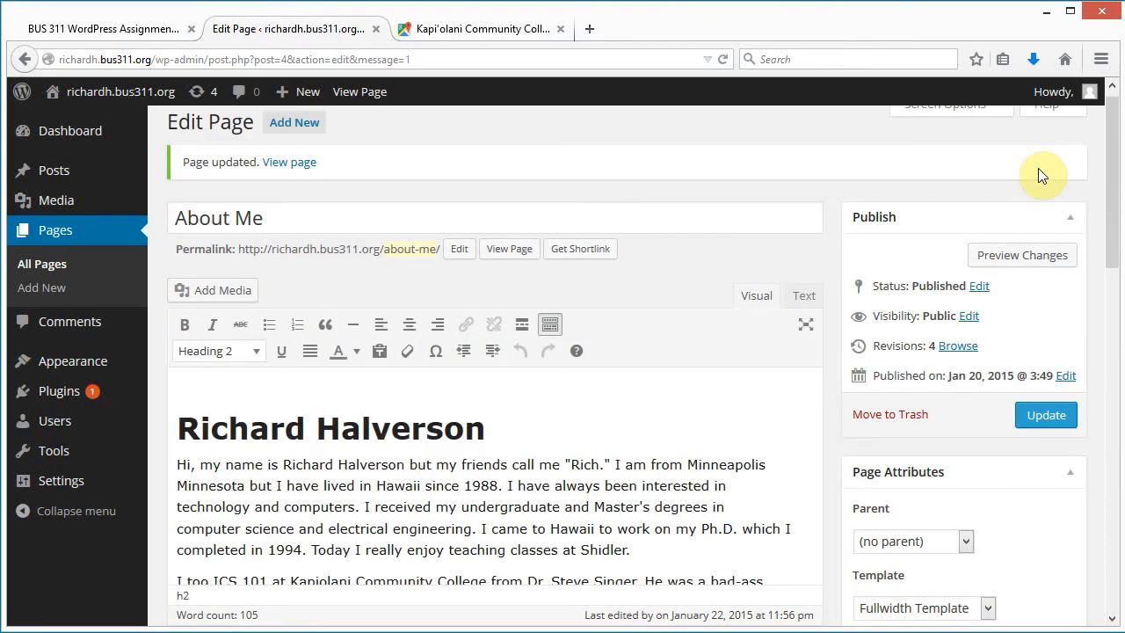
pyautogui.moveTo(361, 91)
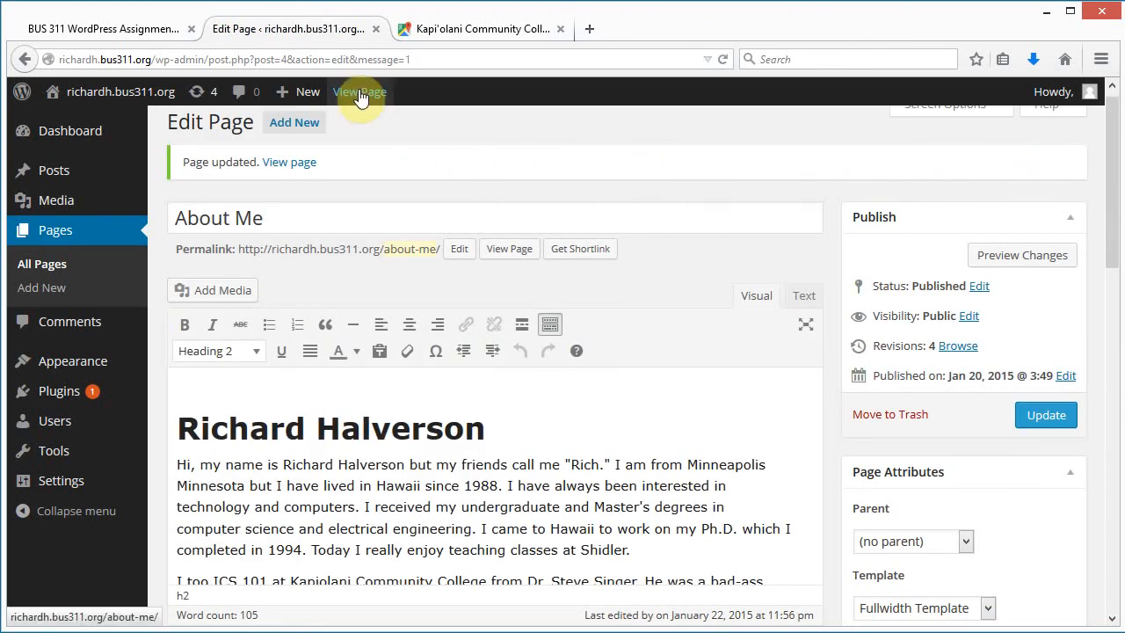
# - Check the map caption and map on the live About Me page, then reopen the editor
pyautogui.click(360, 91)
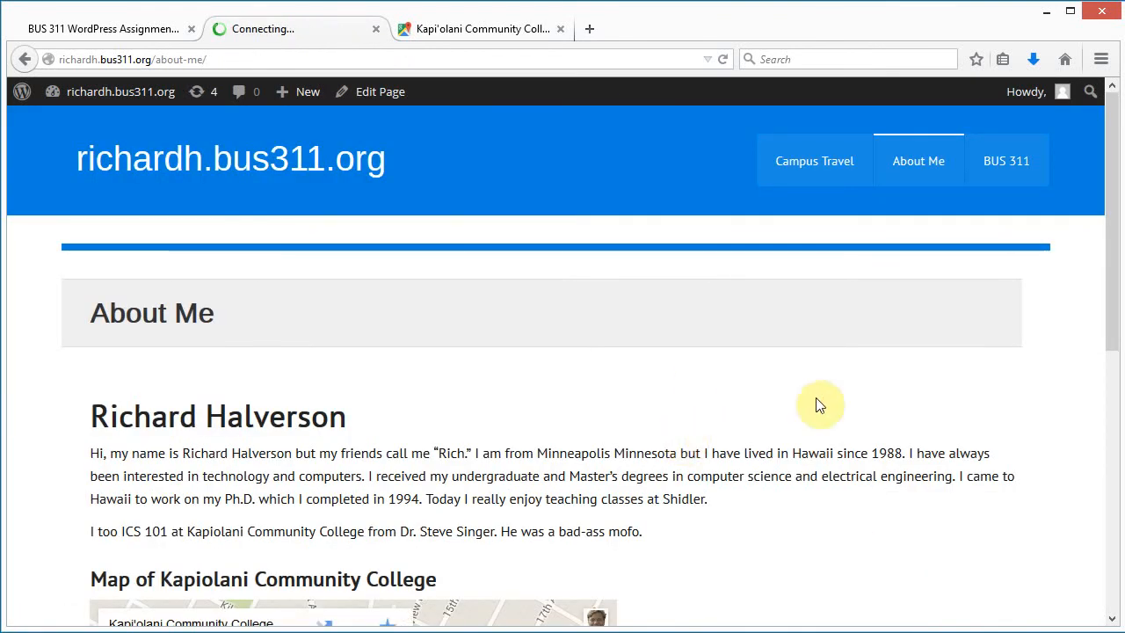
pyautogui.scroll(-3)
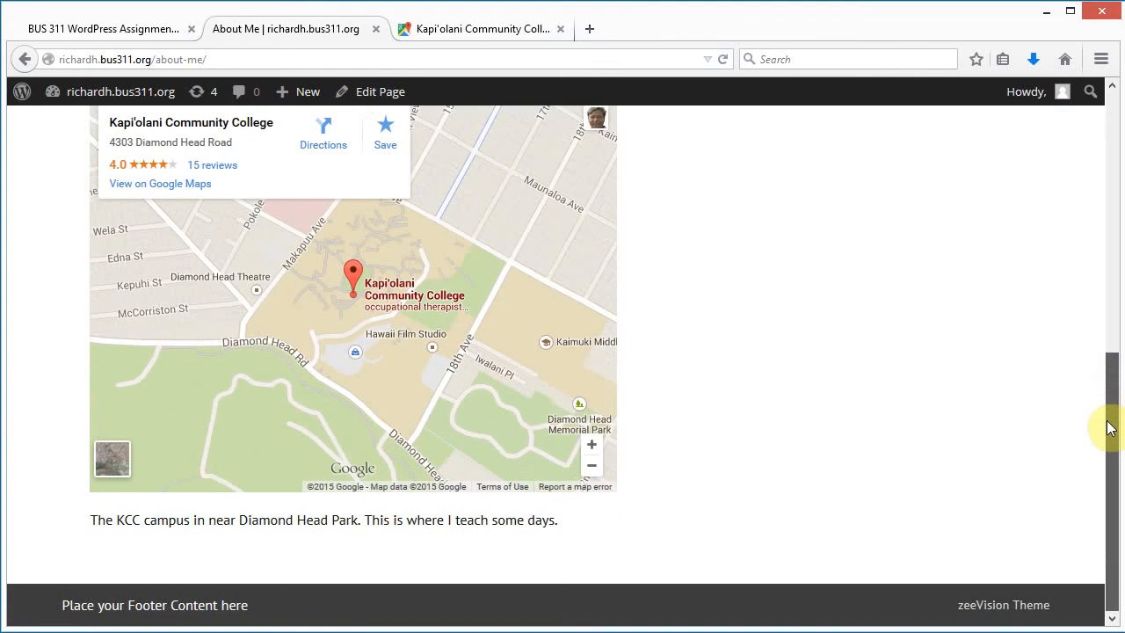
pyautogui.scroll(3)
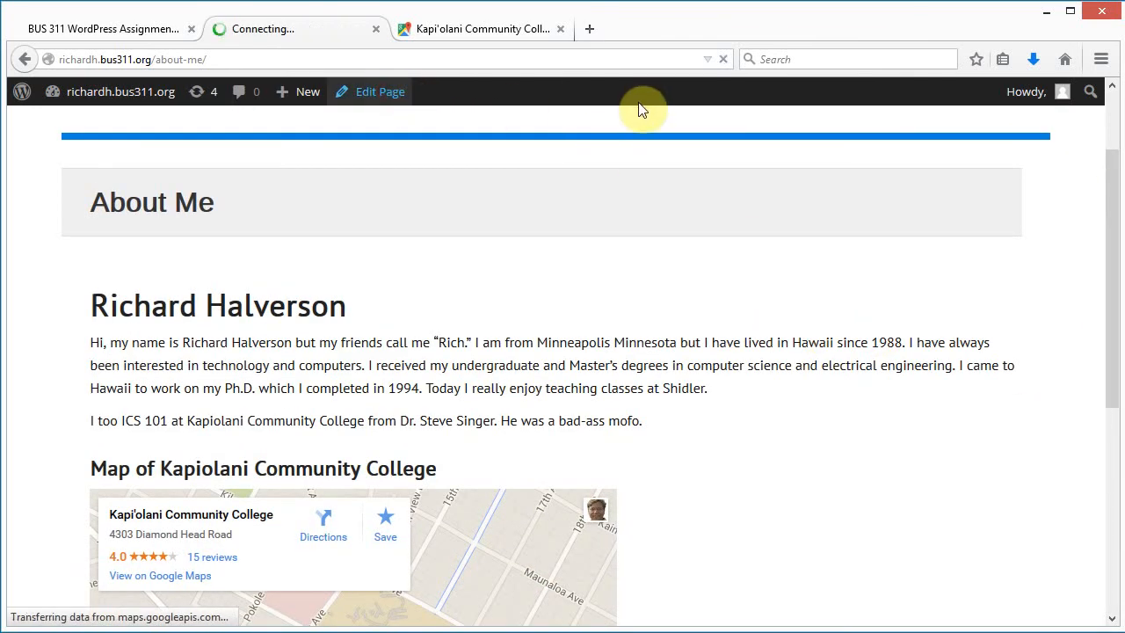
pyautogui.click(378, 92)
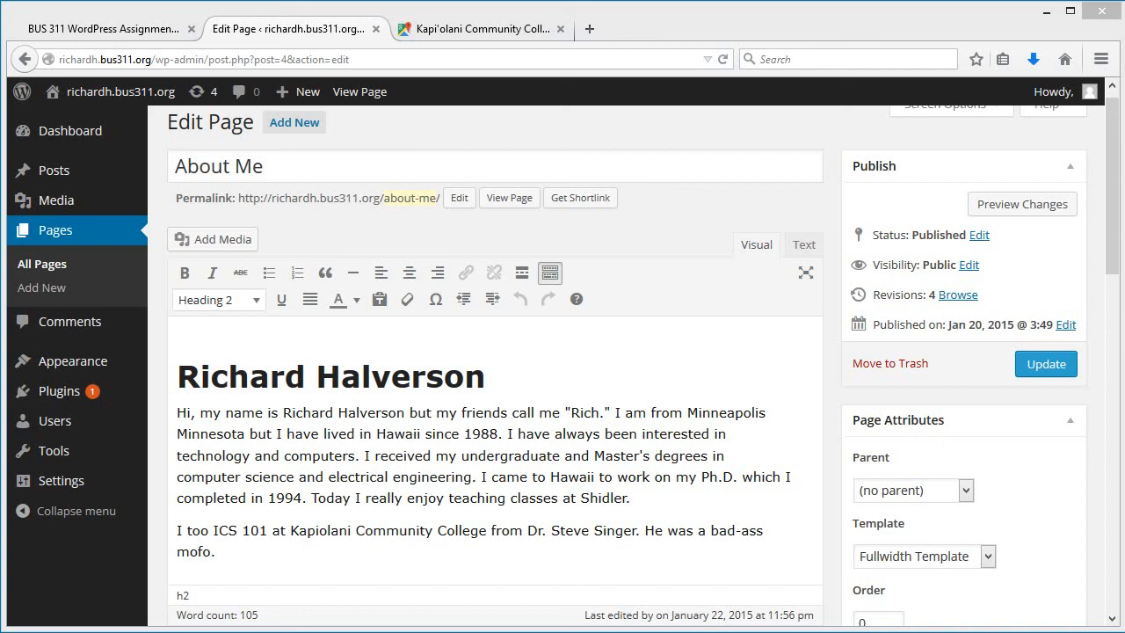
pyautogui.moveTo(1046, 416)
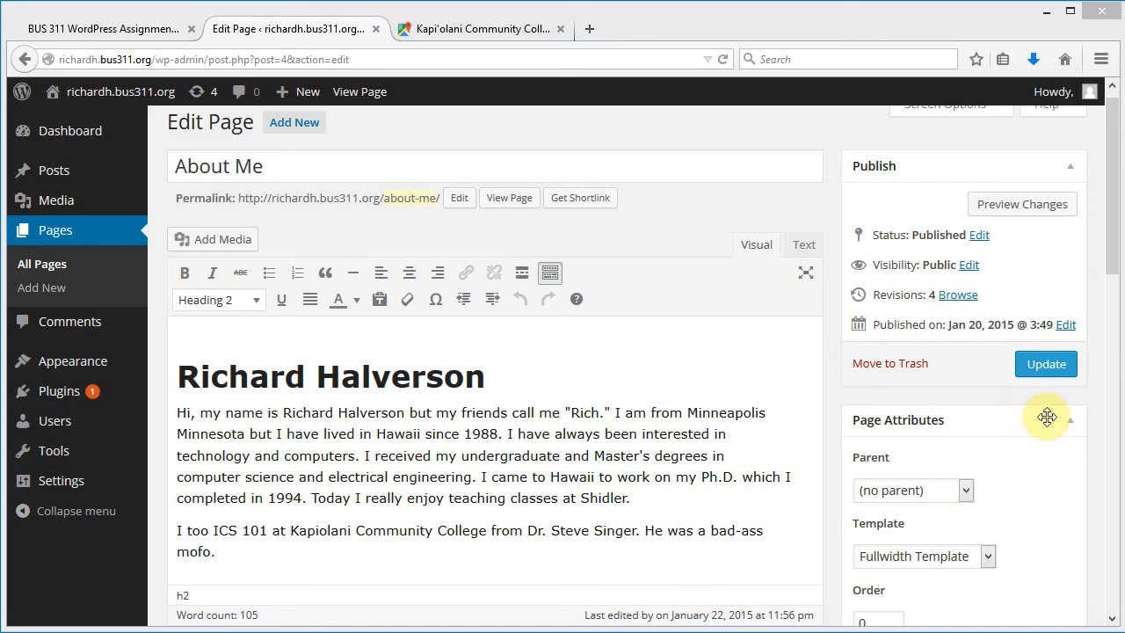
# - Upload the portrait photo IMG_1976.JPG through Add Media
pyautogui.scroll(-3)
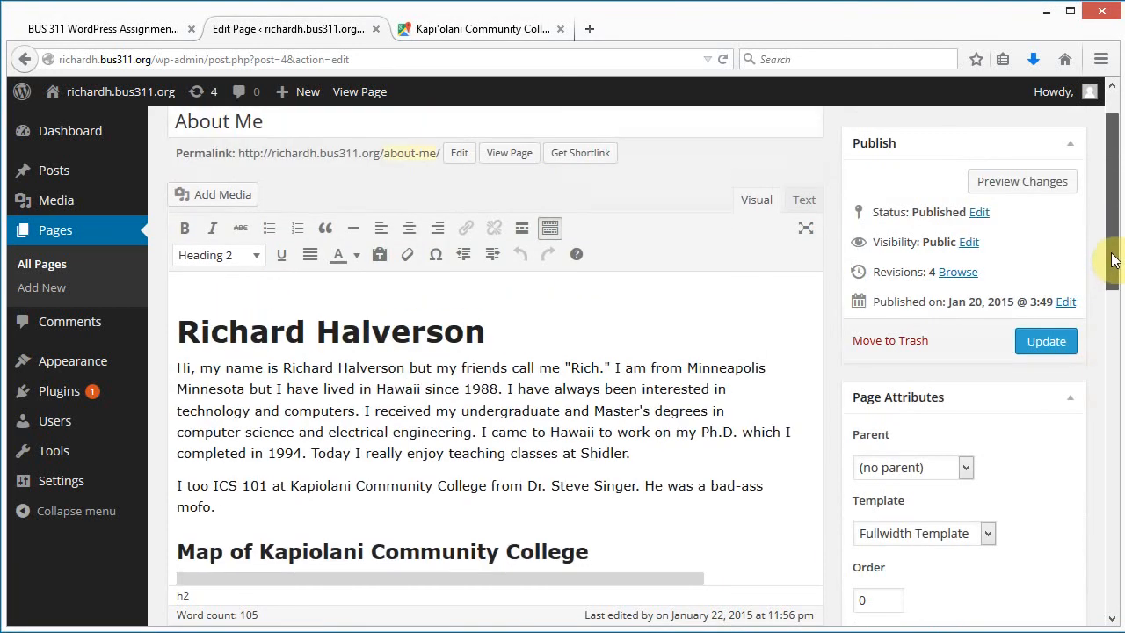
pyautogui.scroll(3)
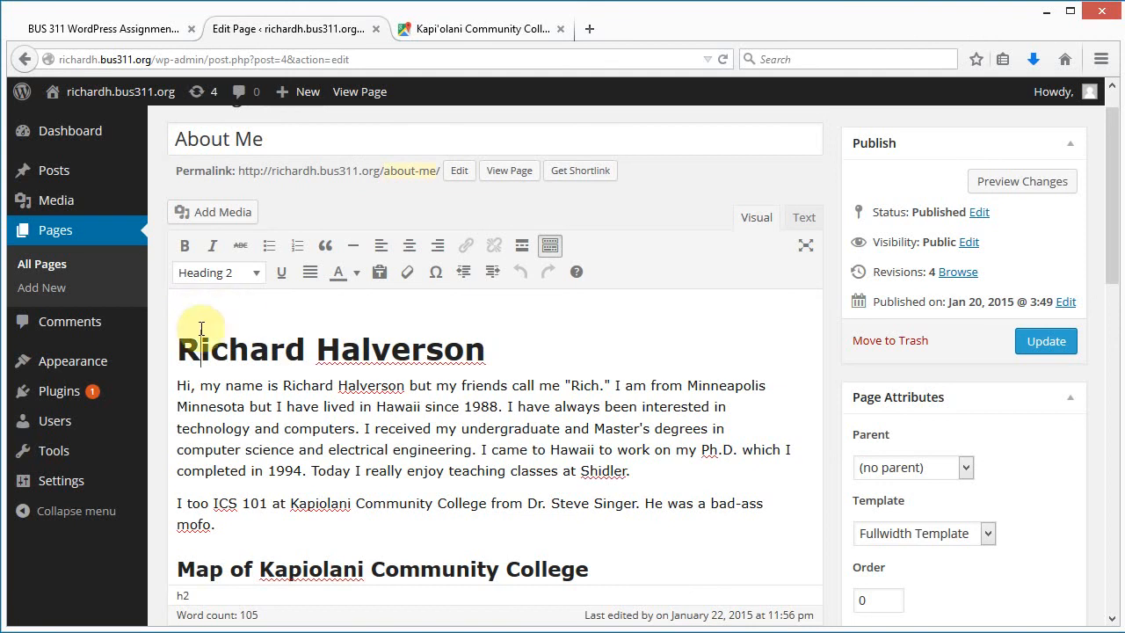
pyautogui.moveTo(168, 359)
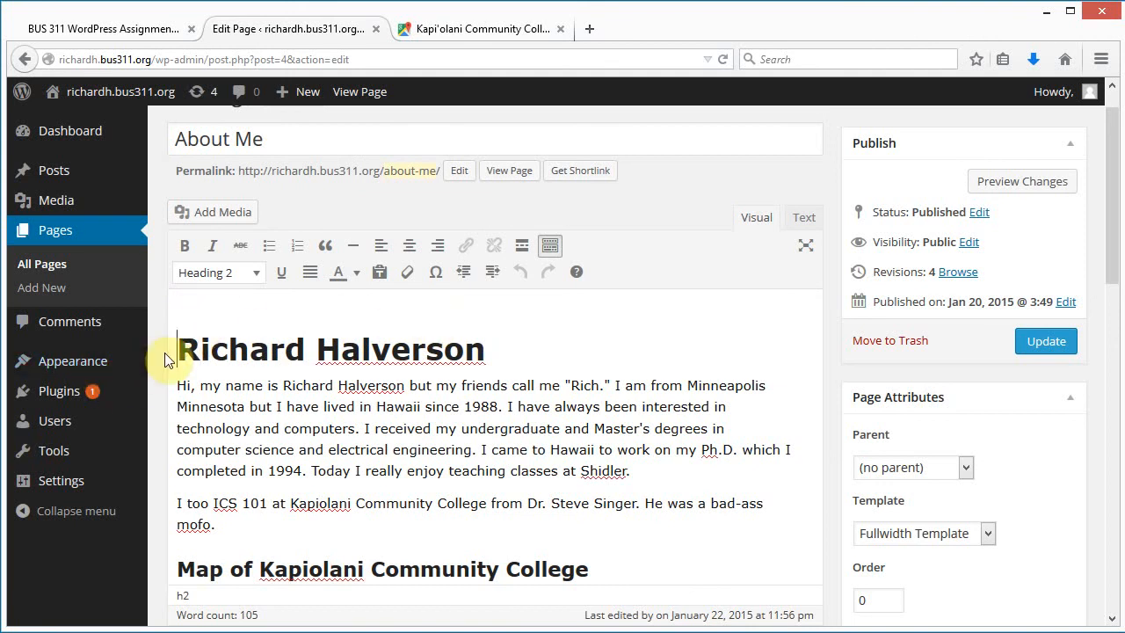
pyautogui.moveTo(387, 385)
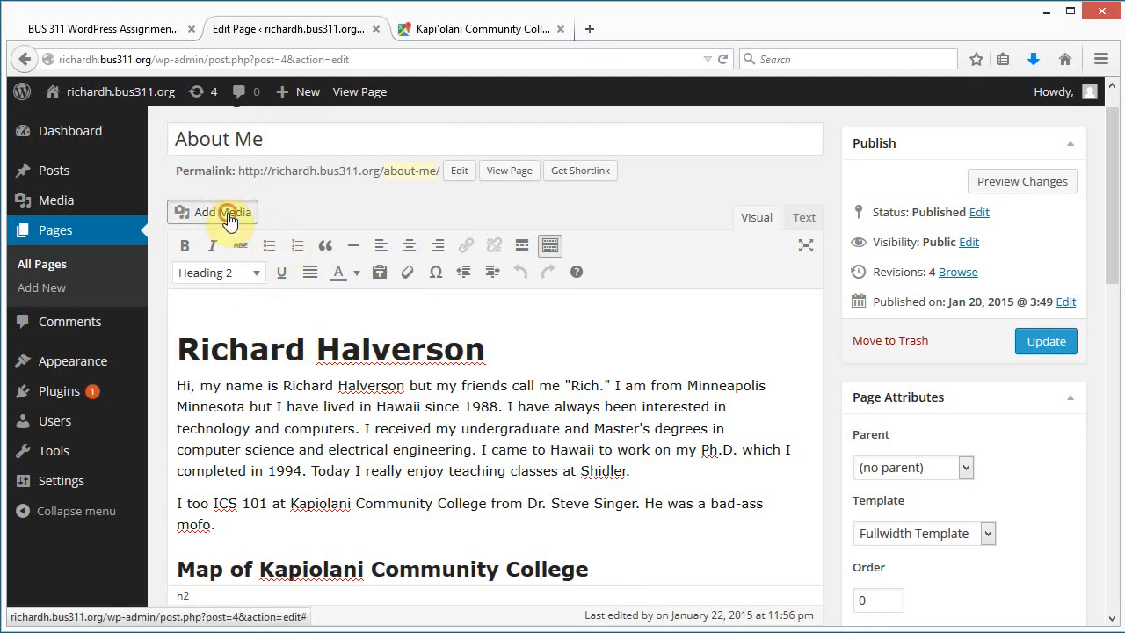
pyautogui.click(213, 212)
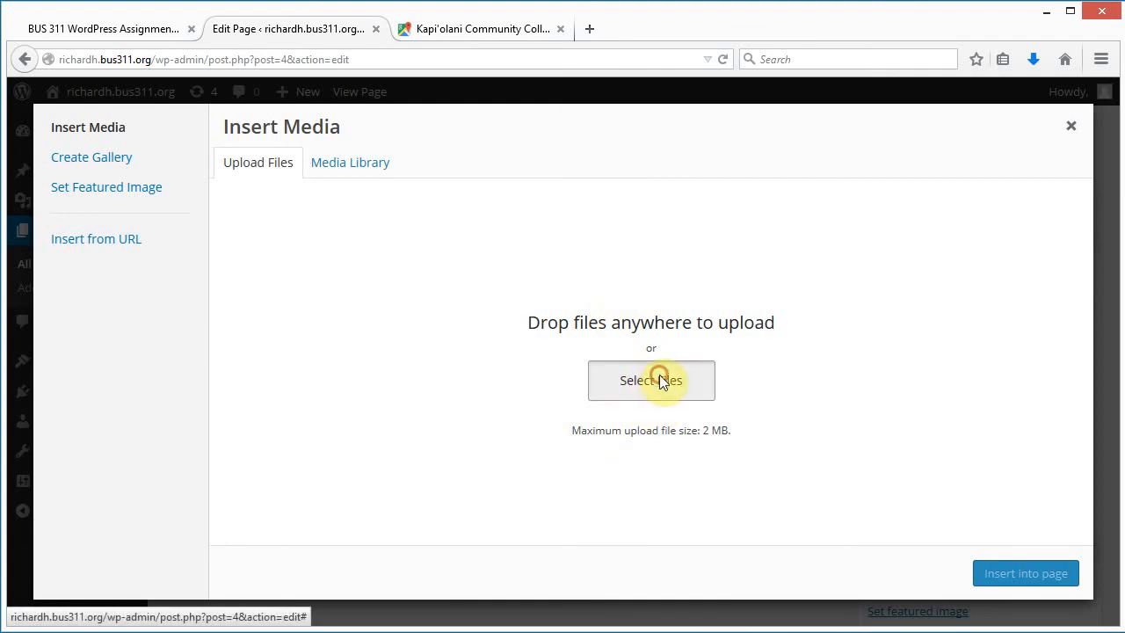
pyautogui.click(652, 380)
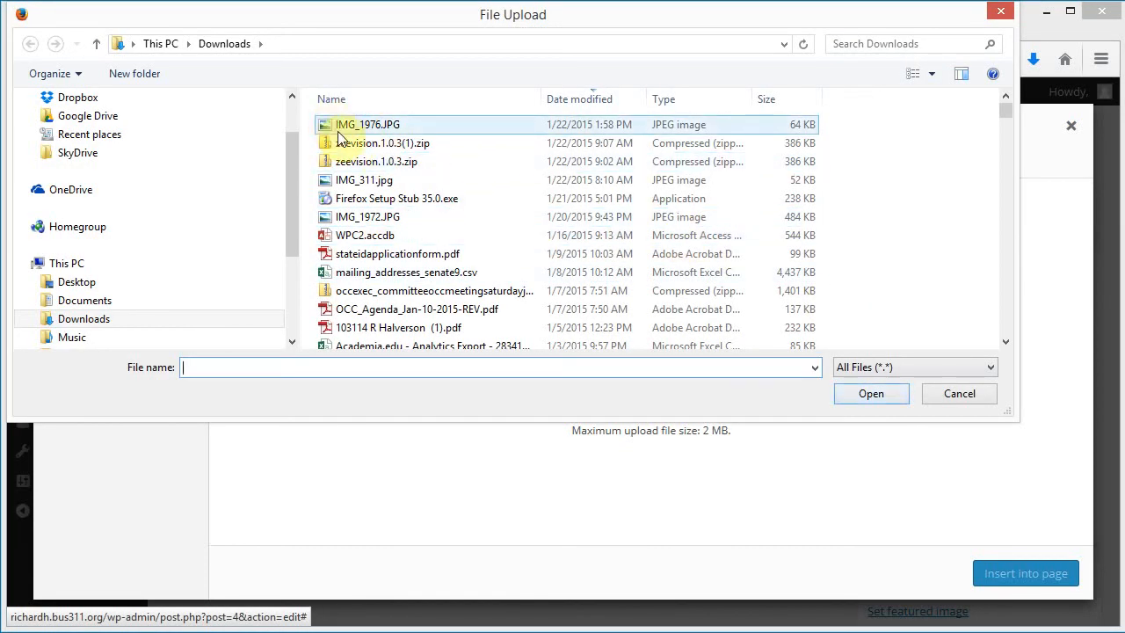
pyautogui.click(367, 123)
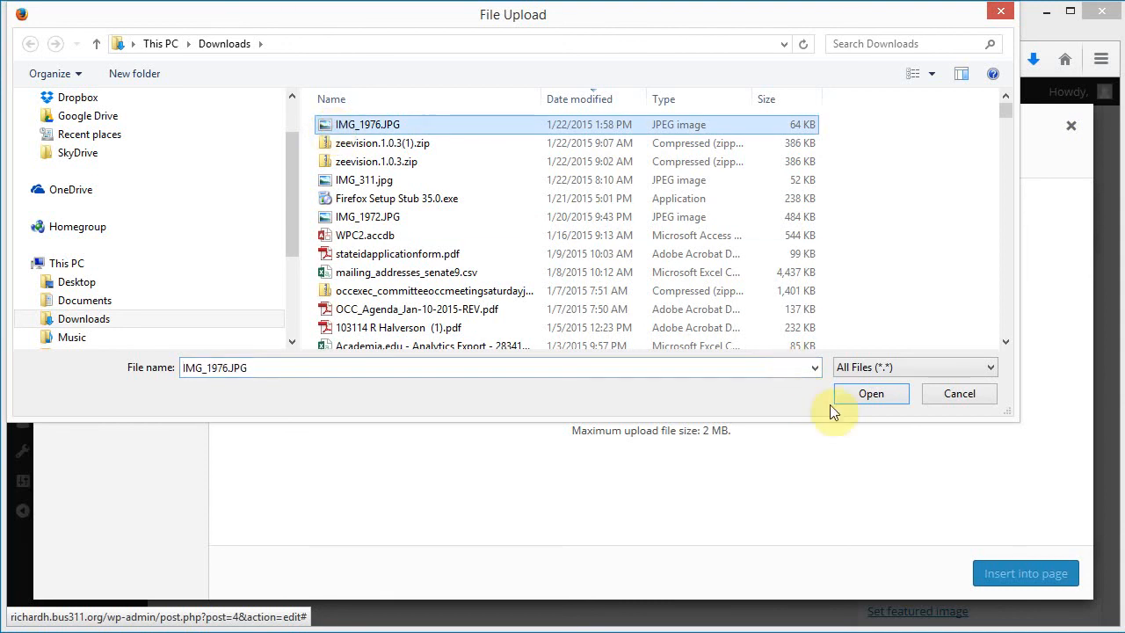
pyautogui.click(871, 393)
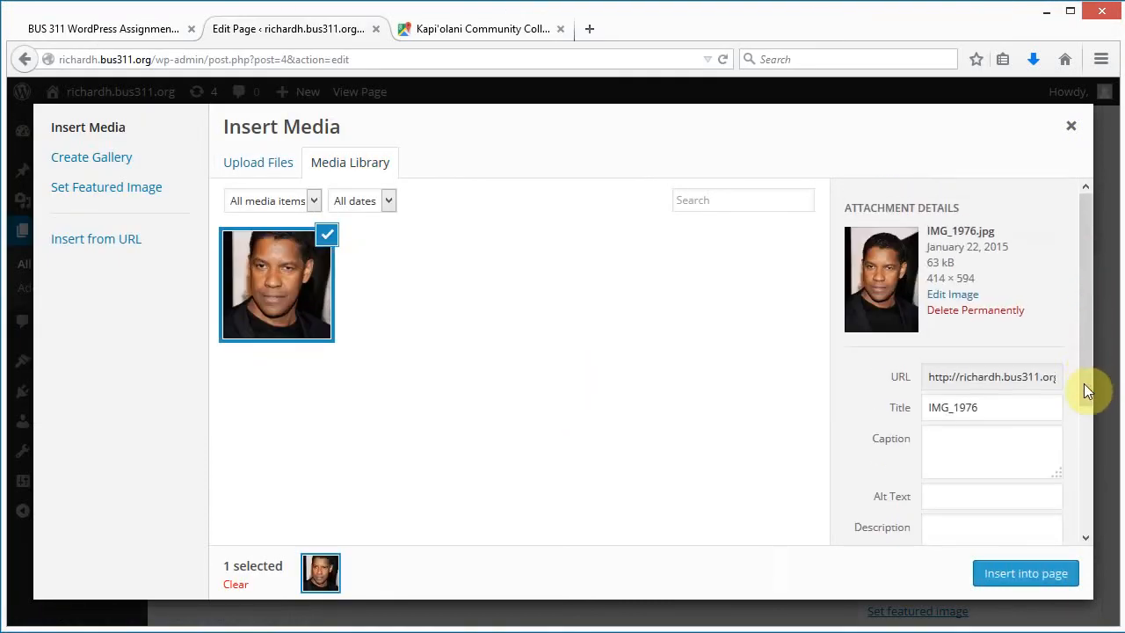
# - Align the photo right at medium size and insert it into the page
pyautogui.scroll(-3)
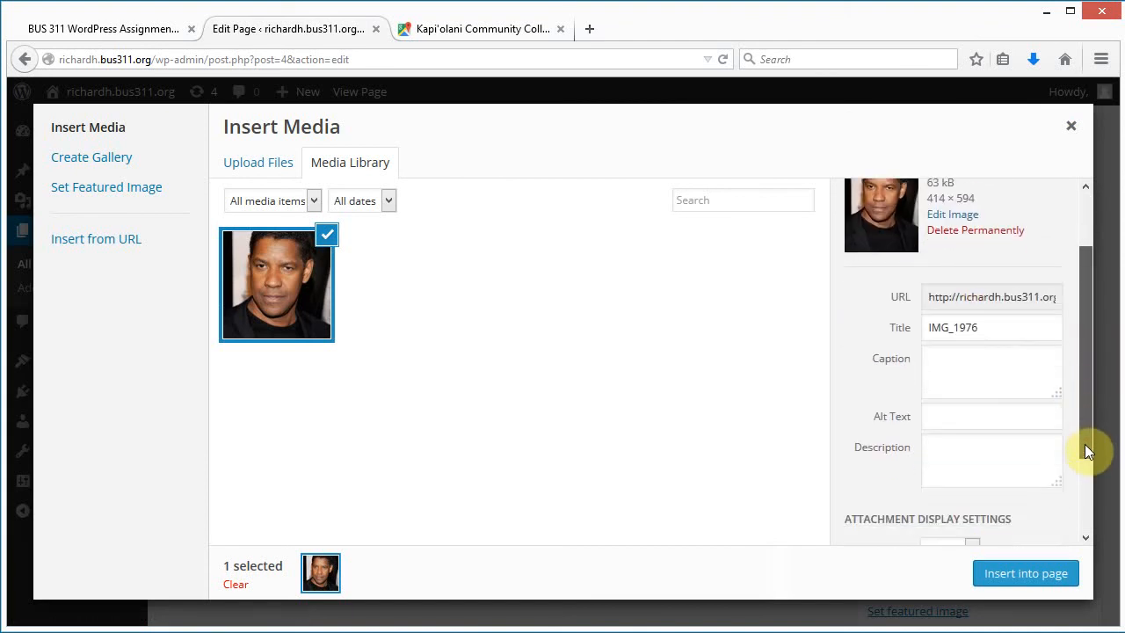
pyautogui.scroll(-3)
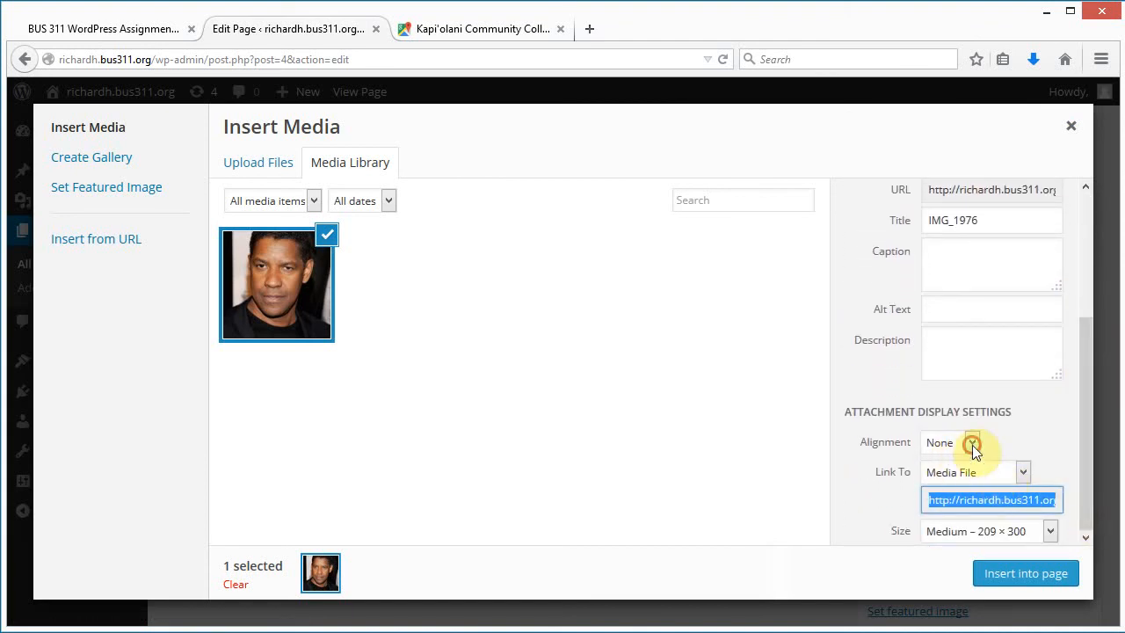
pyautogui.click(970, 441)
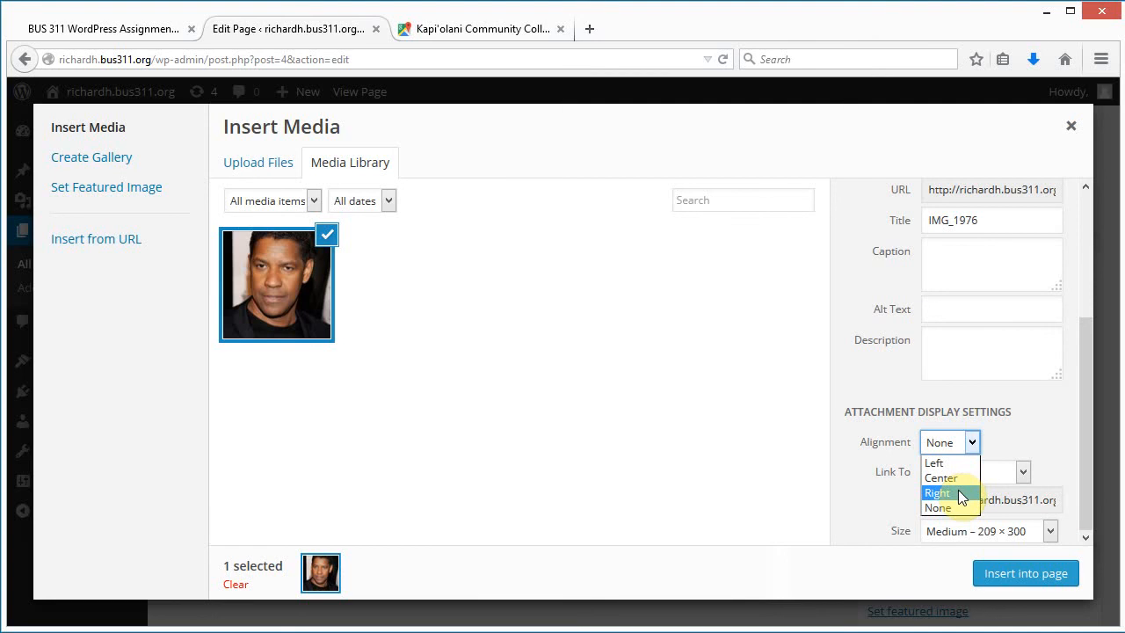
pyautogui.moveTo(934, 462)
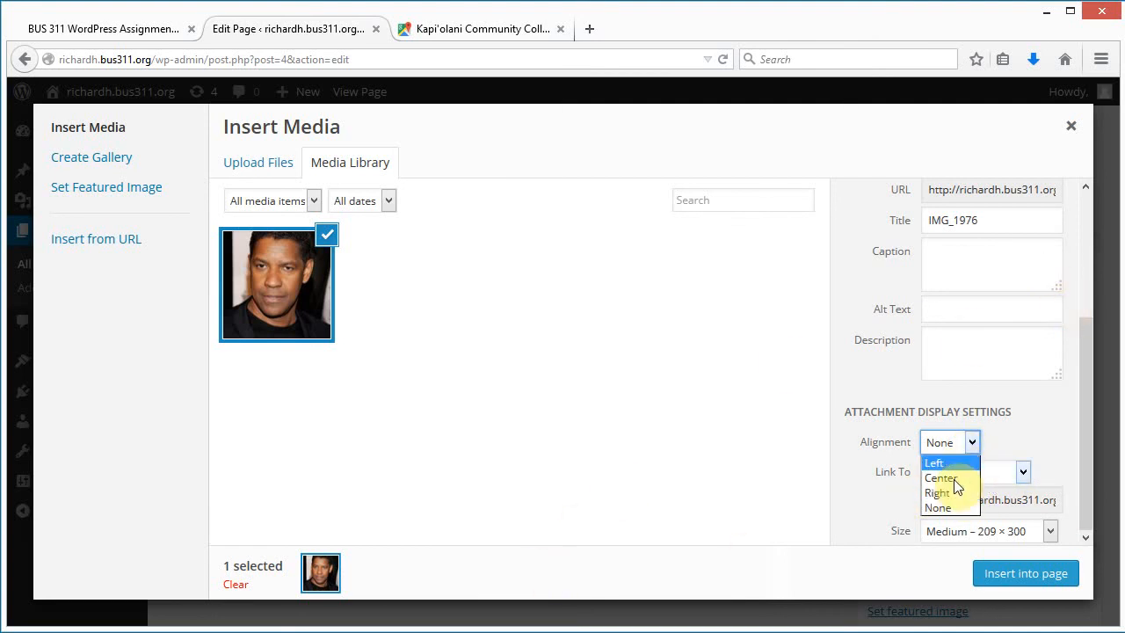
pyautogui.click(936, 492)
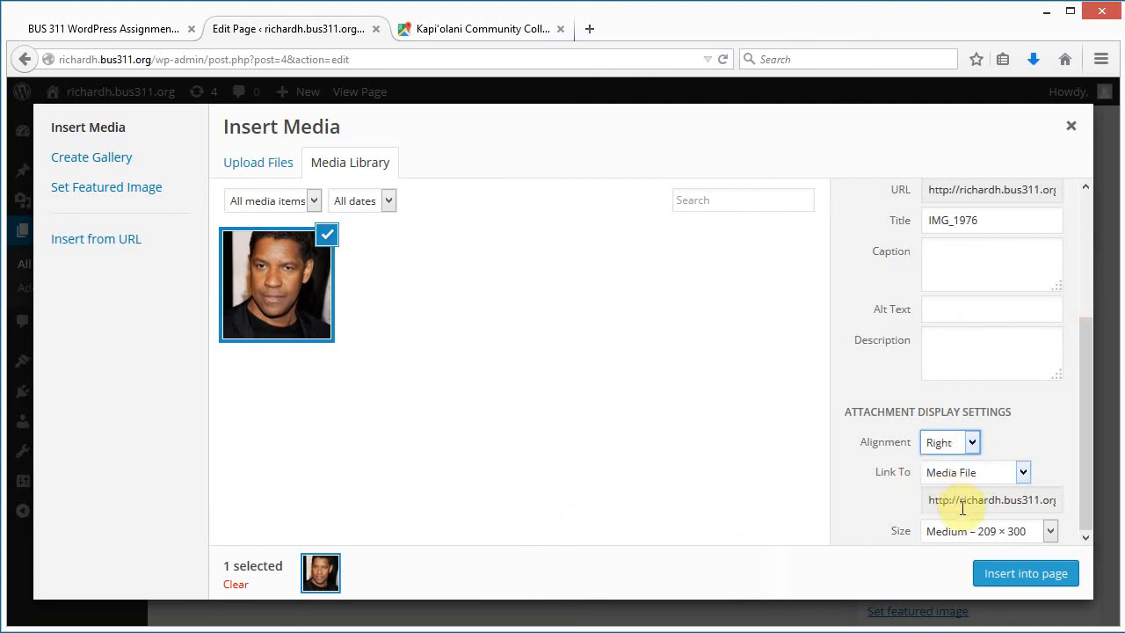
pyautogui.moveTo(996, 543)
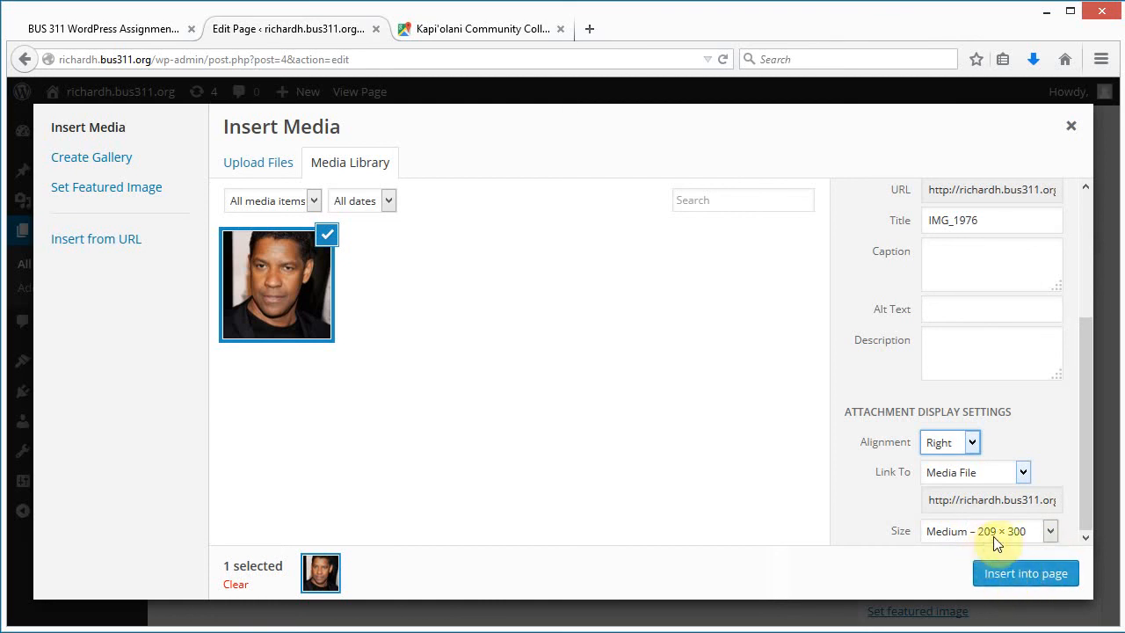
pyautogui.click(1025, 573)
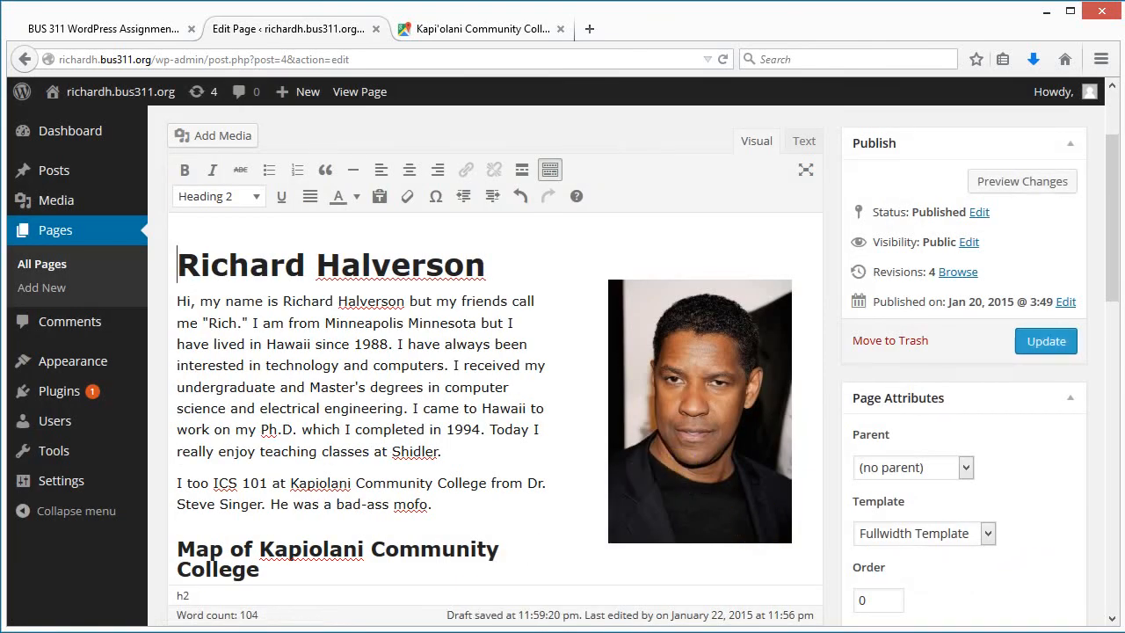
# - Update the About Me page, then view it live and scroll past the right-aligned portrait and campus map
pyautogui.click(1046, 341)
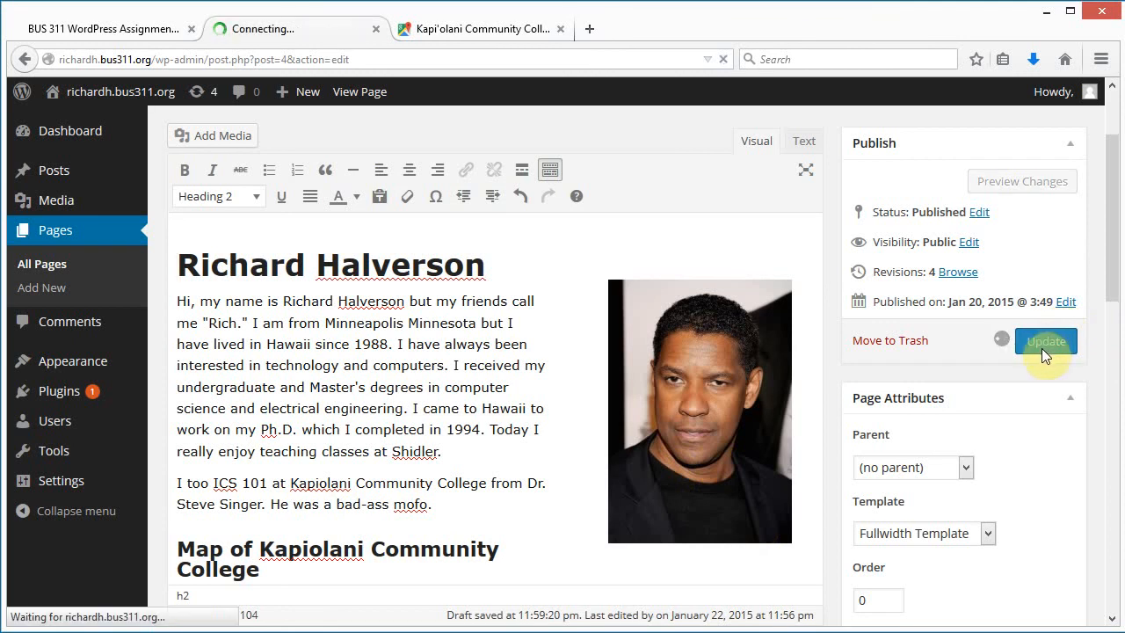
pyautogui.click(1046, 341)
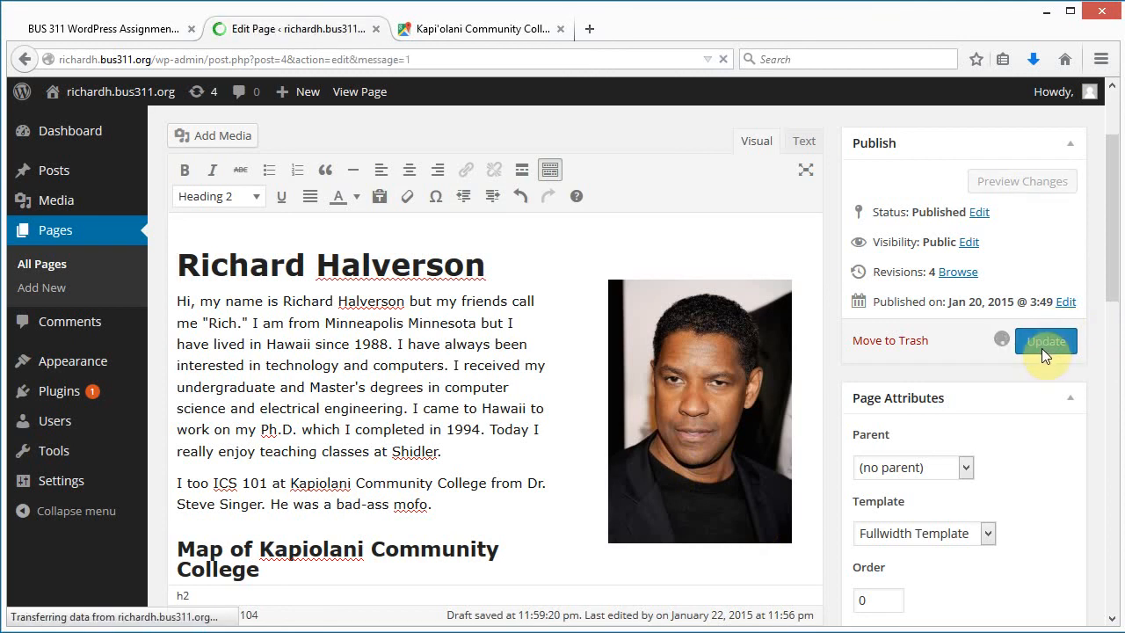
pyautogui.click(1046, 341)
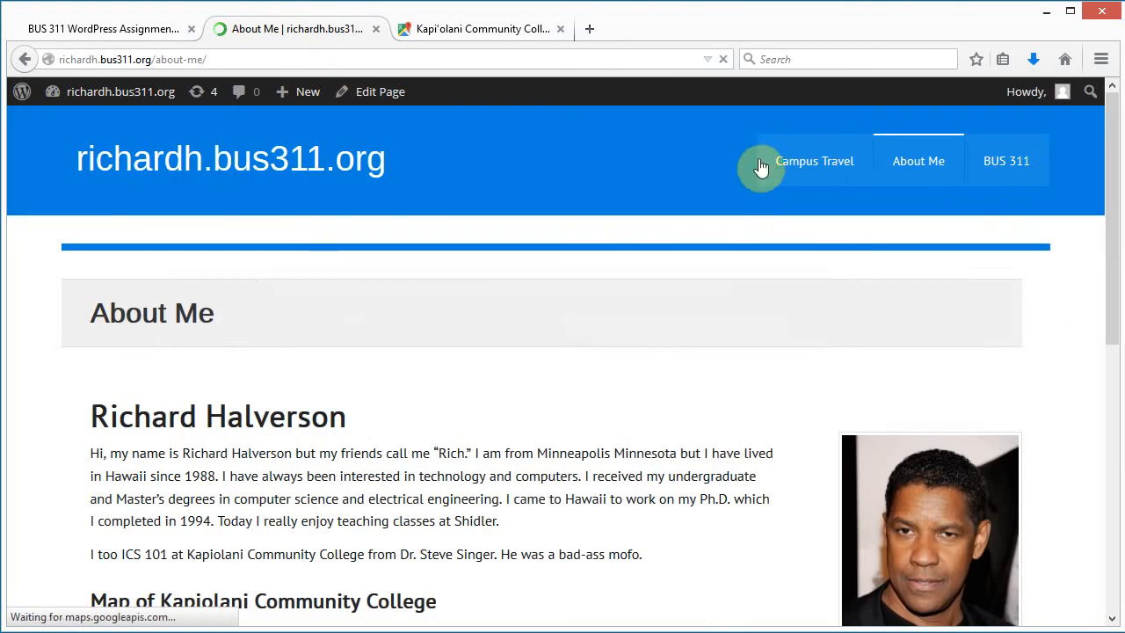
pyautogui.scroll(-3)
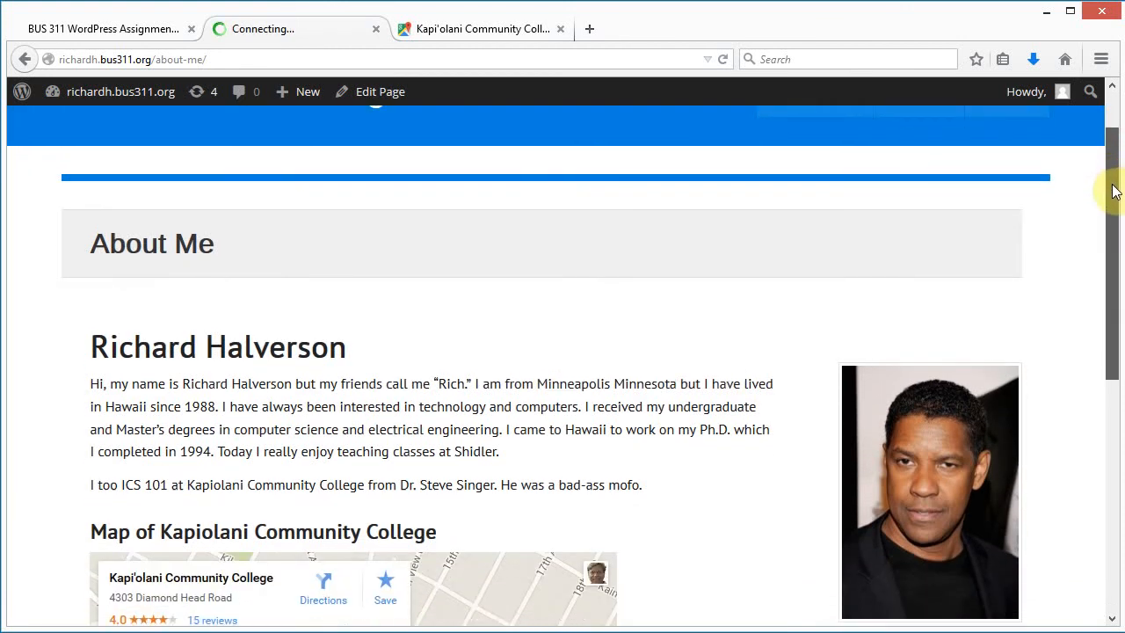
pyautogui.scroll(-3)
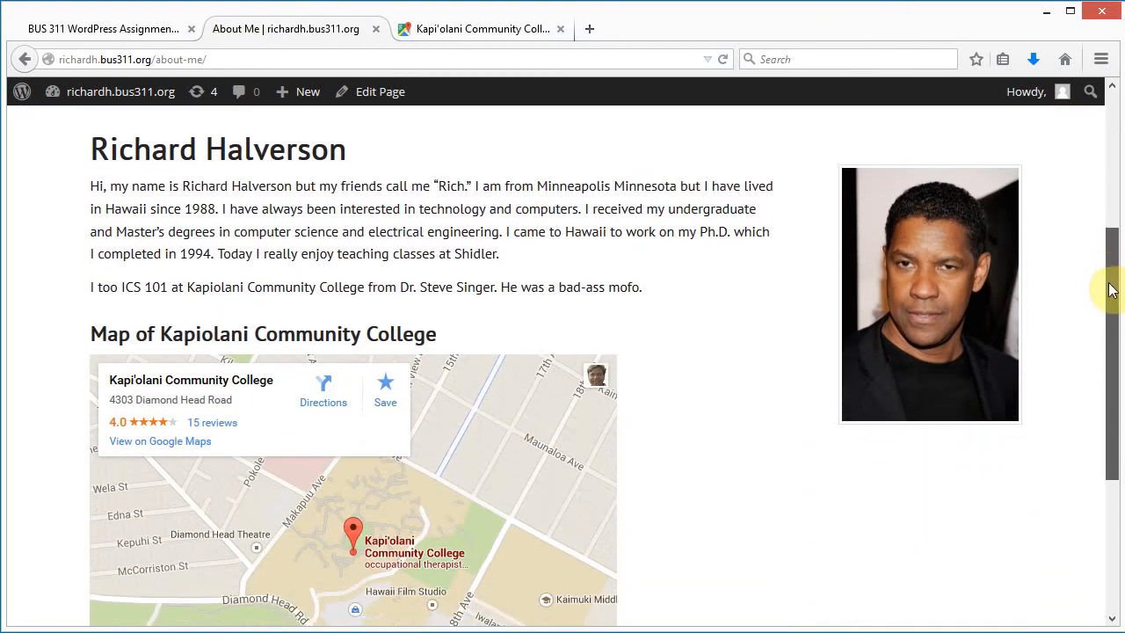
pyautogui.scroll(-3)
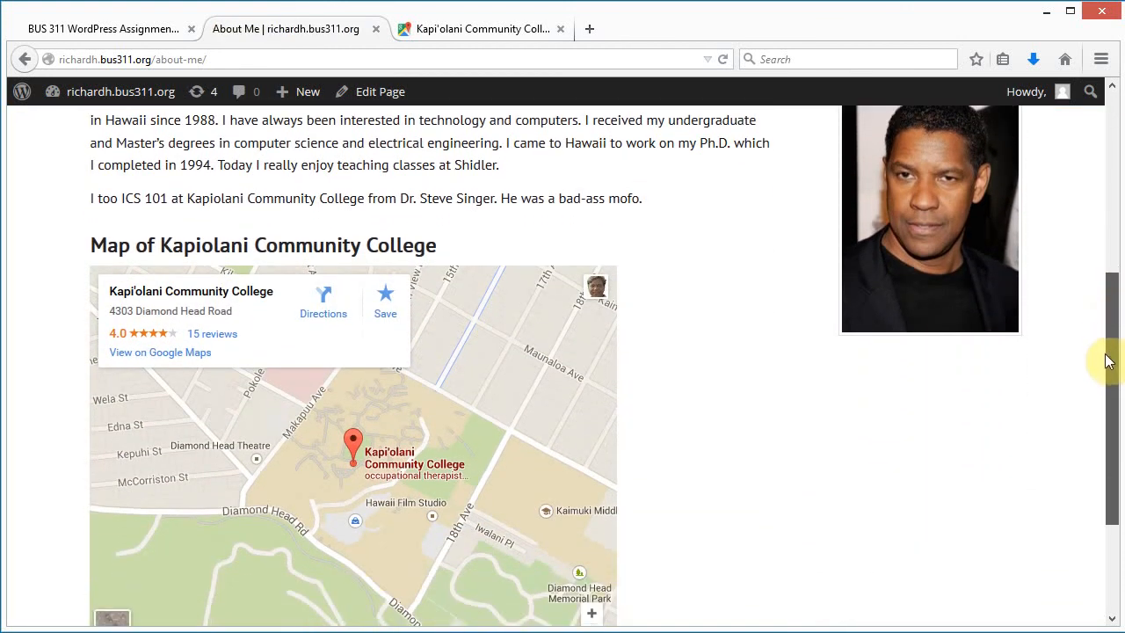
pyautogui.scroll(3)
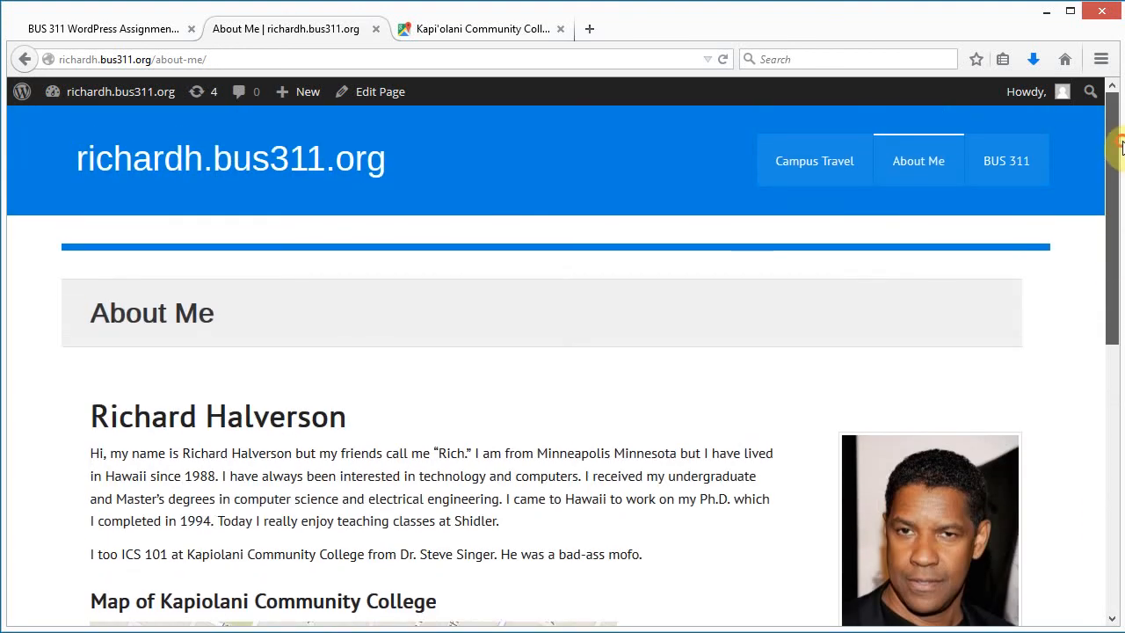